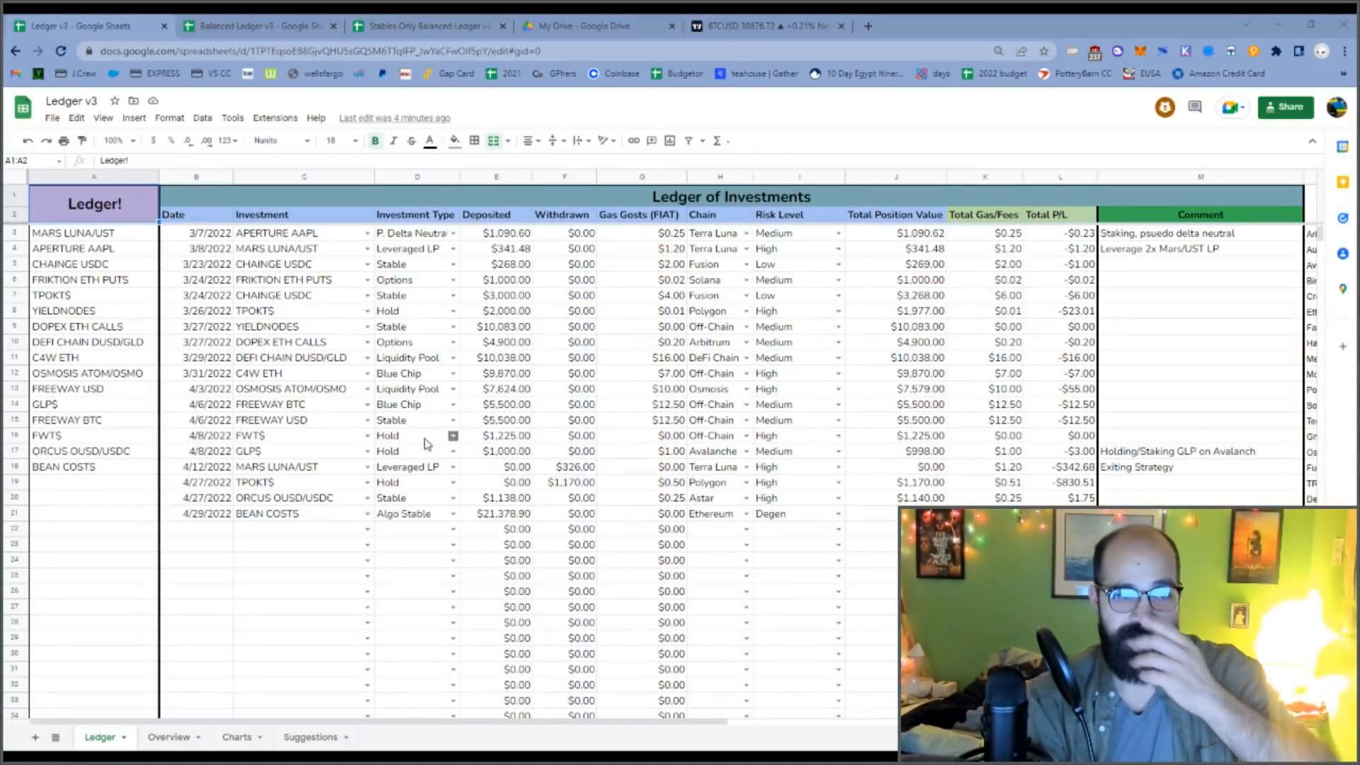
{"action": "mouse_move", "coordinate": [621, 518]}
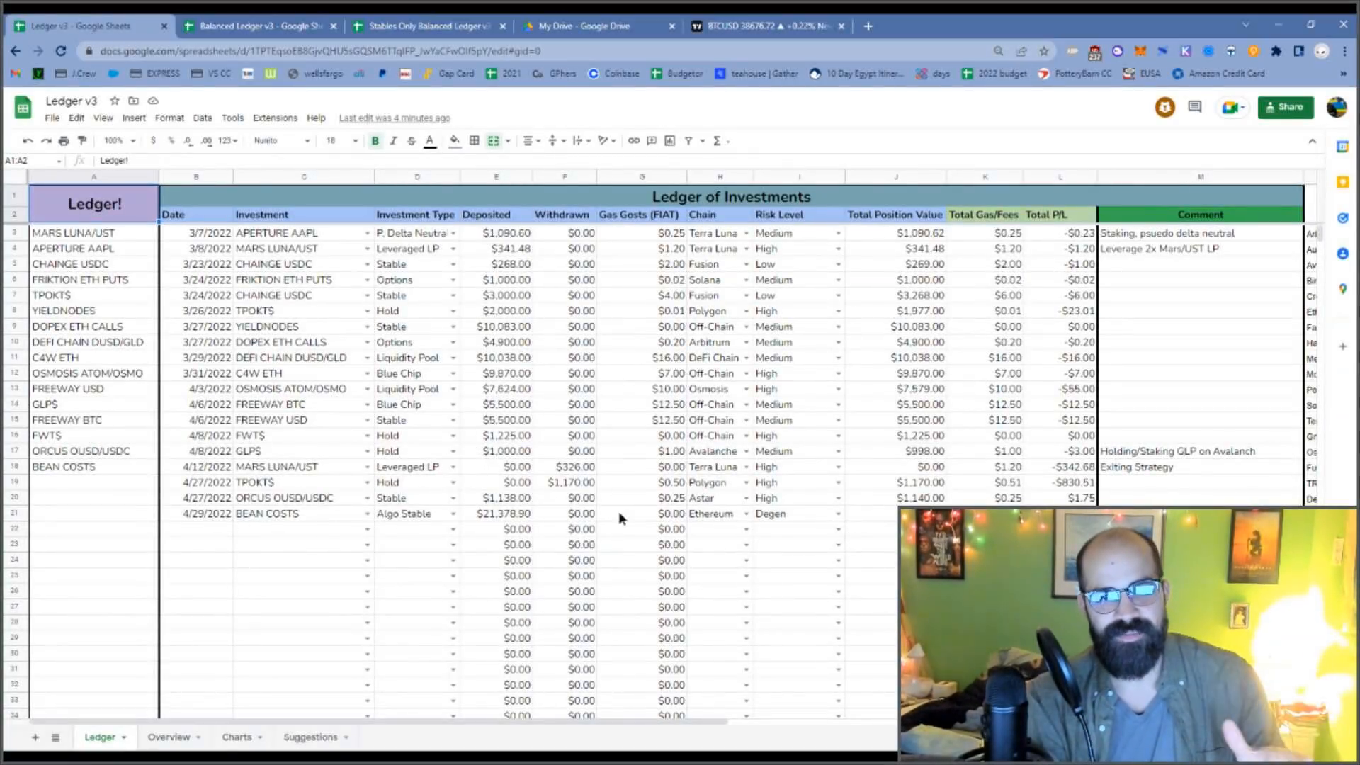
- Look over the BEAN COSTS and OSMOSIS ATOM/OSMO ledger entries, then bring up Overview
{"action": "left_click", "coordinate": [269, 513]}
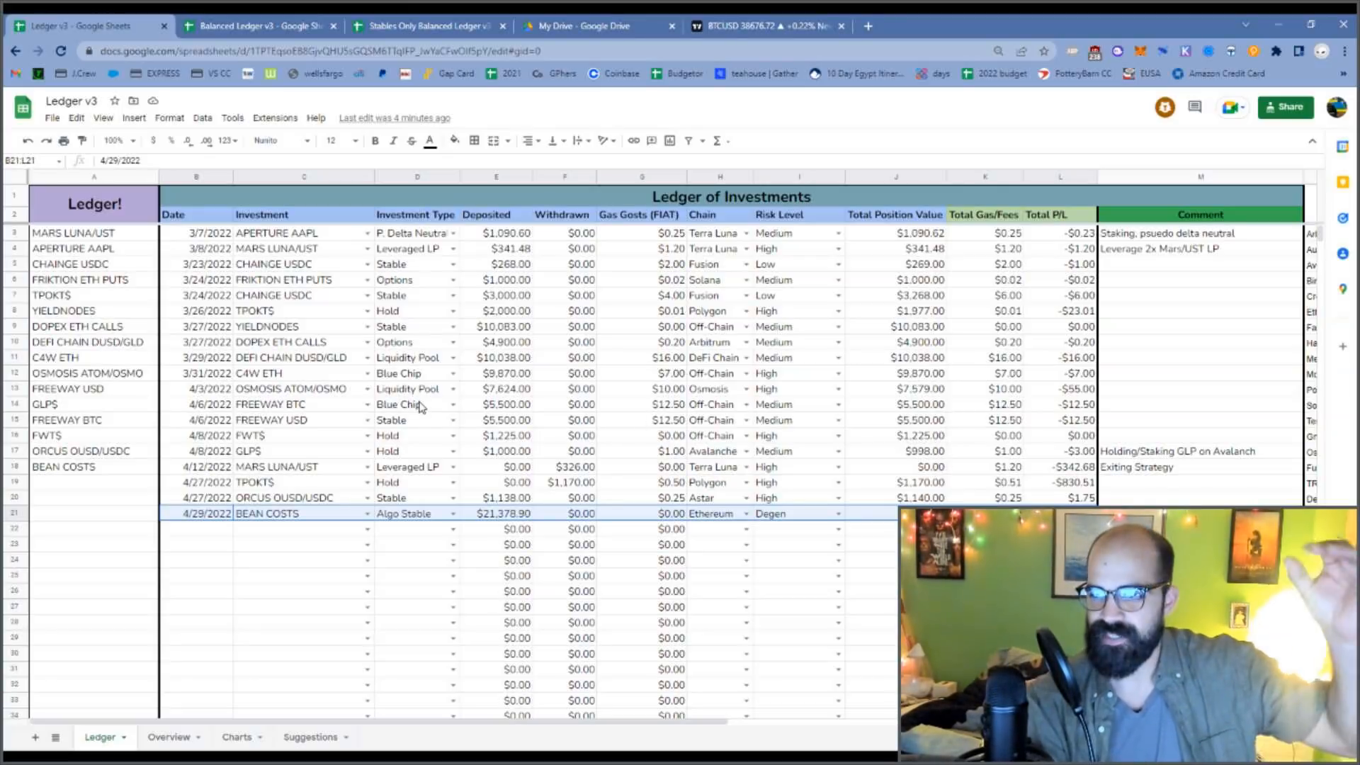
{"action": "mouse_move", "coordinate": [192, 516]}
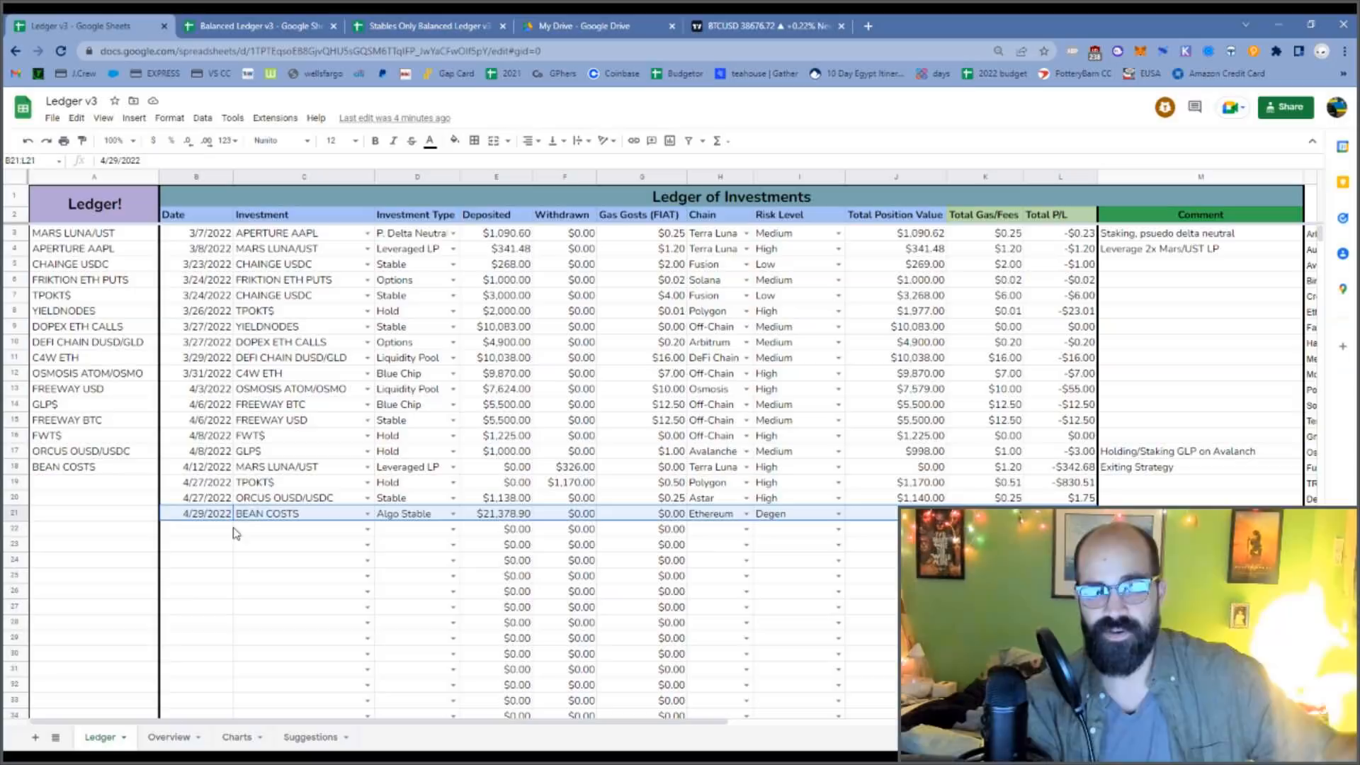
{"action": "mouse_move", "coordinate": [255, 486]}
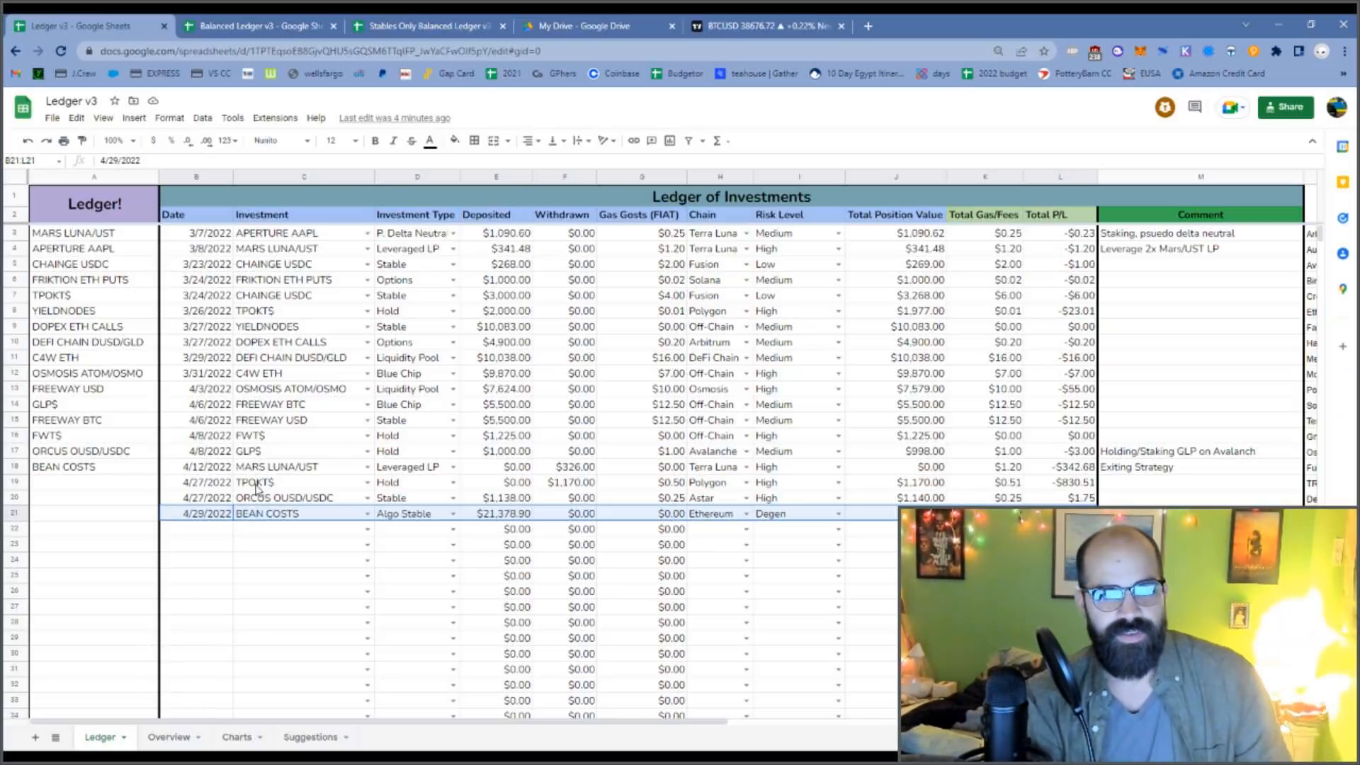
{"action": "mouse_move", "coordinate": [271, 332]}
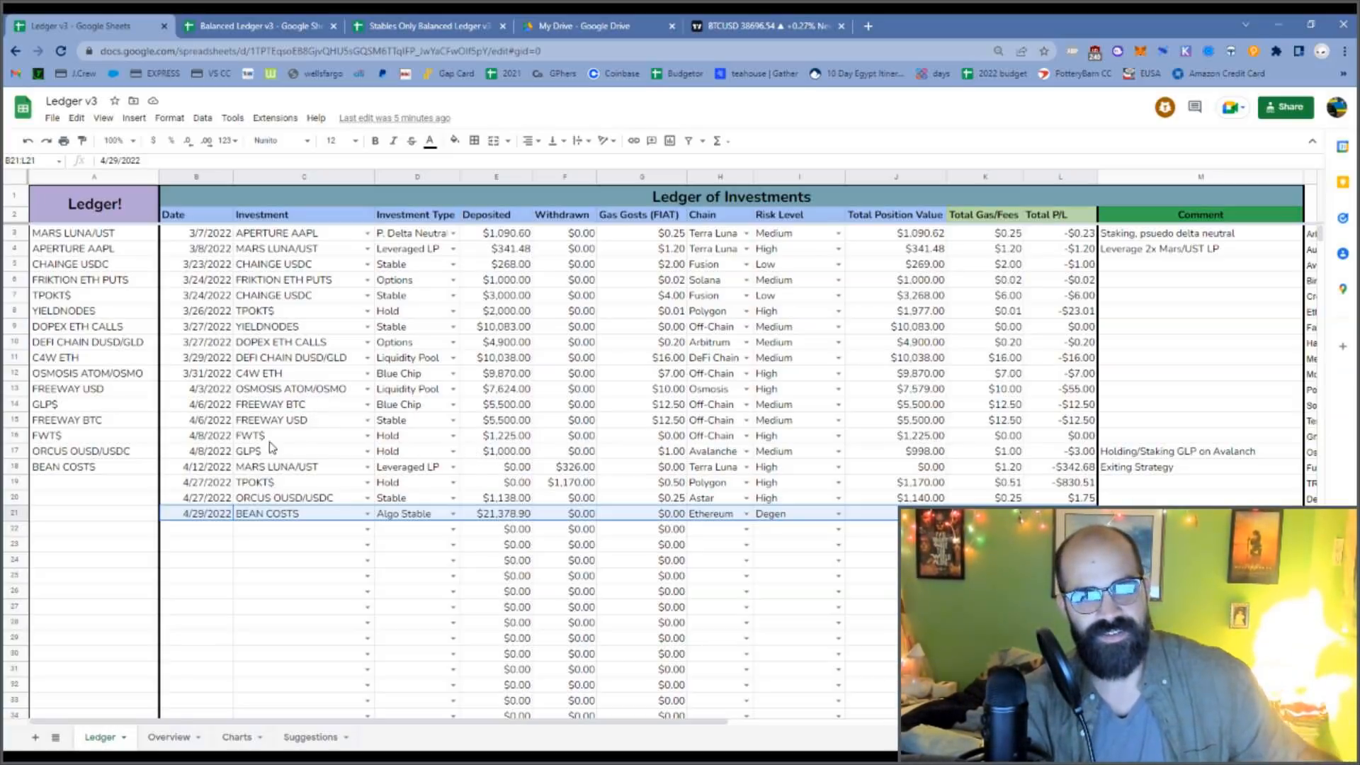
{"action": "mouse_move", "coordinate": [286, 397]}
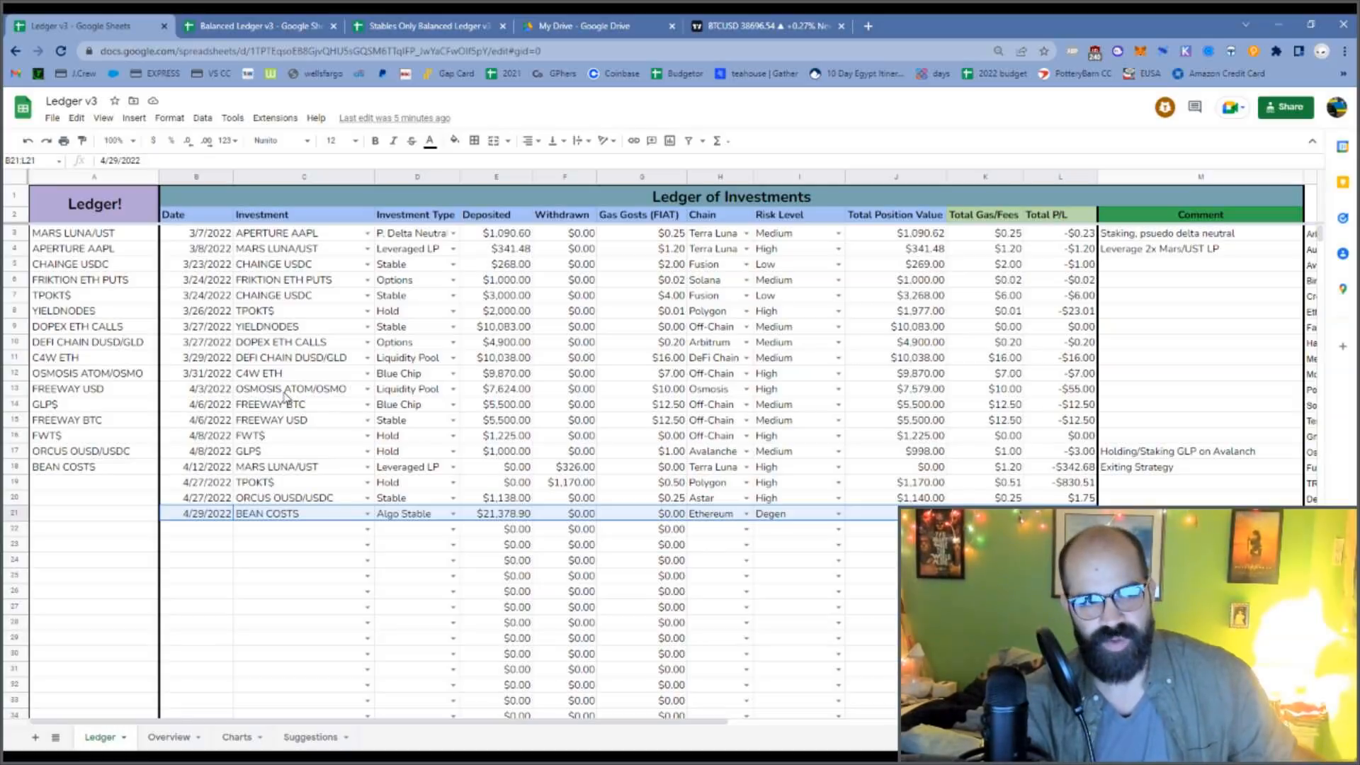
{"action": "left_click", "coordinate": [302, 389]}
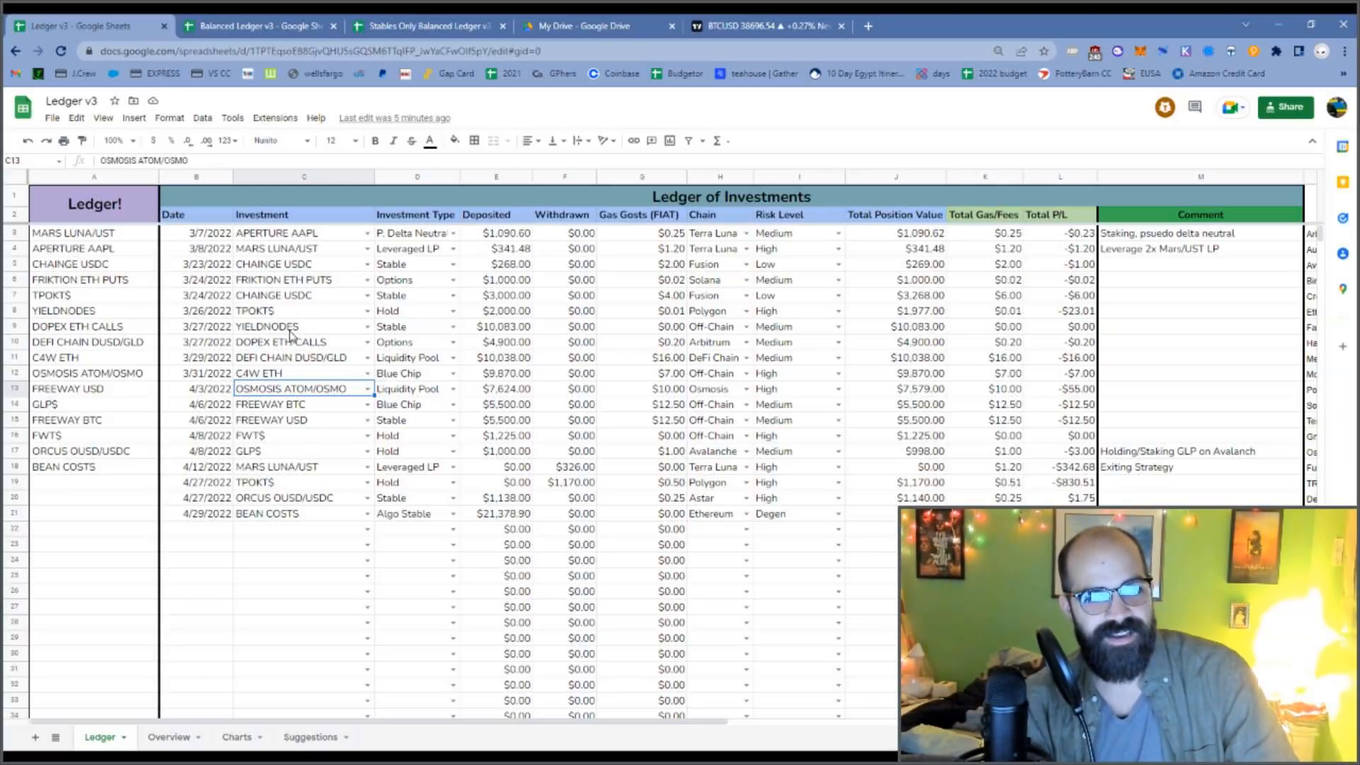
{"action": "mouse_move", "coordinate": [317, 367]}
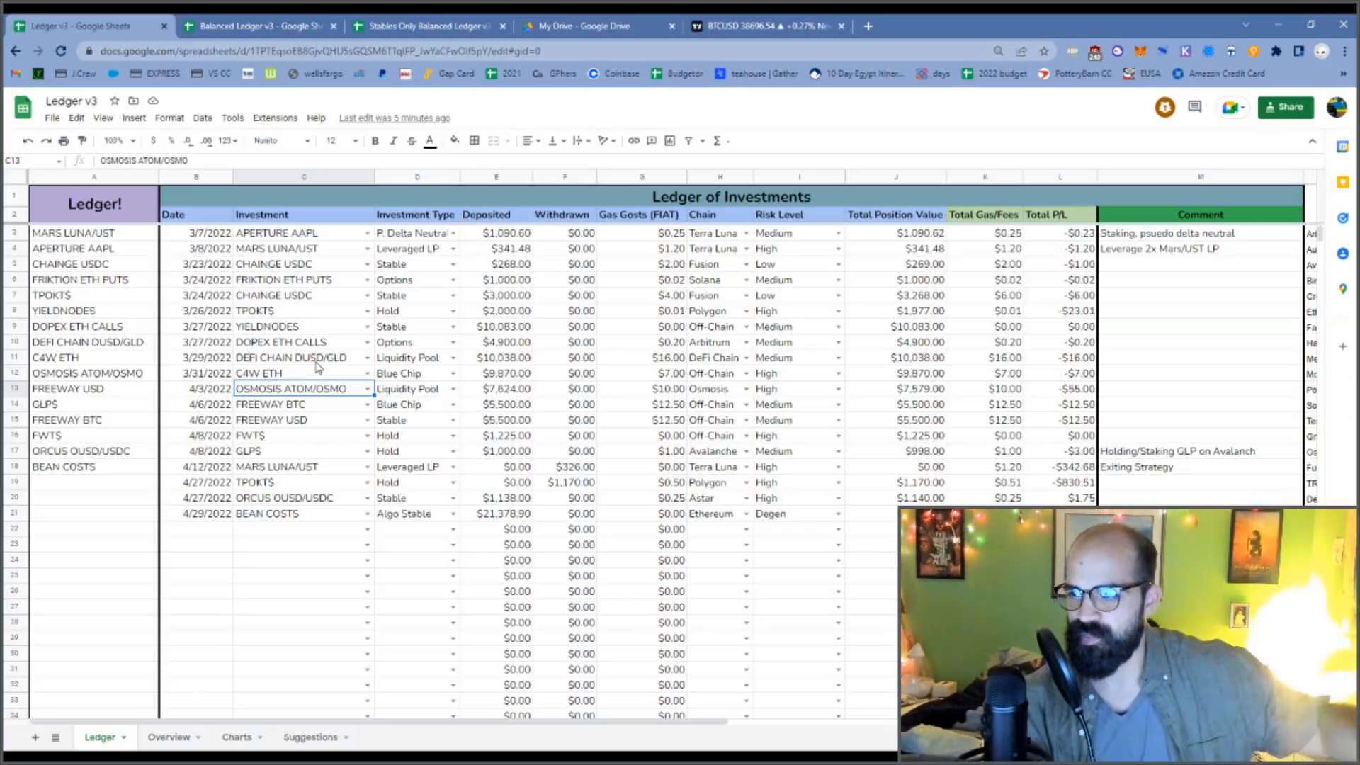
{"action": "mouse_move", "coordinate": [136, 694]}
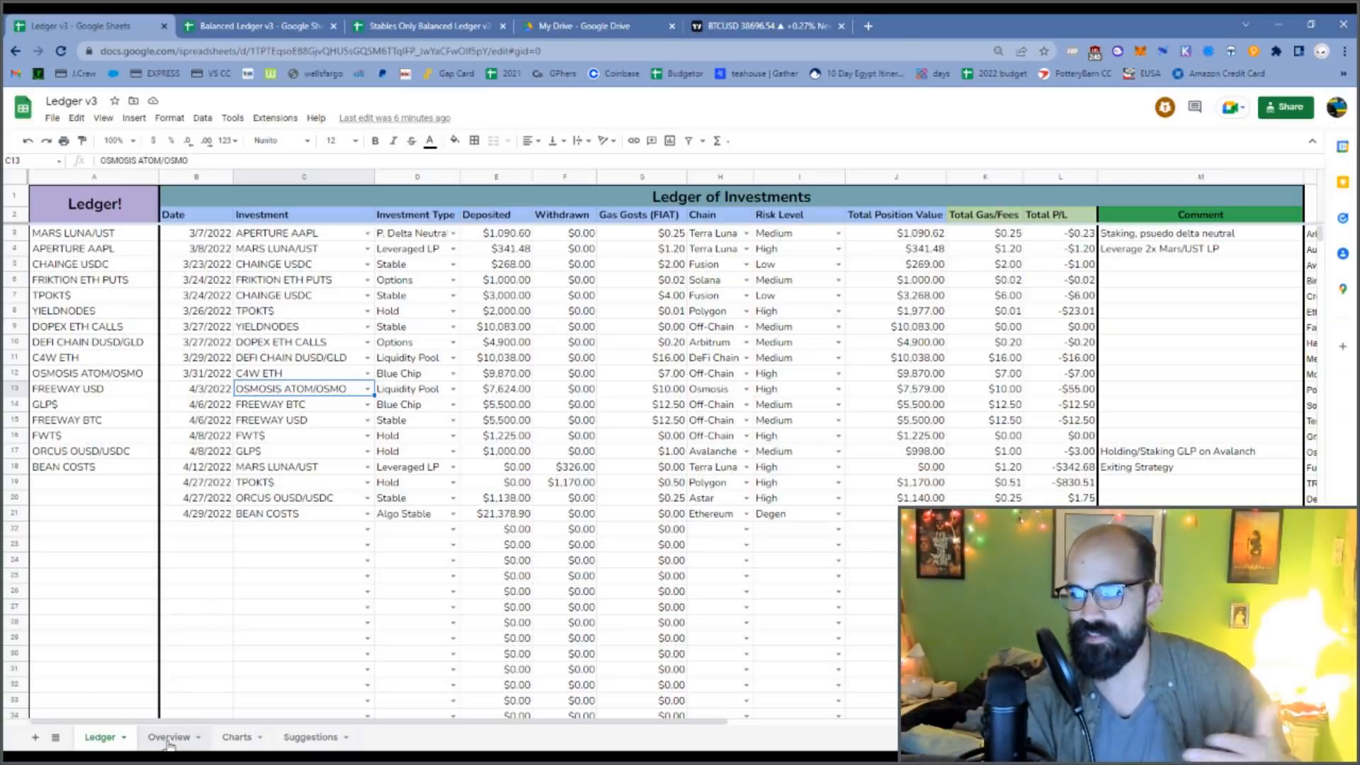
{"action": "left_click", "coordinate": [169, 737]}
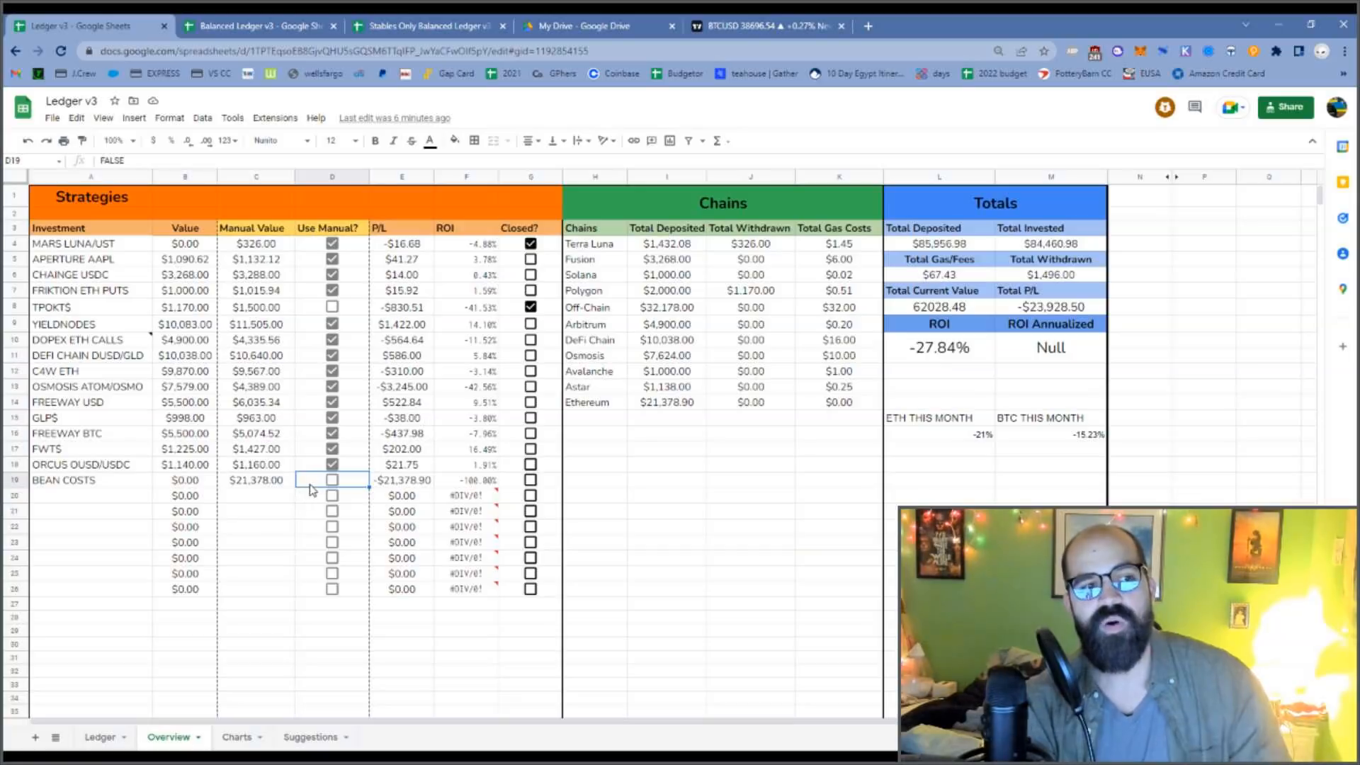
{"action": "mouse_move", "coordinate": [321, 488]}
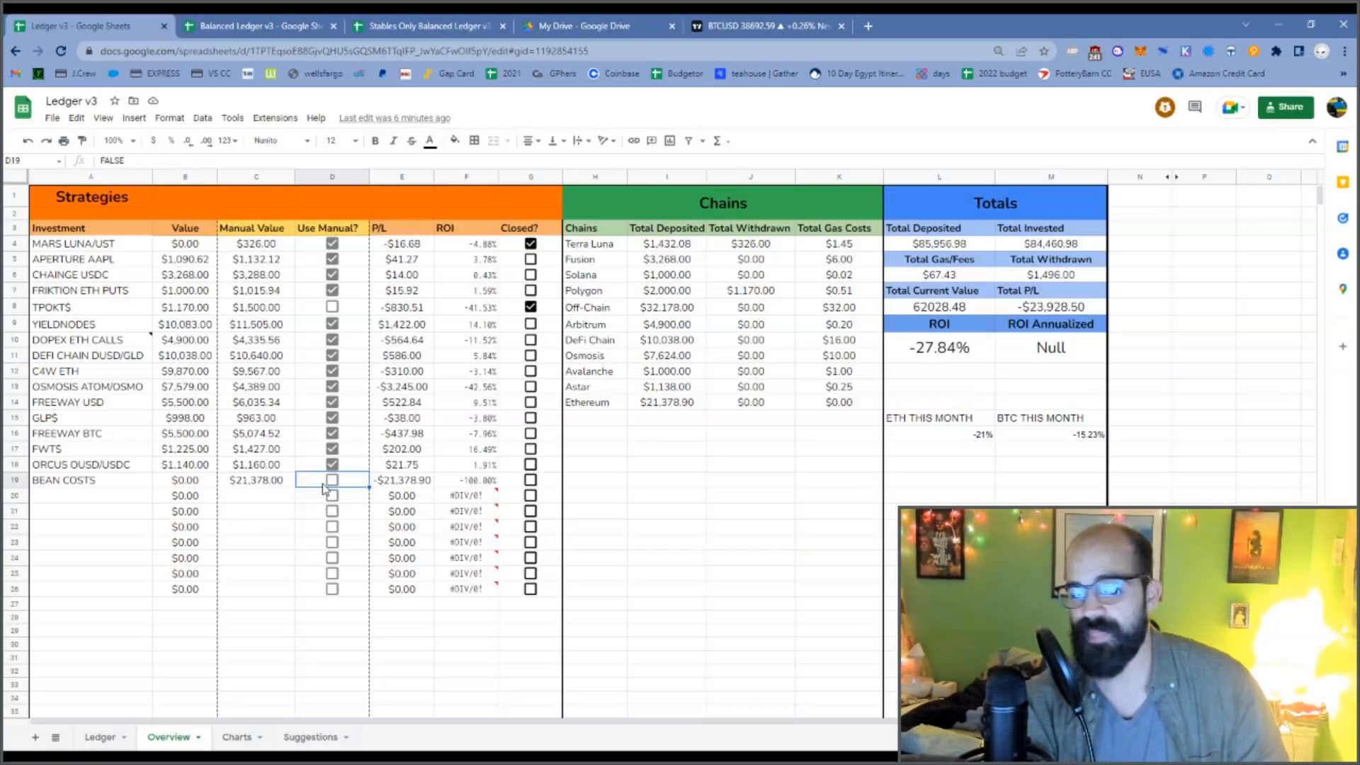
- Briefly use the BEAN COSTS manual value, then turn it off, so ROI drops to -27.84%
{"action": "left_click", "coordinate": [331, 480]}
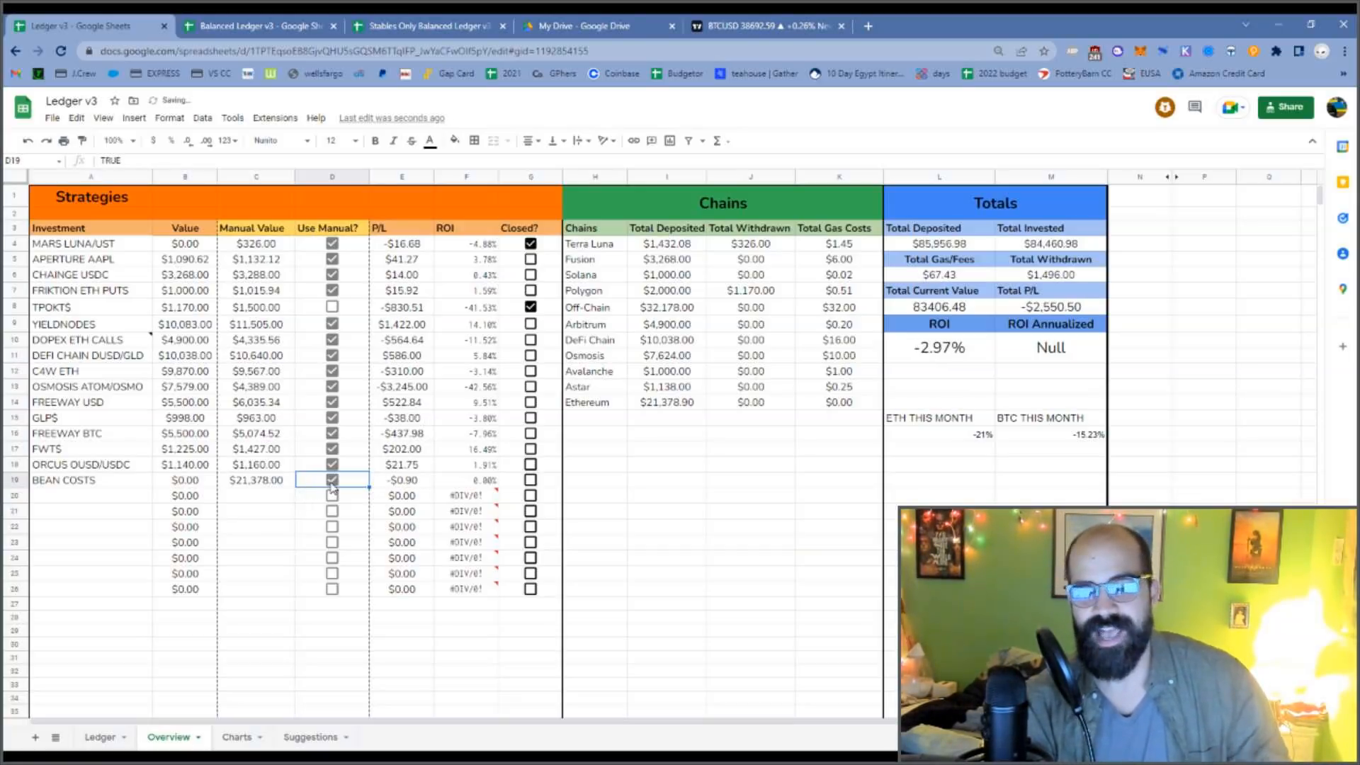
{"action": "mouse_move", "coordinate": [874, 329]}
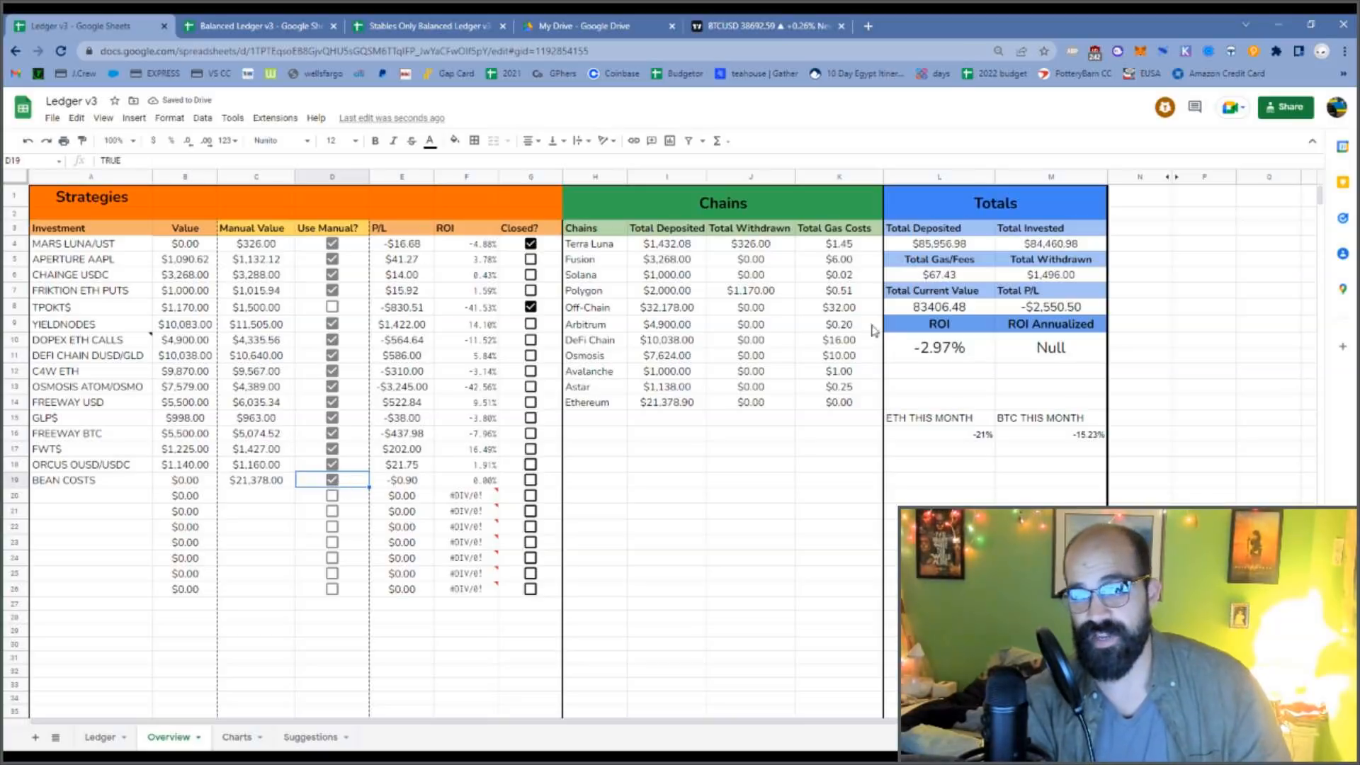
{"action": "mouse_move", "coordinate": [976, 442]}
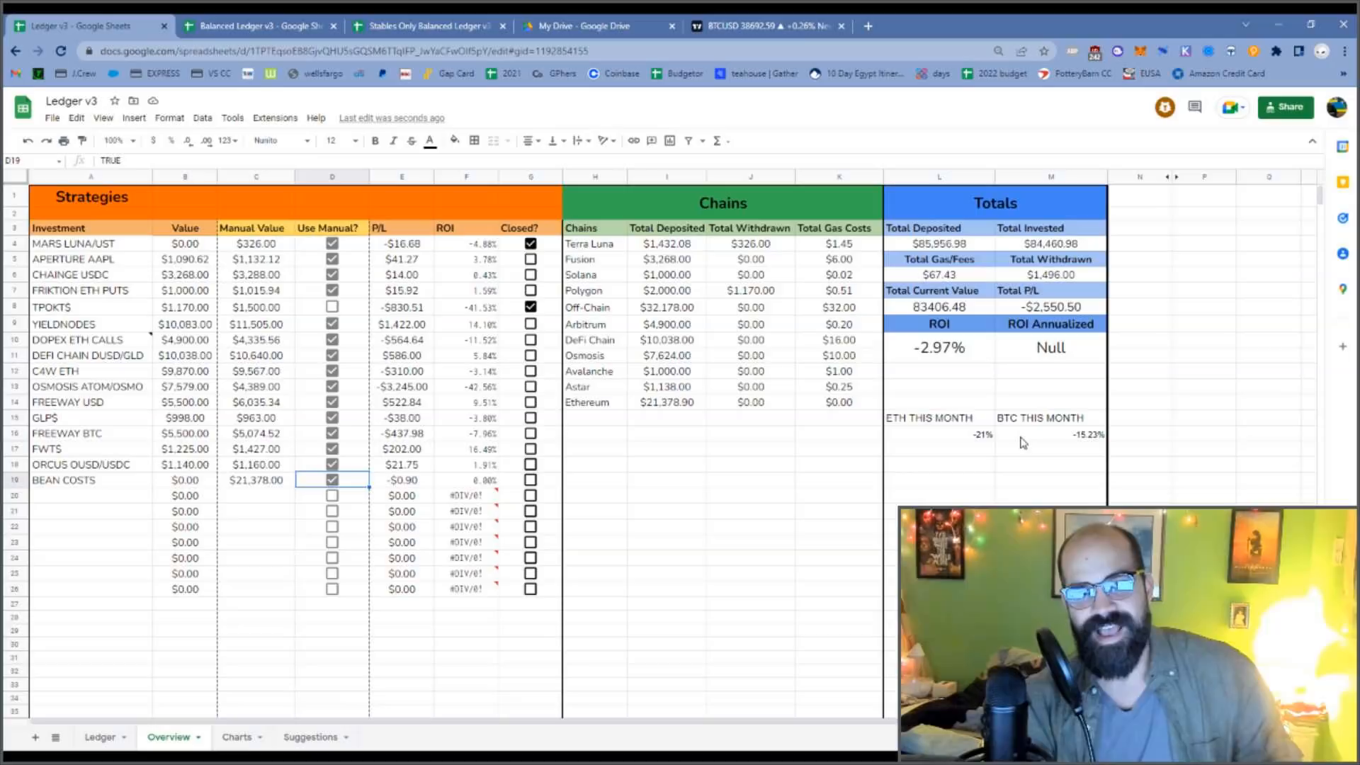
{"action": "mouse_move", "coordinate": [839, 479]}
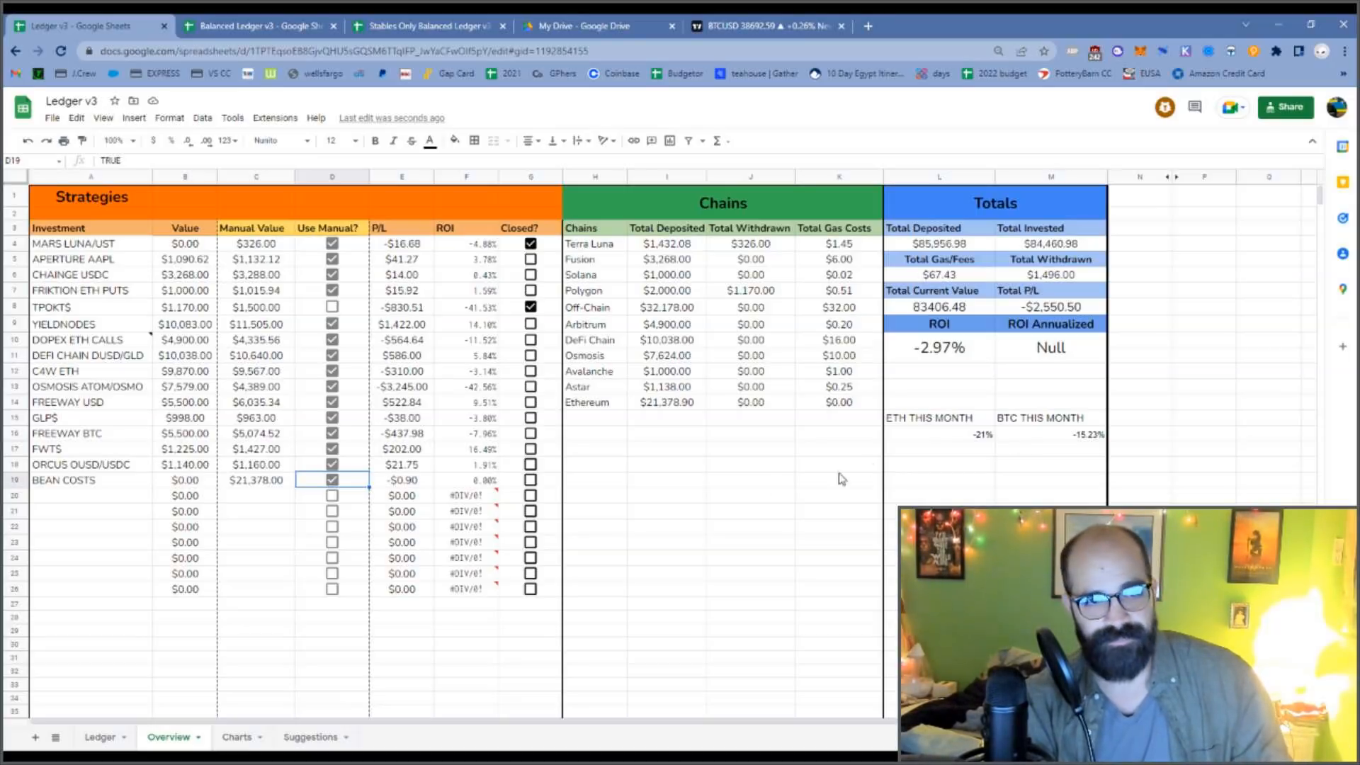
{"action": "mouse_move", "coordinate": [948, 356]}
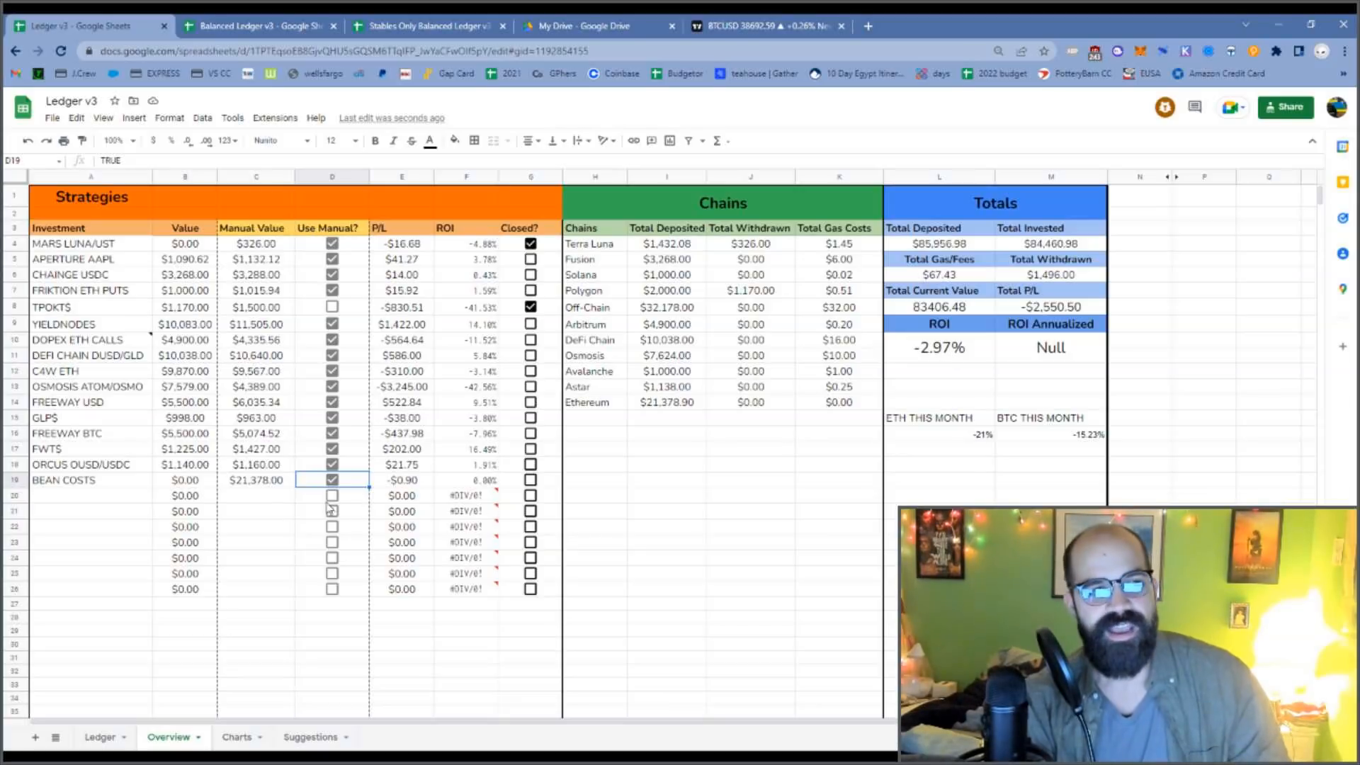
{"action": "left_click", "coordinate": [331, 479]}
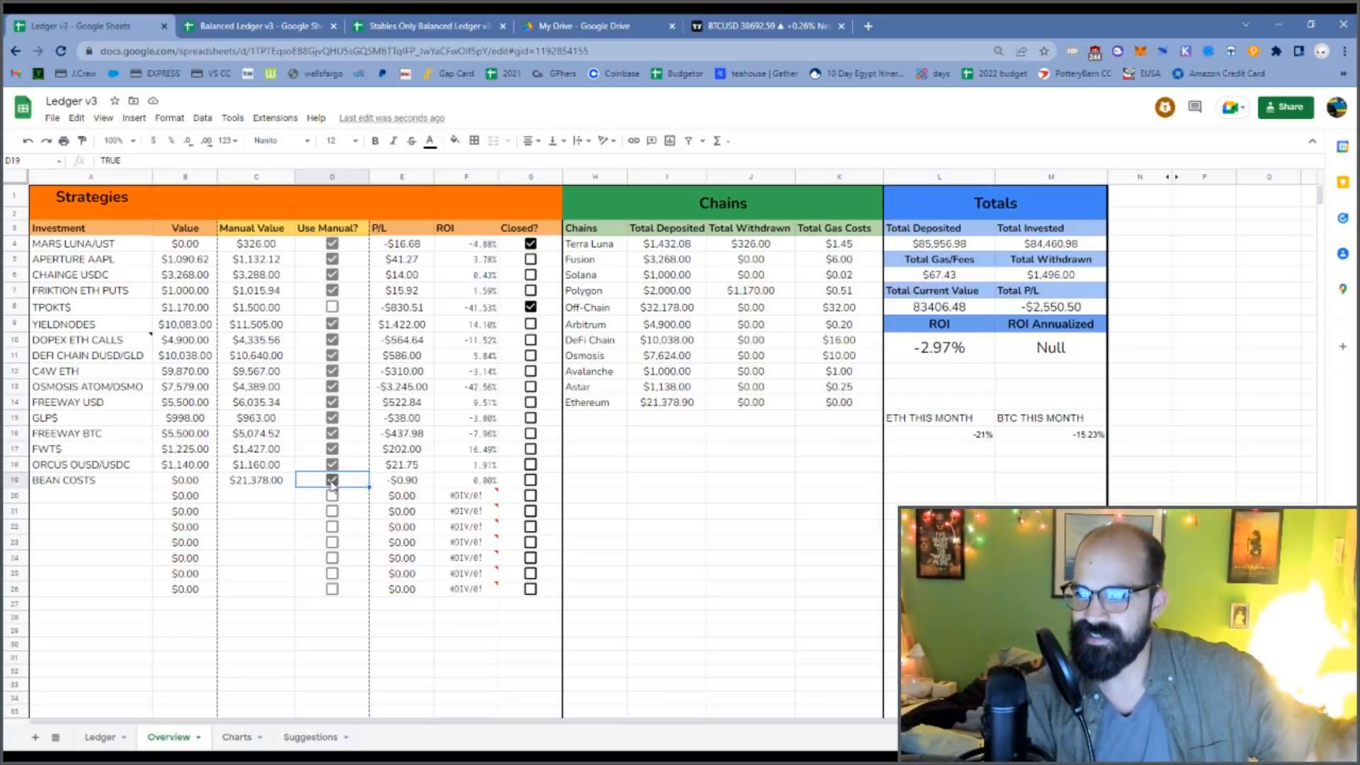
{"action": "left_click", "coordinate": [332, 480]}
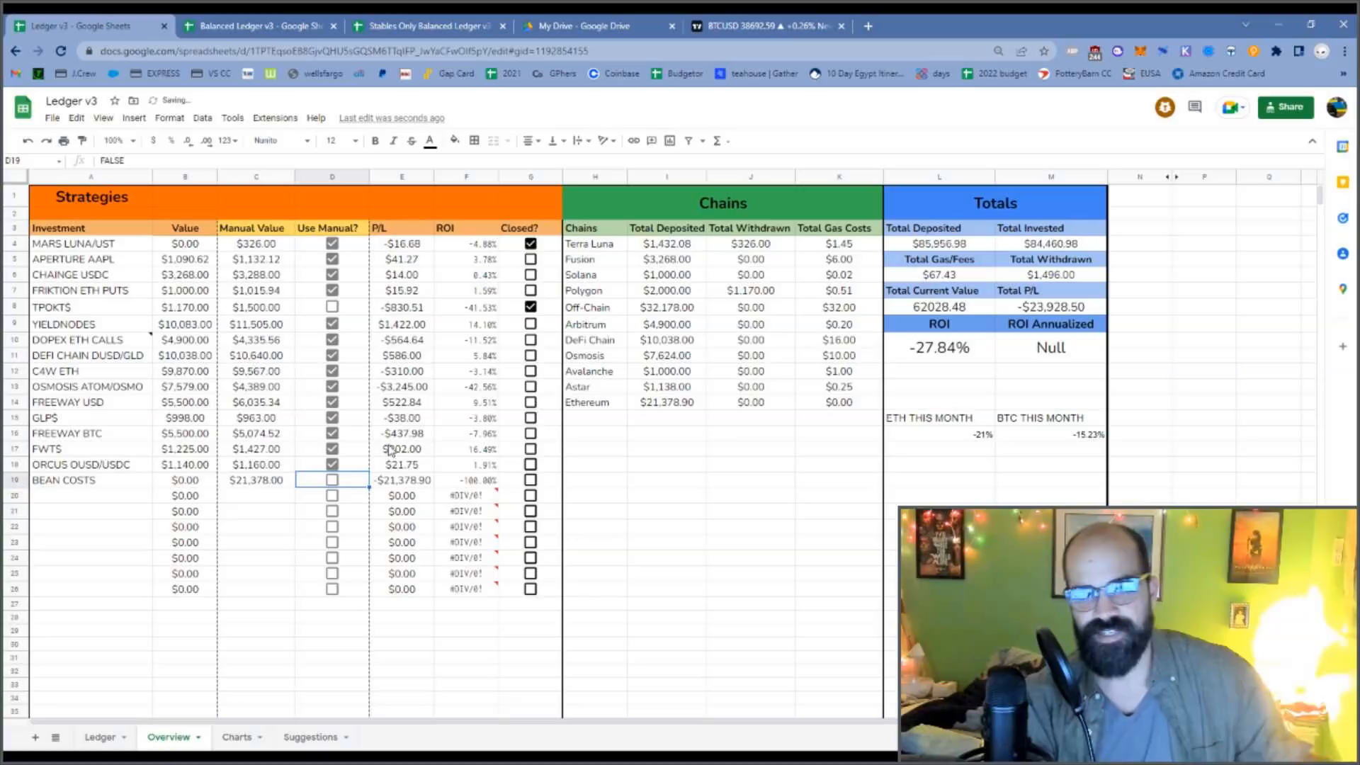
{"action": "mouse_move", "coordinate": [976, 438]}
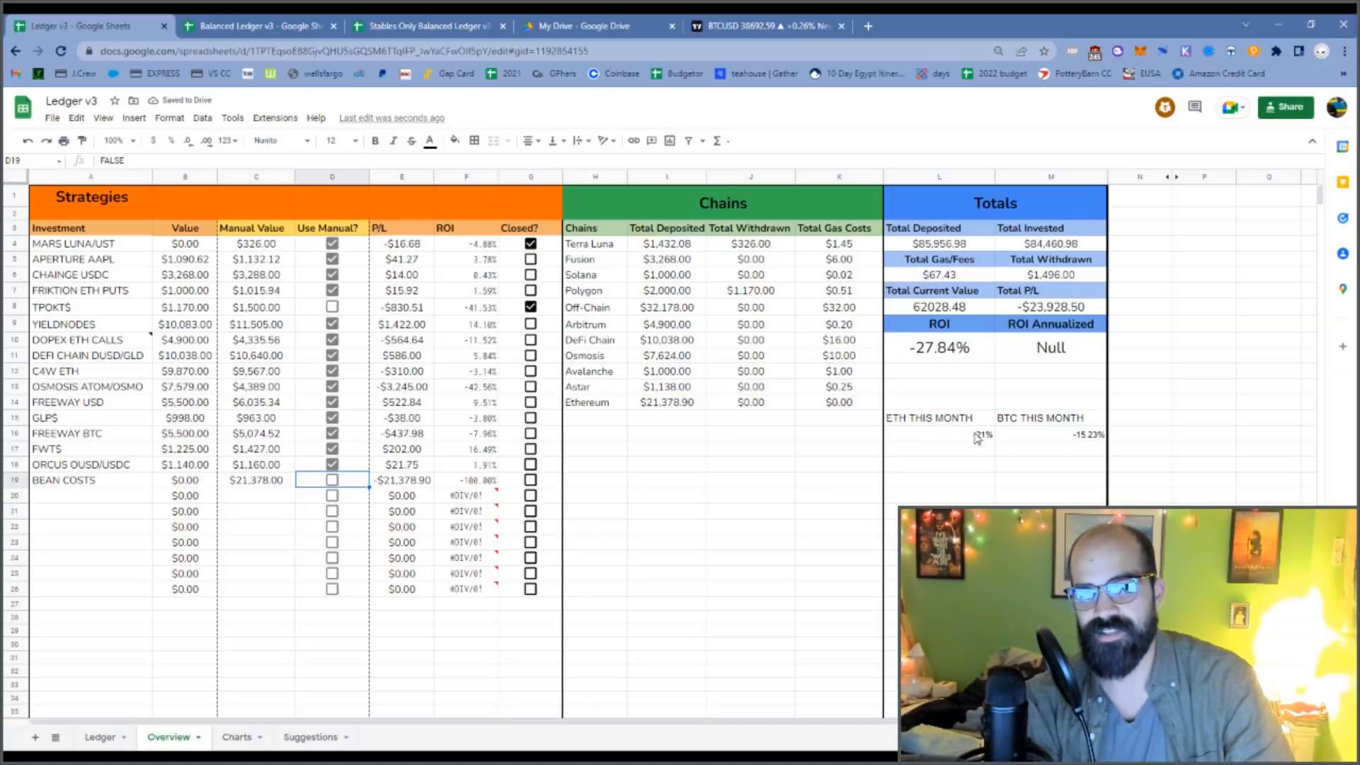
{"action": "left_click", "coordinate": [940, 434]}
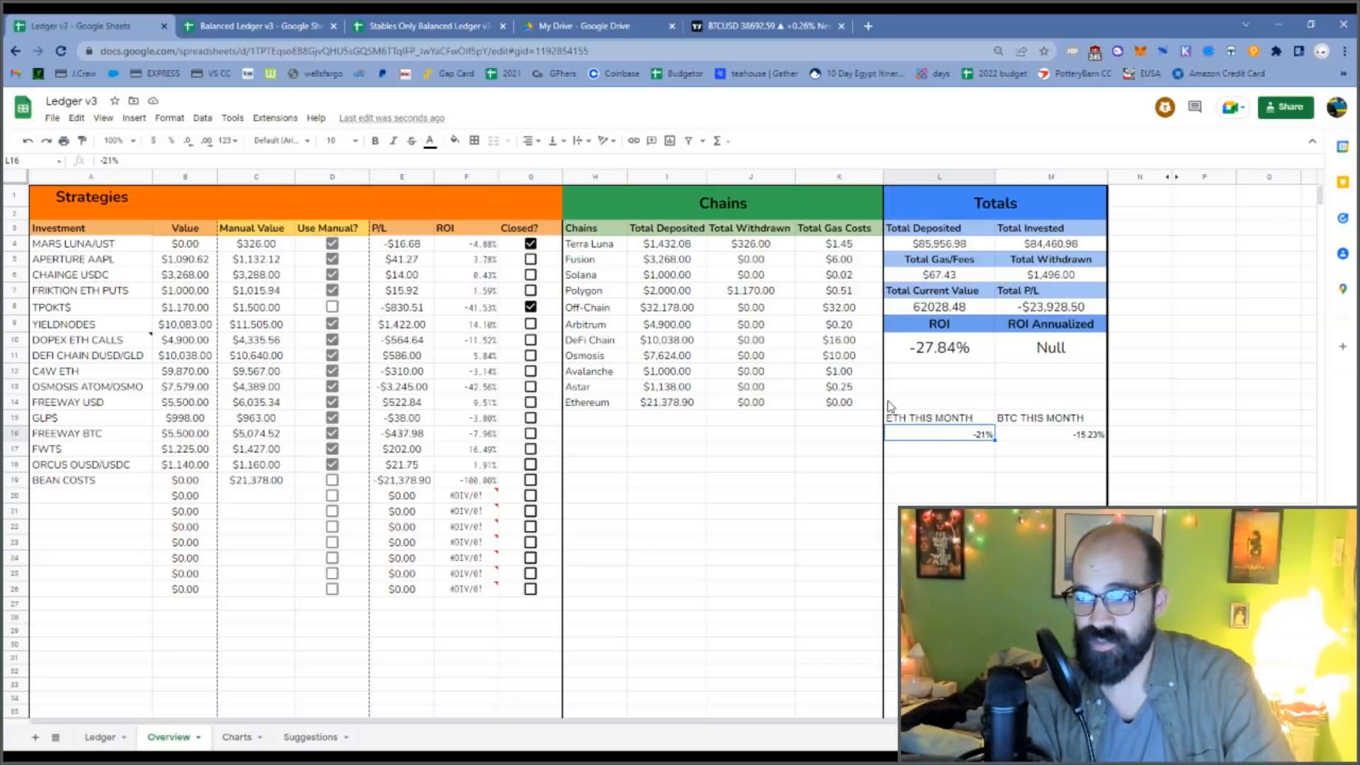
{"action": "mouse_move", "coordinate": [417, 593]}
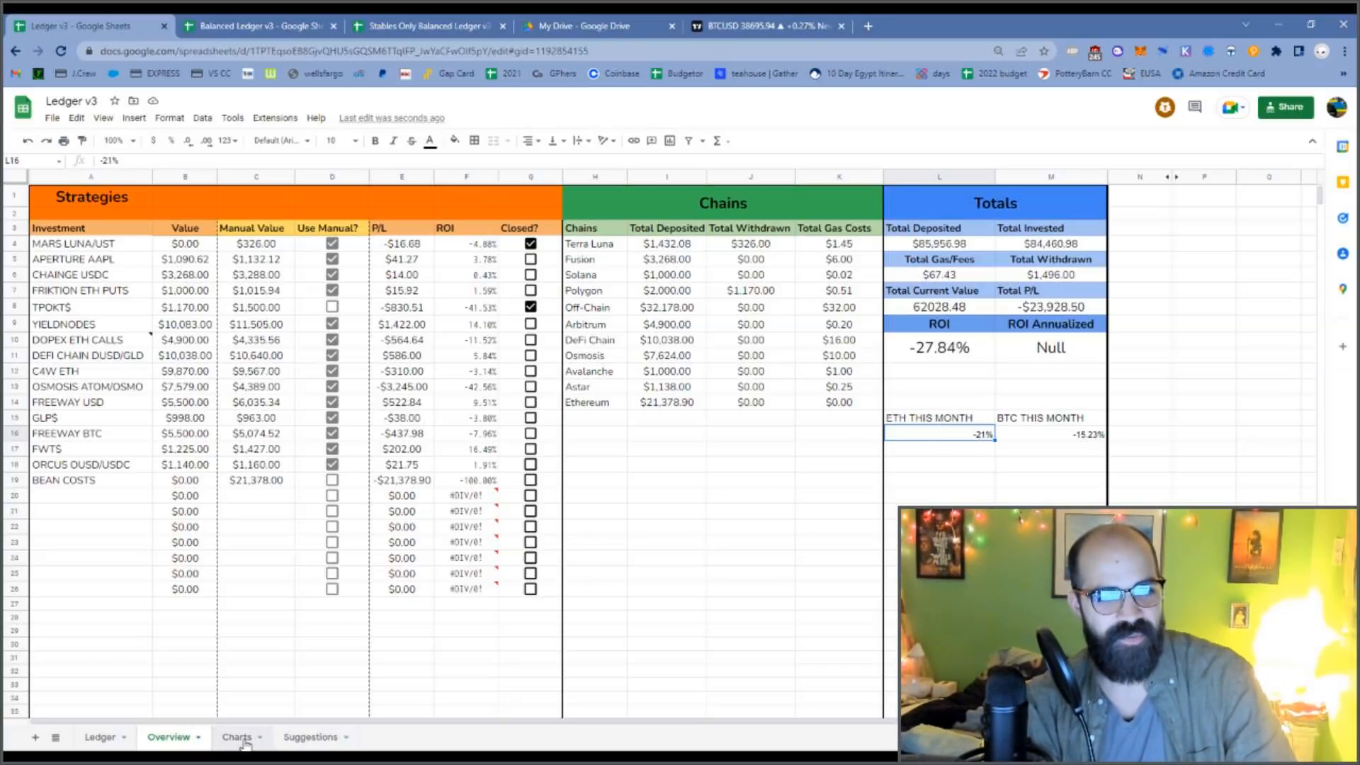
- Show the Charts sheet with deposited vs current value, investment breakdown and risk allocation charts
{"action": "left_click", "coordinate": [236, 737]}
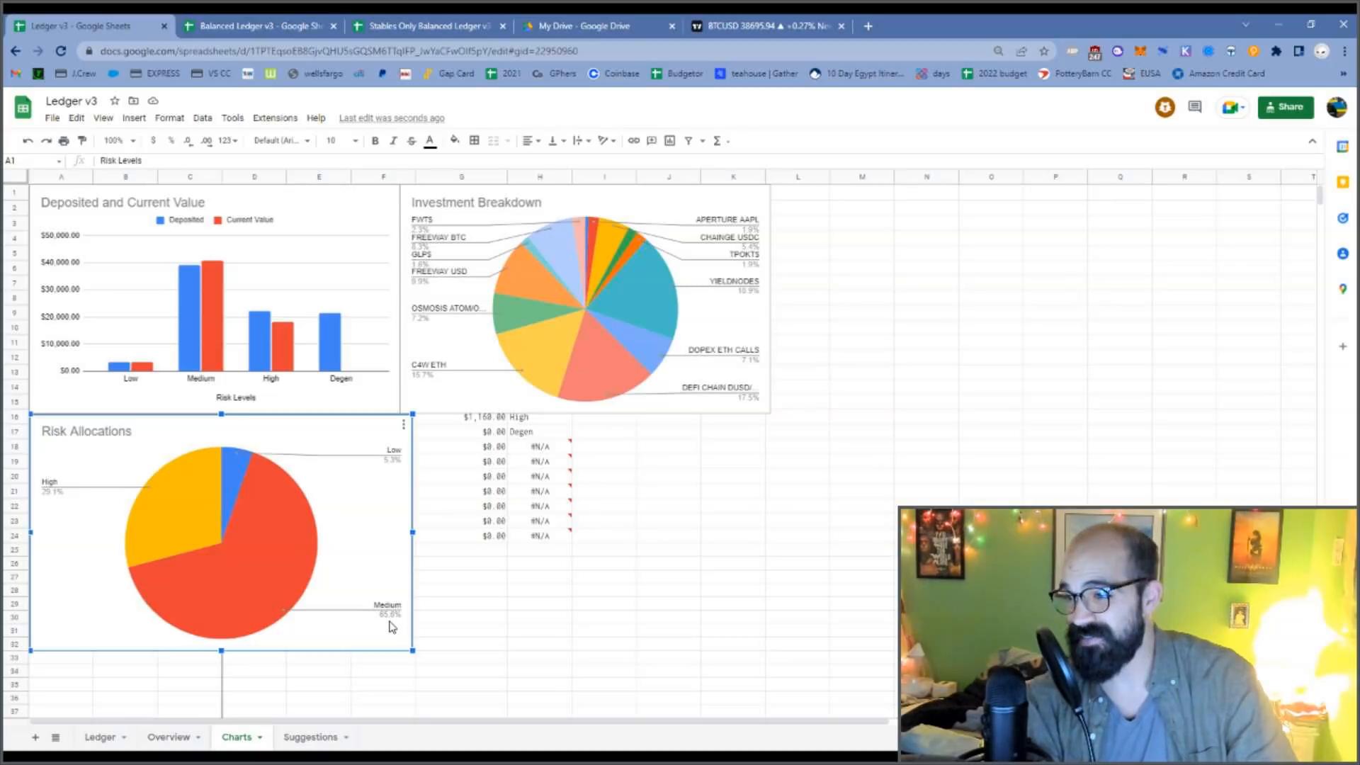
{"action": "mouse_move", "coordinate": [94, 536]}
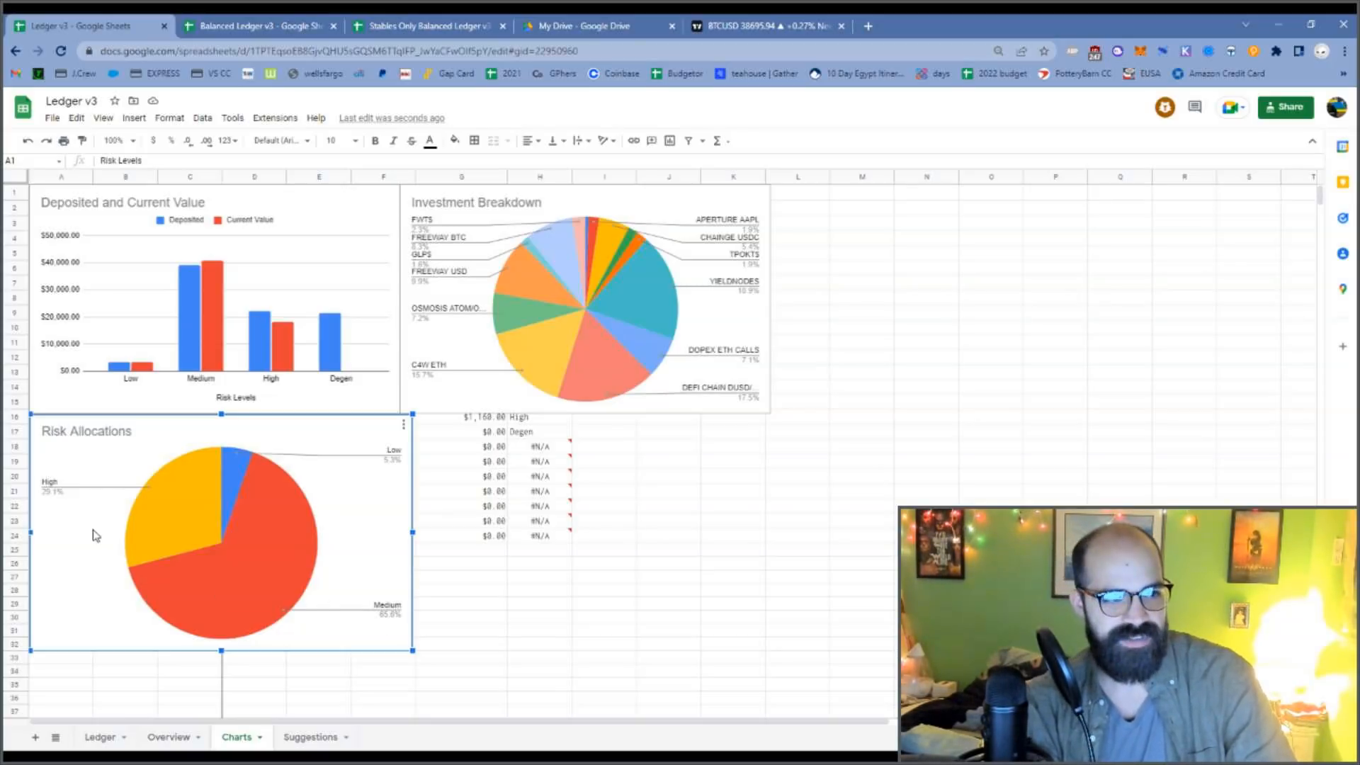
{"action": "mouse_move", "coordinate": [173, 518]}
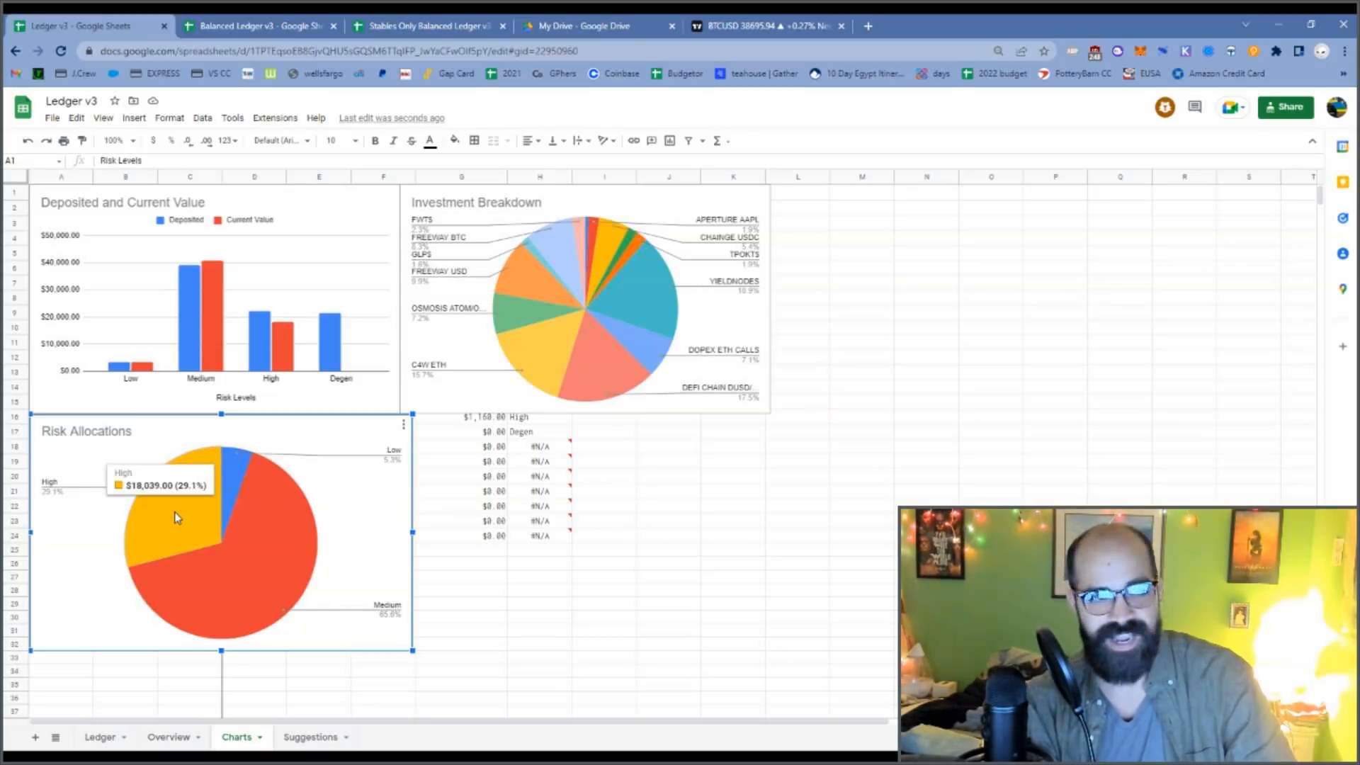
{"action": "mouse_move", "coordinate": [394, 464]}
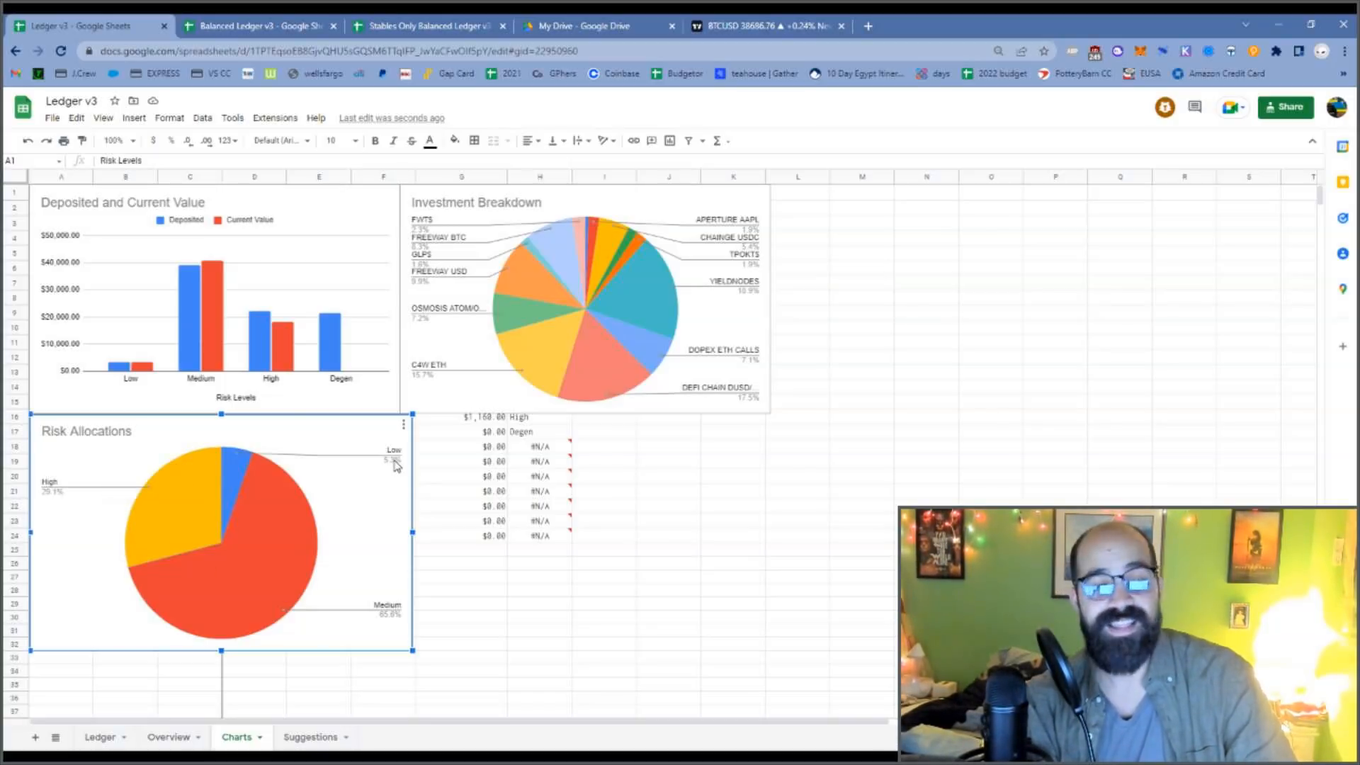
{"action": "mouse_move", "coordinate": [221, 542]}
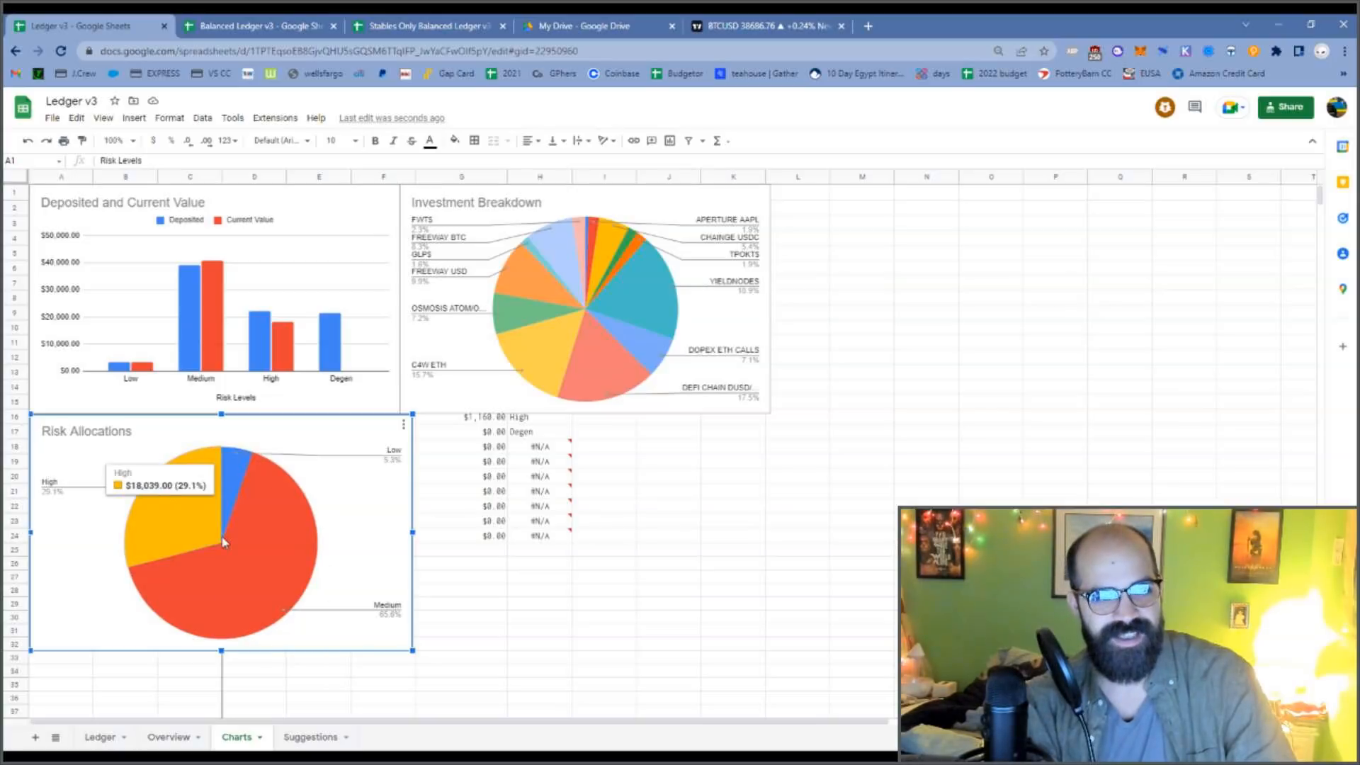
{"action": "mouse_move", "coordinate": [161, 527]}
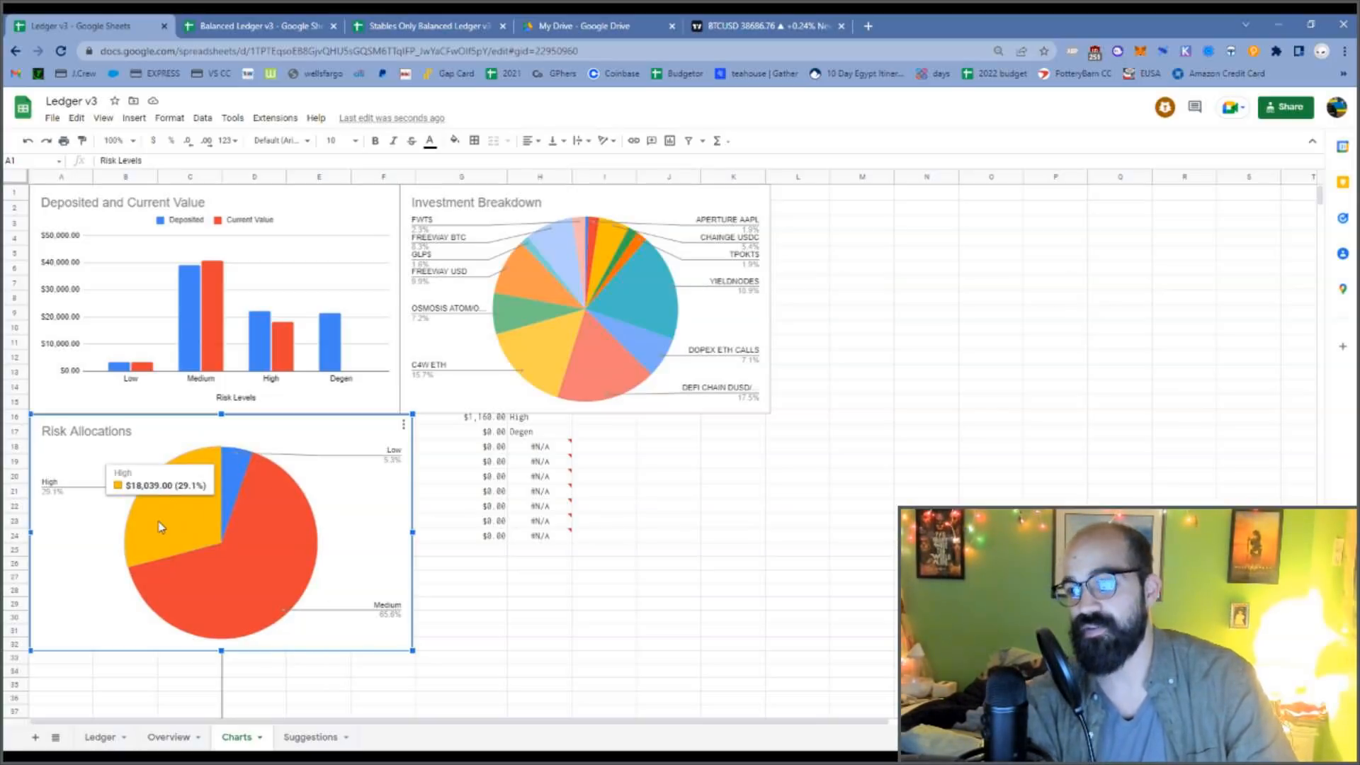
{"action": "mouse_move", "coordinate": [267, 610]}
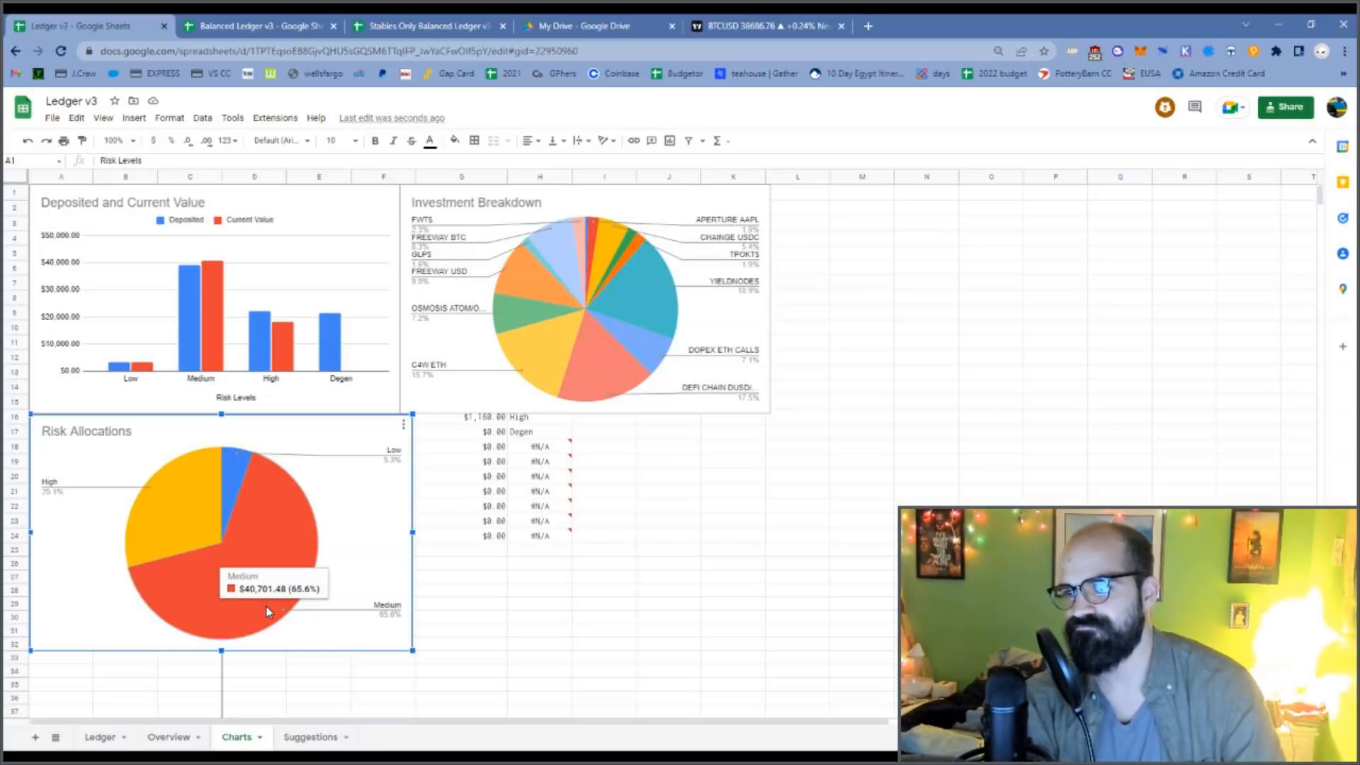
{"action": "mouse_move", "coordinate": [376, 510]}
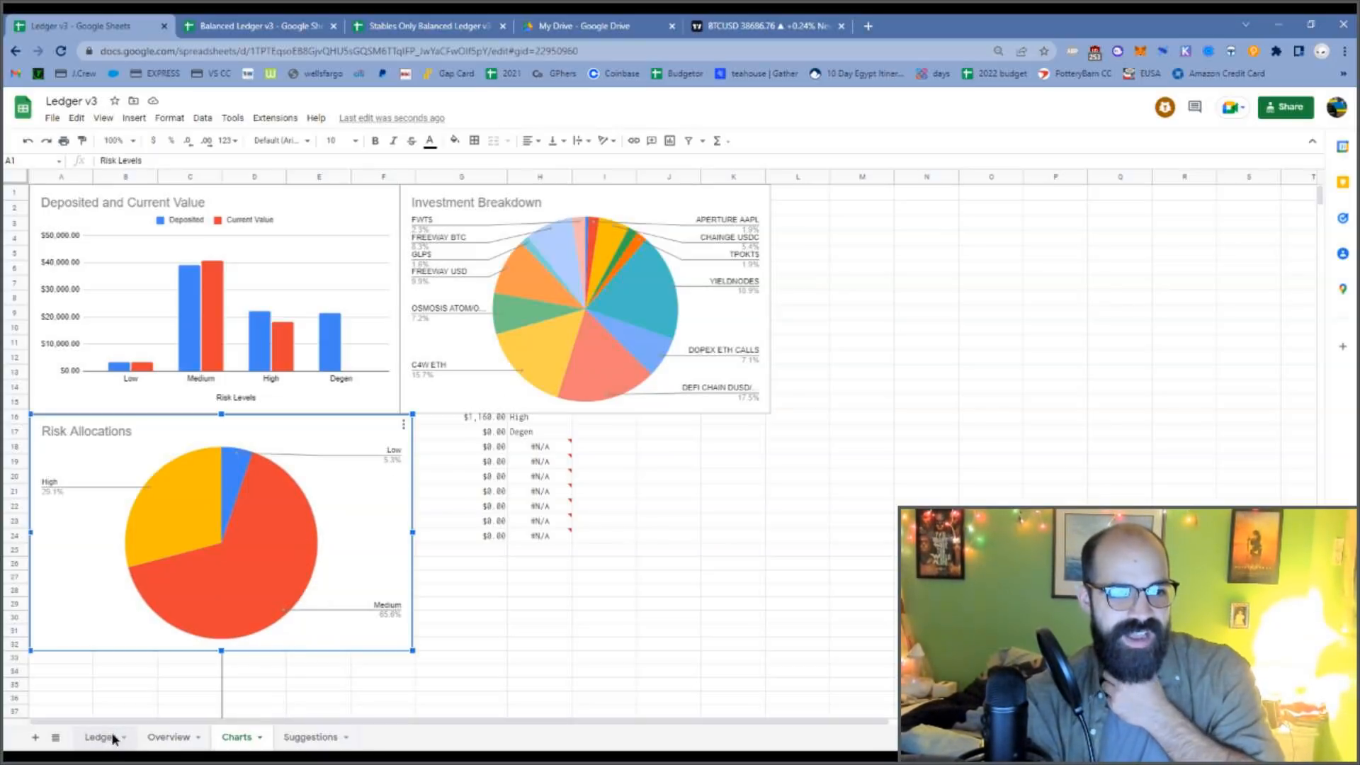
- Check the last BEAN COSTS entry's Degen risk level and its chart category, then return to Ledger
{"action": "left_click", "coordinate": [99, 737]}
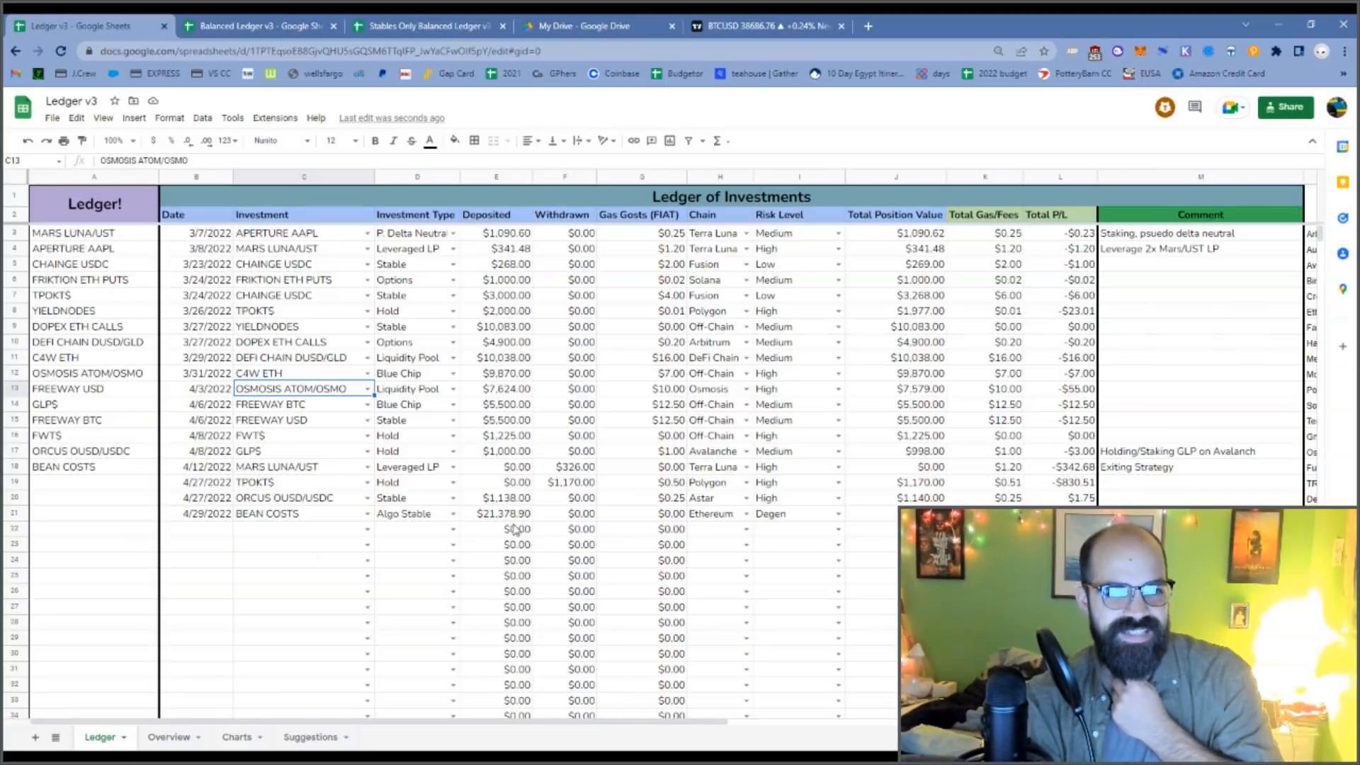
{"action": "mouse_move", "coordinate": [778, 525]}
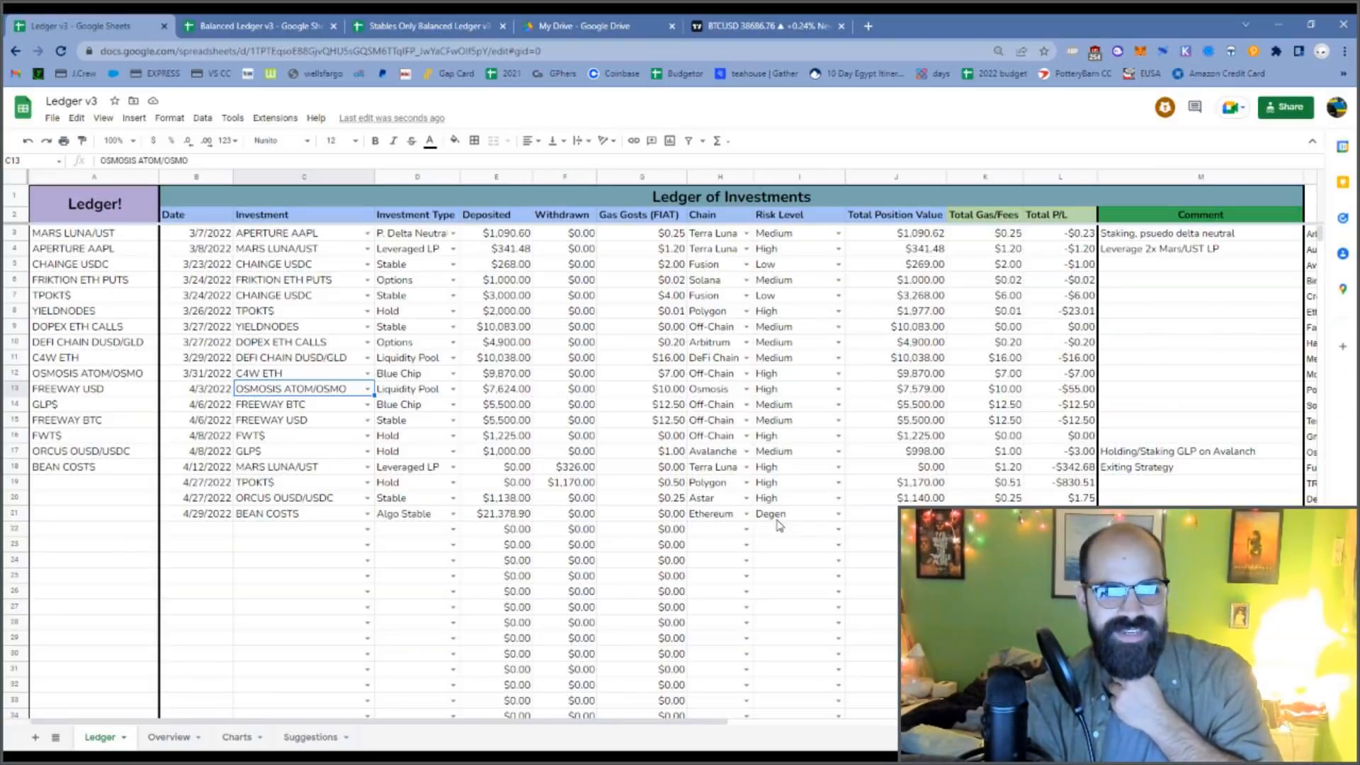
{"action": "left_click", "coordinate": [798, 513]}
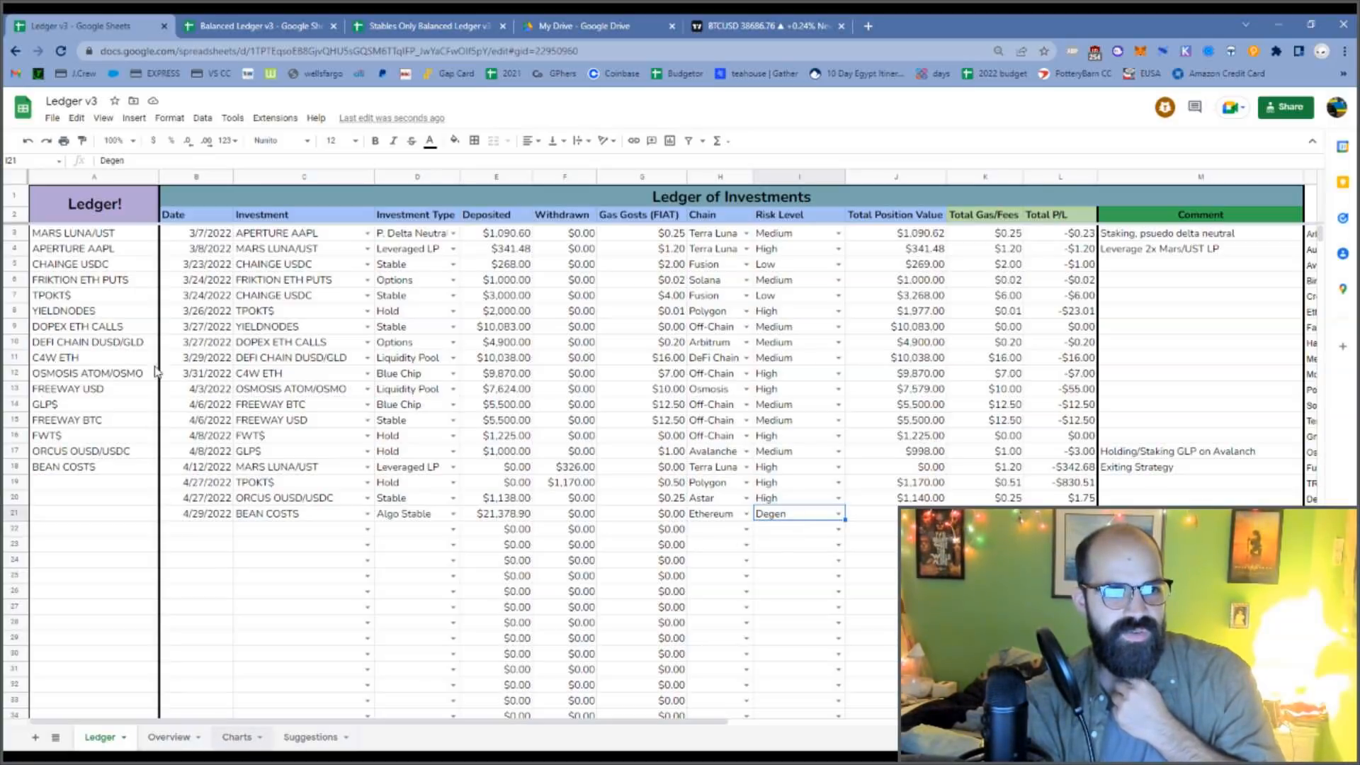
{"action": "left_click", "coordinate": [236, 737]}
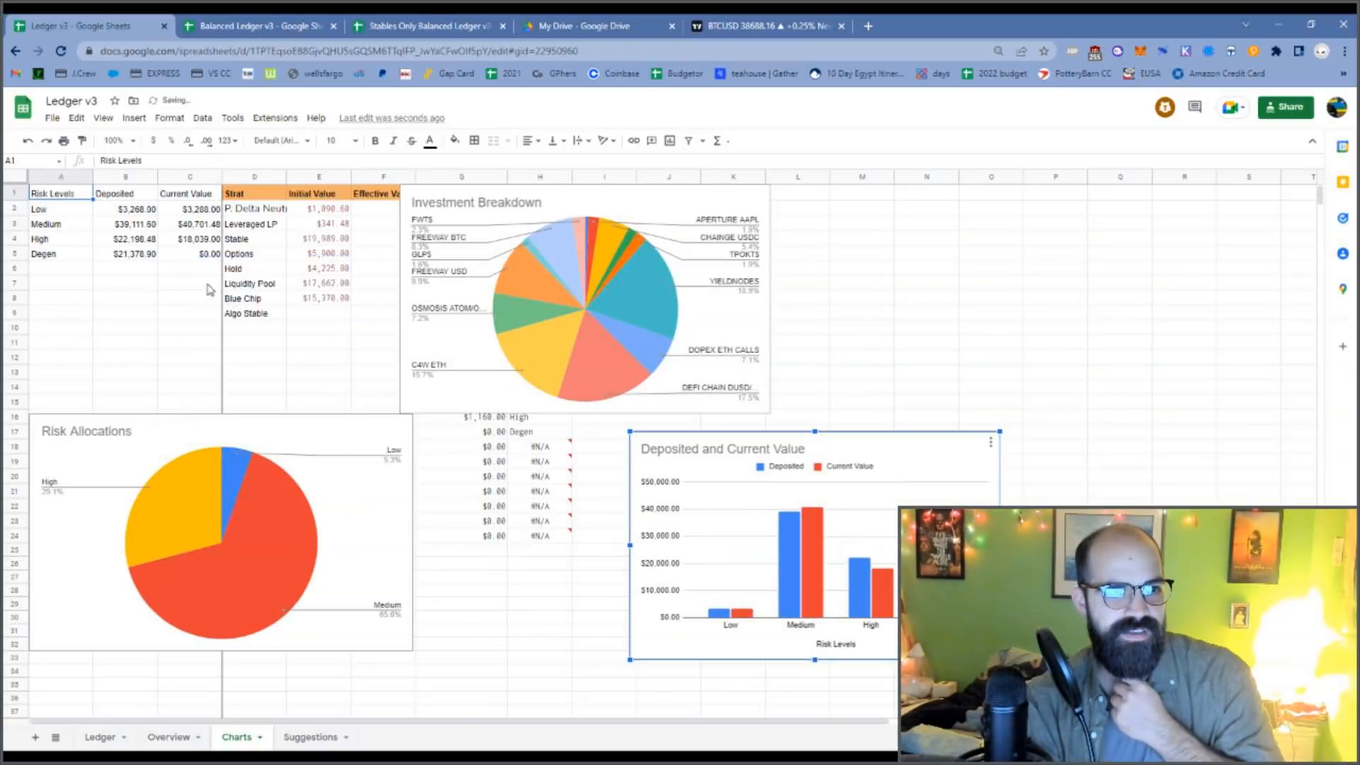
{"action": "mouse_move", "coordinate": [247, 571]}
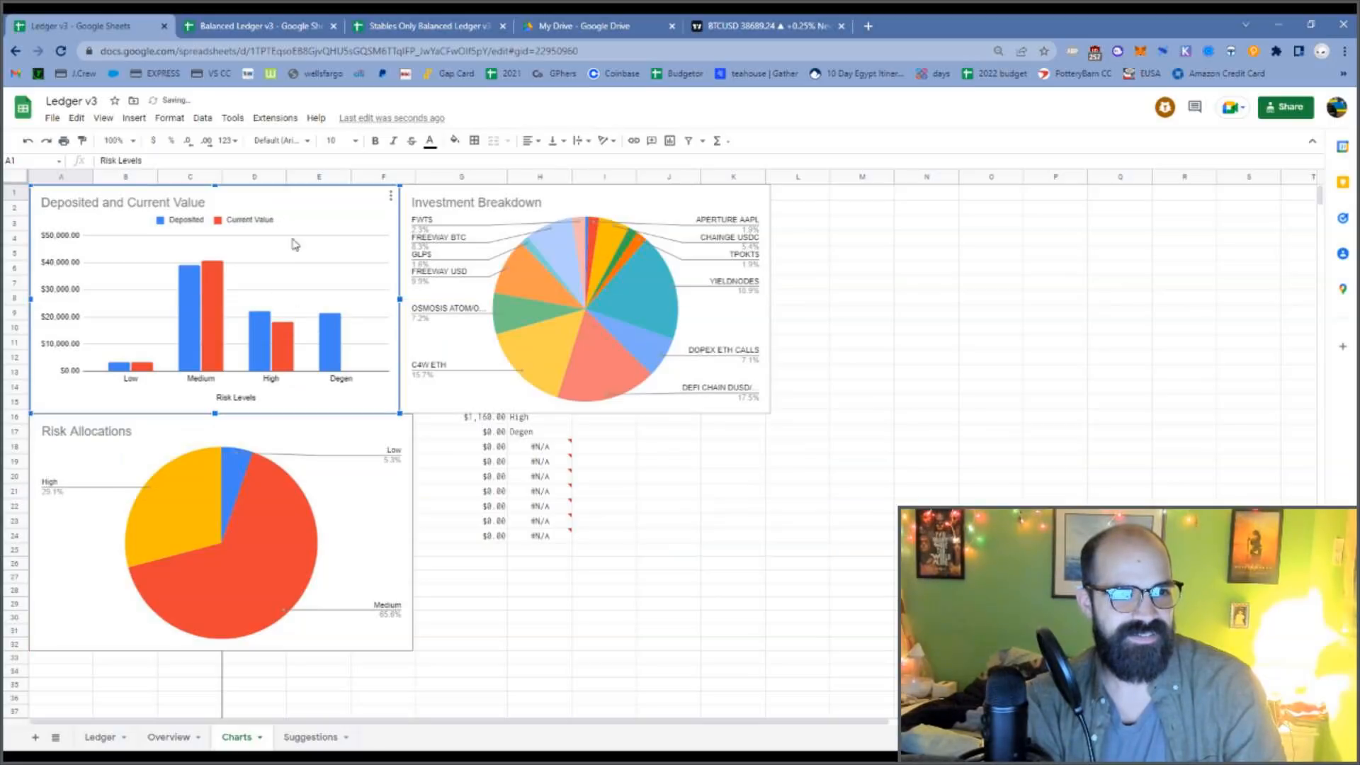
{"action": "mouse_move", "coordinate": [305, 285]}
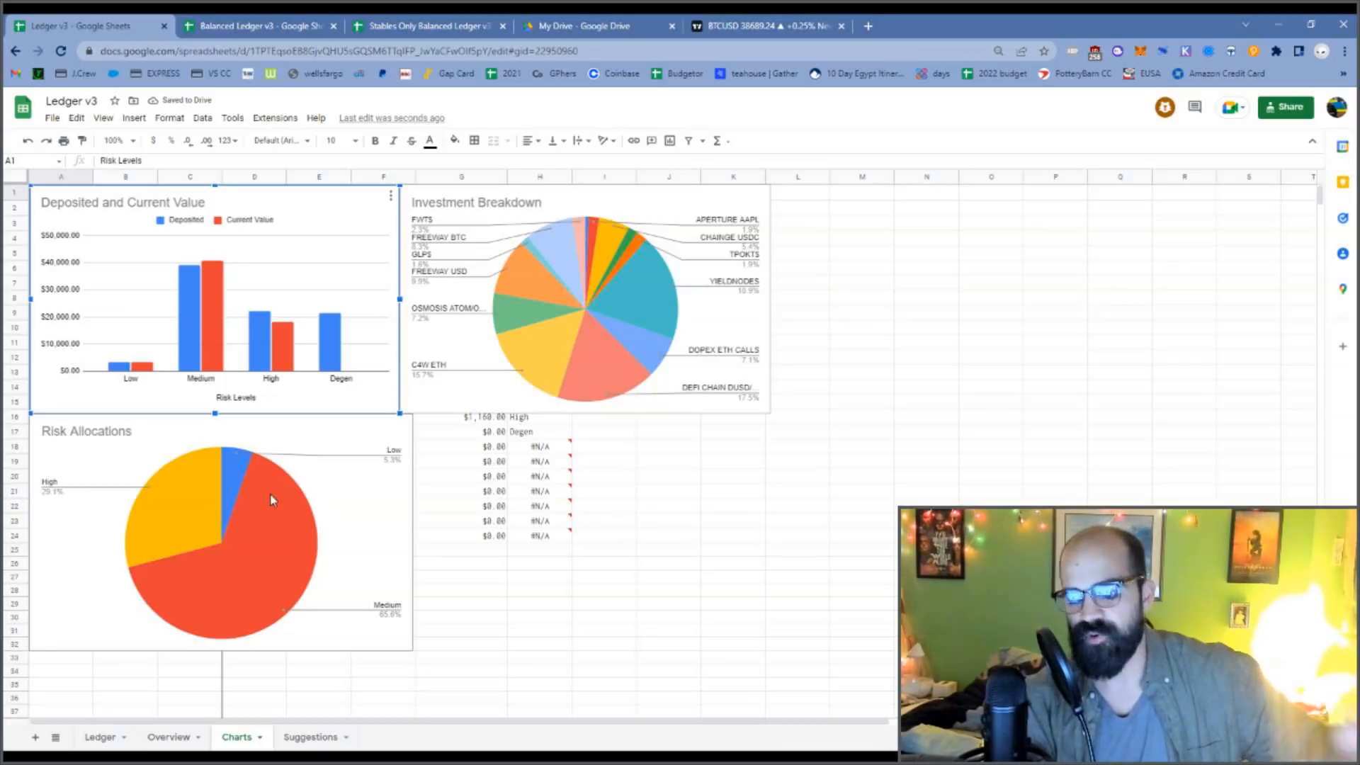
{"action": "mouse_move", "coordinate": [258, 584]}
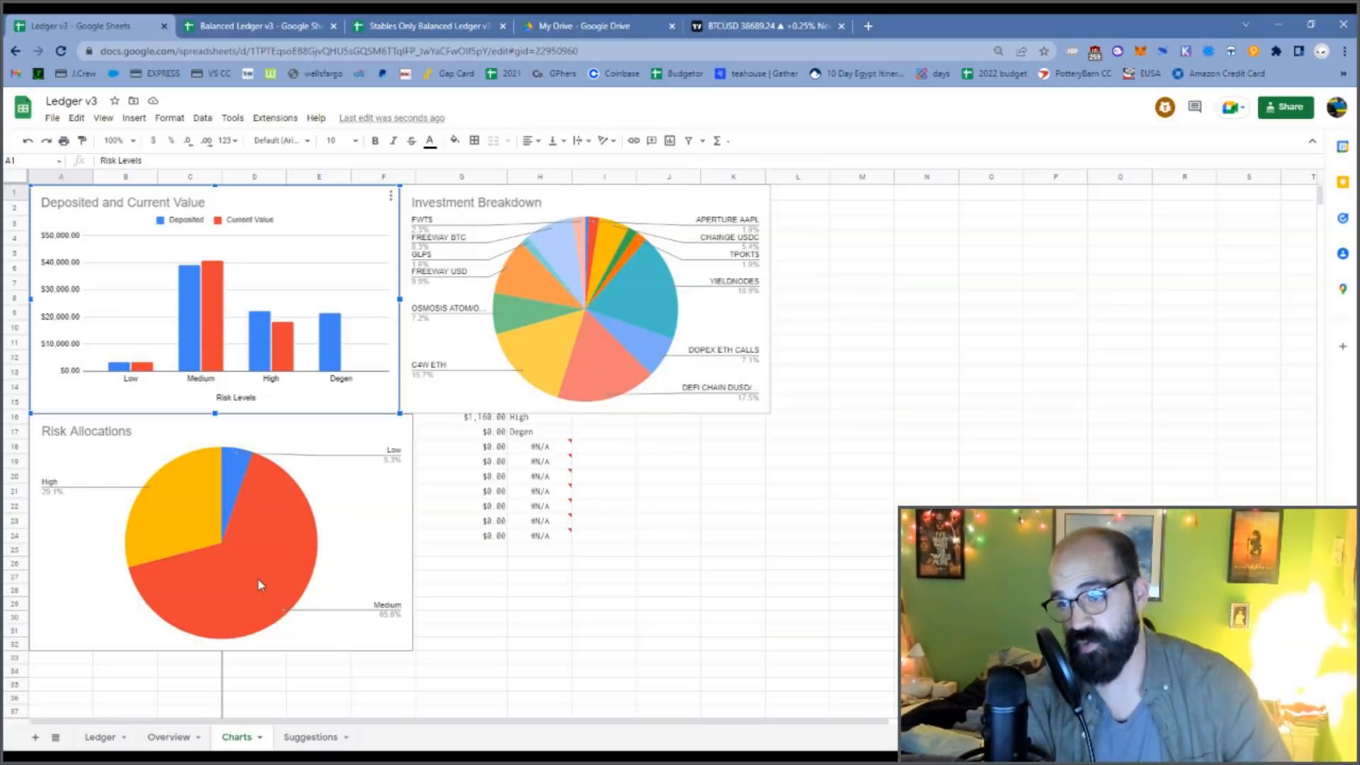
{"action": "mouse_move", "coordinate": [425, 373]}
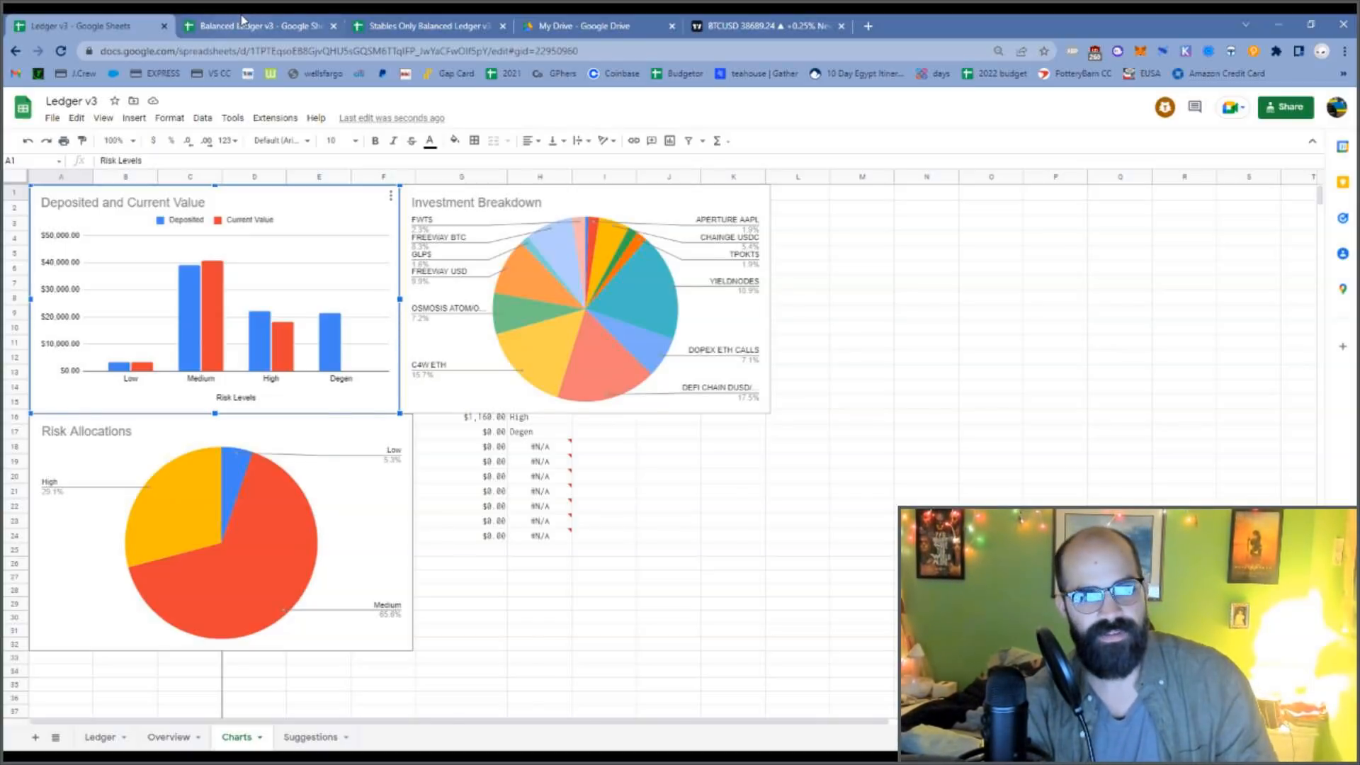
{"action": "left_click", "coordinate": [257, 25]}
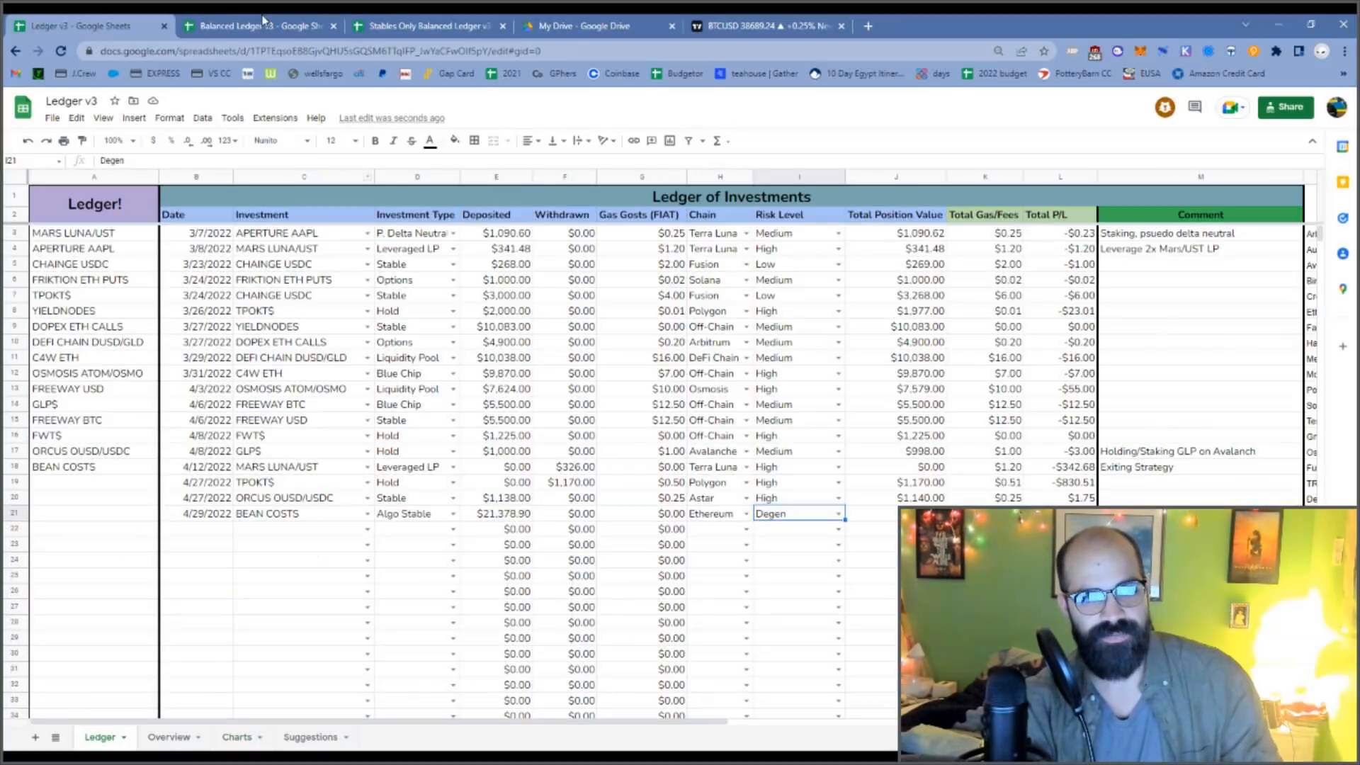
- Match Ledger v3's Suggestions Low allocation to Balanced Ledger v3's, reading <30%
{"action": "left_click", "coordinate": [260, 26]}
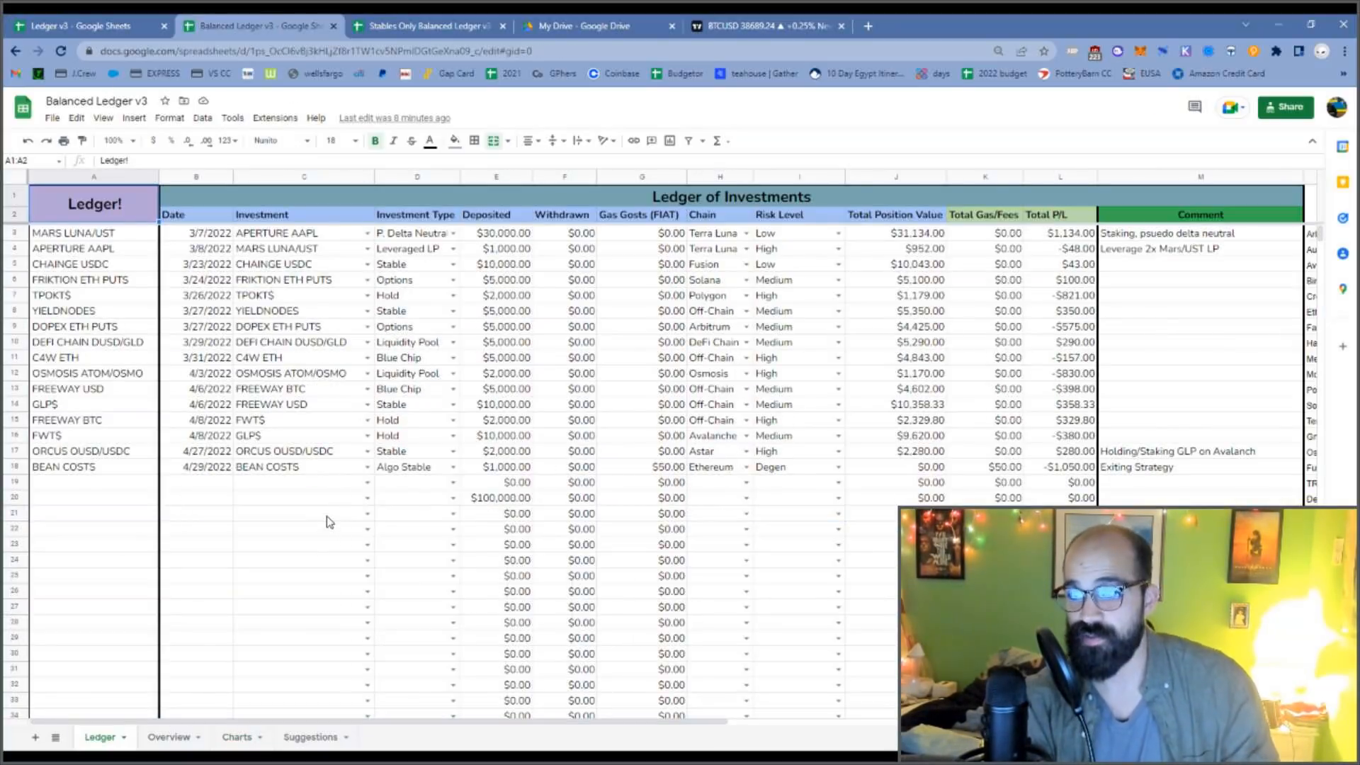
{"action": "left_click", "coordinate": [82, 25]}
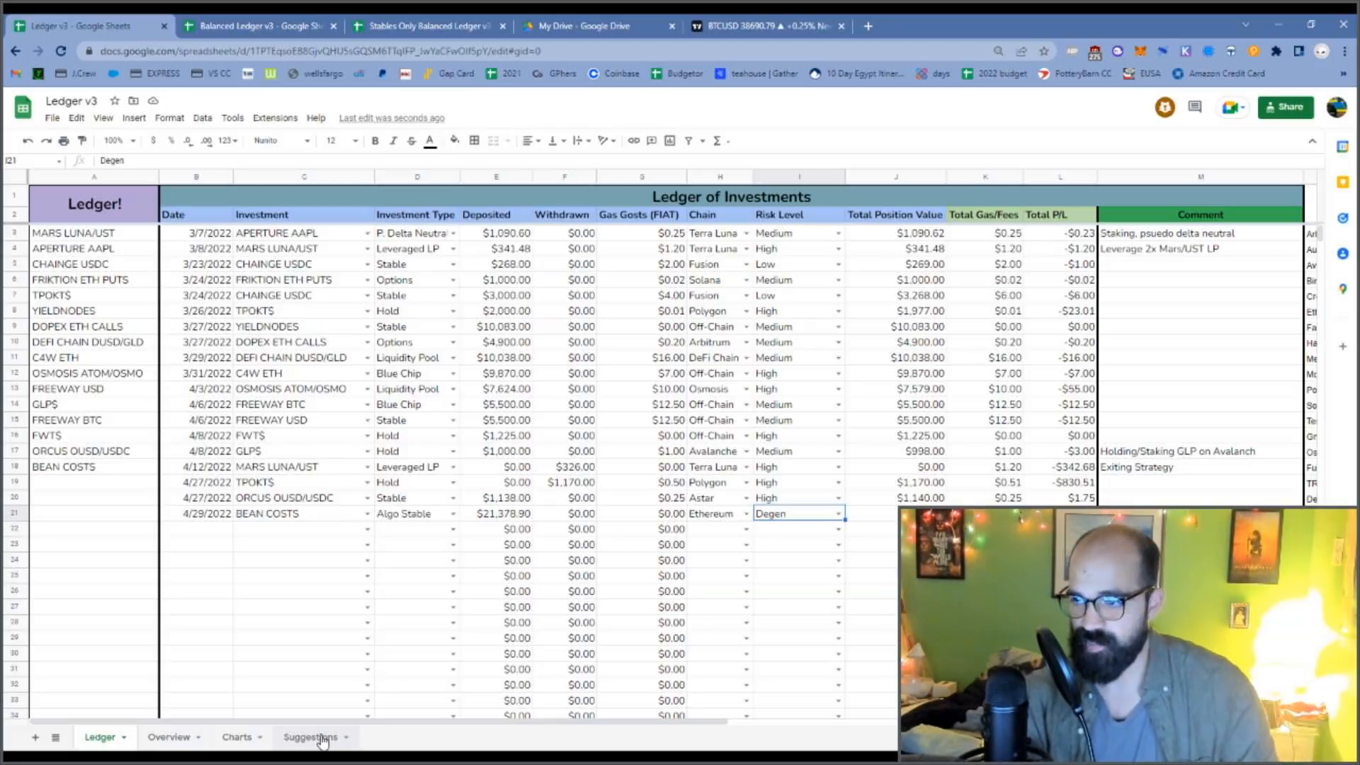
{"action": "left_click", "coordinate": [309, 737]}
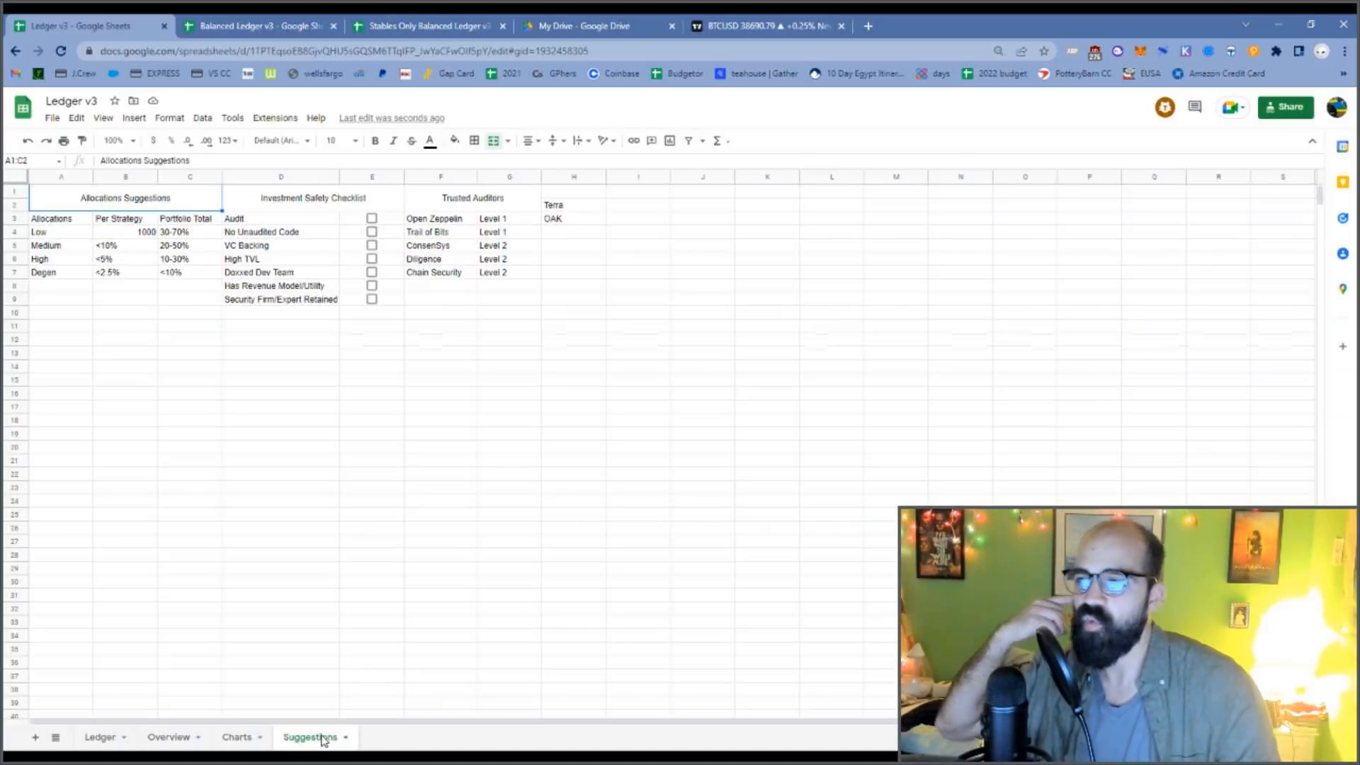
{"action": "mouse_move", "coordinate": [247, 438]}
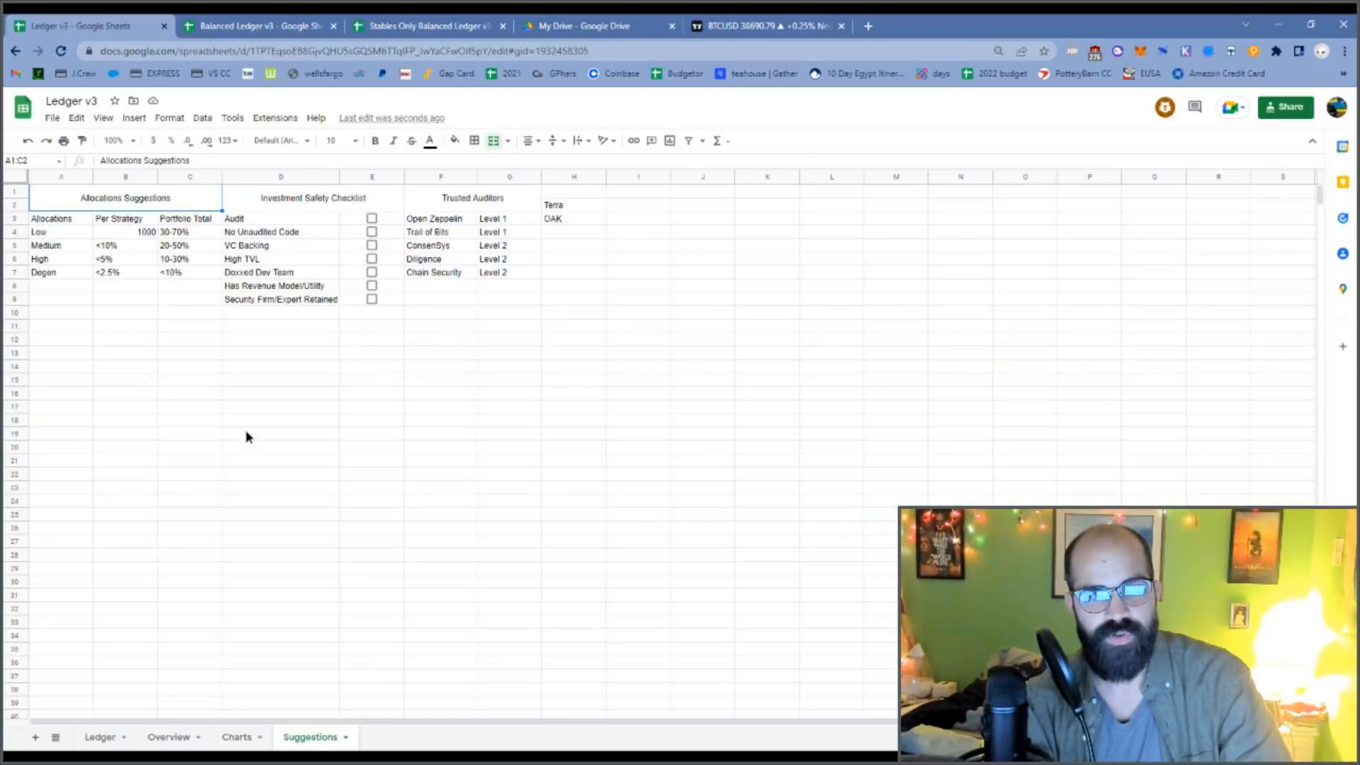
{"action": "left_click", "coordinate": [280, 433]}
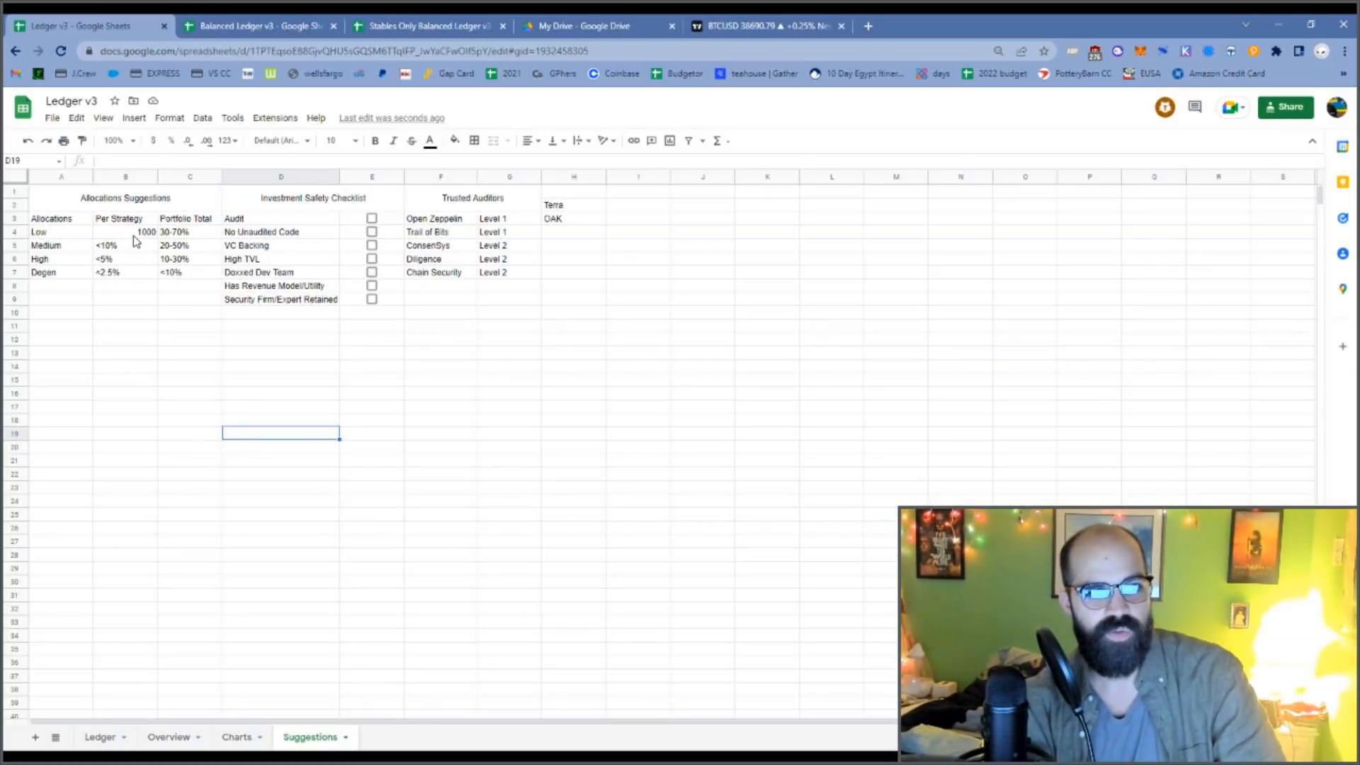
{"action": "left_click", "coordinate": [124, 232]}
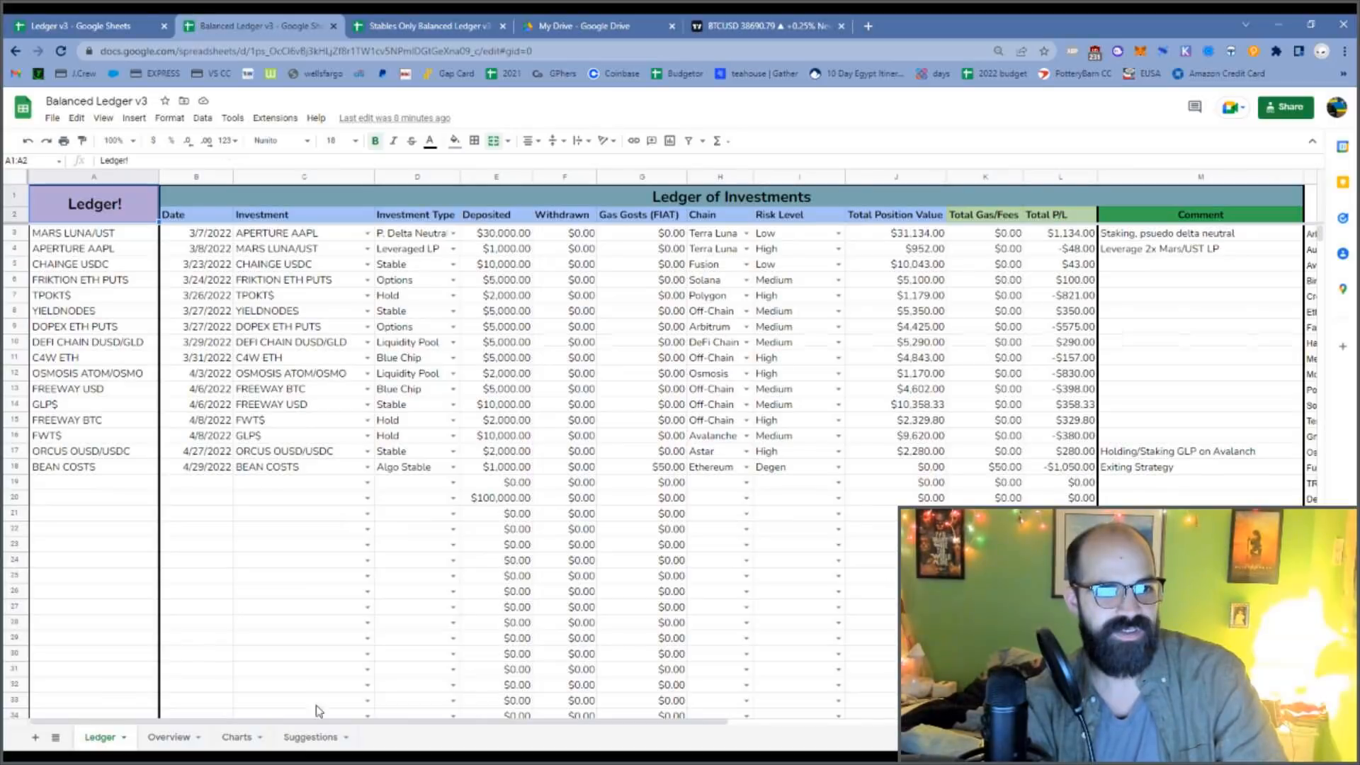
{"action": "left_click", "coordinate": [310, 737]}
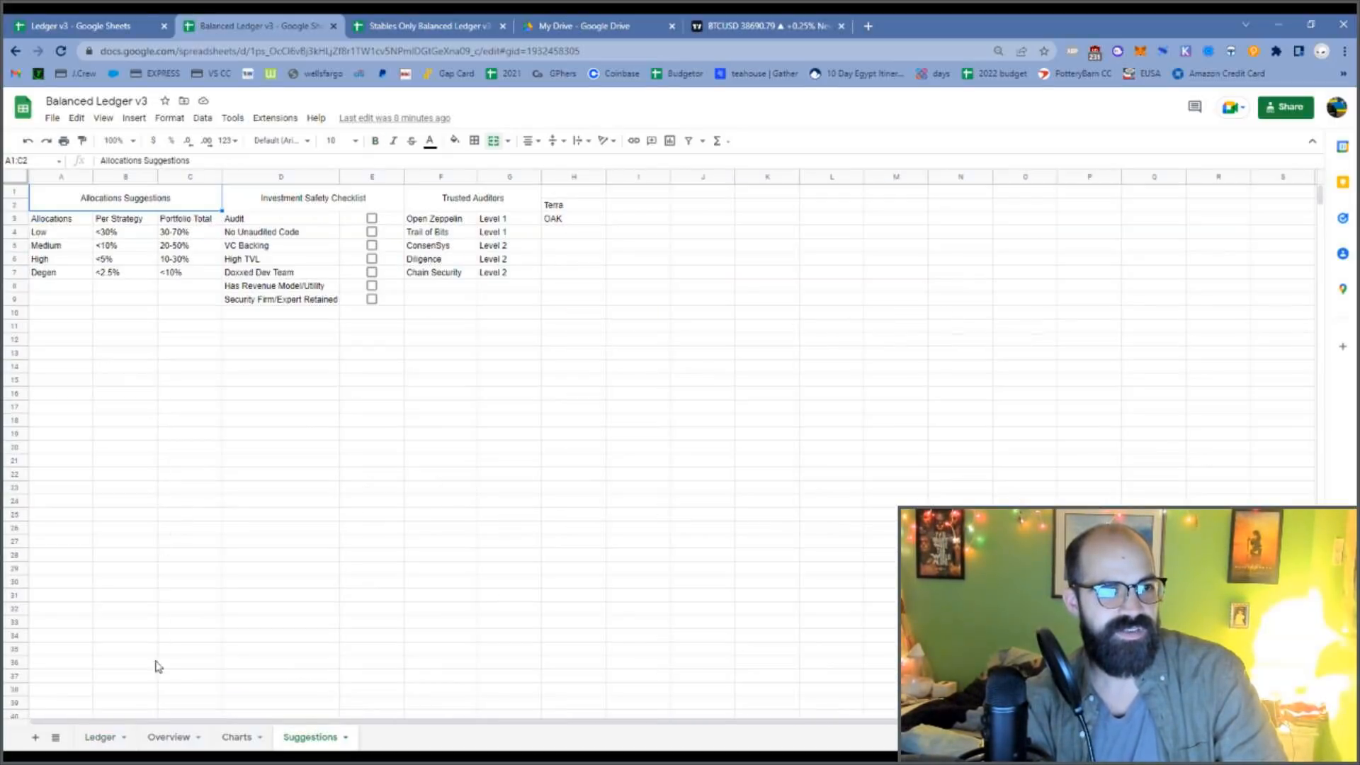
{"action": "left_click", "coordinate": [99, 736]}
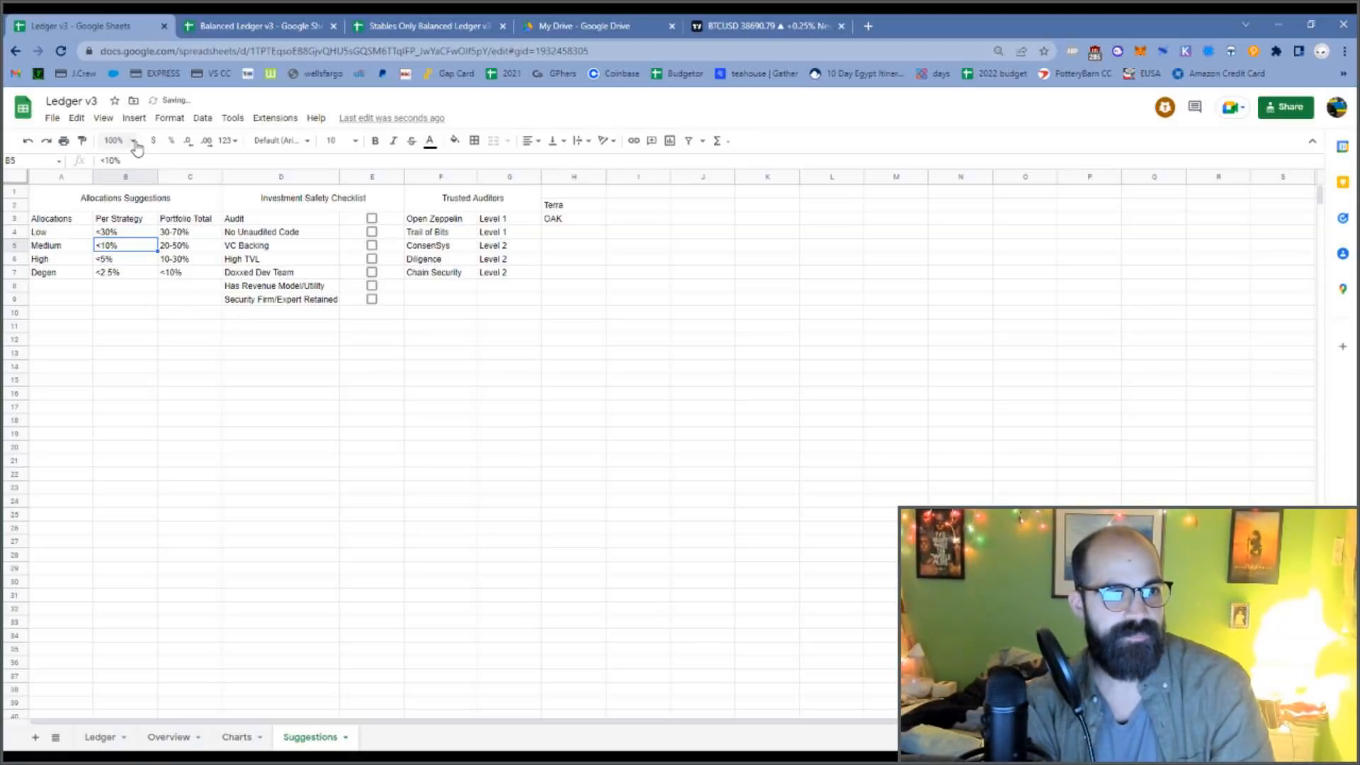
{"action": "left_click", "coordinate": [113, 140]}
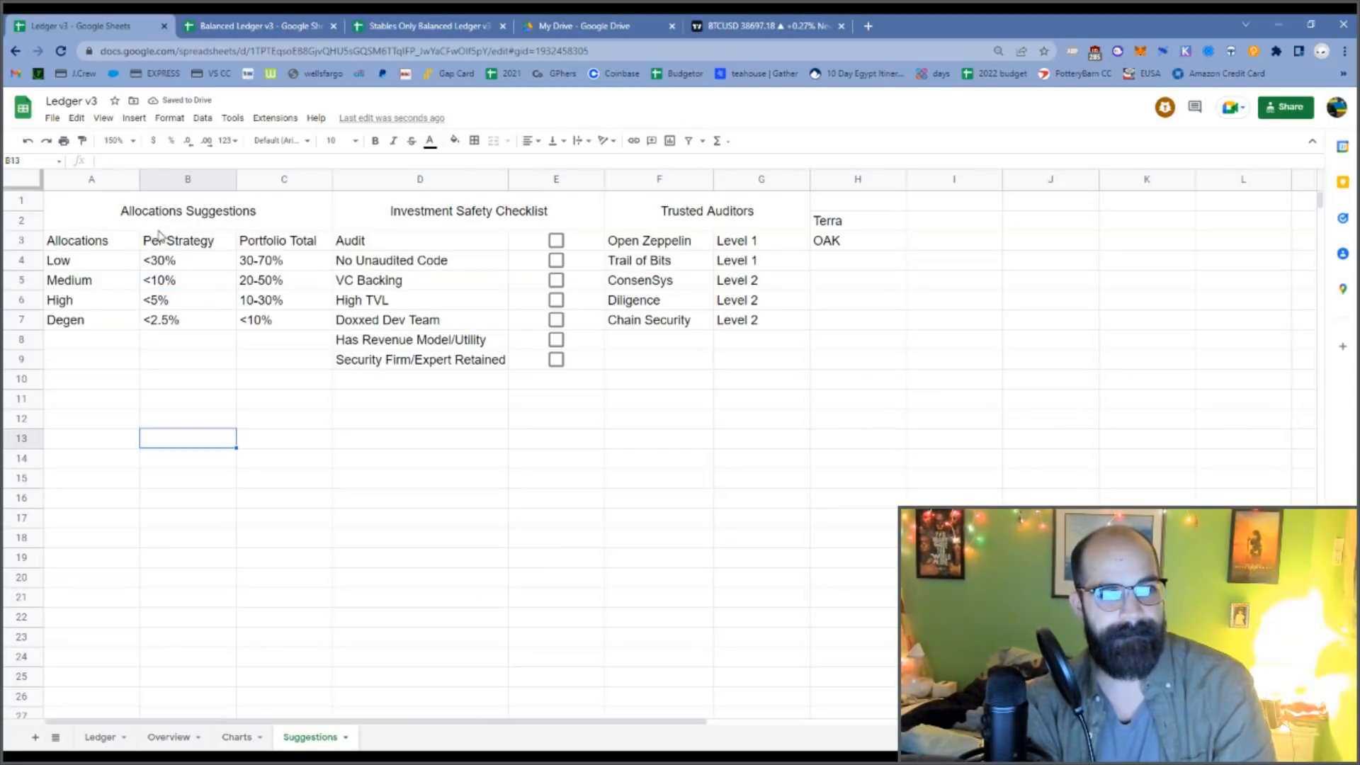
{"action": "left_click", "coordinate": [187, 260]}
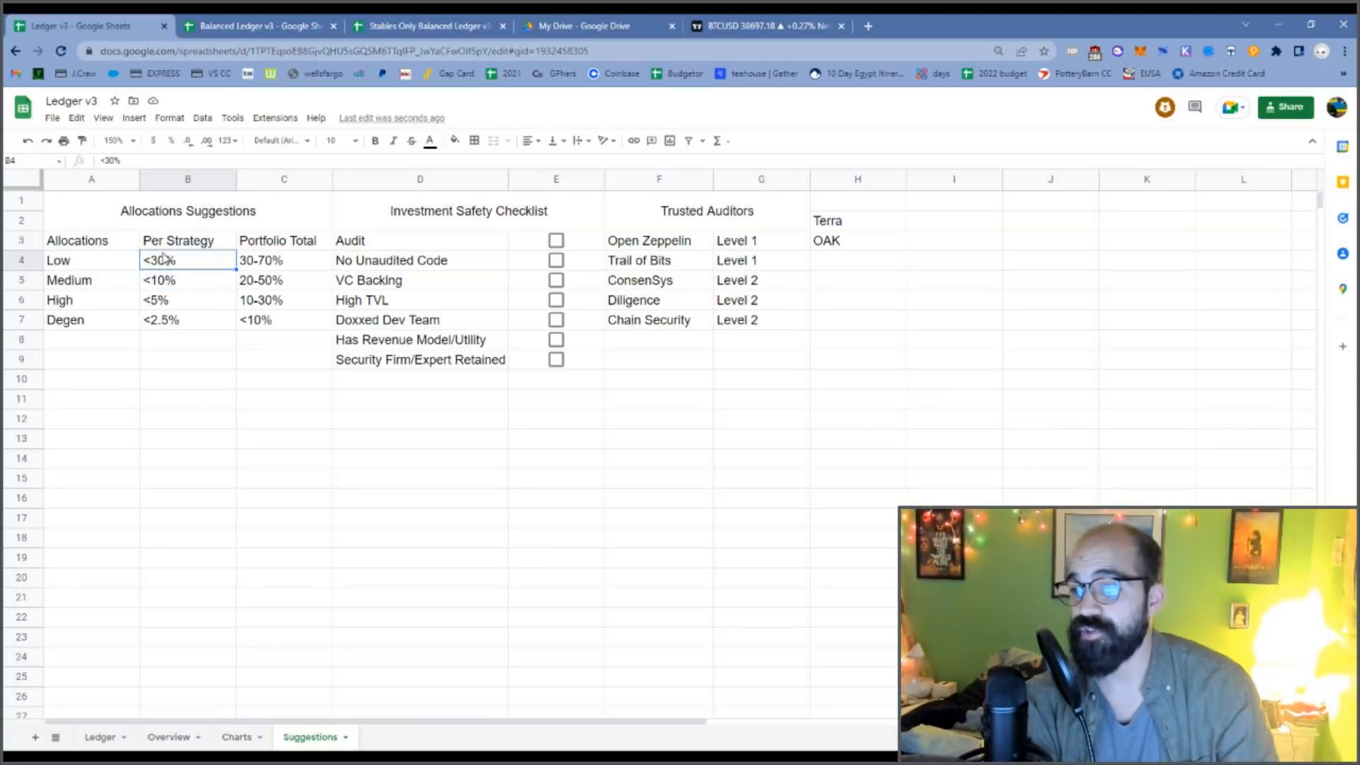
{"action": "left_click", "coordinate": [283, 260]}
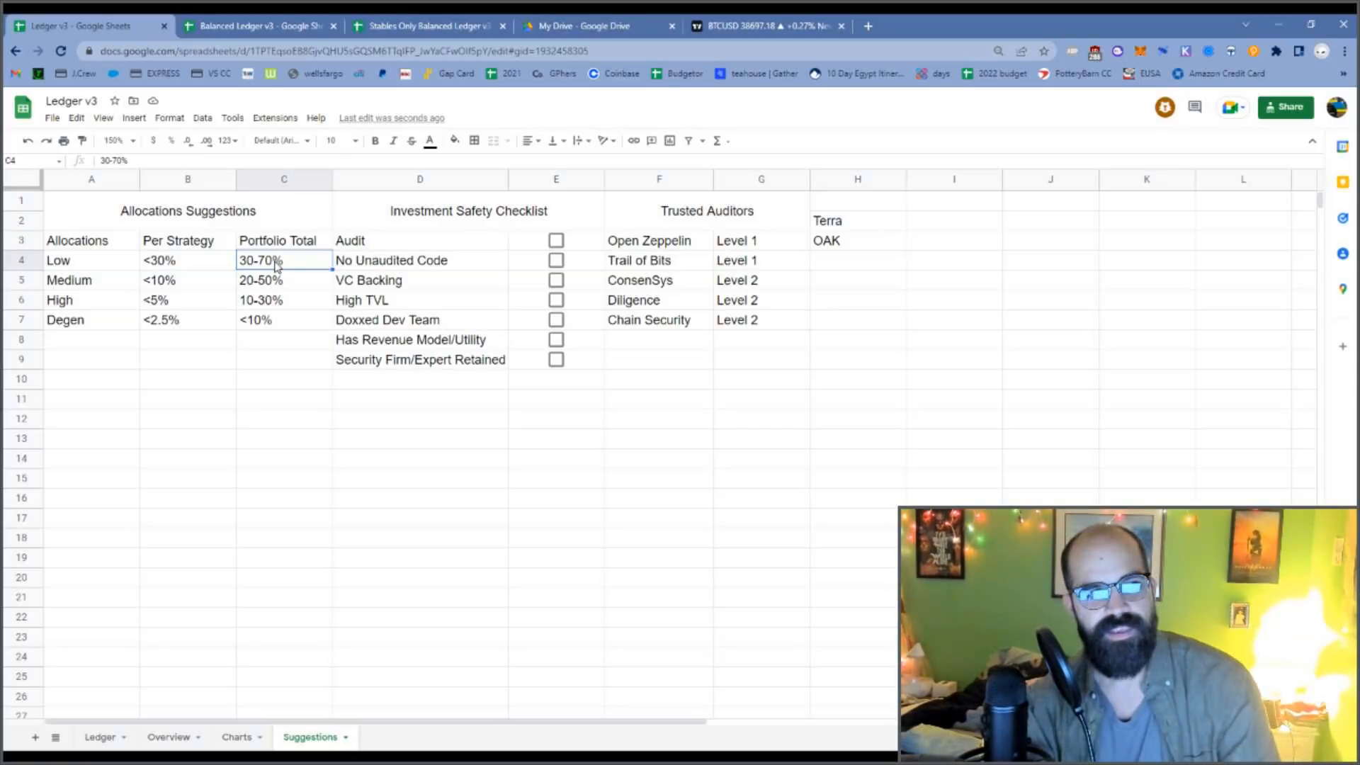
{"action": "left_click", "coordinate": [187, 279]}
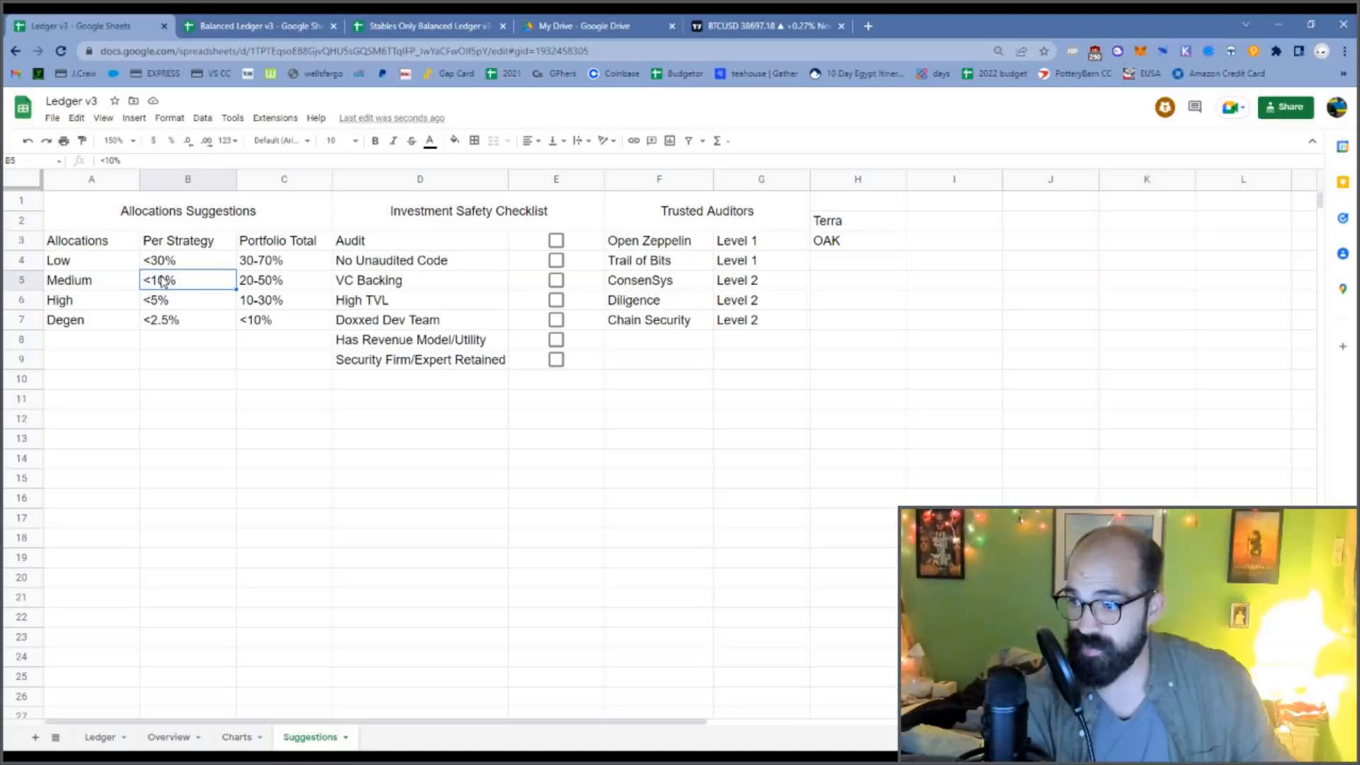
{"action": "left_click", "coordinate": [284, 279]}
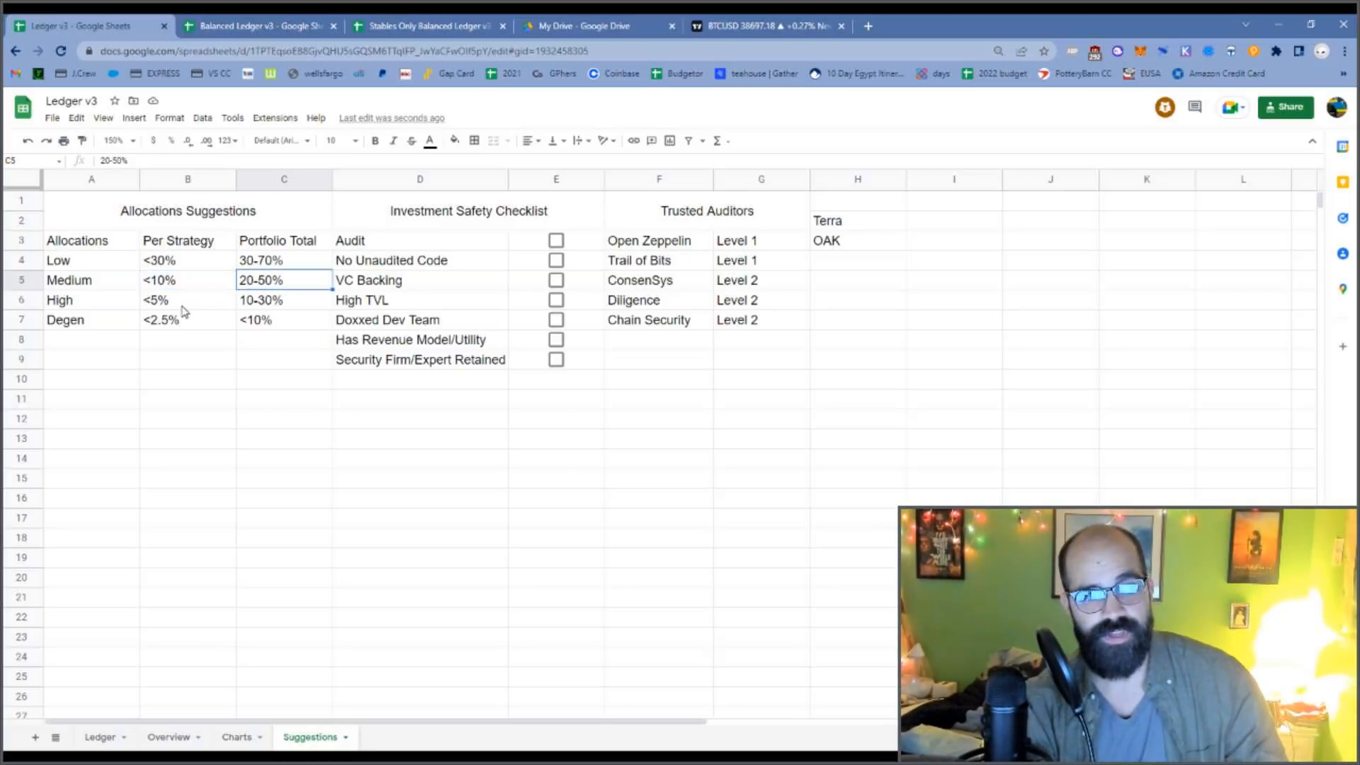
{"action": "left_click", "coordinate": [283, 299]}
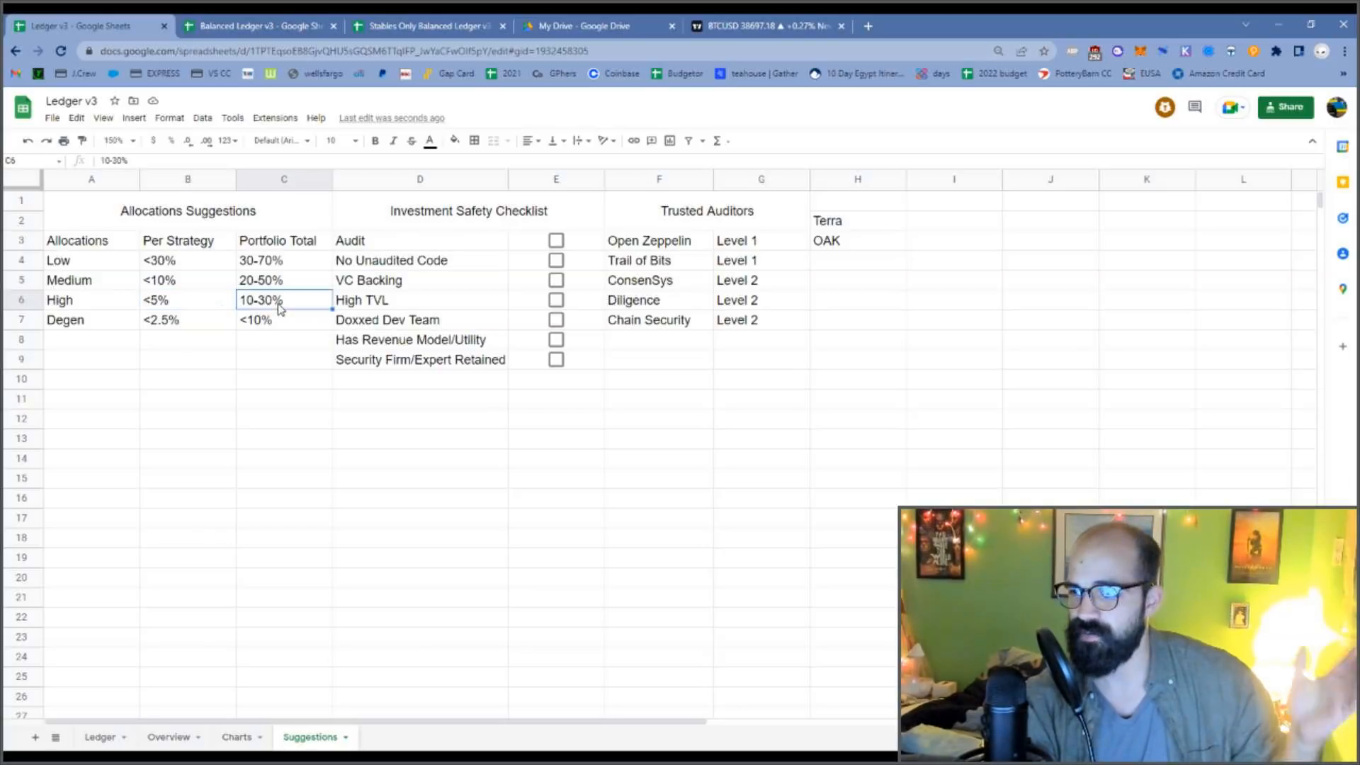
{"action": "left_click", "coordinate": [187, 320]}
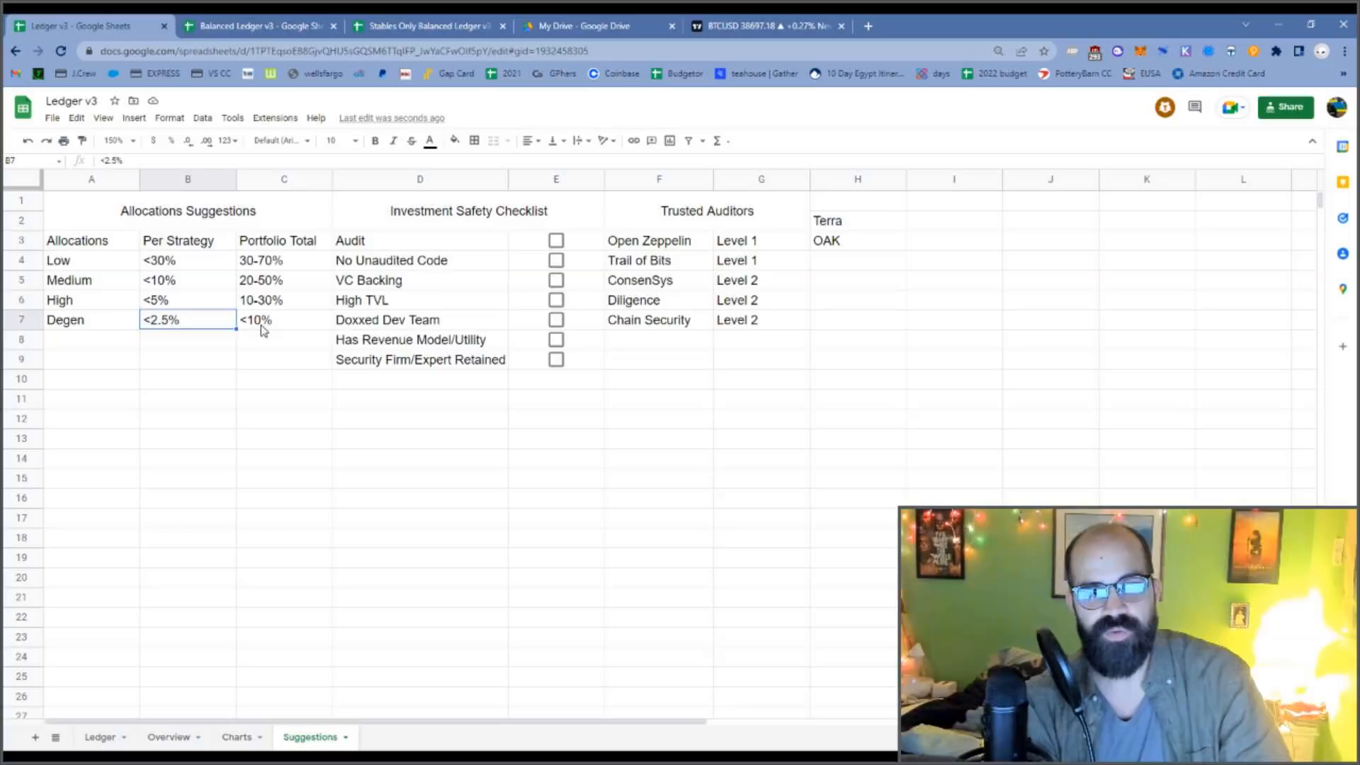
{"action": "left_click", "coordinate": [283, 320]}
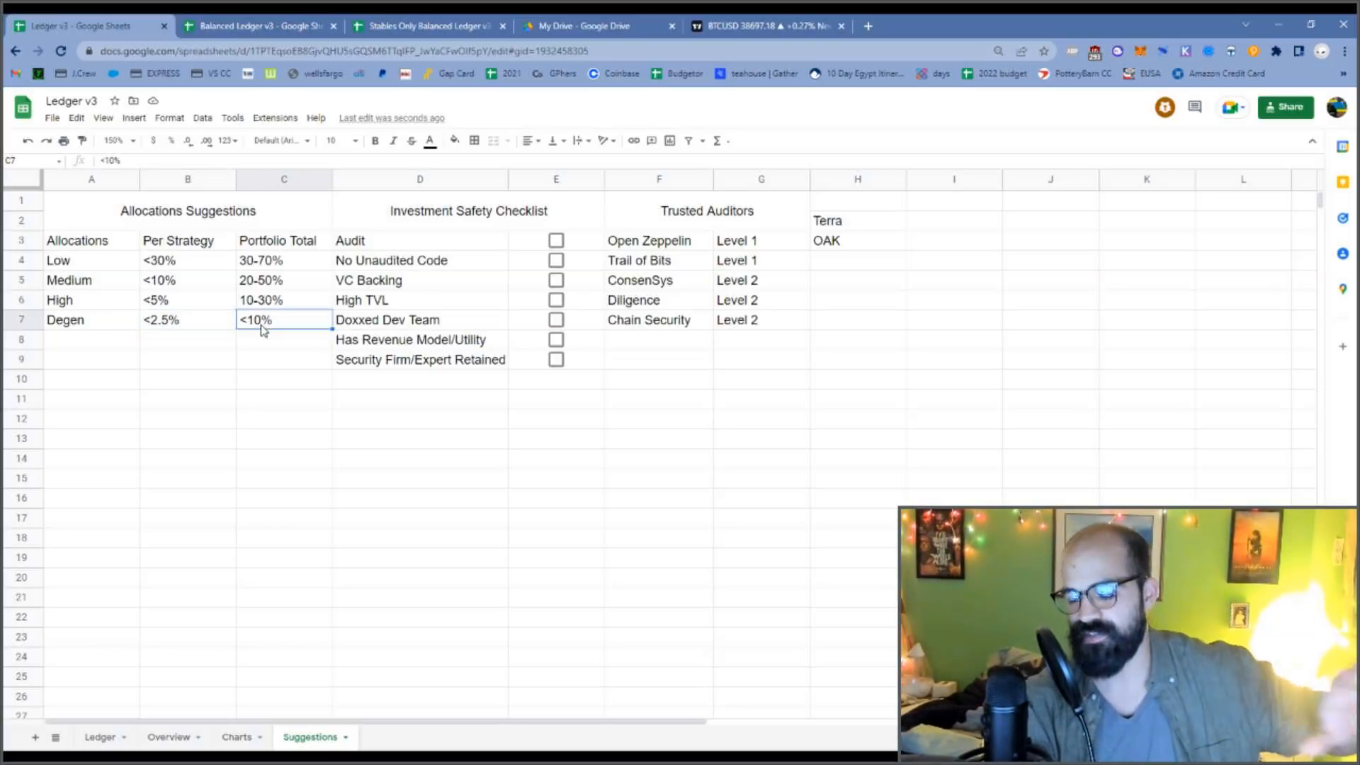
{"action": "mouse_move", "coordinate": [266, 356]}
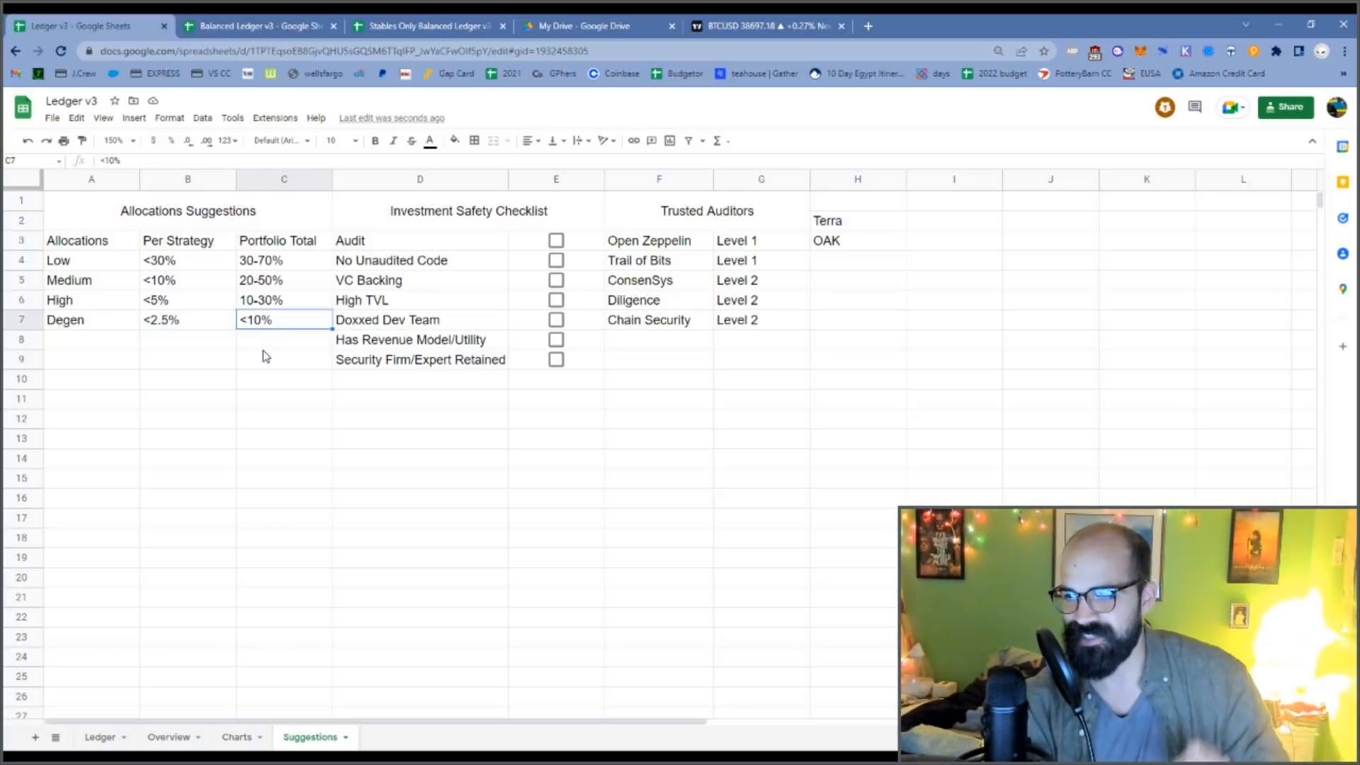
{"action": "mouse_move", "coordinate": [268, 368]}
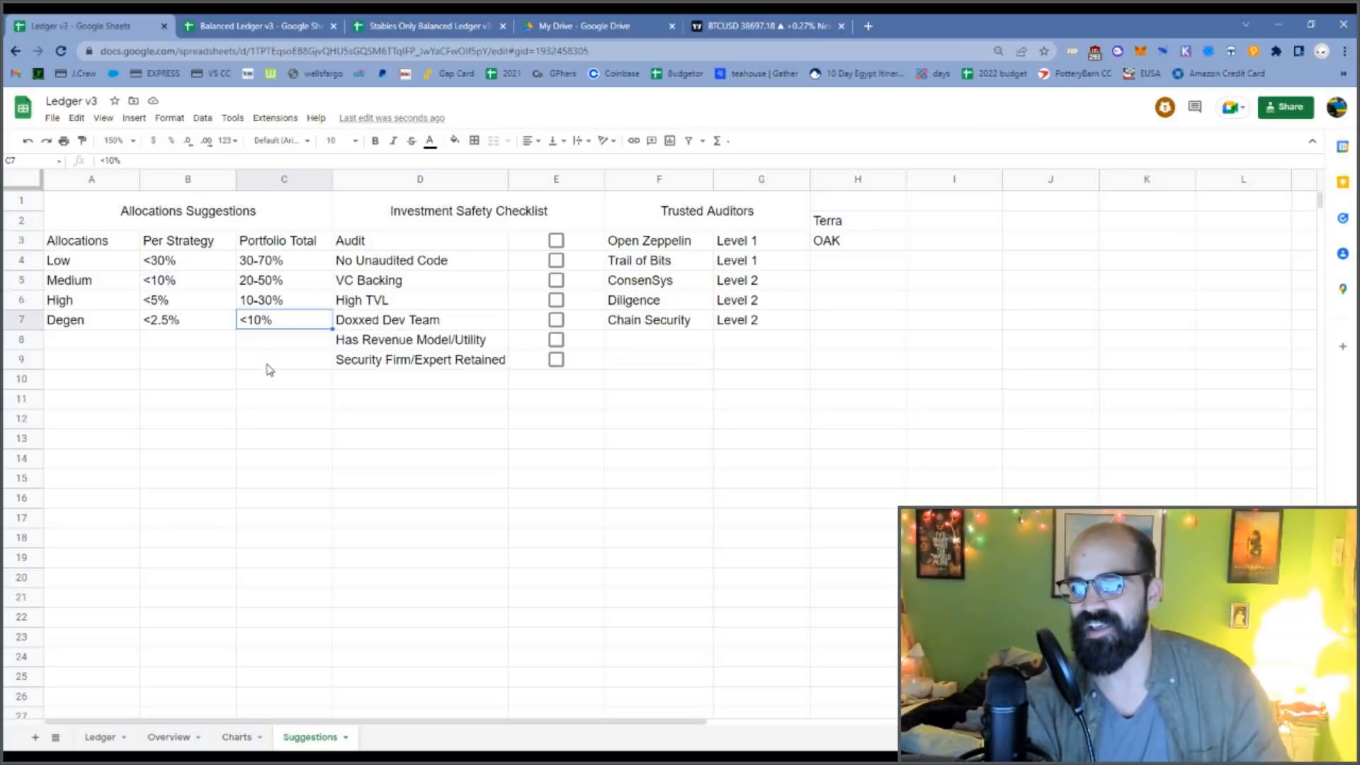
{"action": "left_click", "coordinate": [283, 399]}
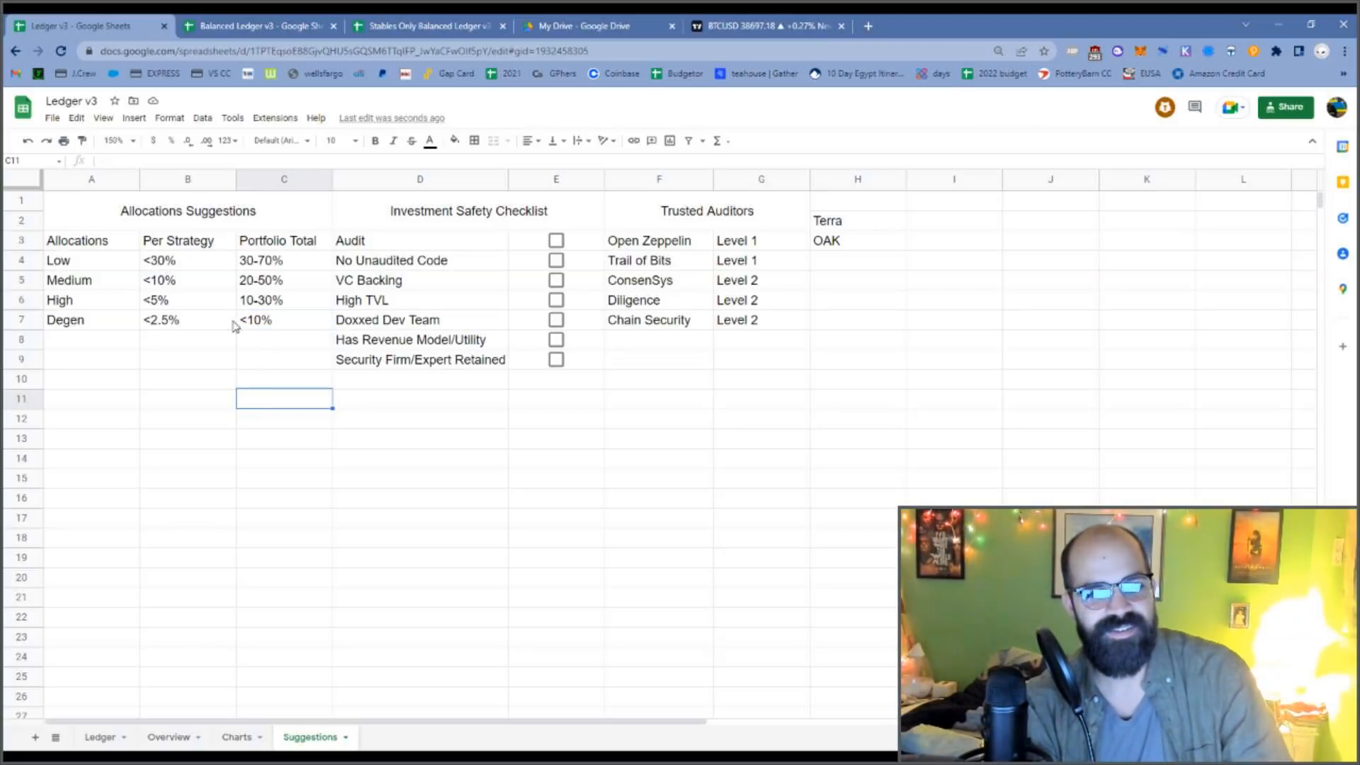
{"action": "left_click", "coordinate": [284, 320]}
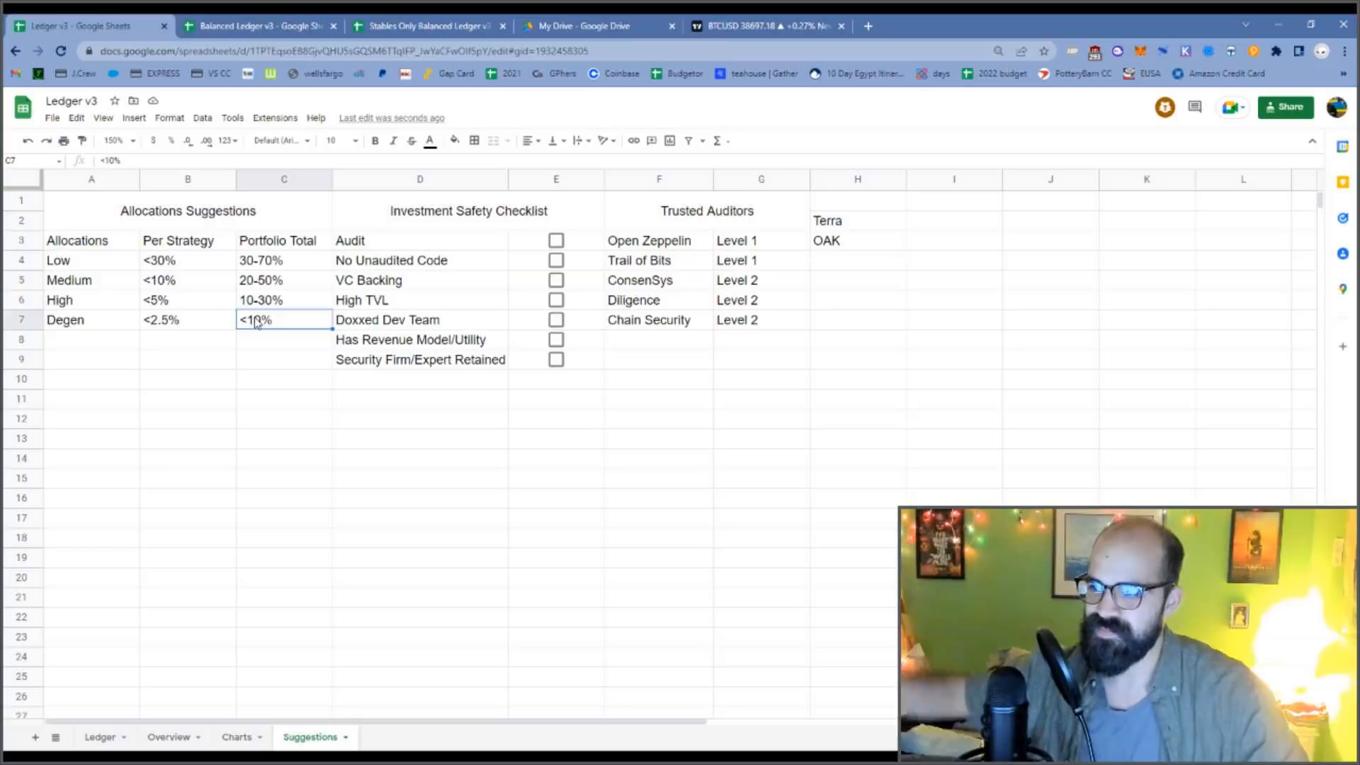
{"action": "mouse_move", "coordinate": [276, 355]}
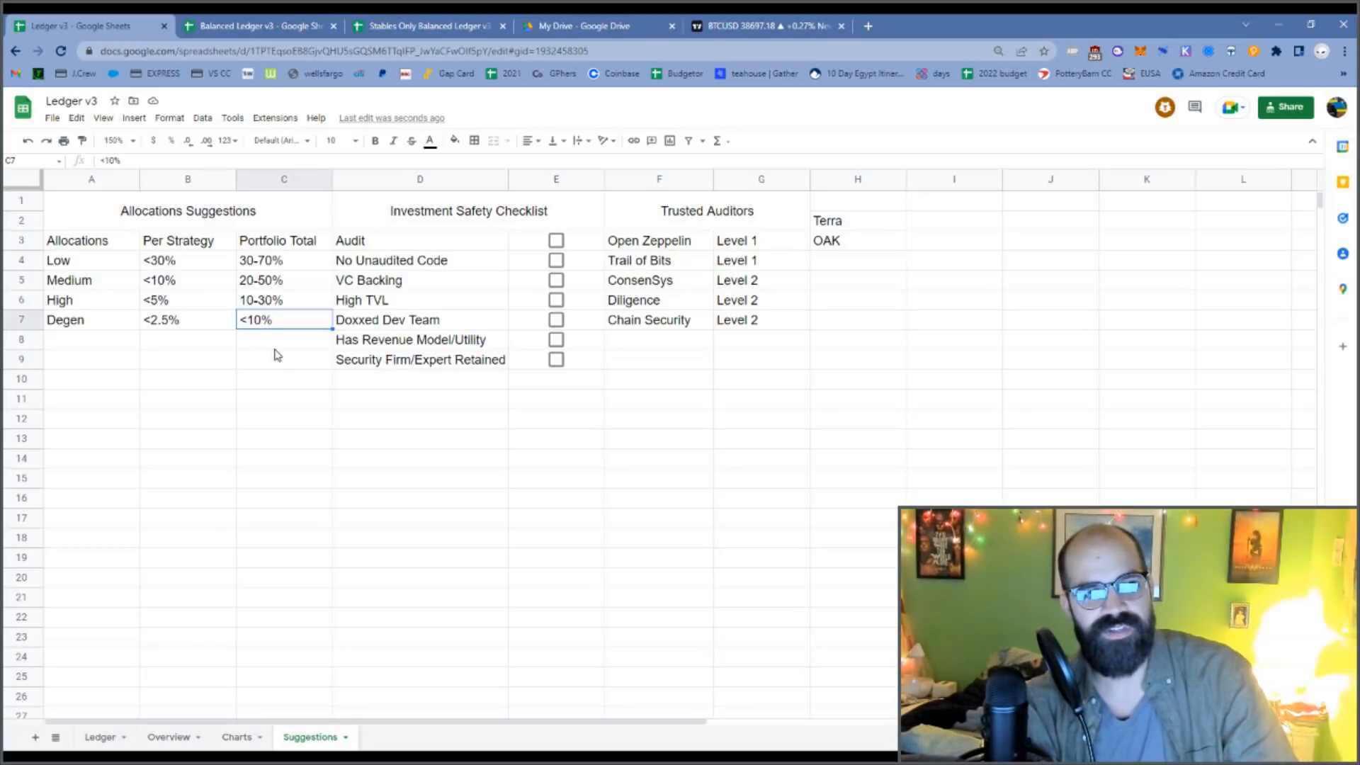
{"action": "left_click", "coordinate": [283, 378]}
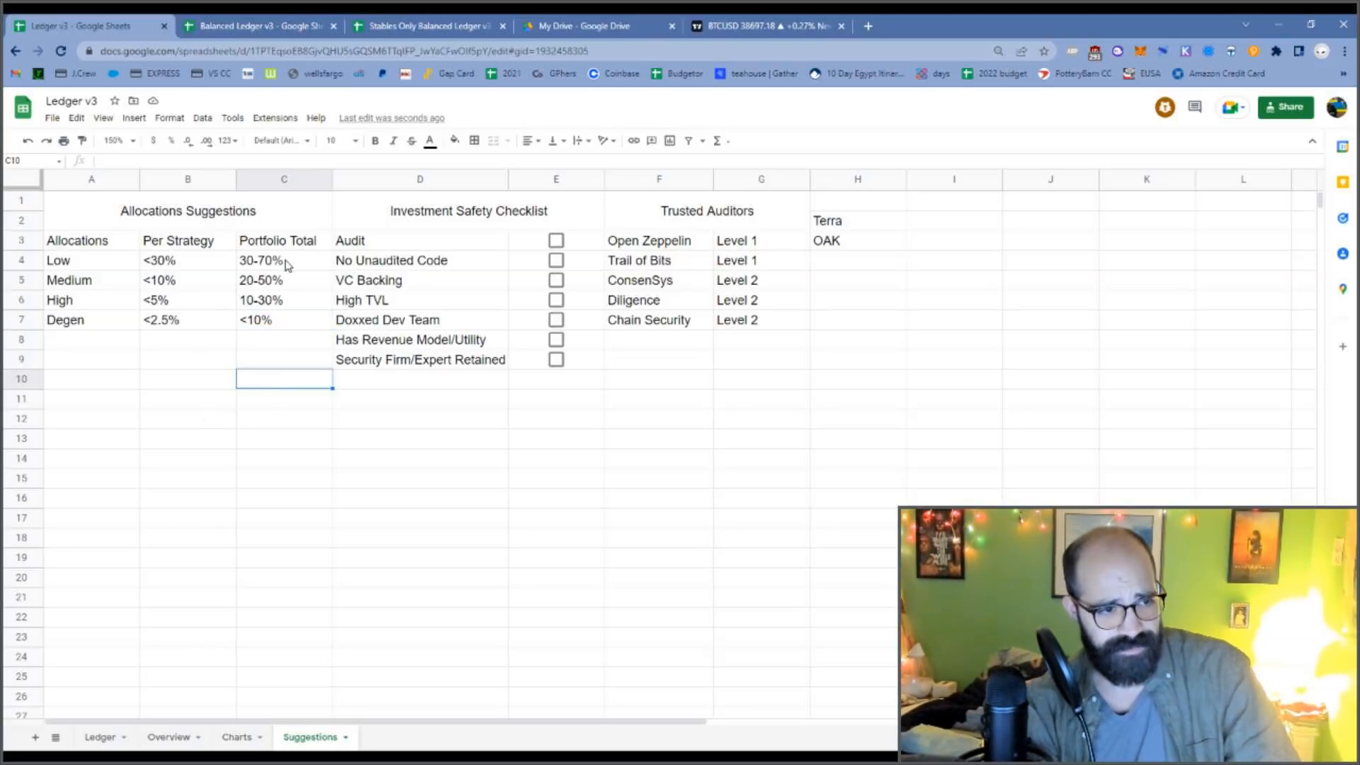
{"action": "mouse_move", "coordinate": [201, 383]}
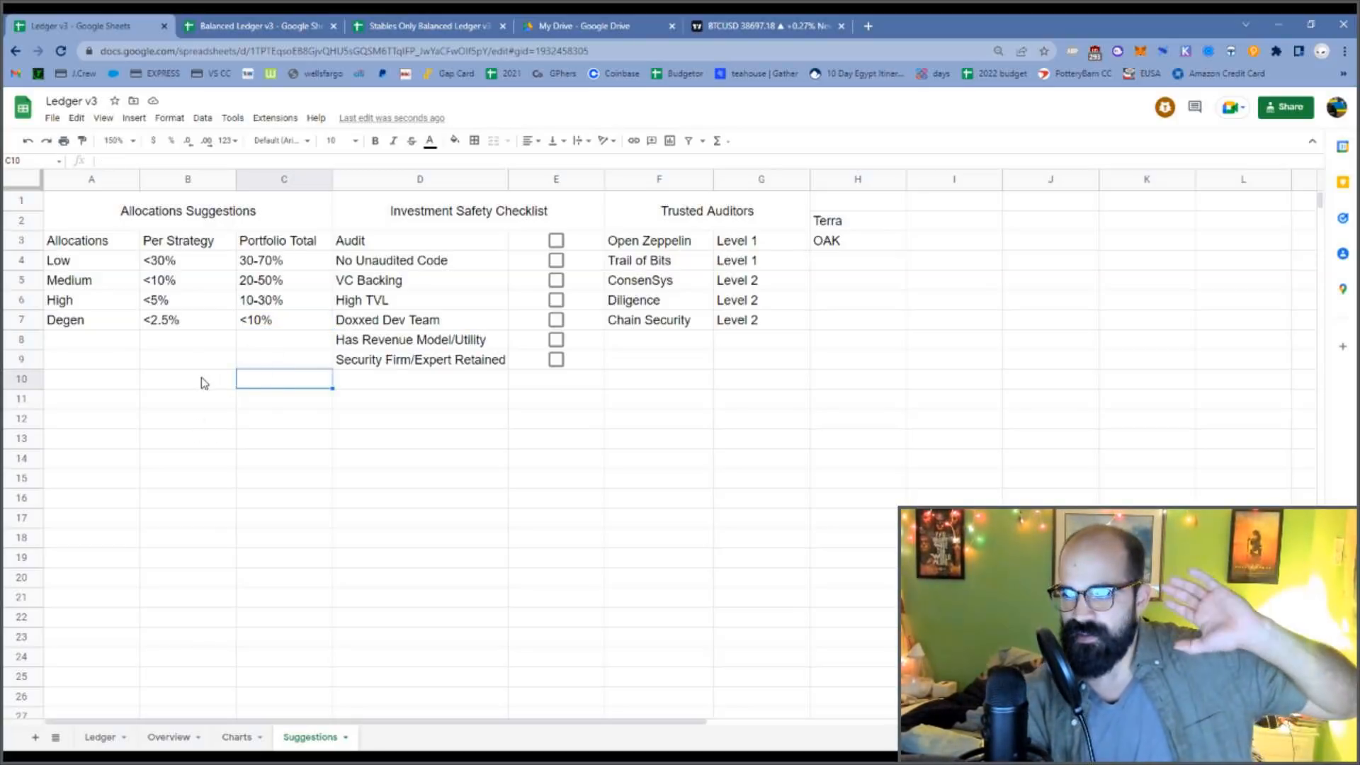
{"action": "mouse_move", "coordinate": [162, 202]}
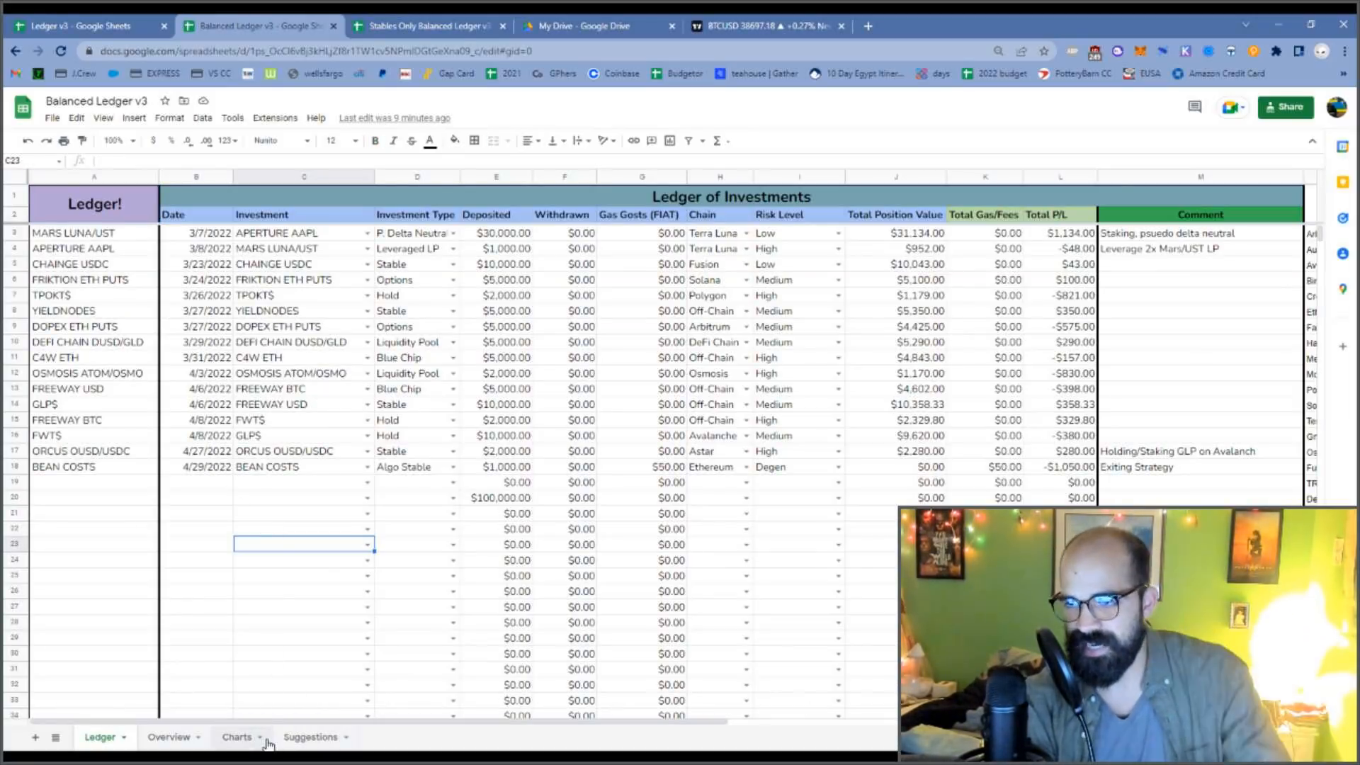
{"action": "mouse_move", "coordinate": [510, 501]}
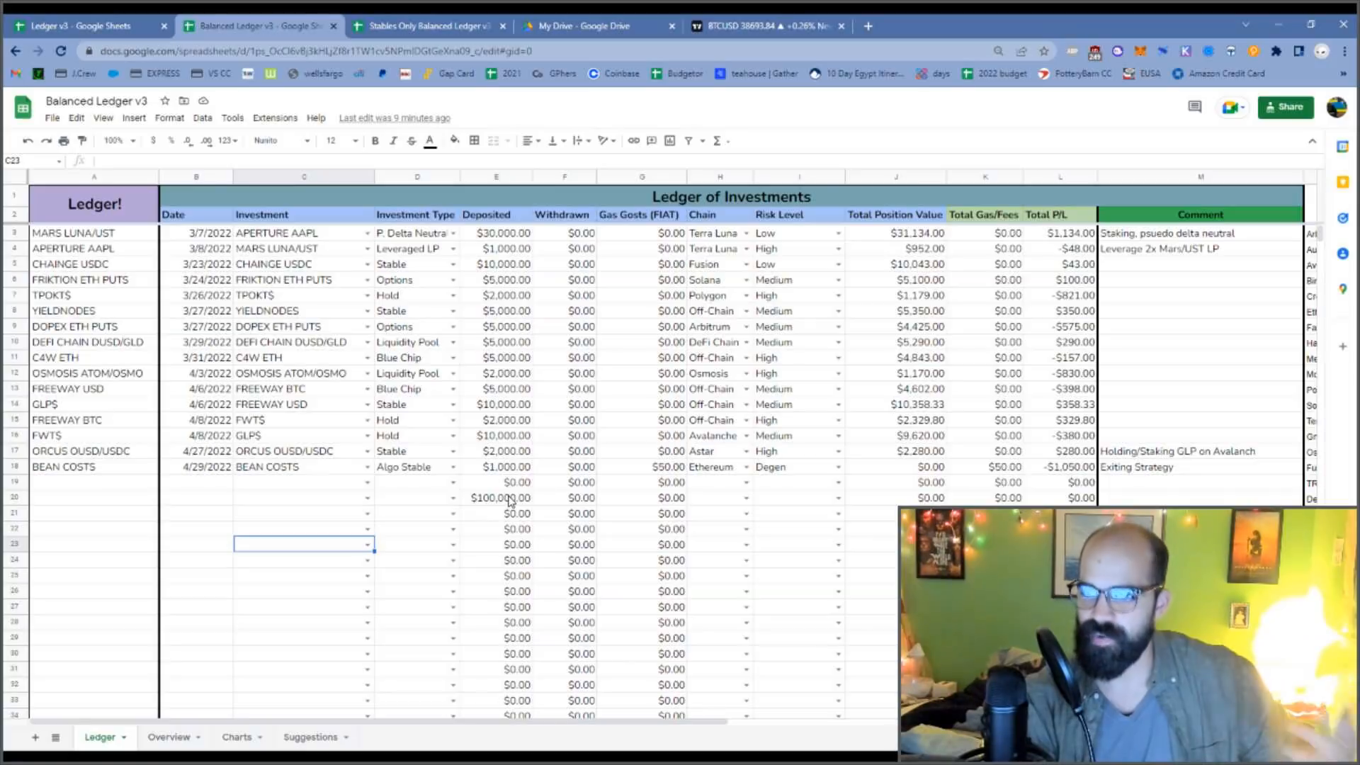
{"action": "mouse_move", "coordinate": [577, 505]}
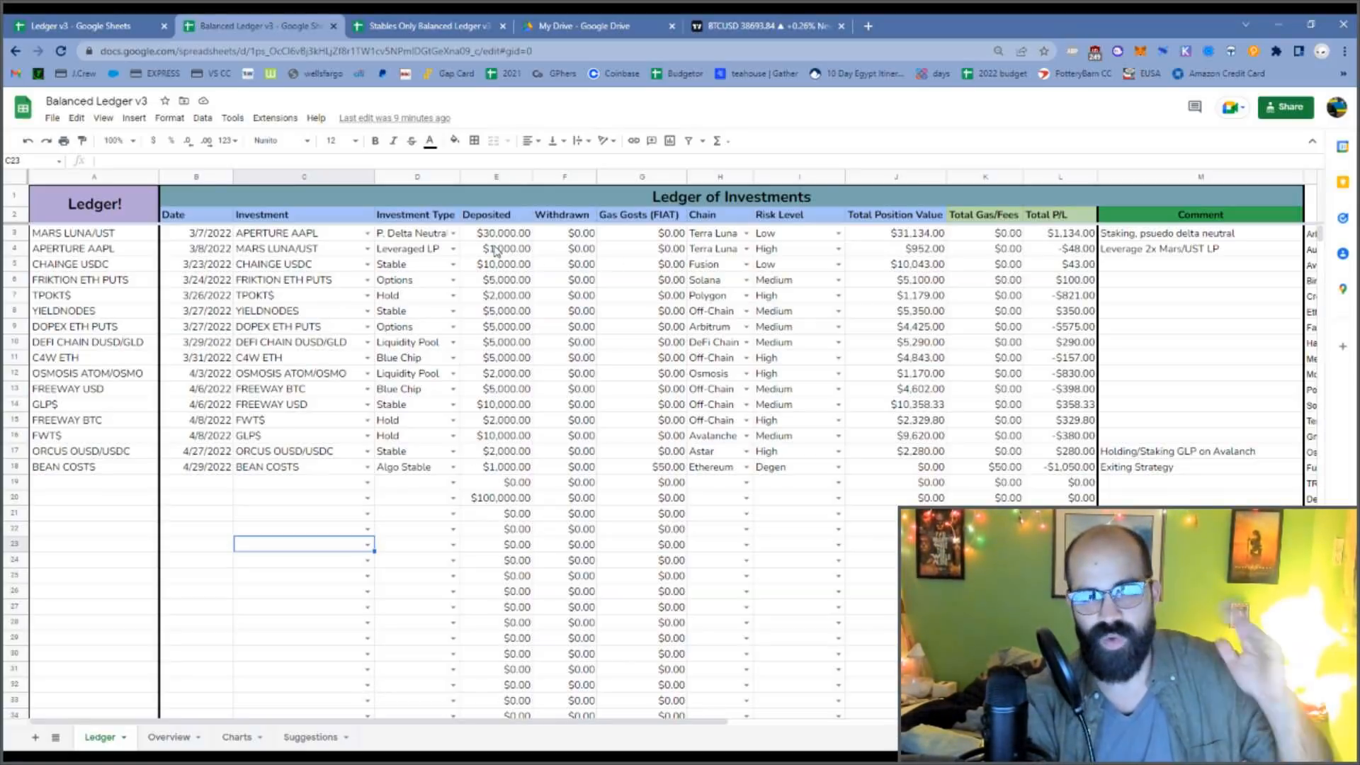
{"action": "left_click", "coordinate": [495, 232]}
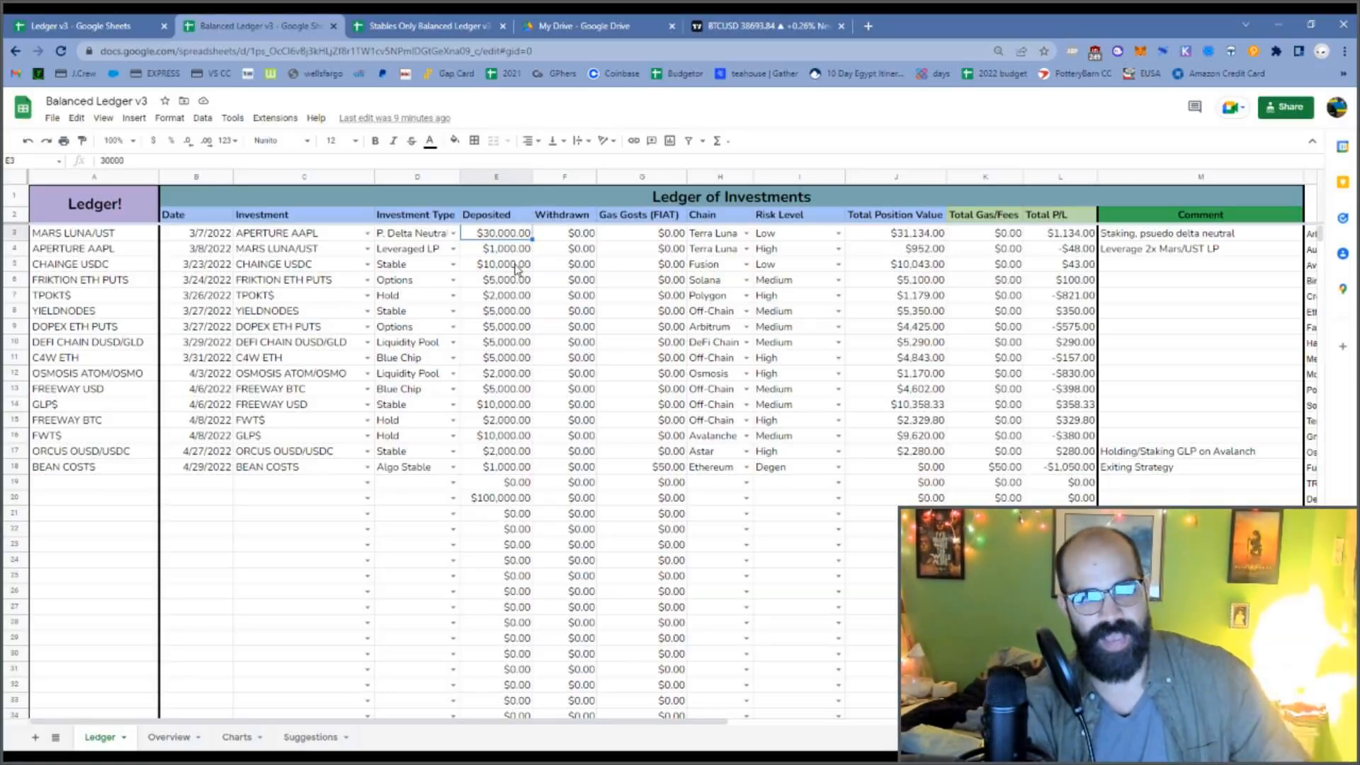
{"action": "left_click", "coordinate": [496, 264]}
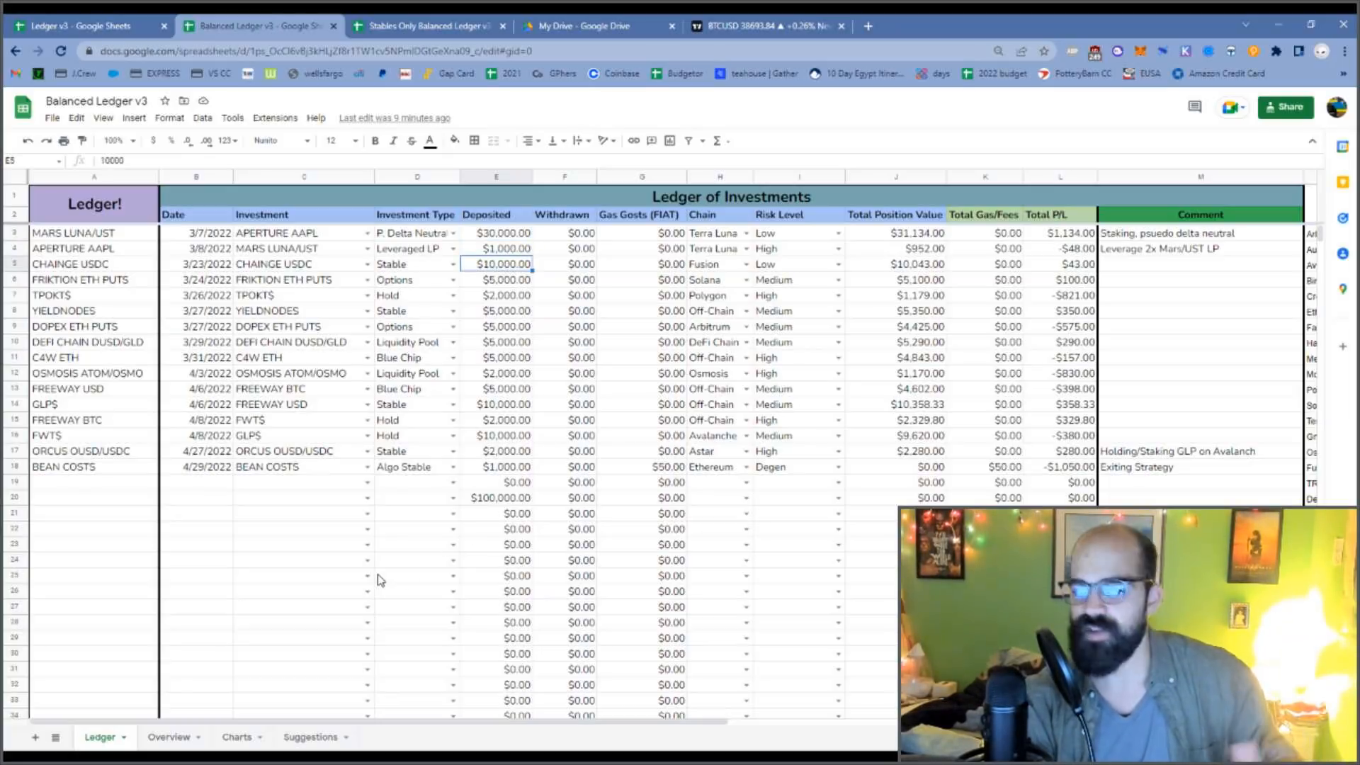
{"action": "mouse_move", "coordinate": [378, 560]}
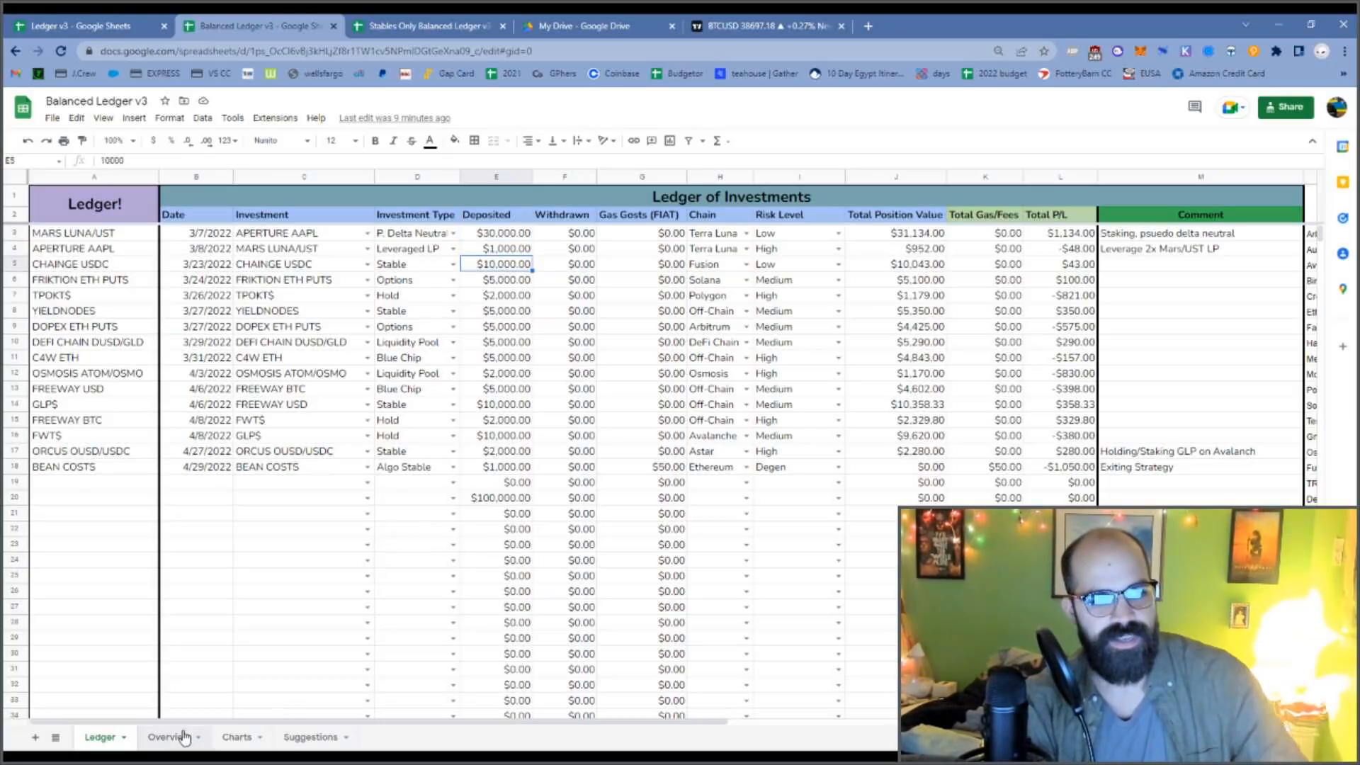
- View Balanced Ledger's Overview, checking ROI (-1.32%) and the ETH and BTC THIS MONTH values
{"action": "left_click", "coordinate": [169, 737]}
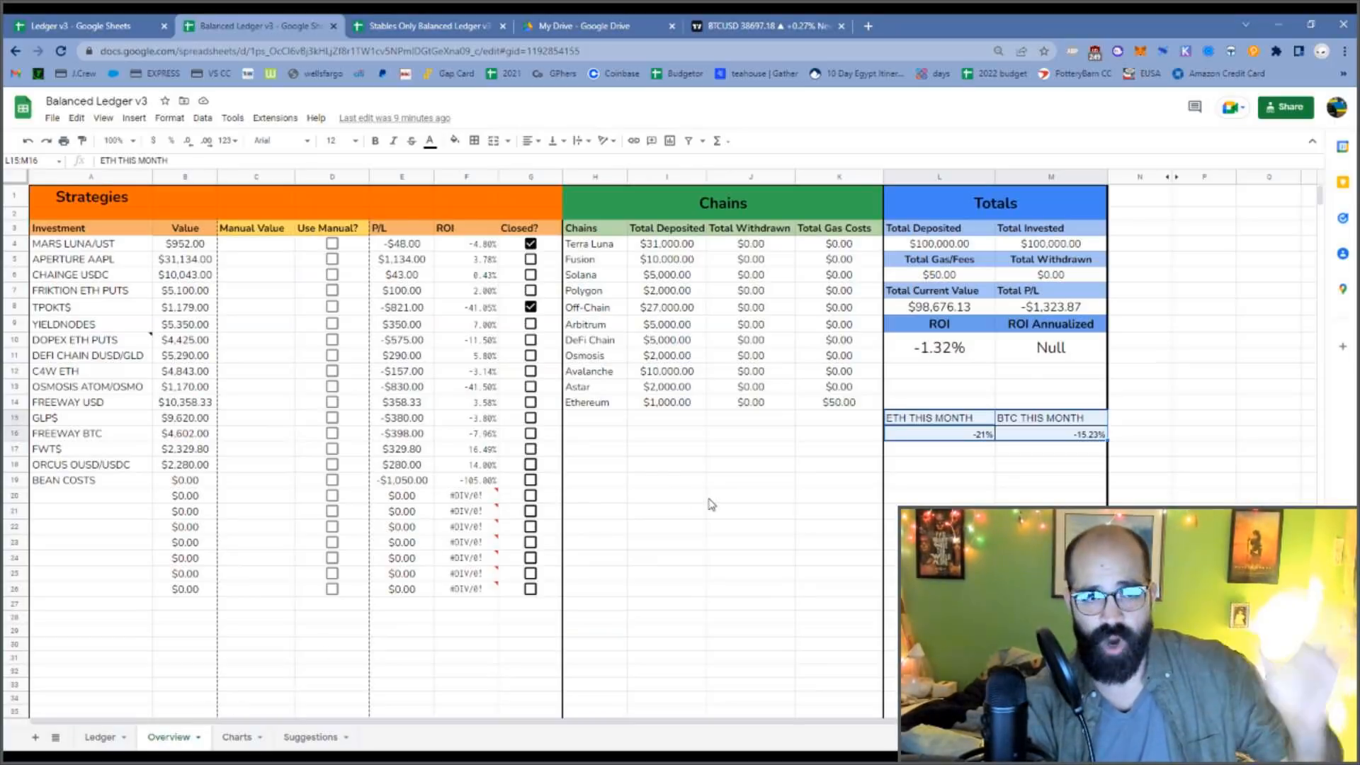
{"action": "left_click", "coordinate": [750, 495]}
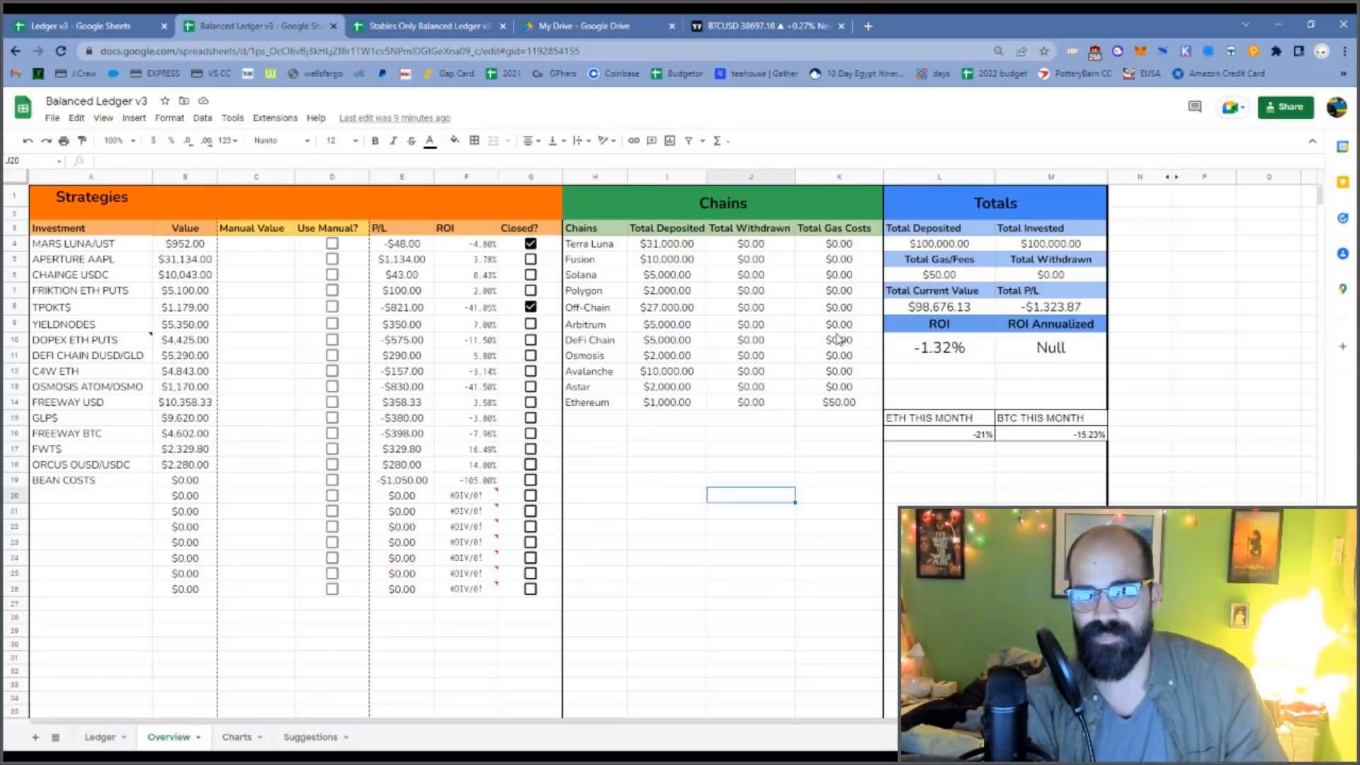
{"action": "left_click", "coordinate": [938, 347]}
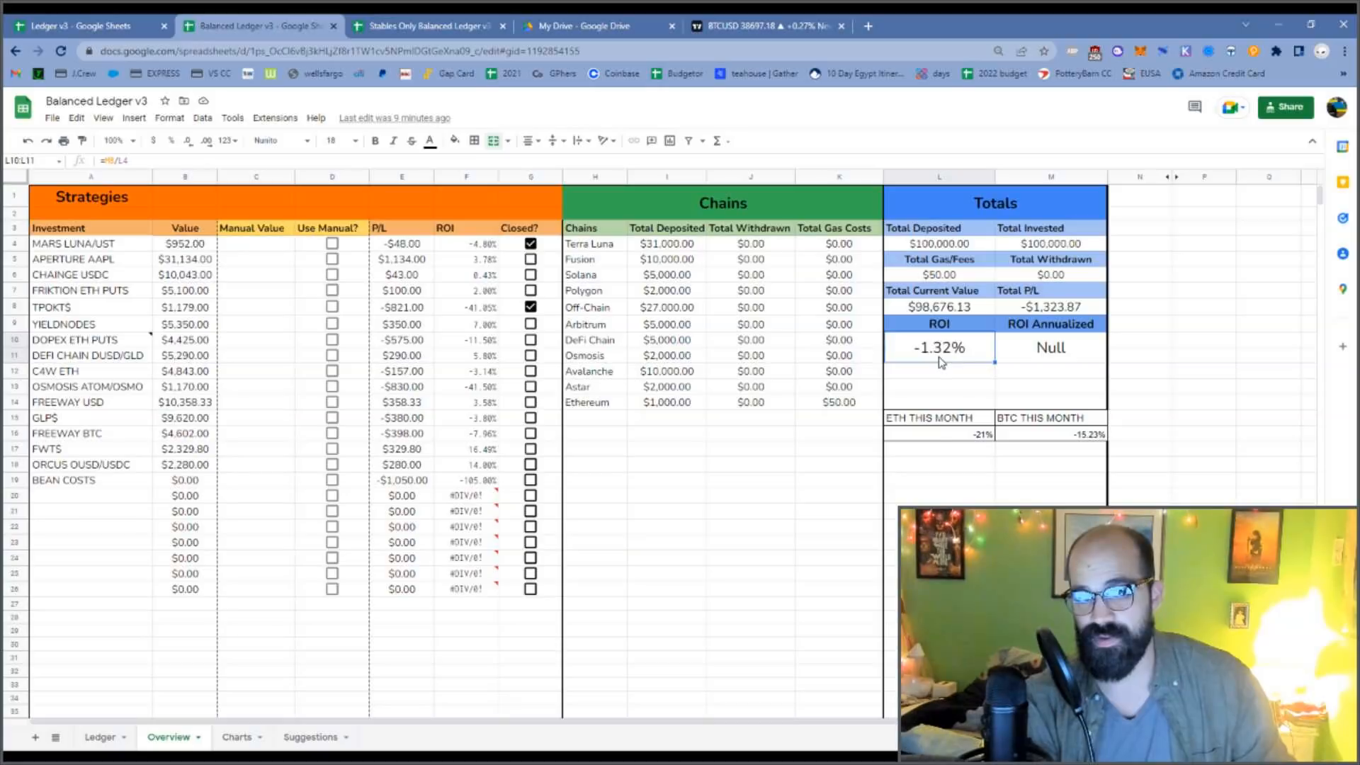
{"action": "mouse_move", "coordinate": [922, 495]}
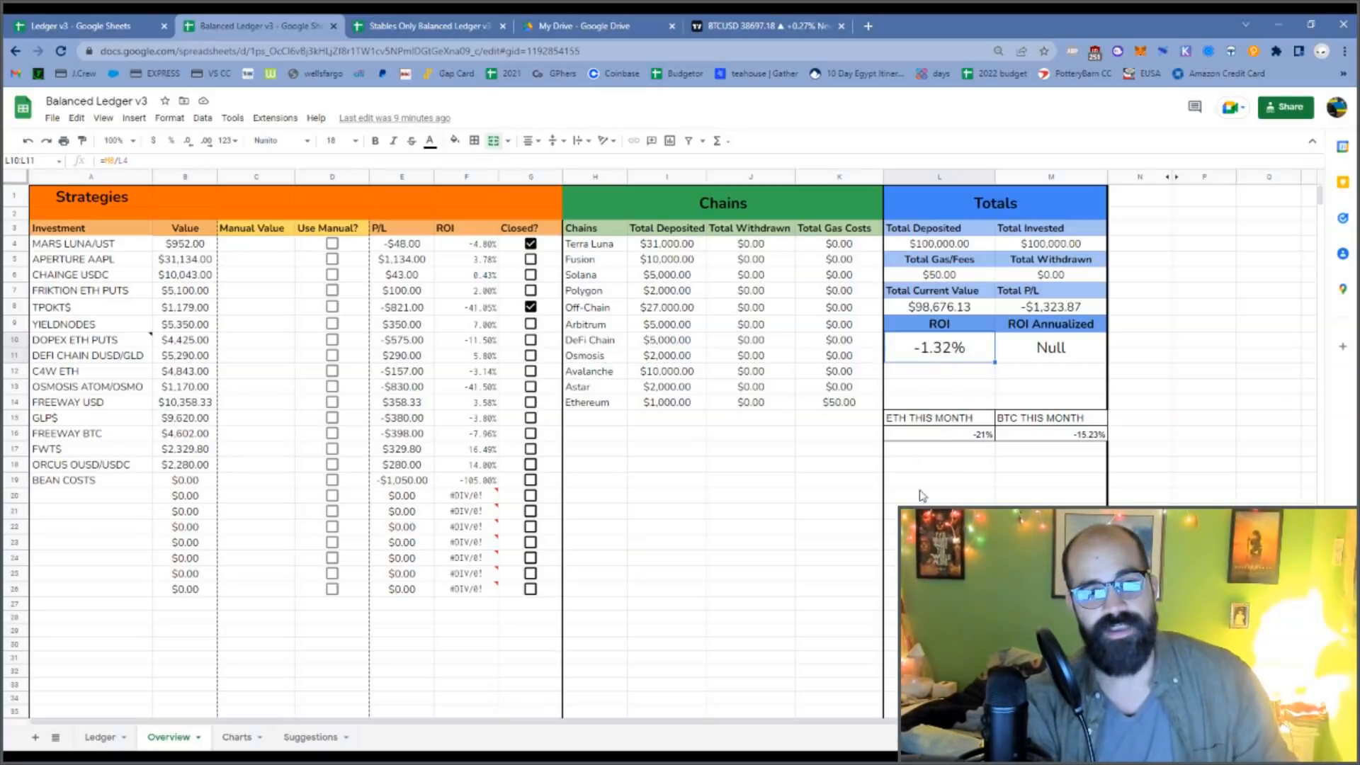
{"action": "left_click", "coordinate": [938, 433]}
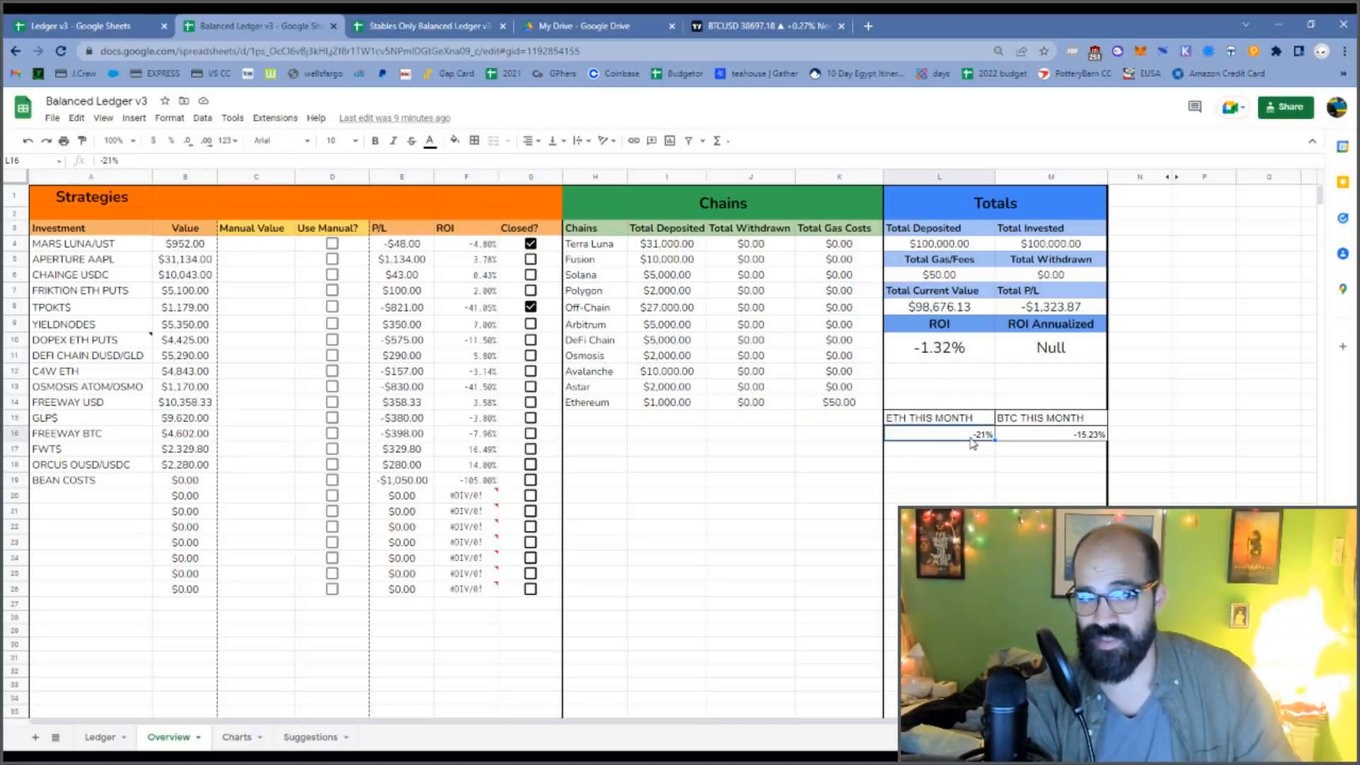
{"action": "left_click", "coordinate": [1050, 433]}
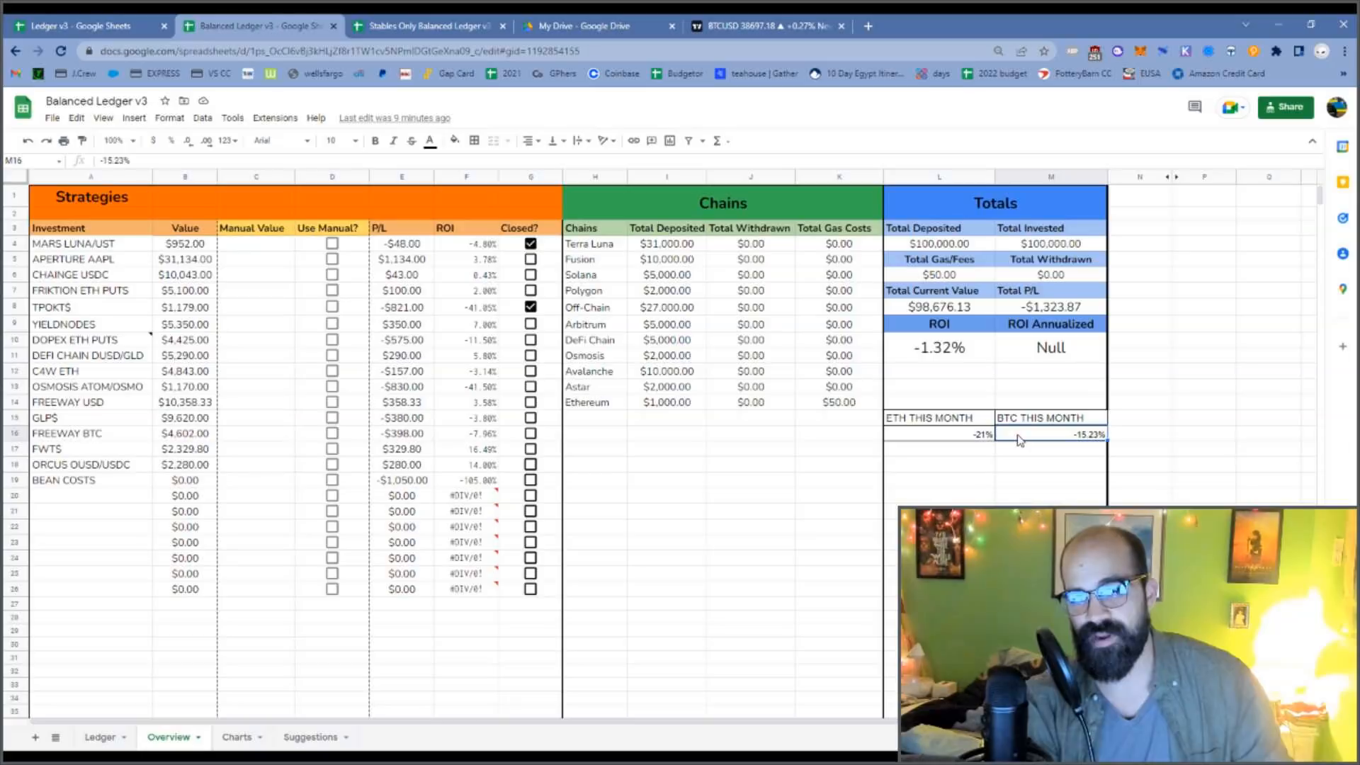
{"action": "mouse_move", "coordinate": [768, 502]}
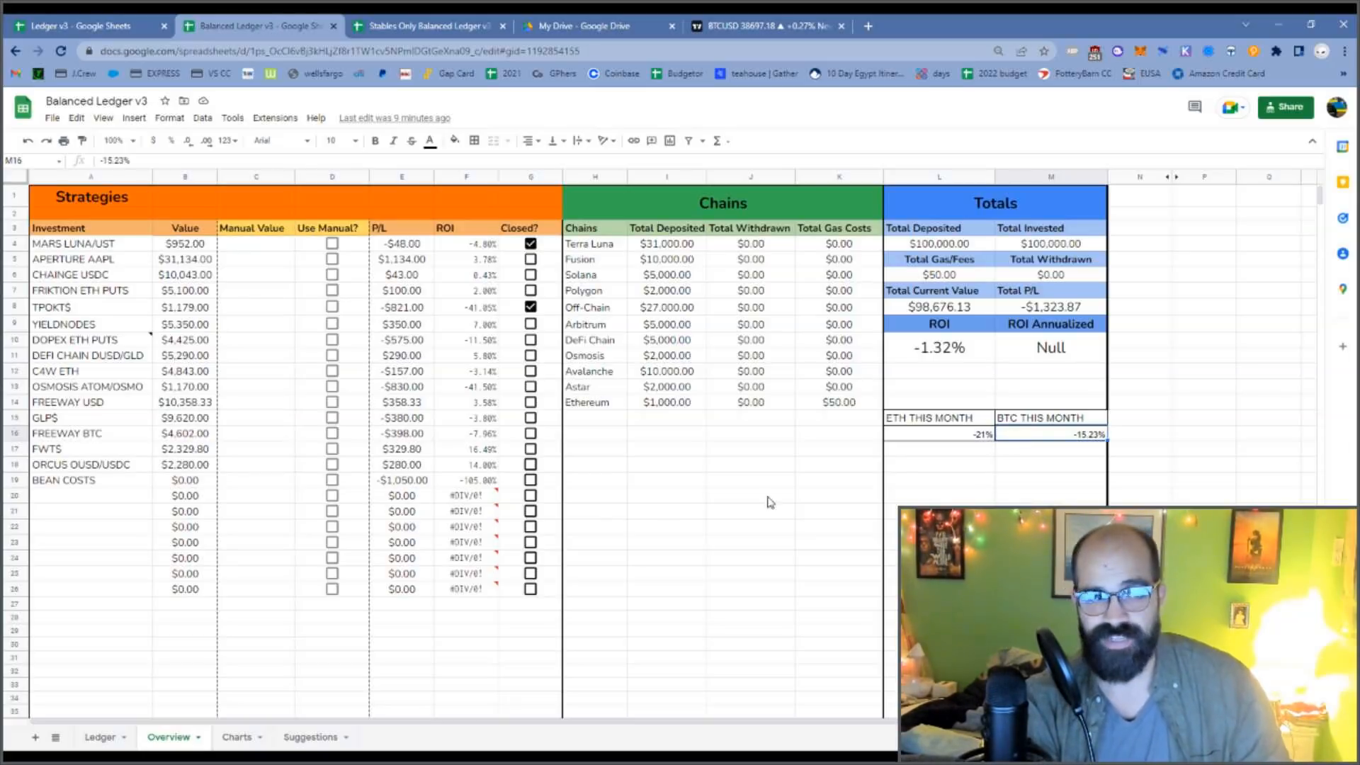
{"action": "mouse_move", "coordinate": [469, 523]}
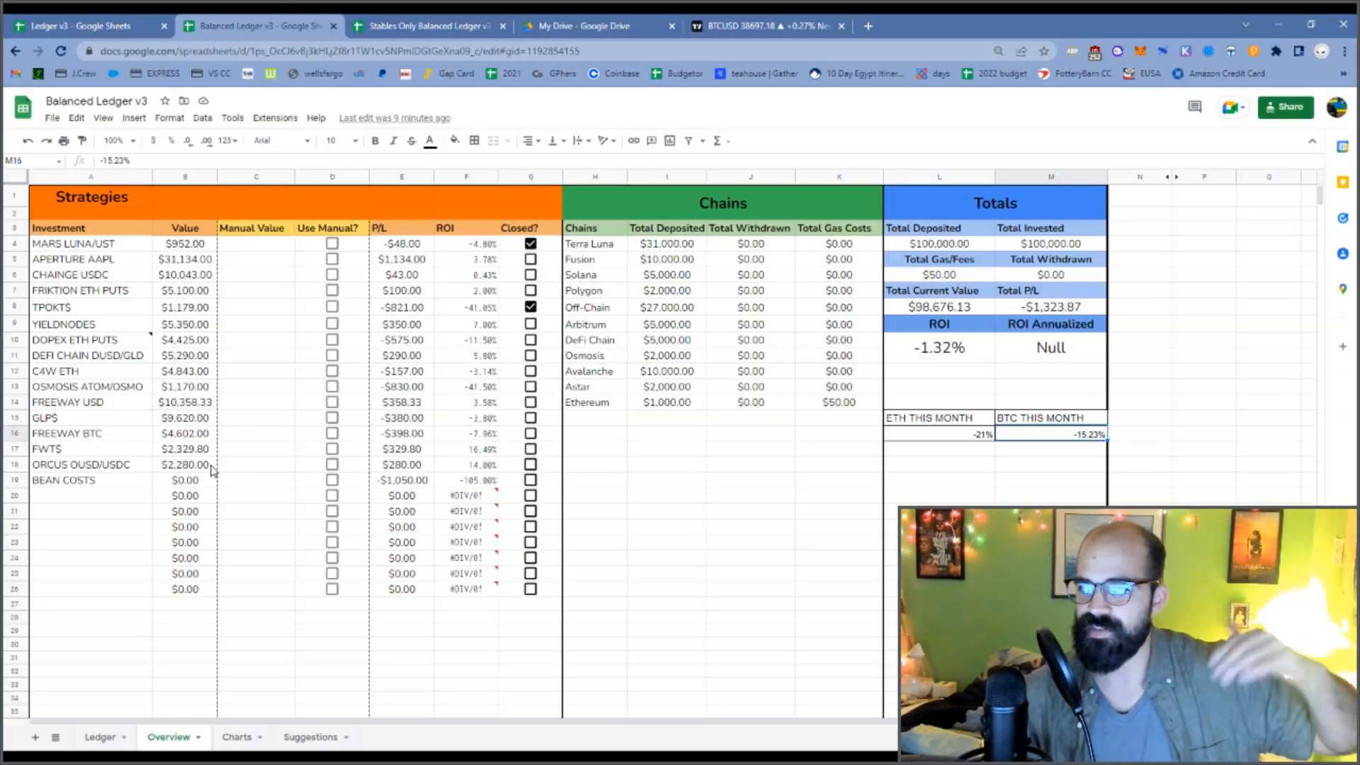
{"action": "mouse_move", "coordinate": [389, 576]}
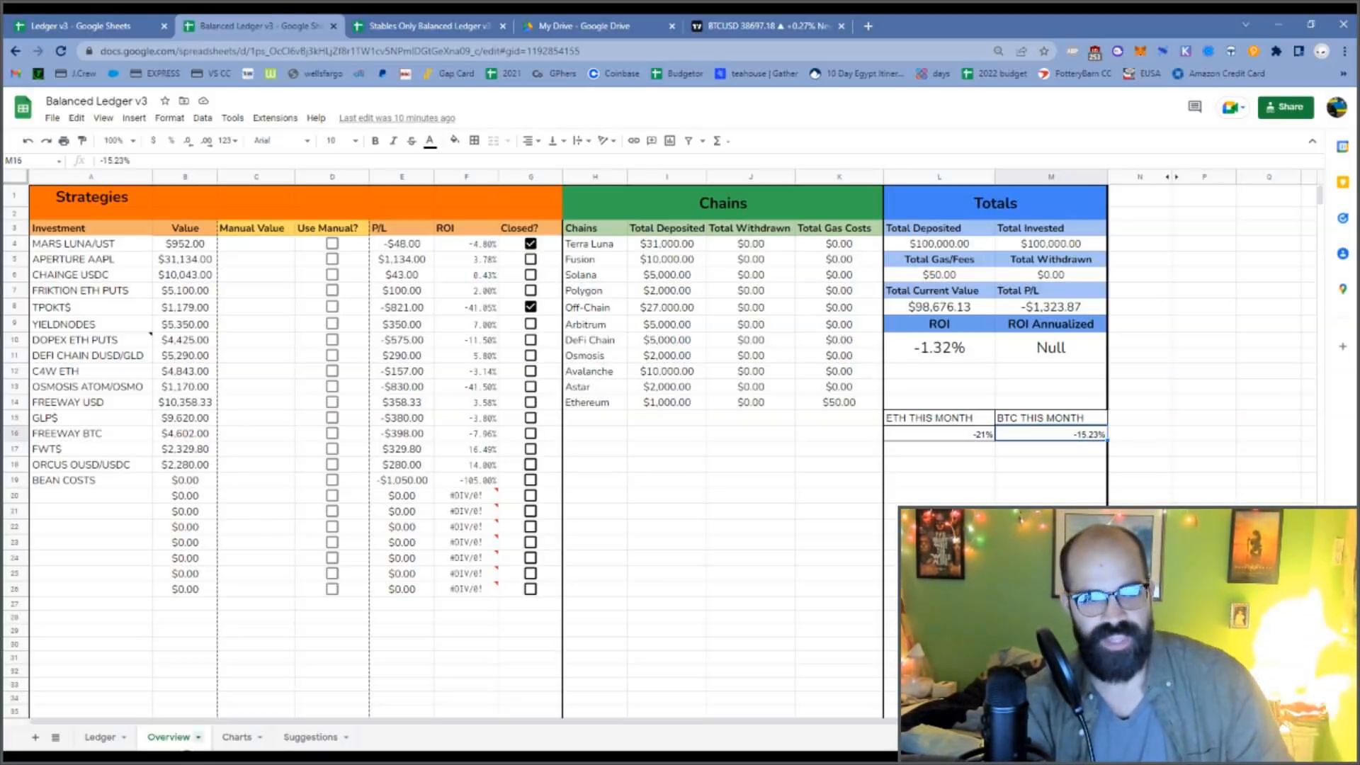
- Review Balanced Ledger v3's Risk Allocations chart and Suggestions checklist, then switch to the Stables Only ledger
{"action": "left_click", "coordinate": [236, 737]}
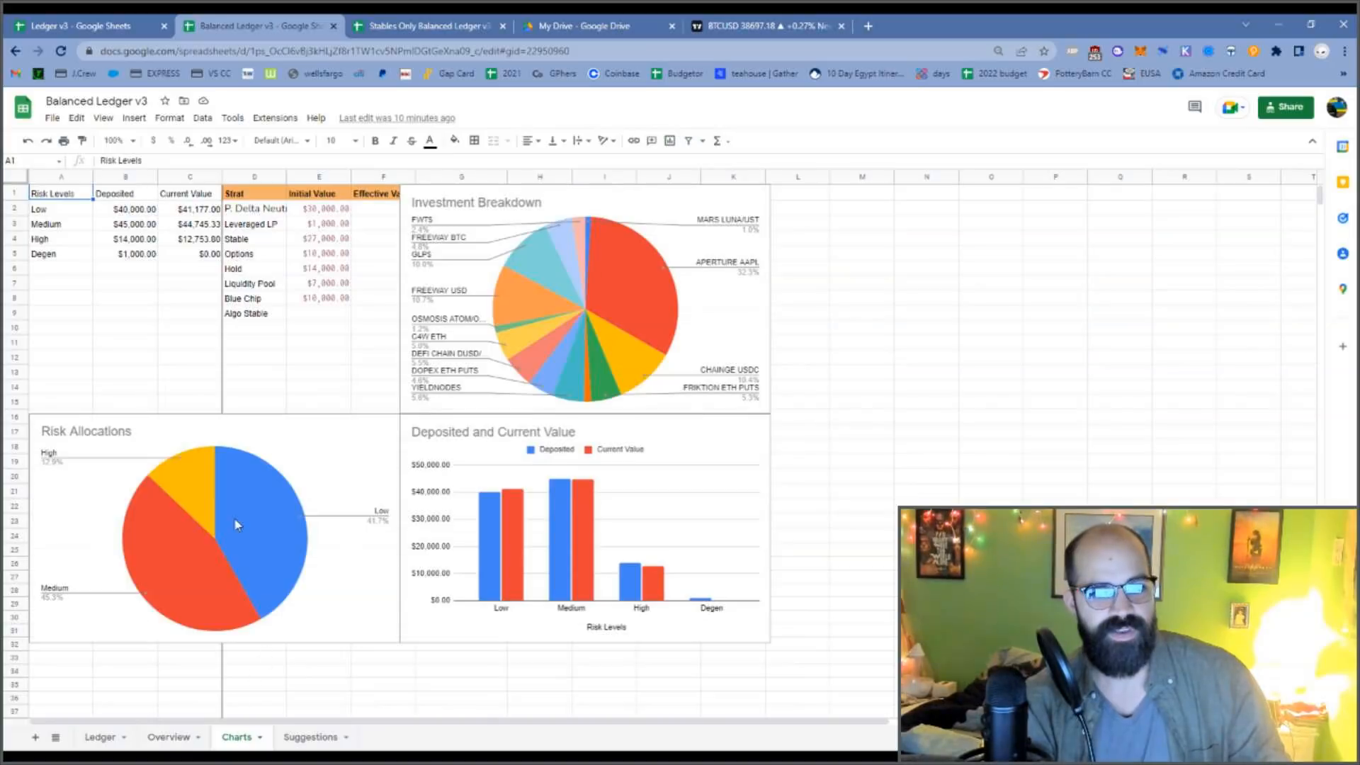
{"action": "left_click", "coordinate": [278, 557]}
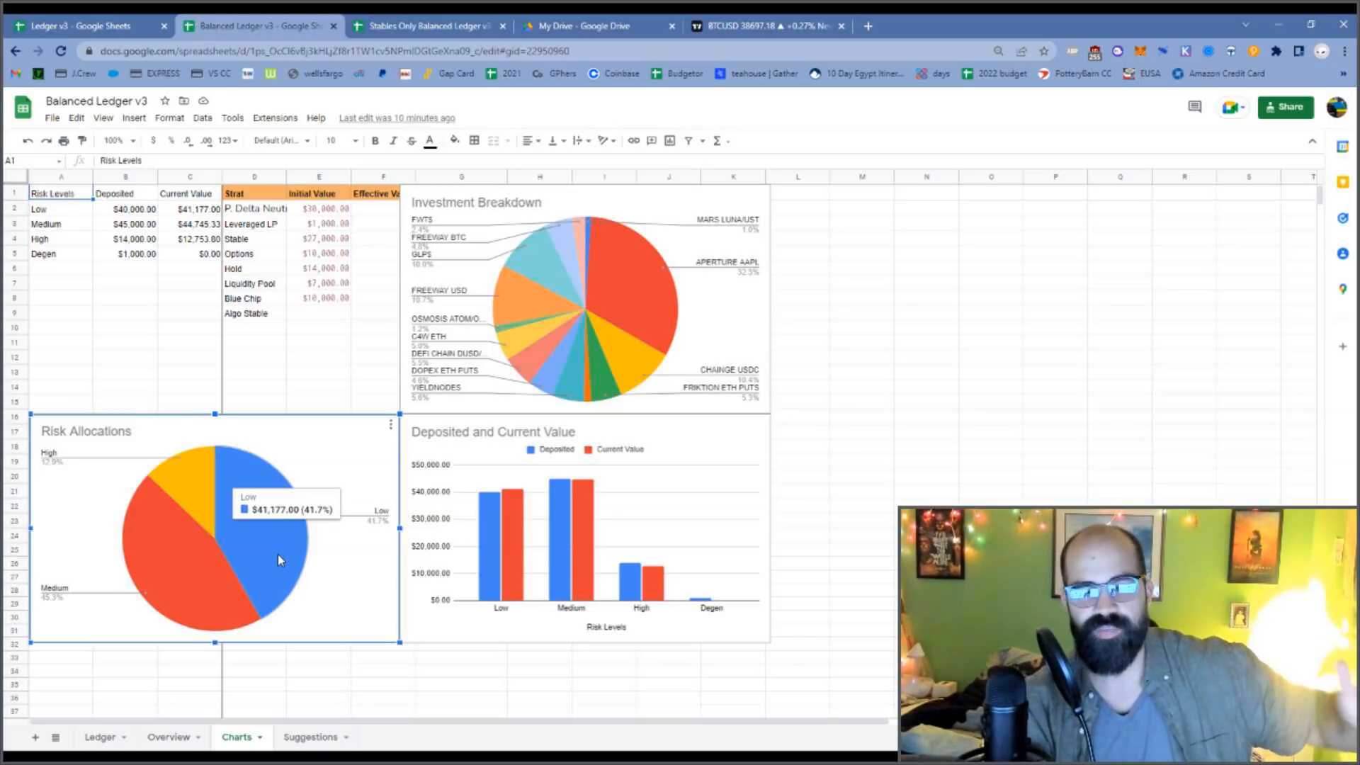
{"action": "mouse_move", "coordinate": [214, 559]}
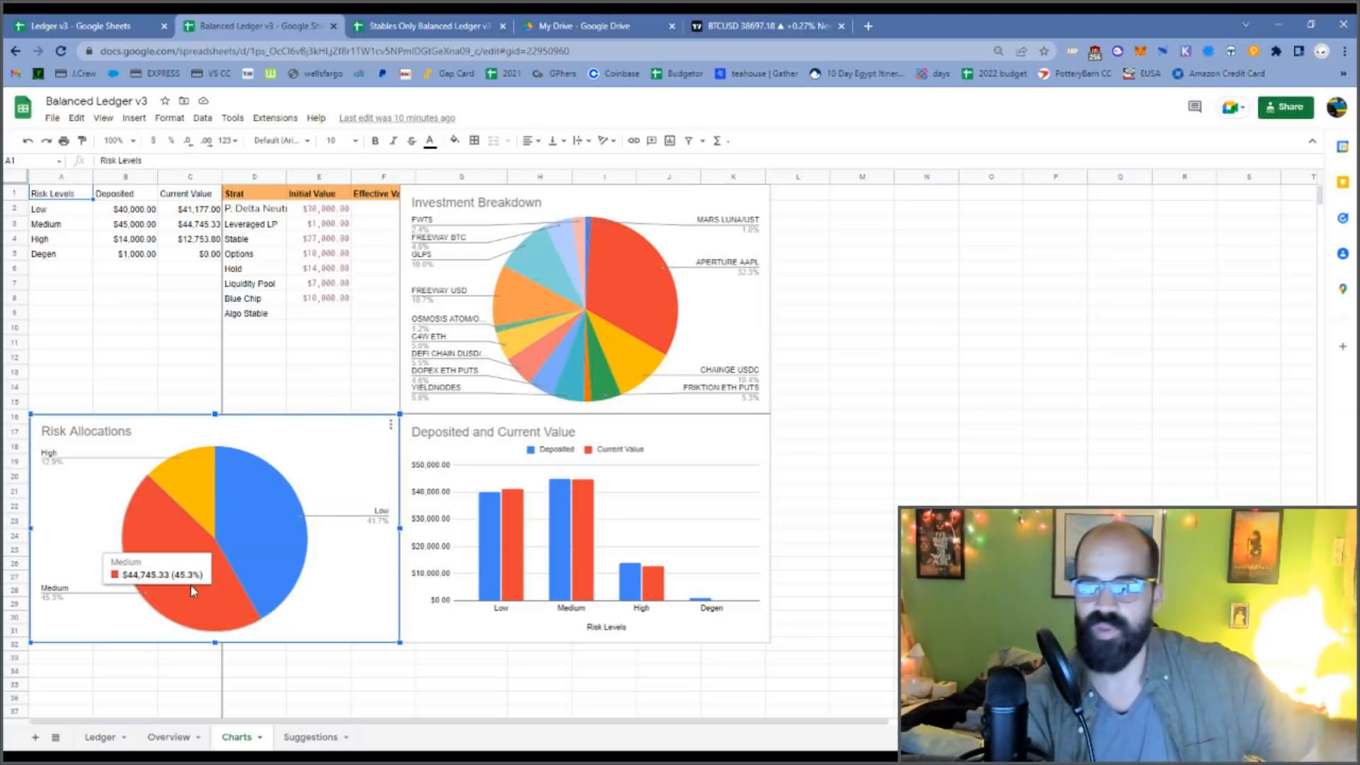
{"action": "mouse_move", "coordinate": [181, 575]}
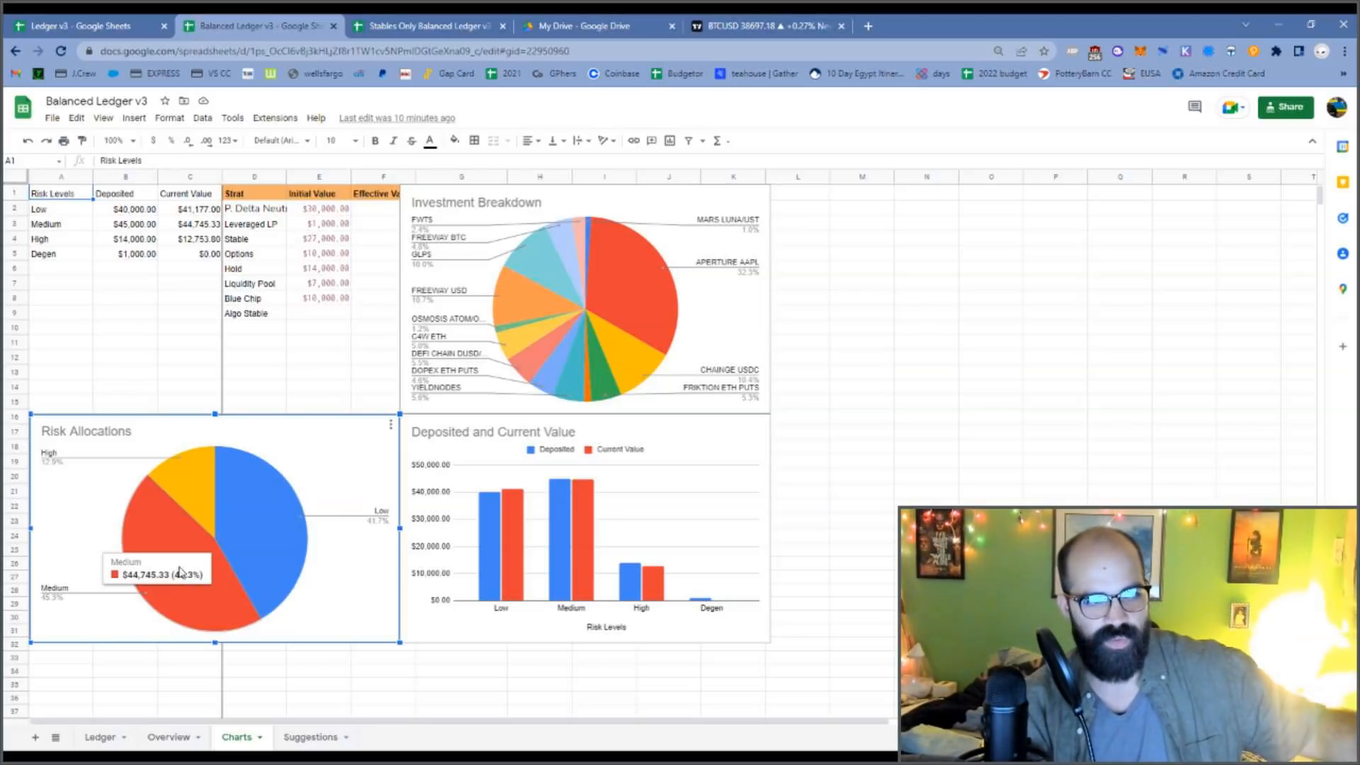
{"action": "mouse_move", "coordinate": [195, 484]}
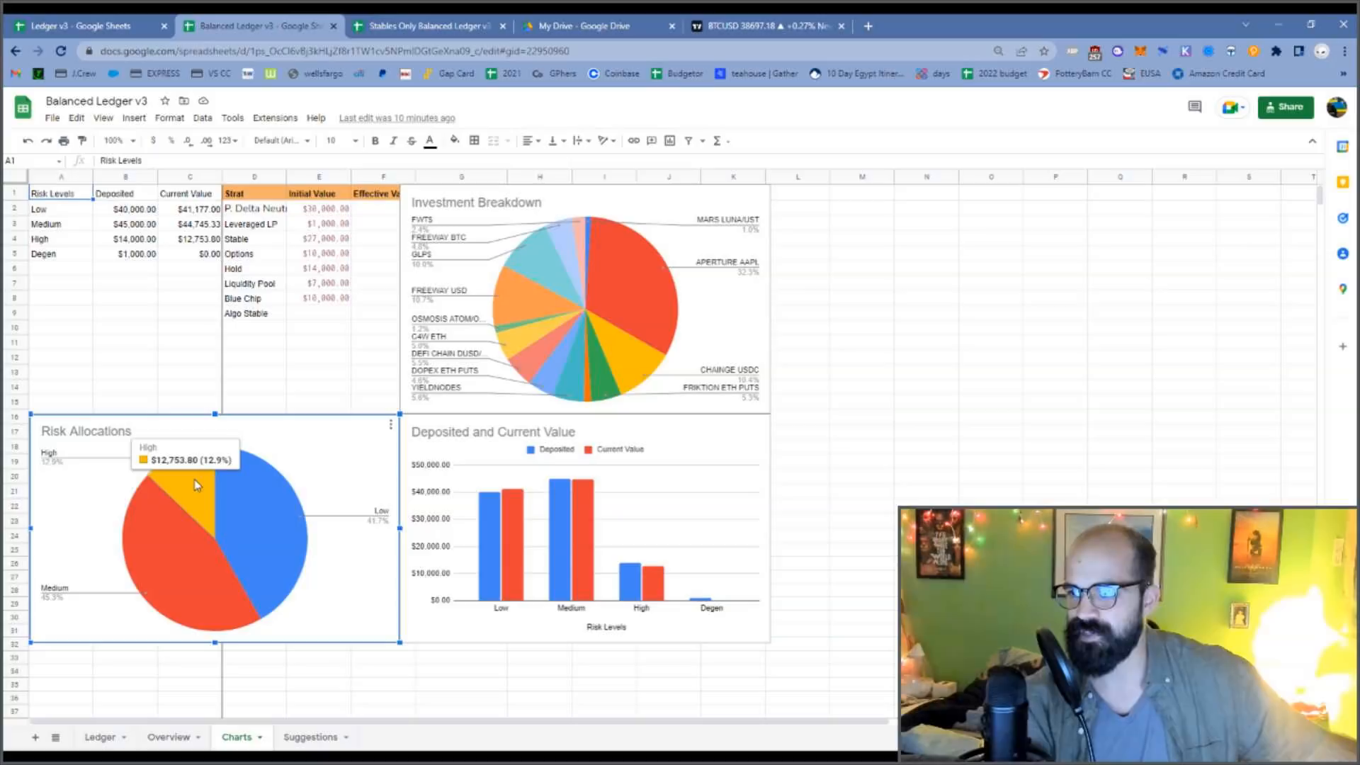
{"action": "mouse_move", "coordinate": [65, 338]}
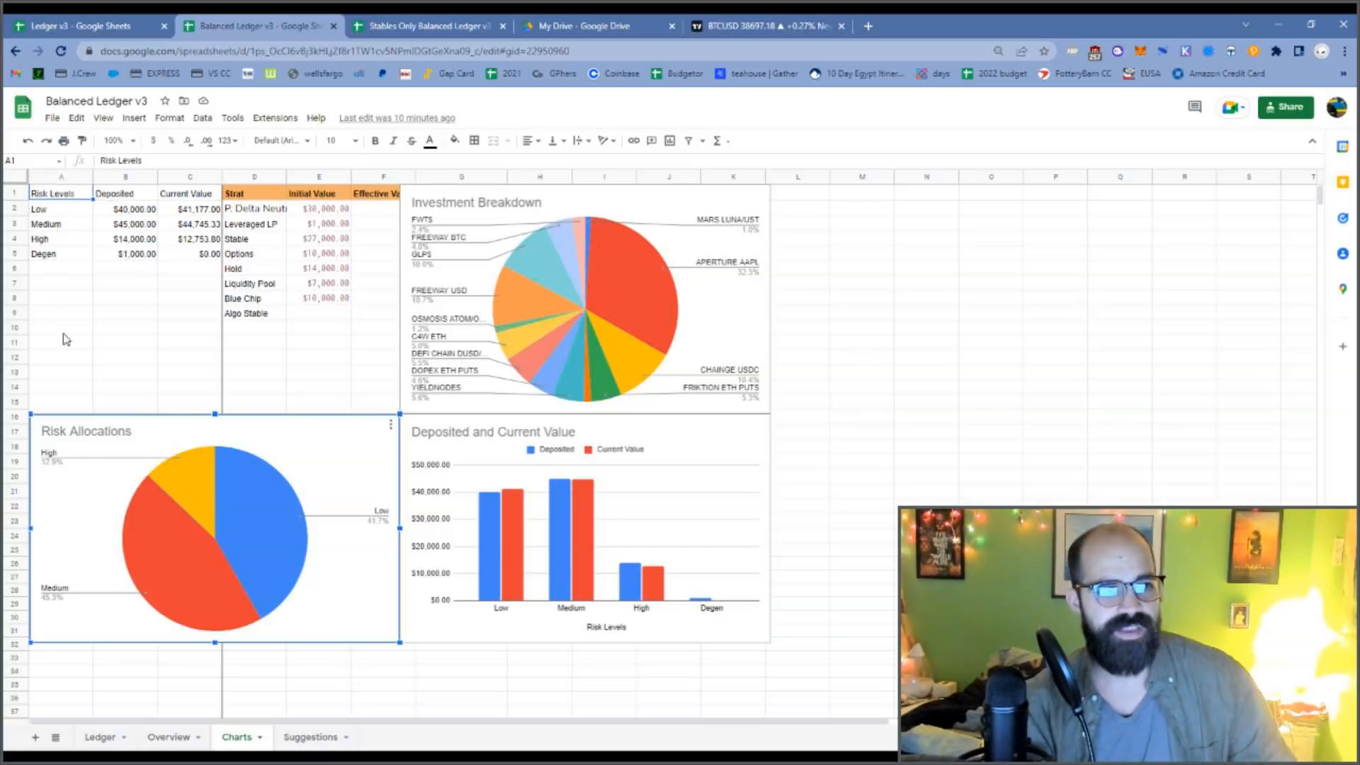
{"action": "mouse_move", "coordinate": [335, 721]}
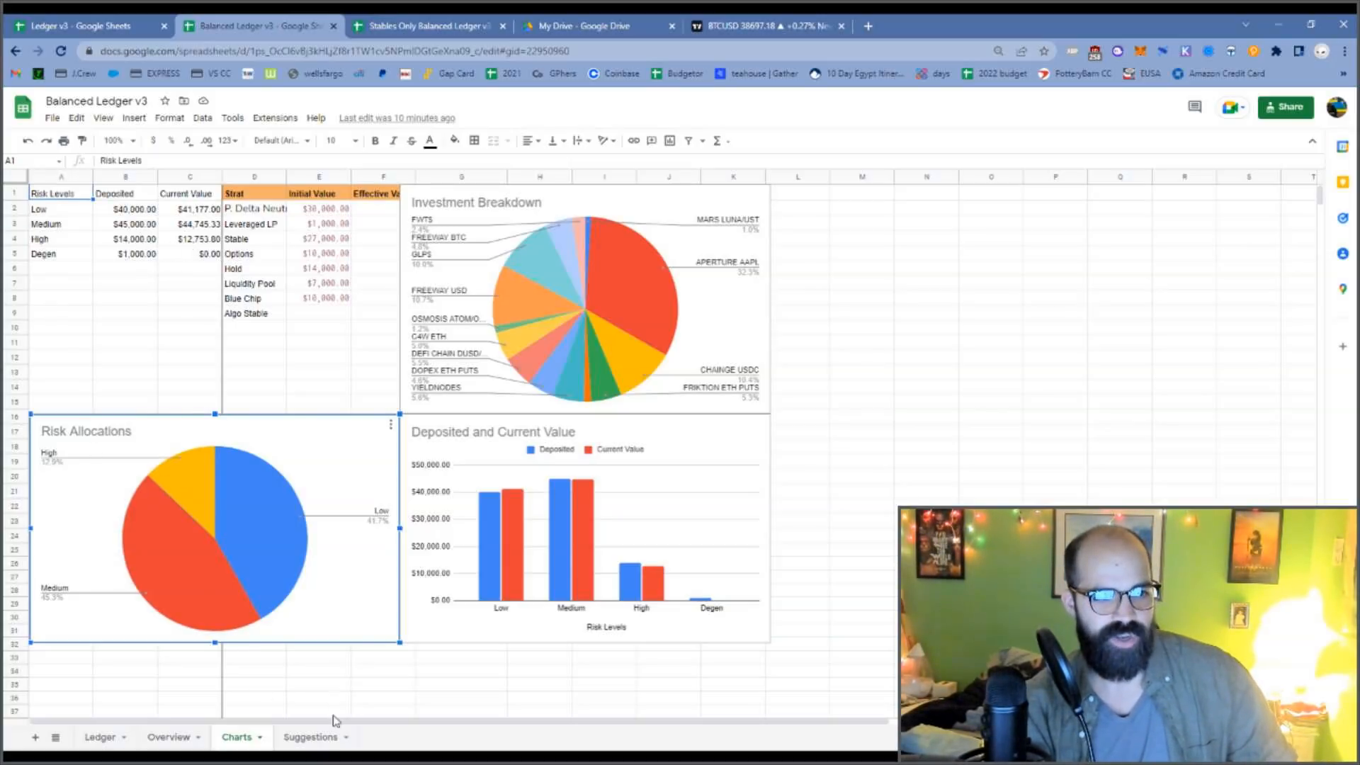
{"action": "left_click", "coordinate": [309, 736]}
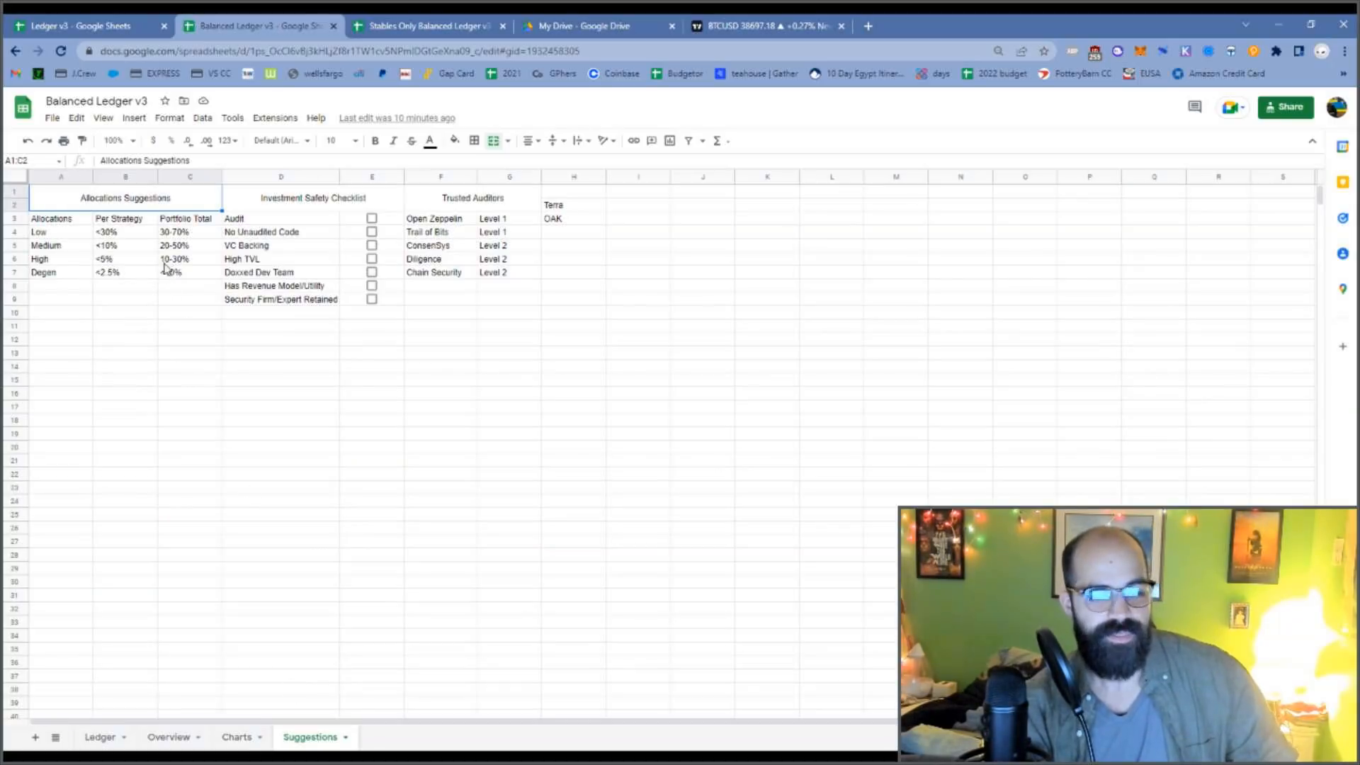
{"action": "left_click", "coordinate": [236, 737]}
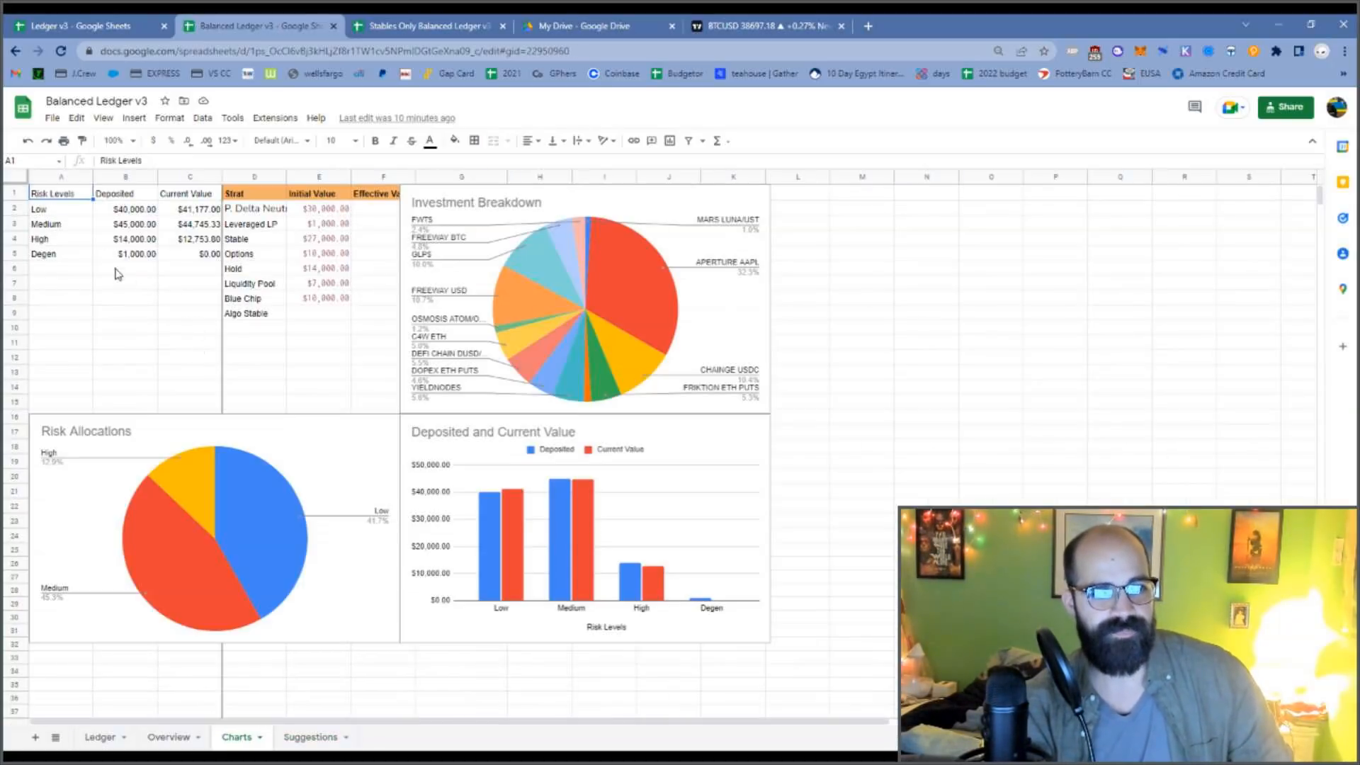
{"action": "mouse_move", "coordinate": [232, 531]}
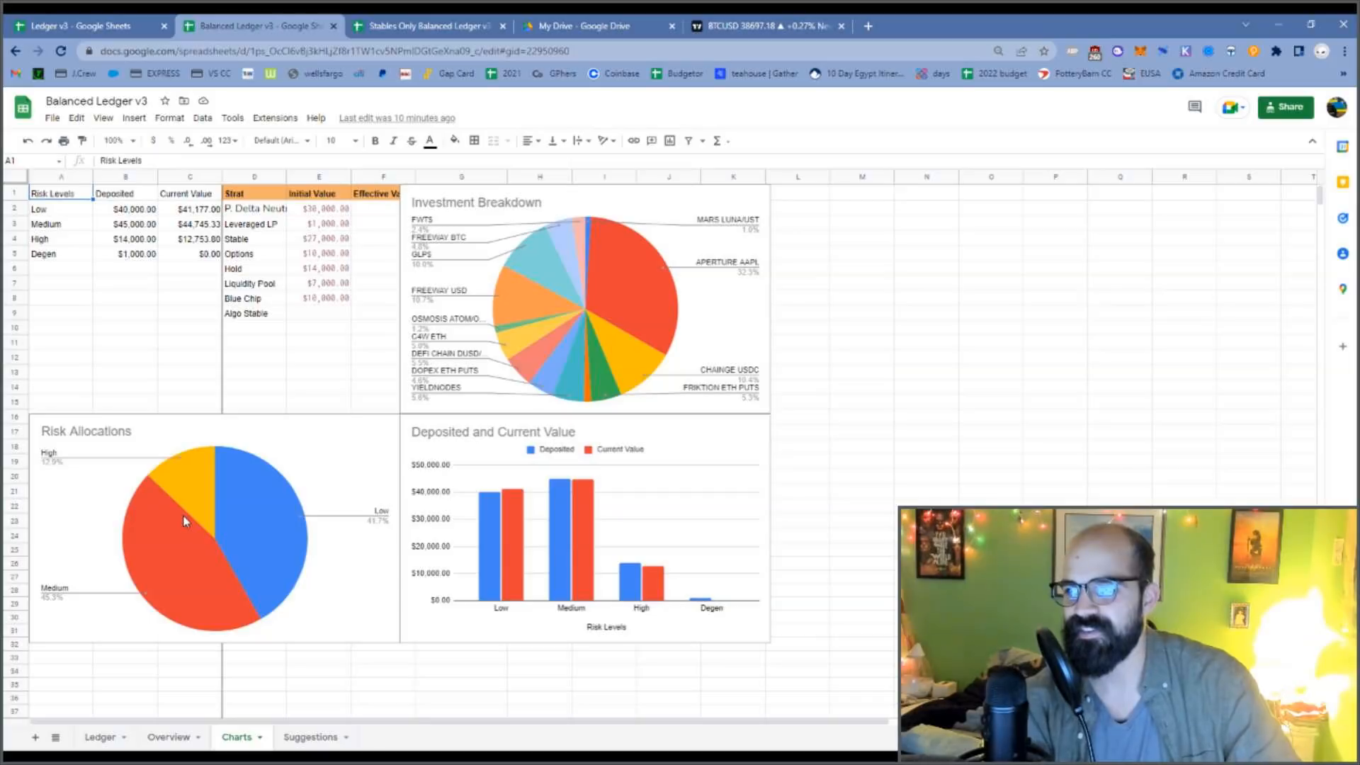
{"action": "mouse_move", "coordinate": [219, 497]}
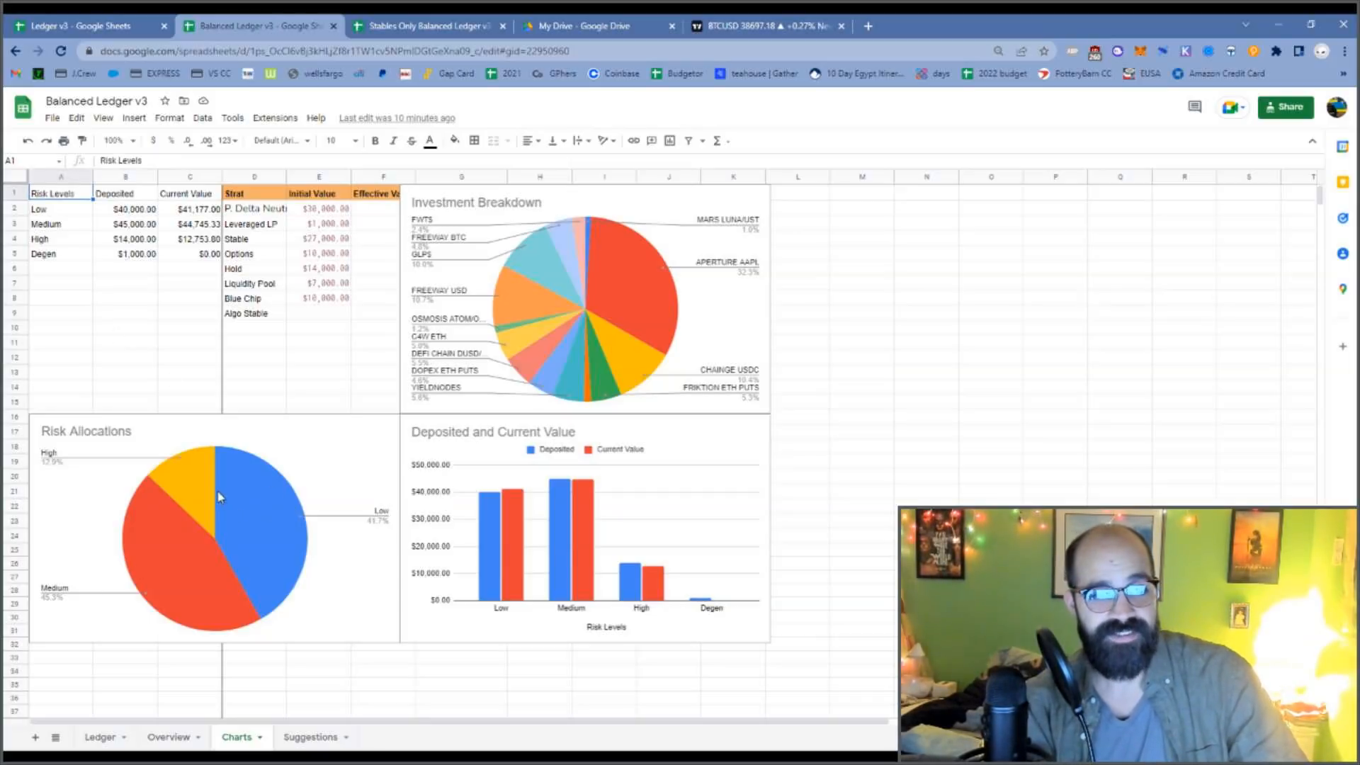
{"action": "mouse_move", "coordinate": [434, 390]}
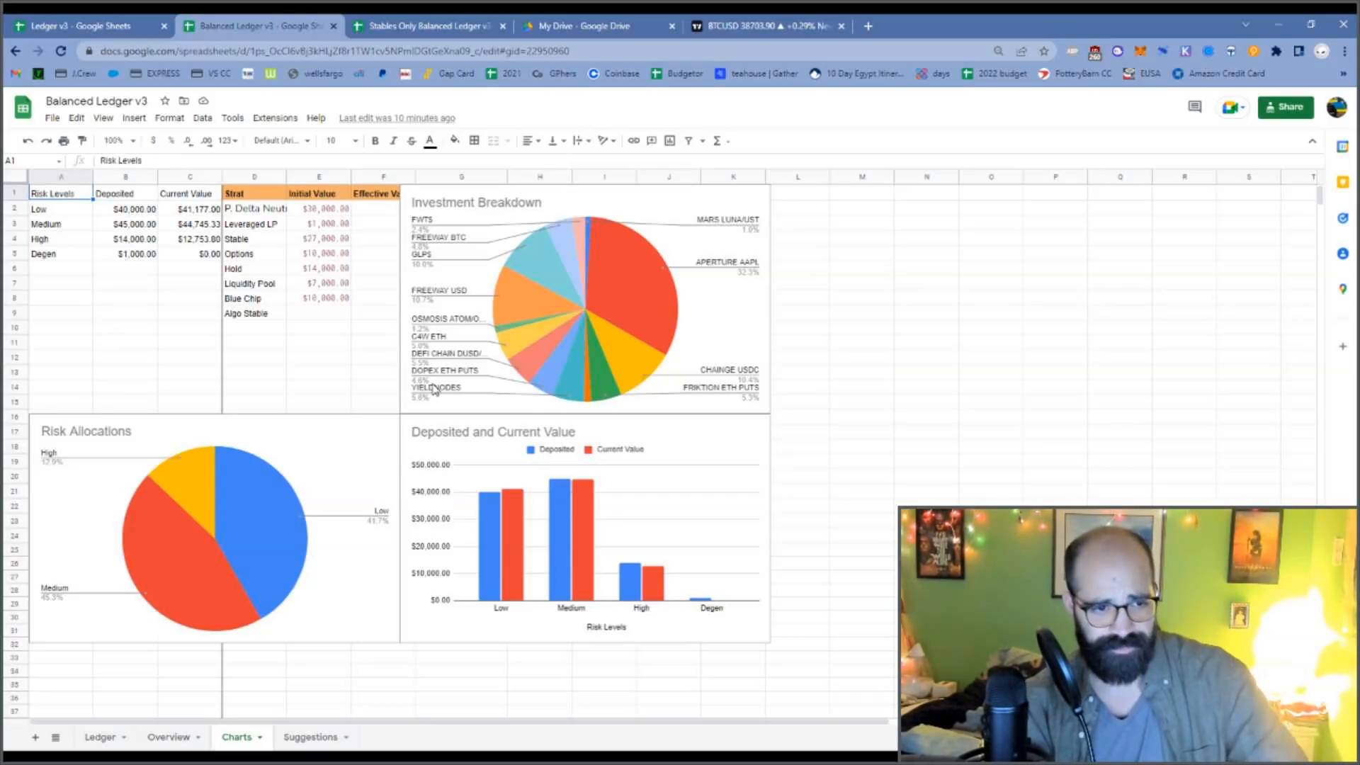
{"action": "mouse_move", "coordinate": [294, 531]}
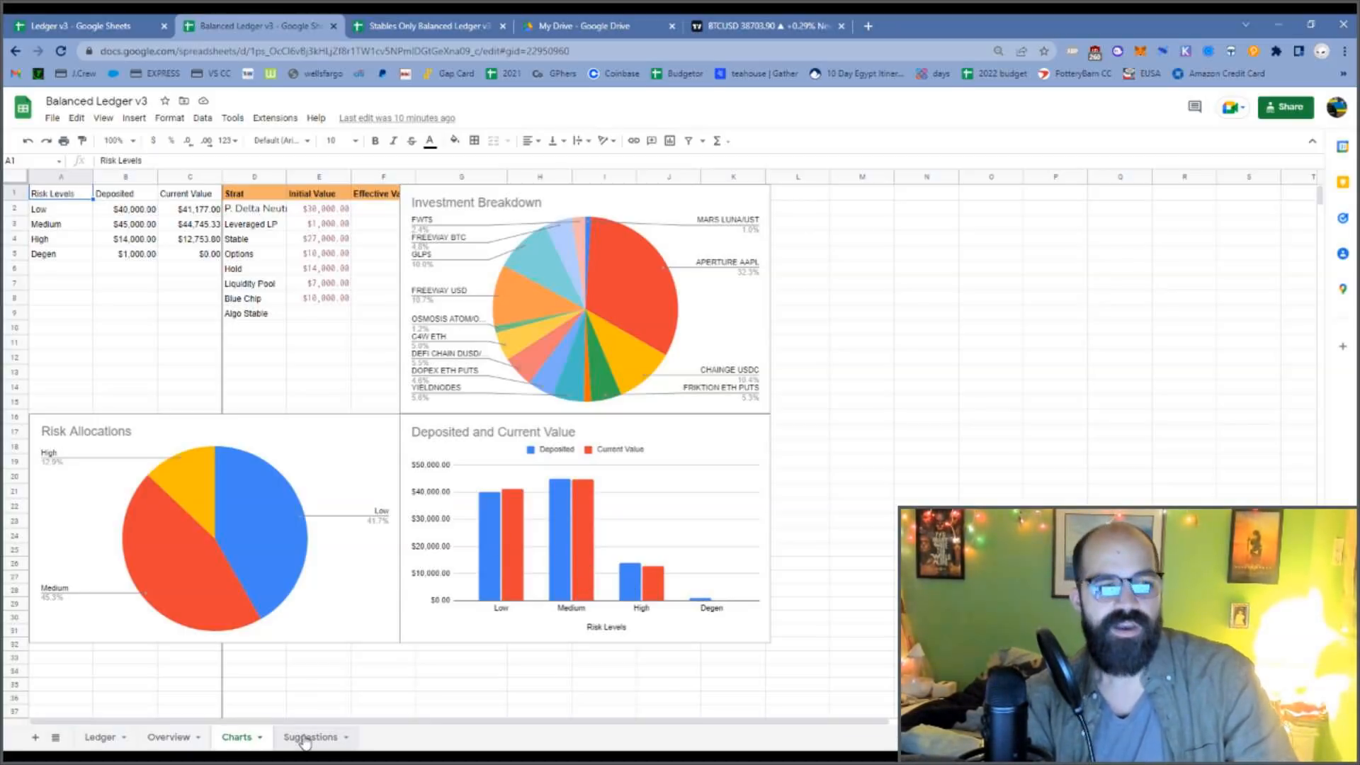
{"action": "mouse_move", "coordinate": [238, 517]}
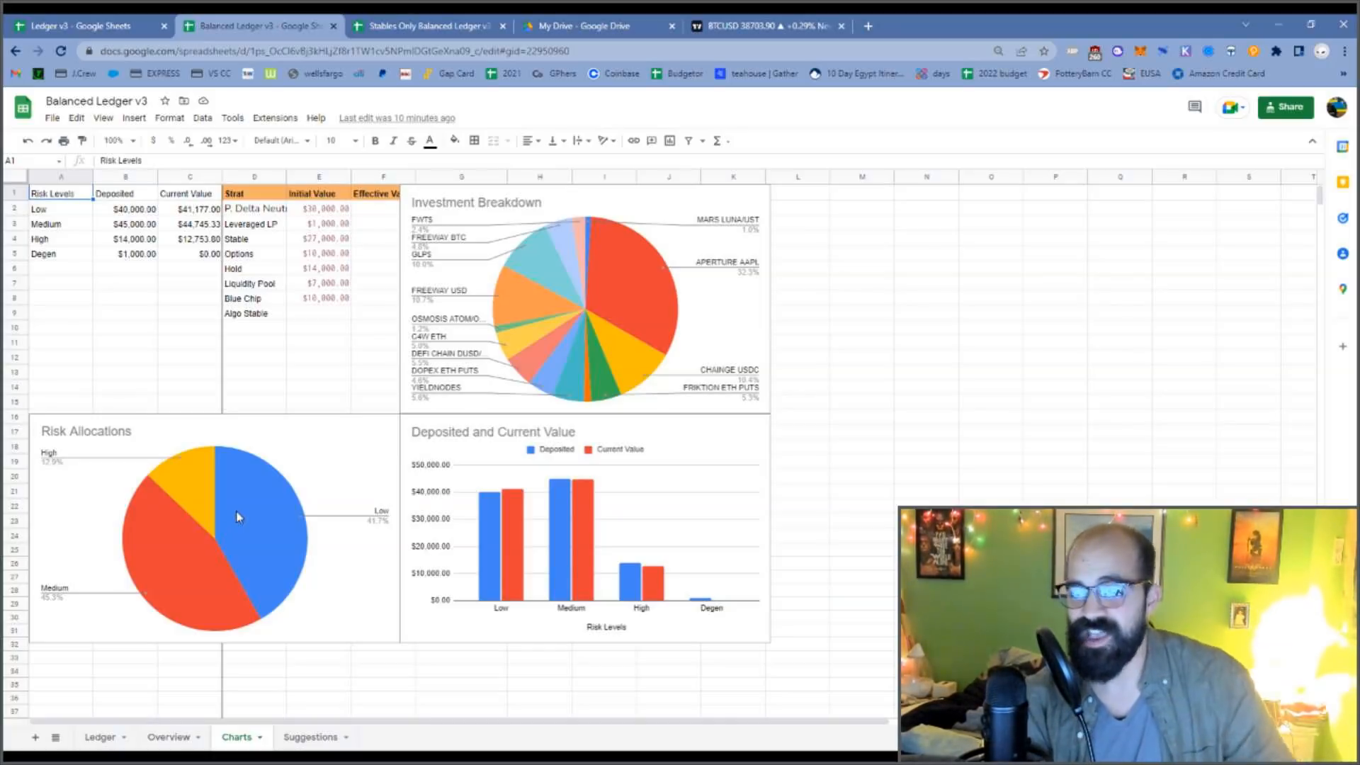
{"action": "mouse_move", "coordinate": [217, 355]}
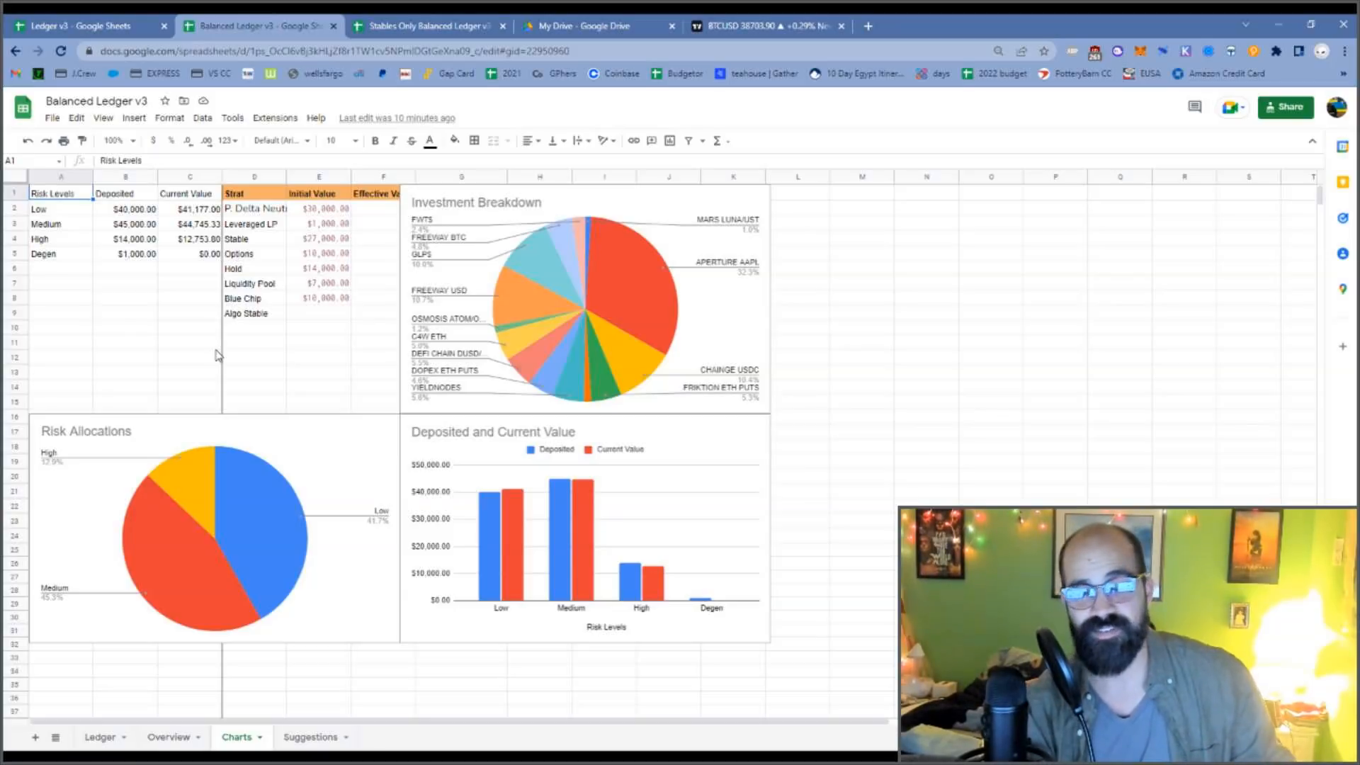
{"action": "mouse_move", "coordinate": [152, 271]}
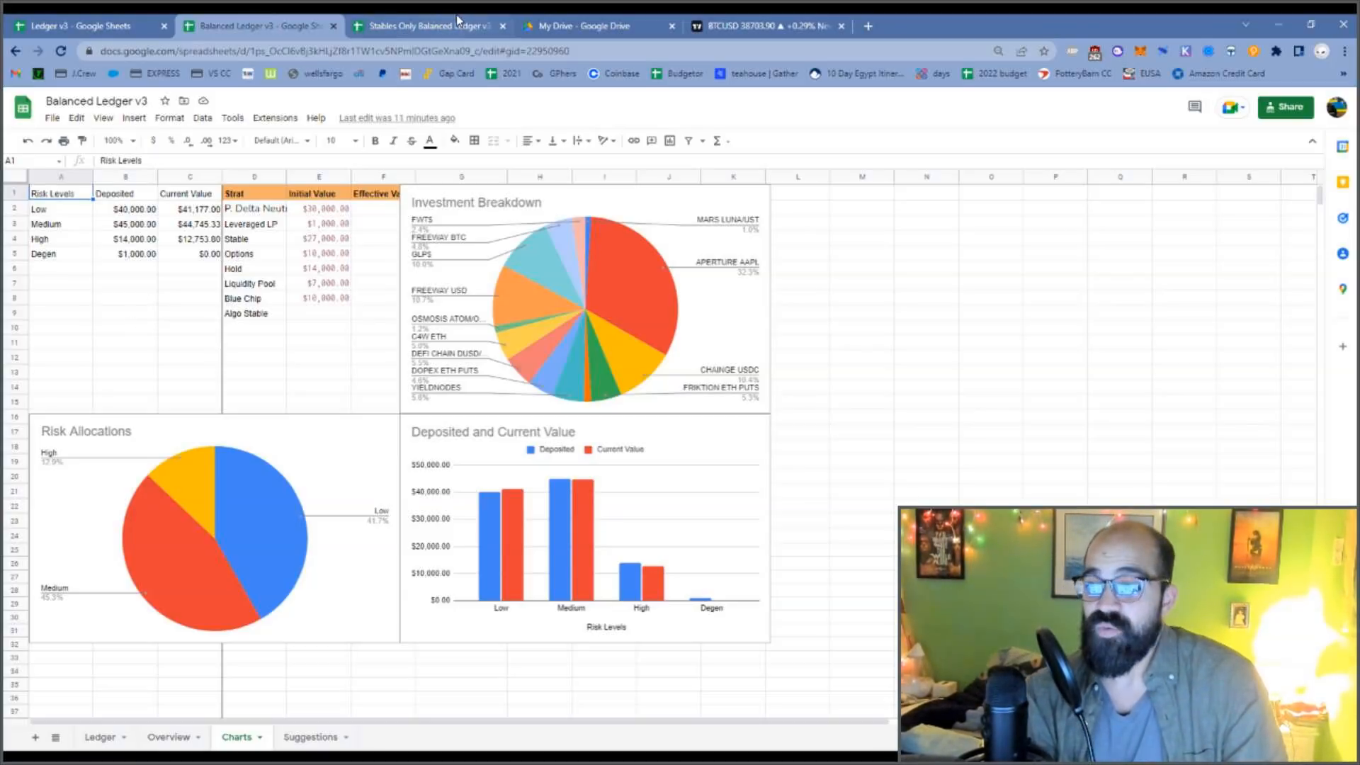
{"action": "left_click", "coordinate": [425, 25]}
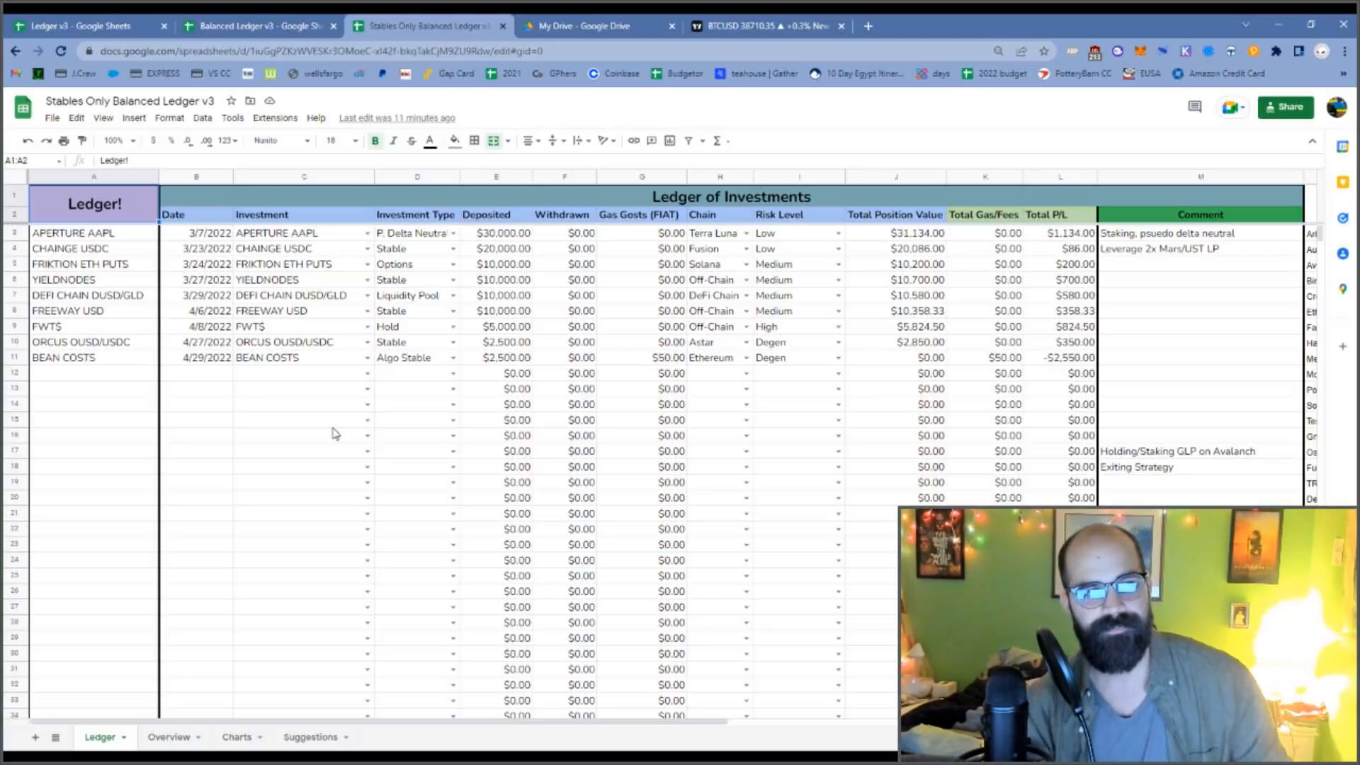
{"action": "mouse_move", "coordinate": [225, 428]}
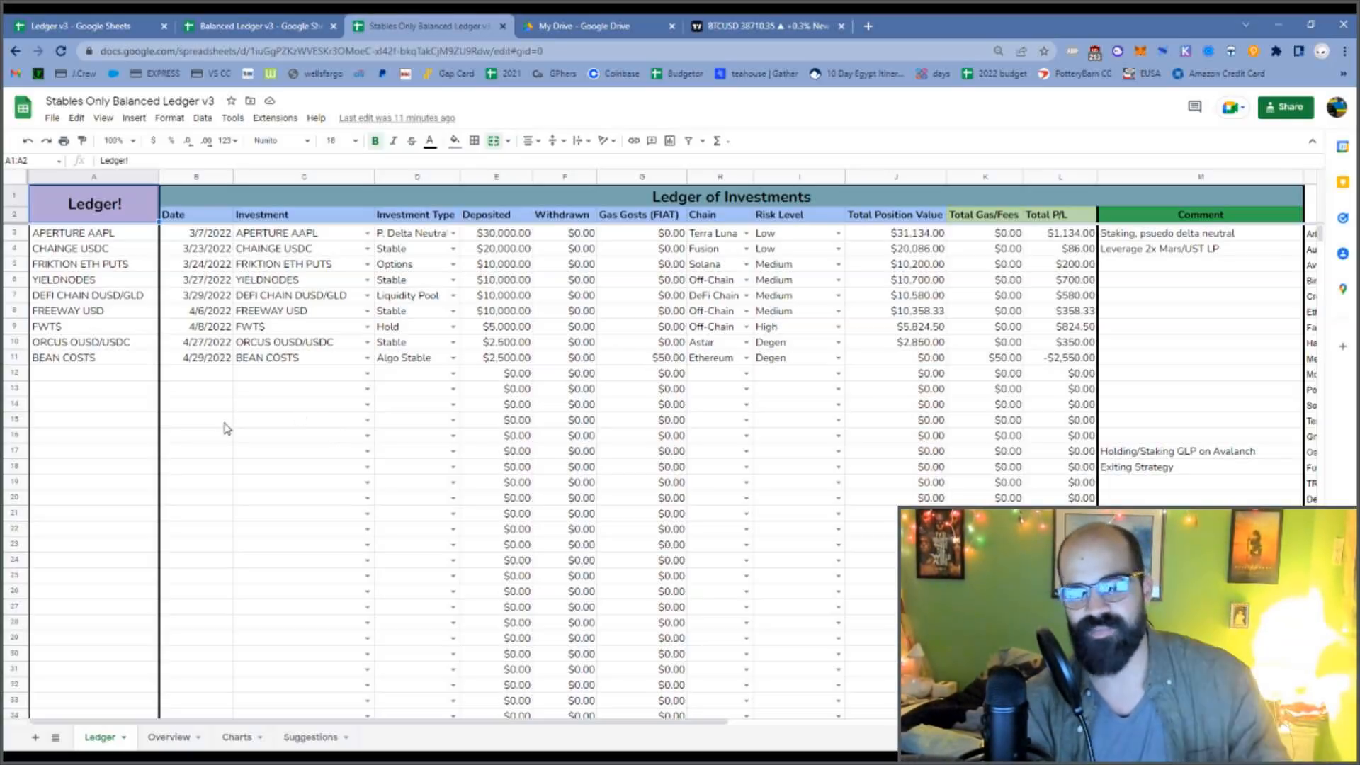
{"action": "mouse_move", "coordinate": [325, 234]}
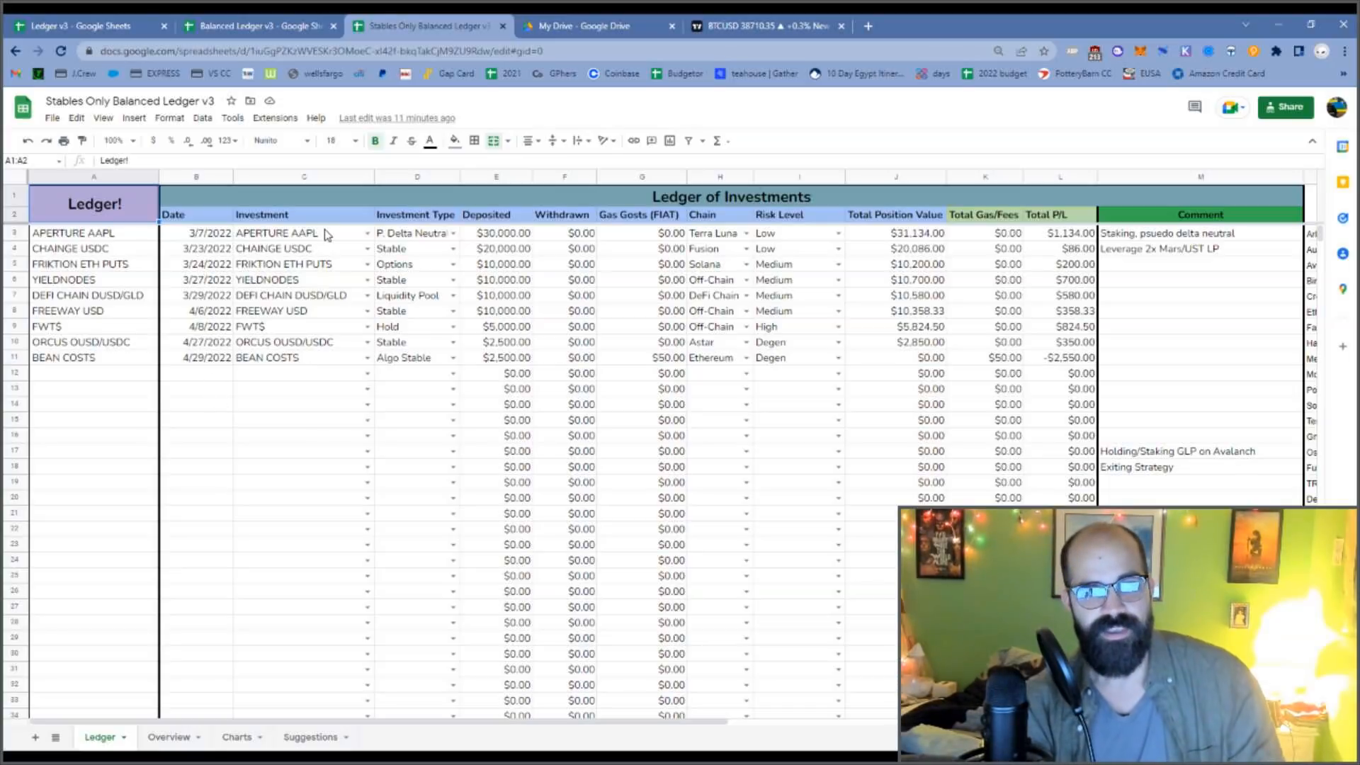
{"action": "mouse_move", "coordinate": [316, 363]}
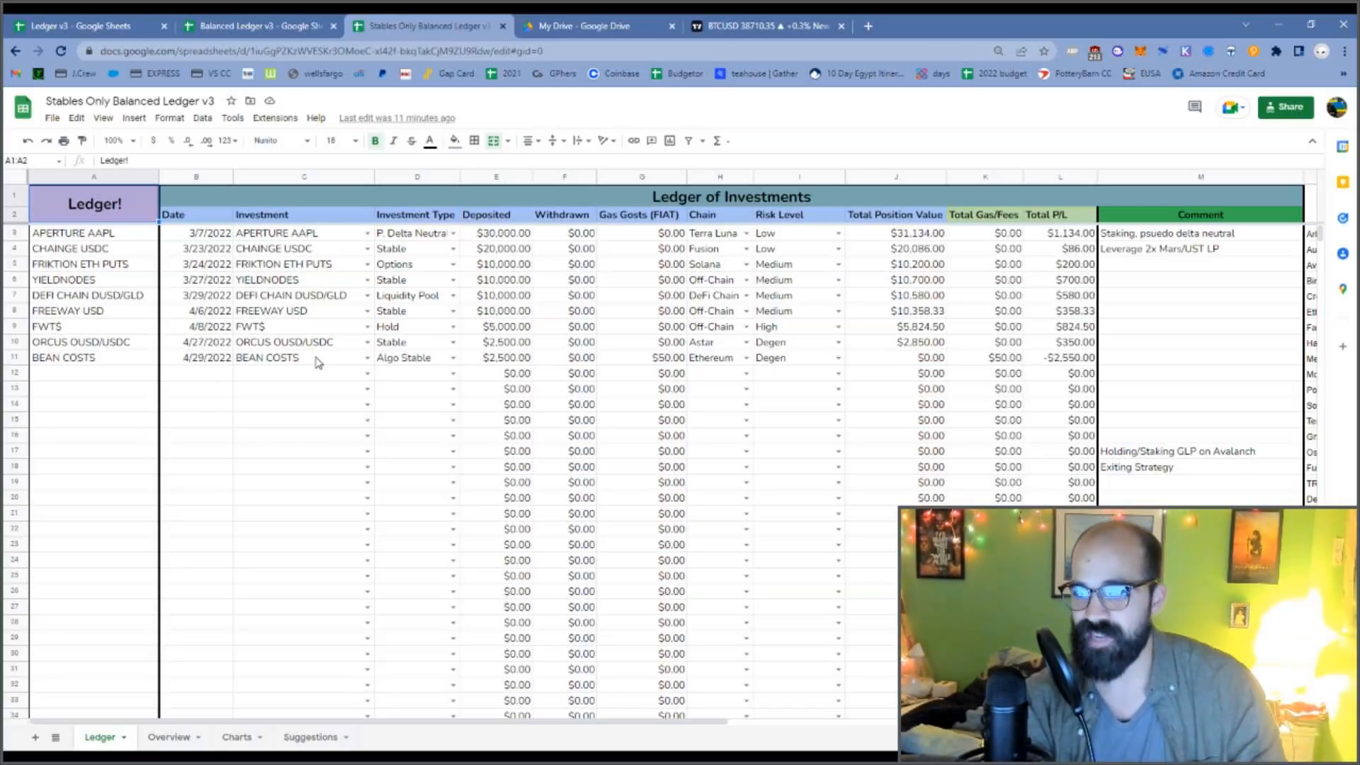
{"action": "mouse_move", "coordinate": [720, 368]}
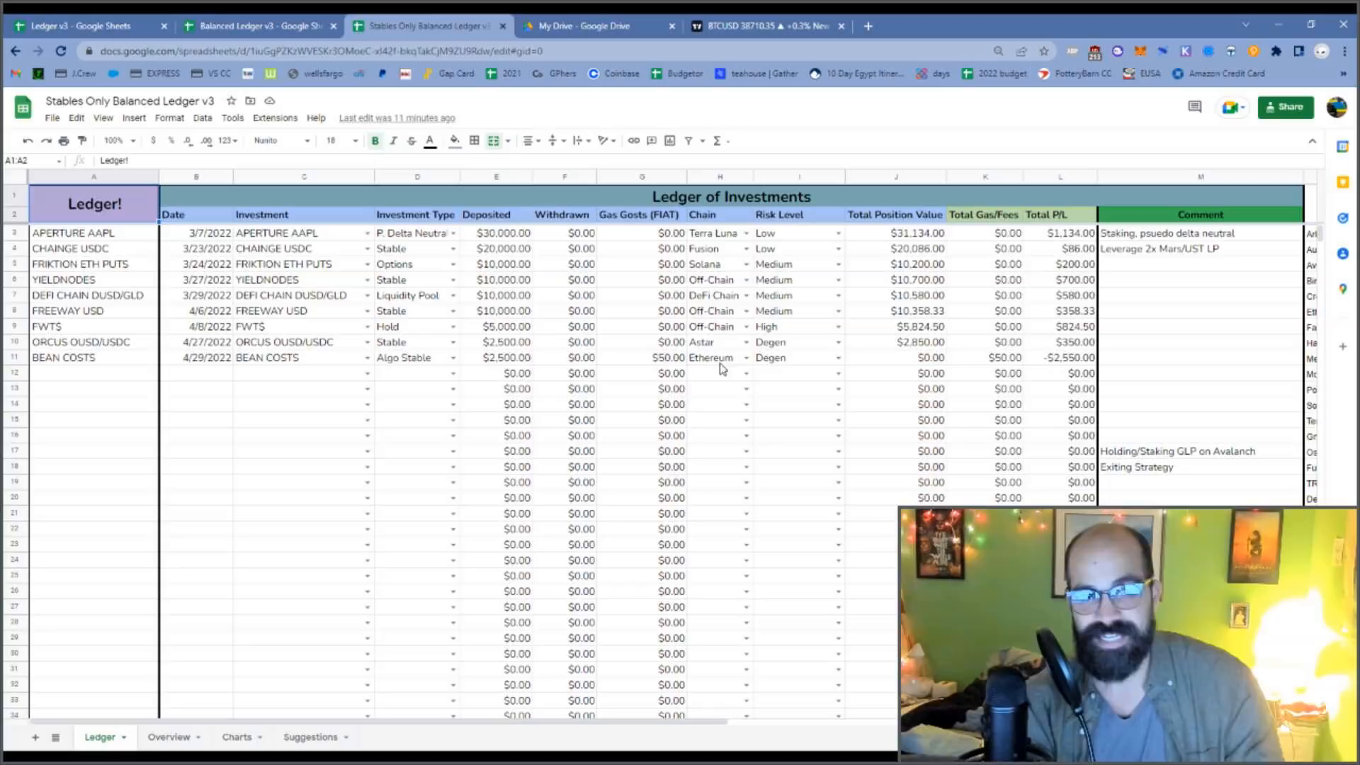
- Inspect the BEAN COSTS risk level and view the Overview showing $101,732.83 value and 1.73% ROI
{"action": "left_click", "coordinate": [793, 357]}
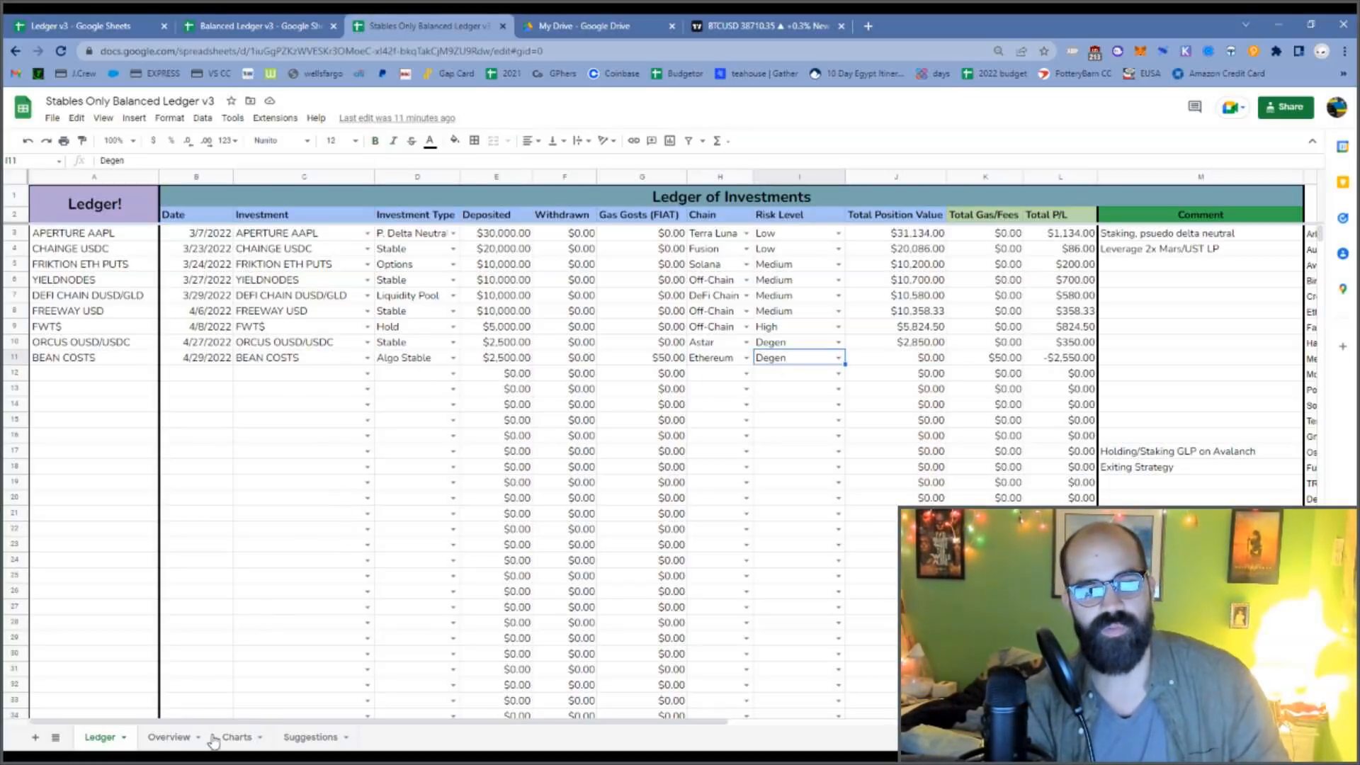
{"action": "left_click", "coordinate": [169, 737]}
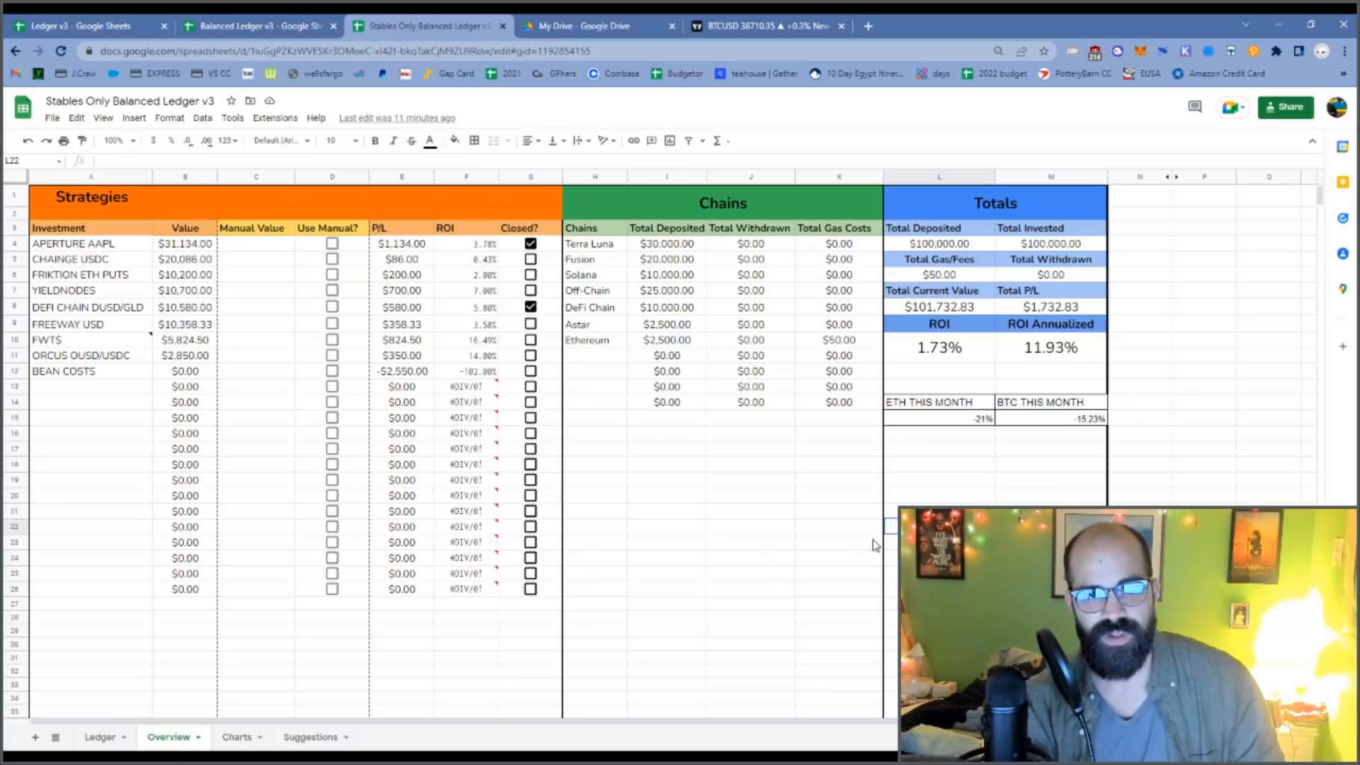
{"action": "mouse_move", "coordinate": [928, 502]}
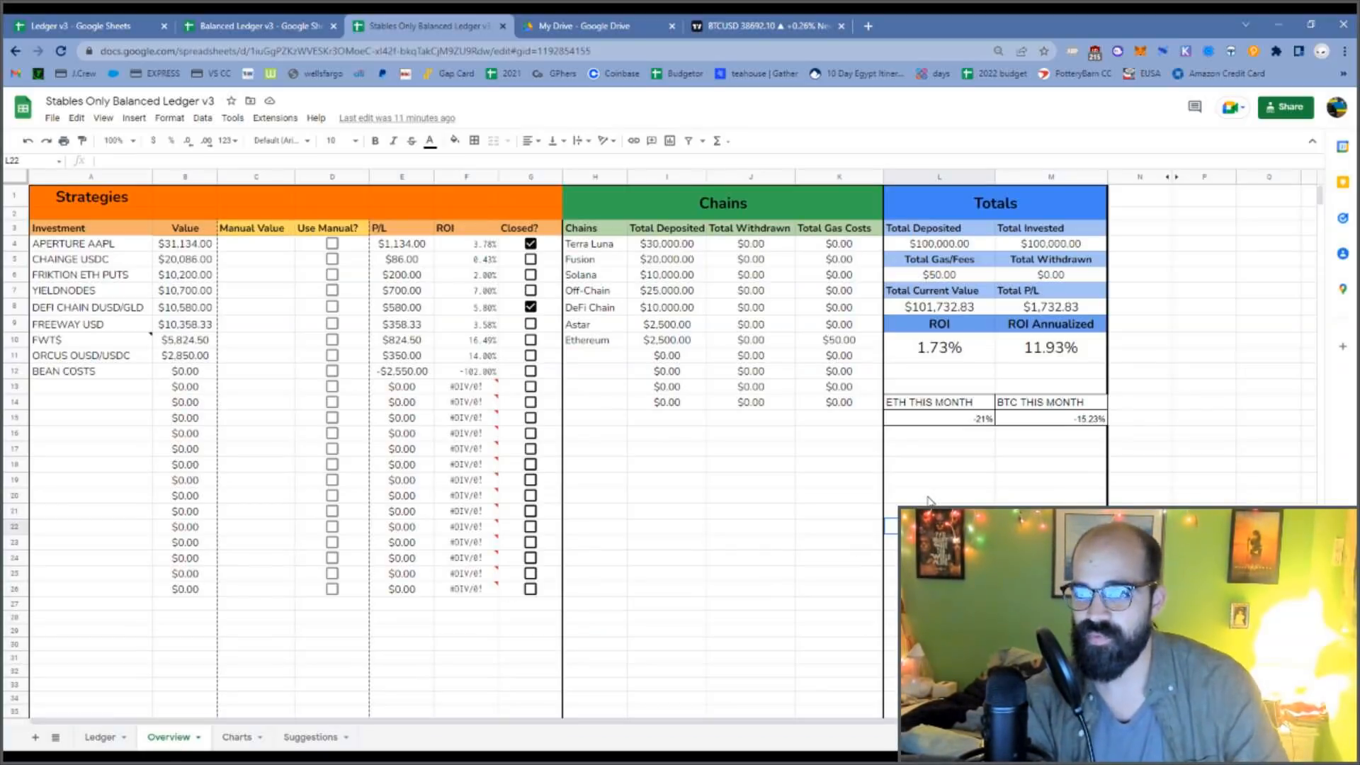
{"action": "mouse_move", "coordinate": [486, 460]}
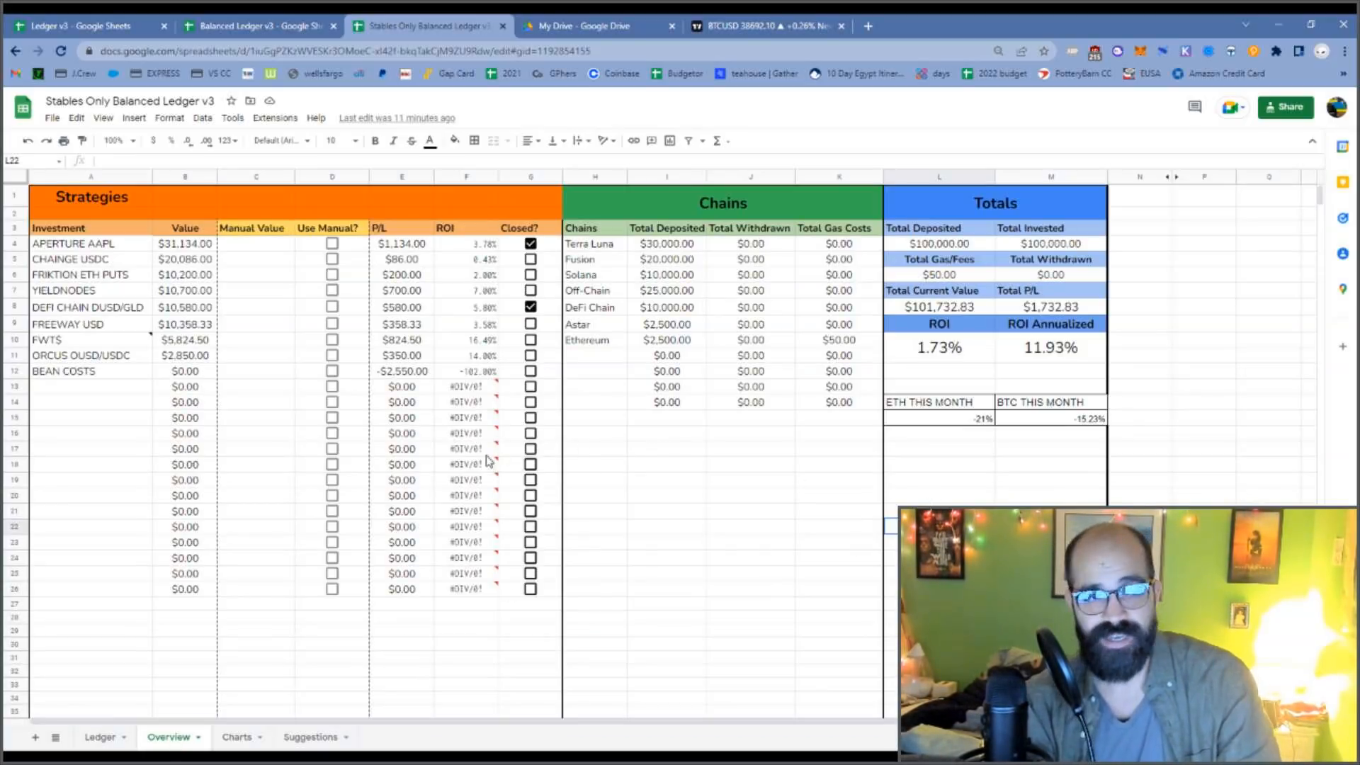
{"action": "mouse_move", "coordinate": [167, 382]}
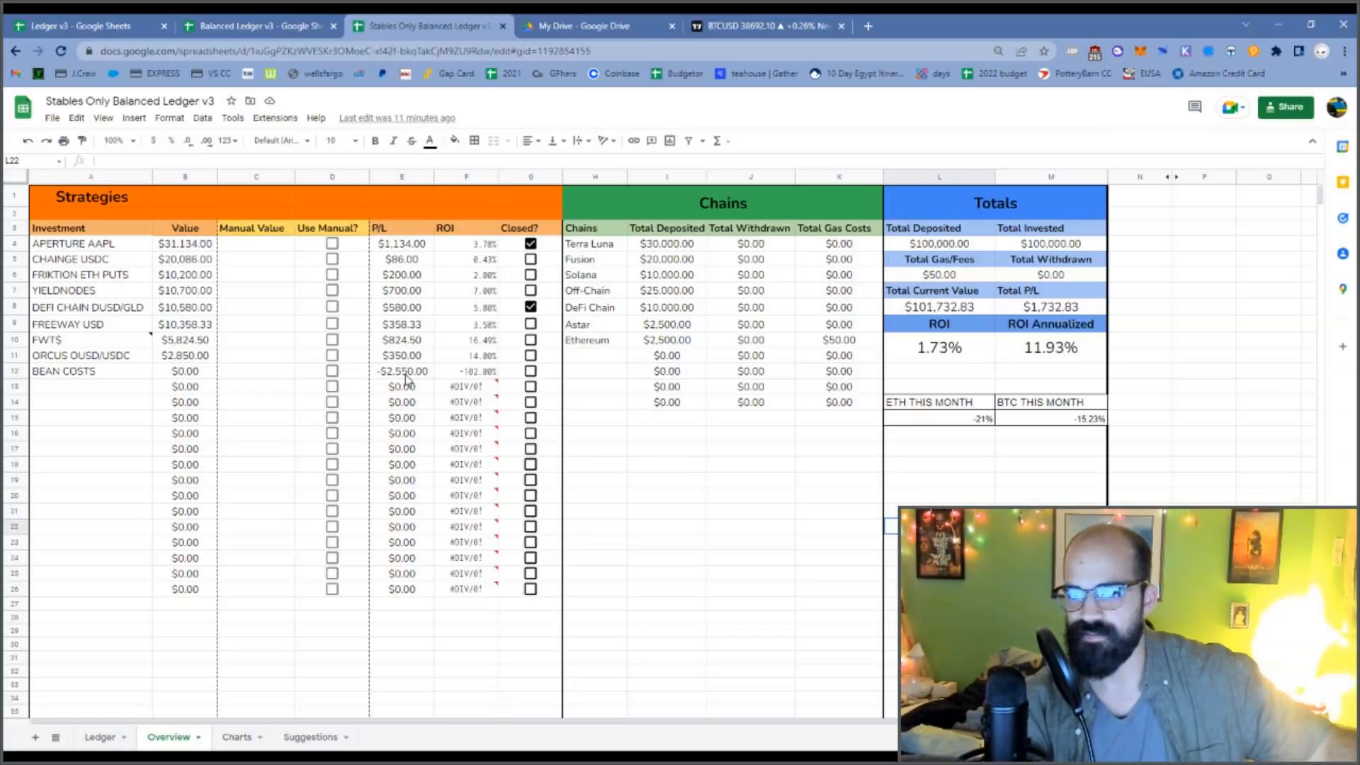
{"action": "mouse_move", "coordinate": [376, 420]}
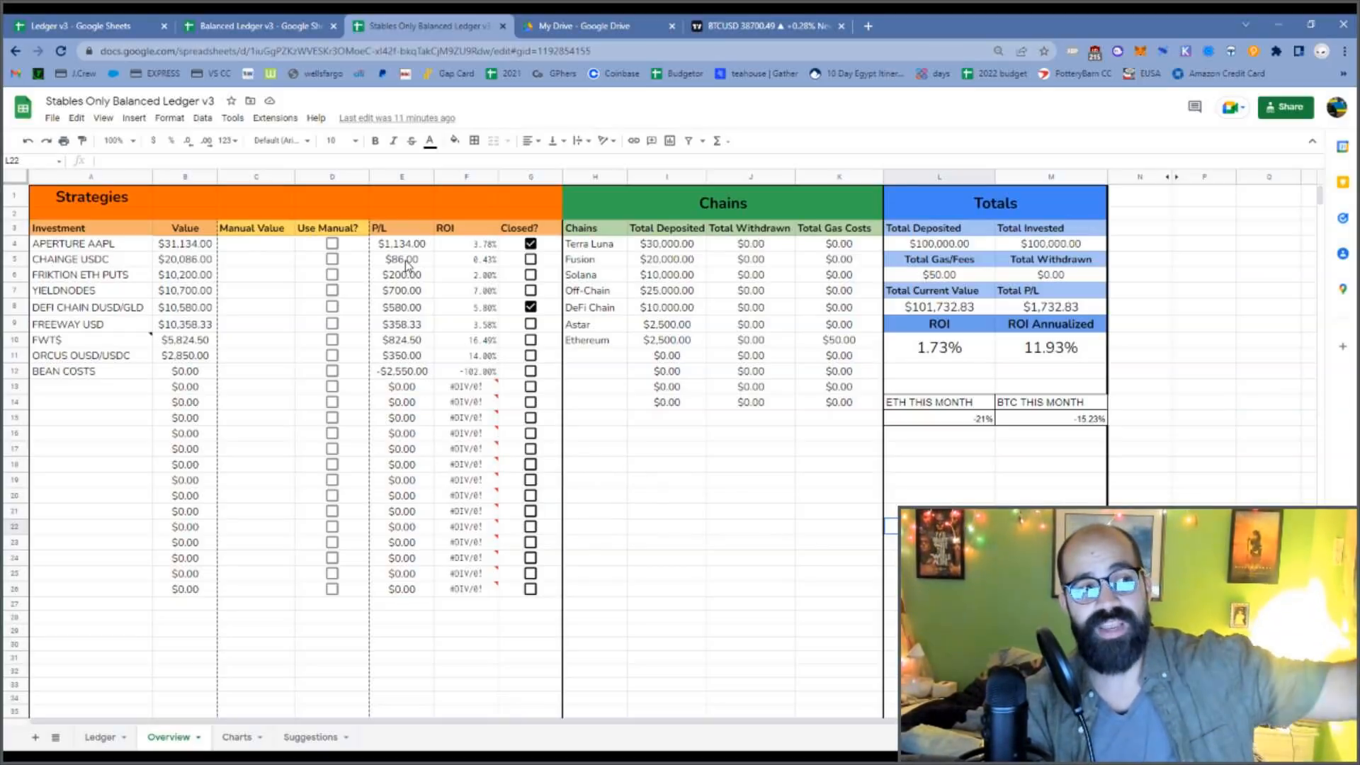
{"action": "mouse_move", "coordinate": [347, 298]}
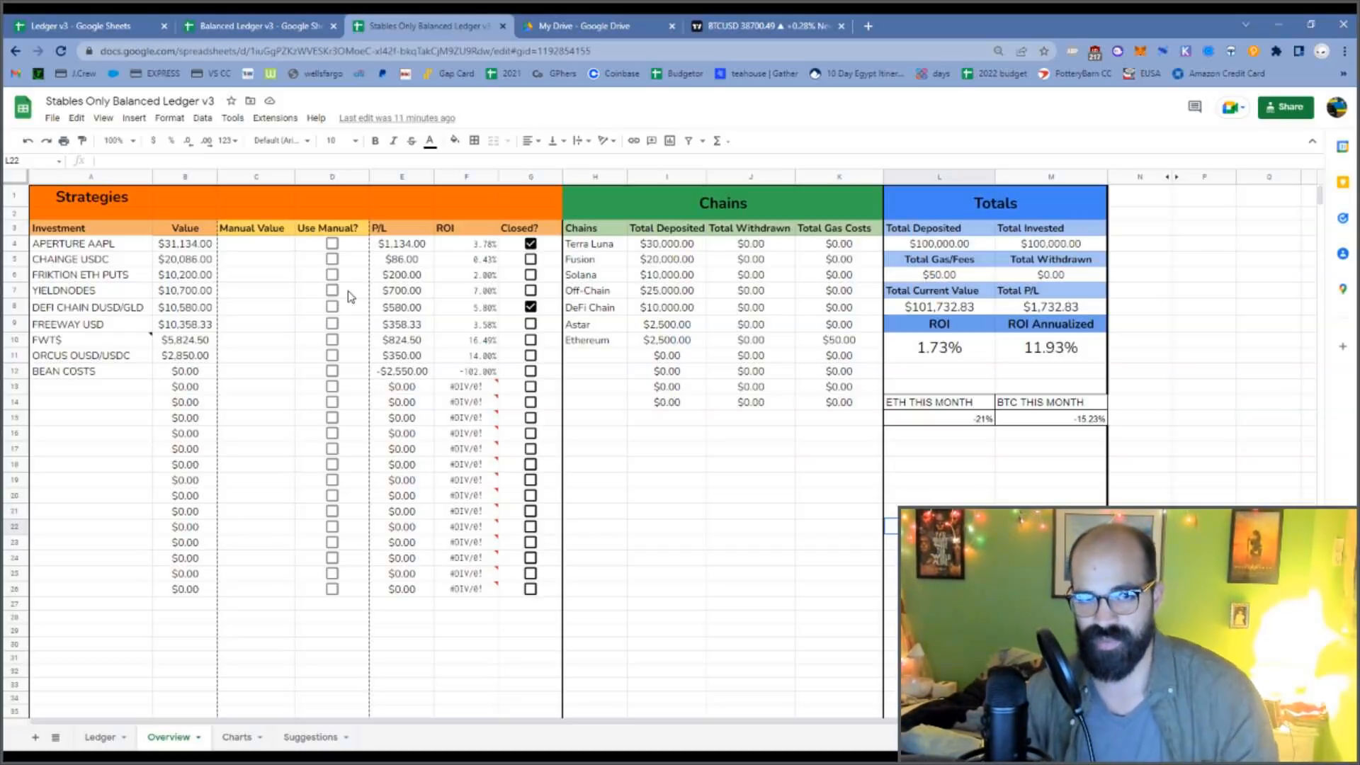
{"action": "mouse_move", "coordinate": [477, 373]}
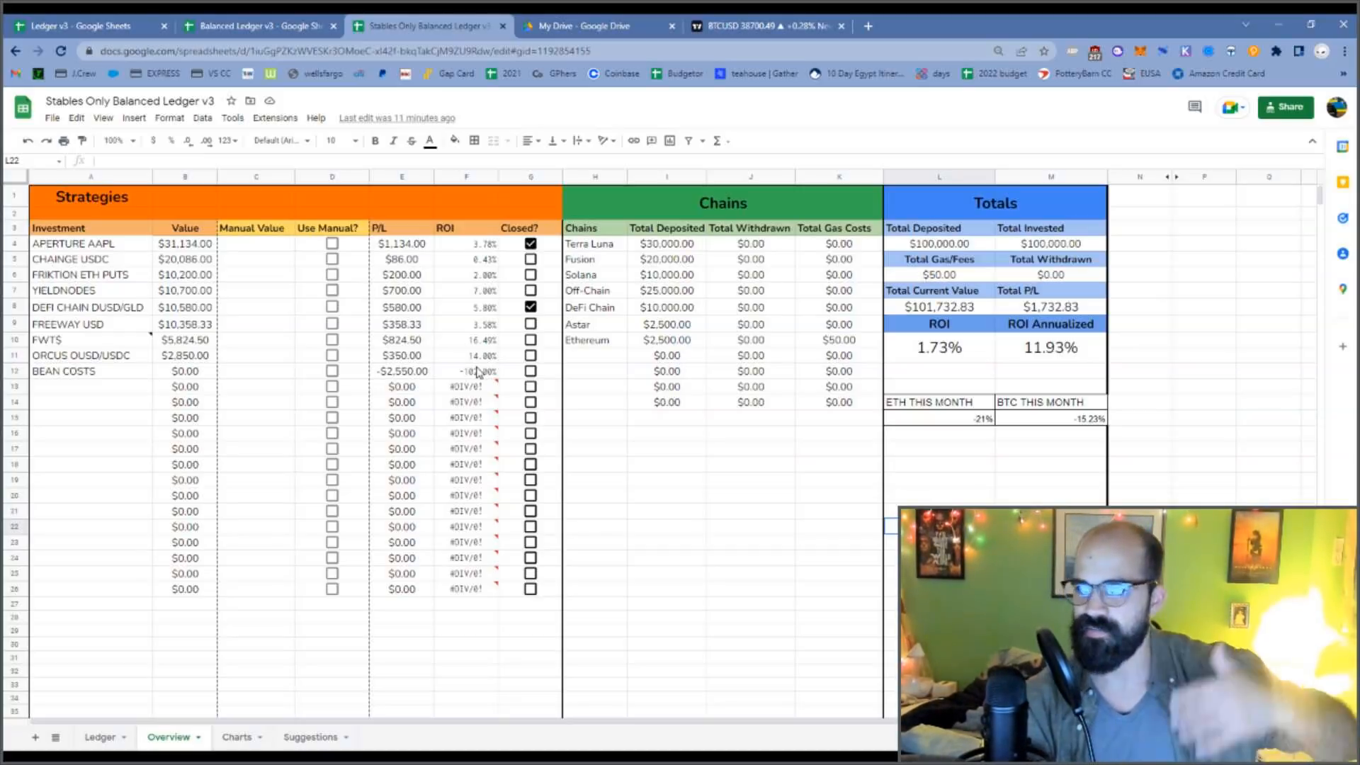
{"action": "mouse_move", "coordinate": [467, 386]}
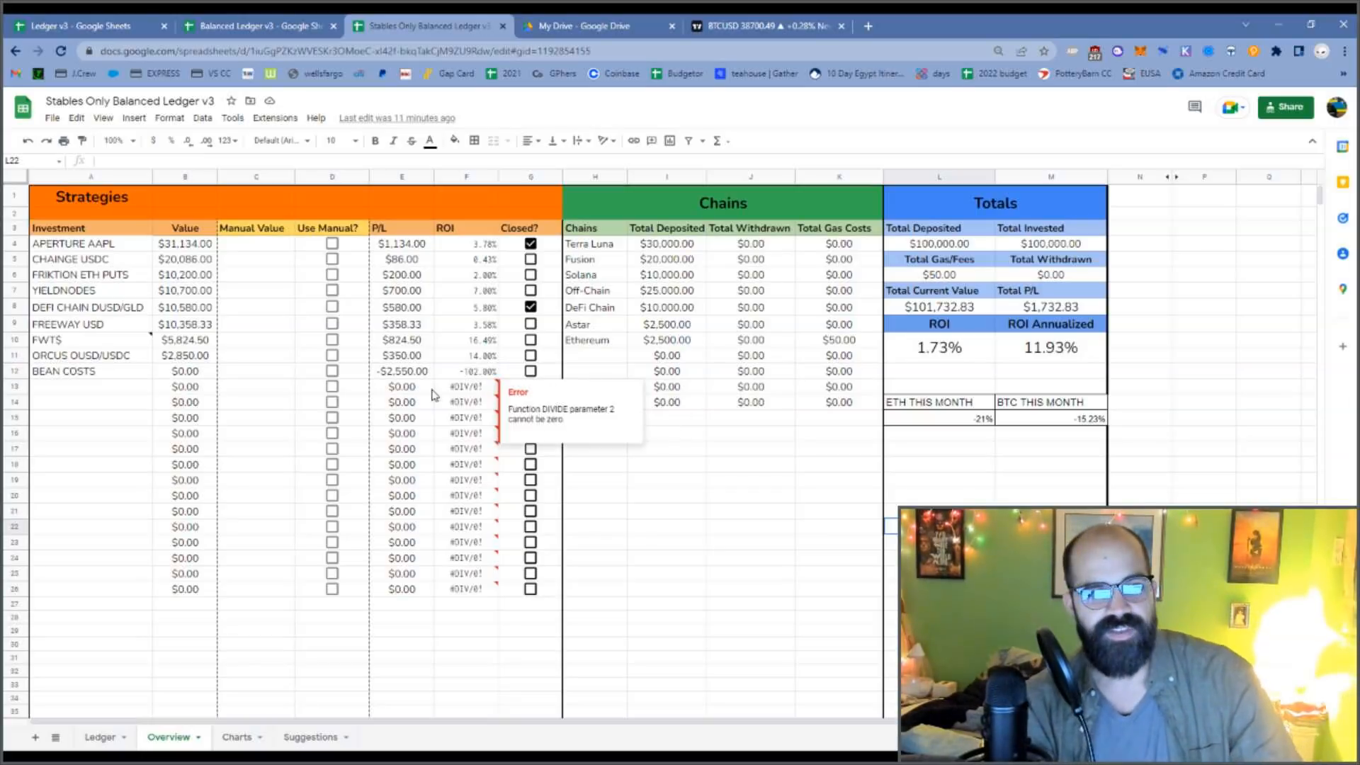
- Enter a $2,550 manual value for BEAN COSTS but leave the override off, keeping ROI 1.73%
{"action": "left_click", "coordinate": [333, 371]}
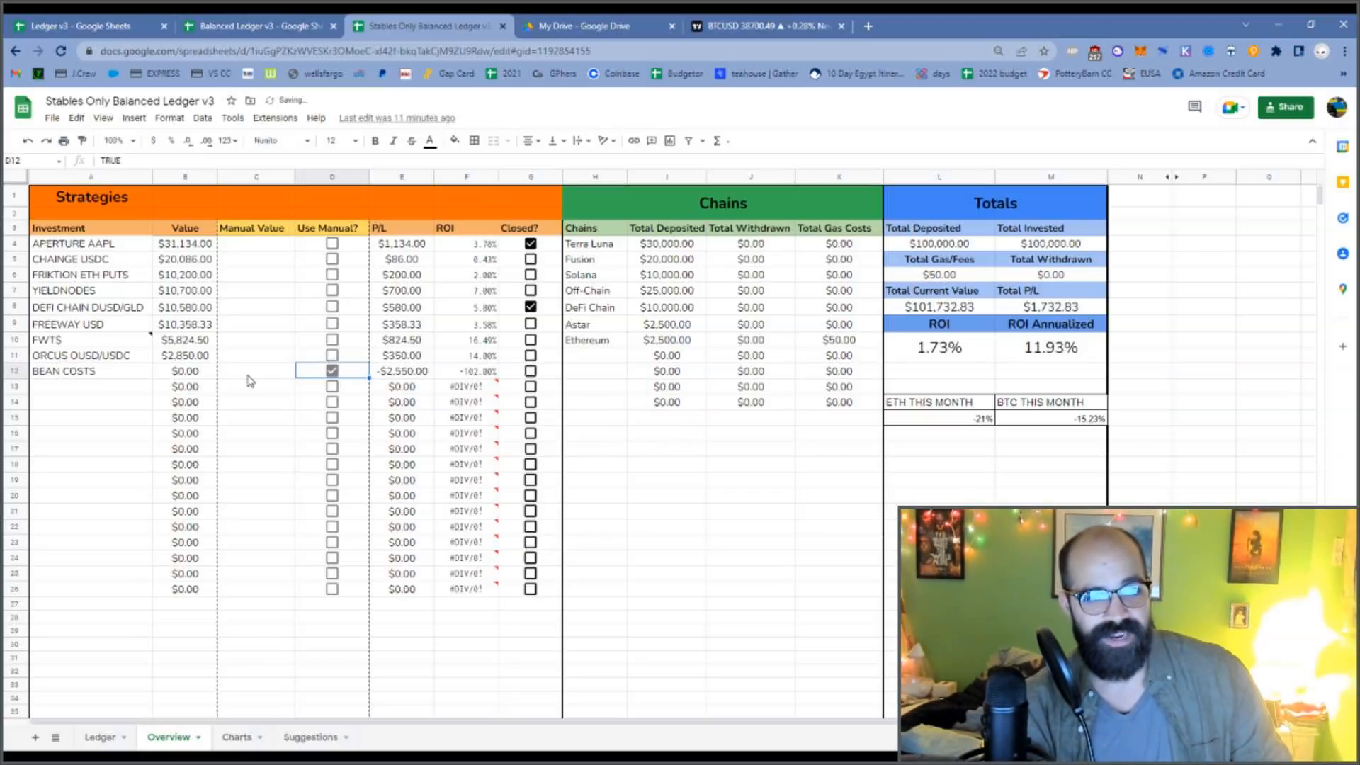
{"action": "type", "text": "2550"}
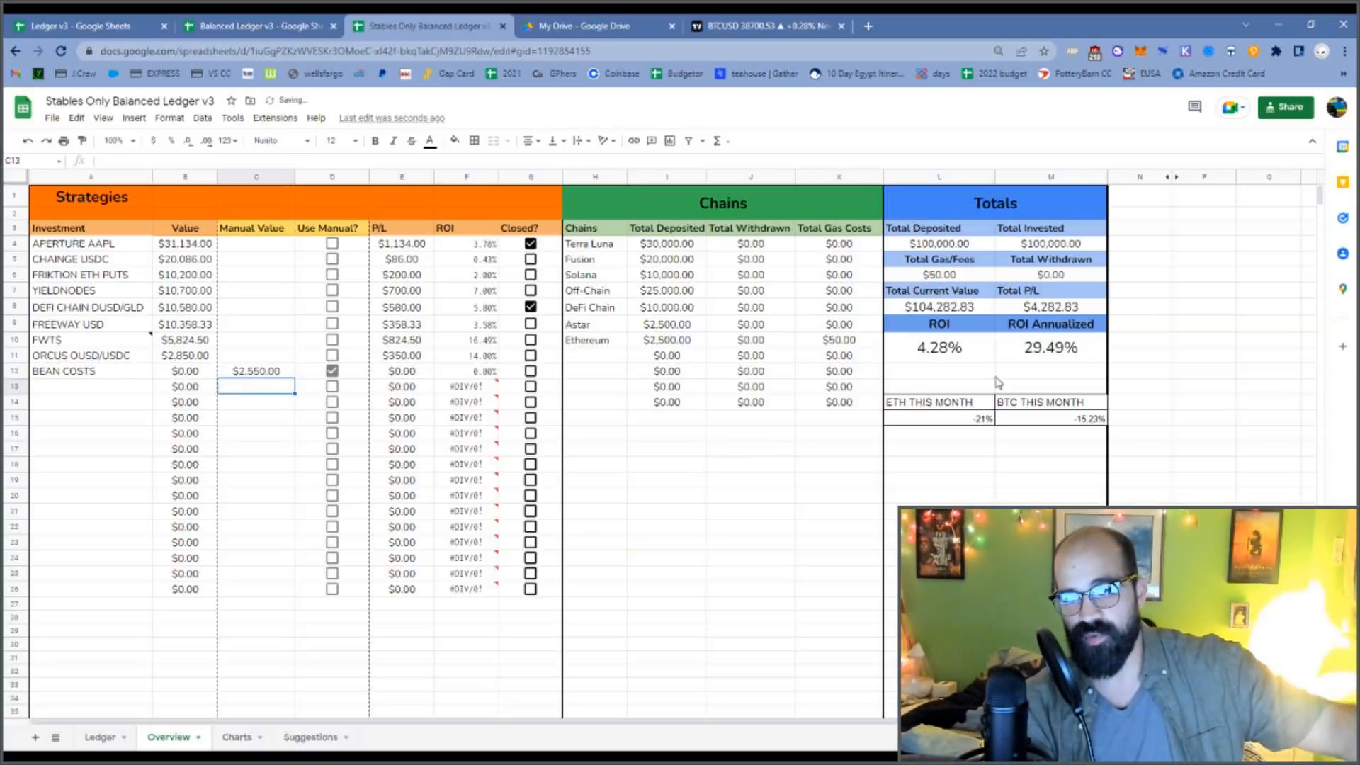
{"action": "mouse_move", "coordinate": [1052, 363]}
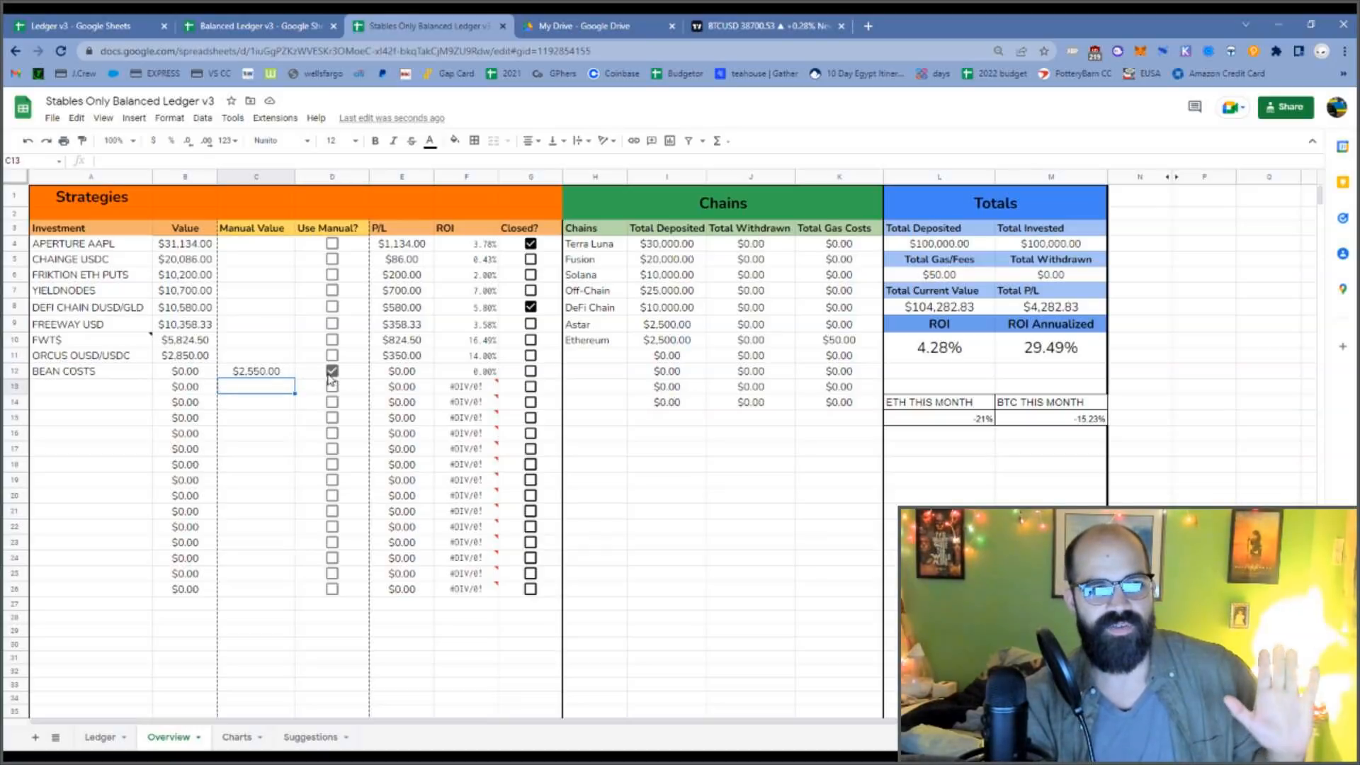
{"action": "left_click", "coordinate": [332, 371]}
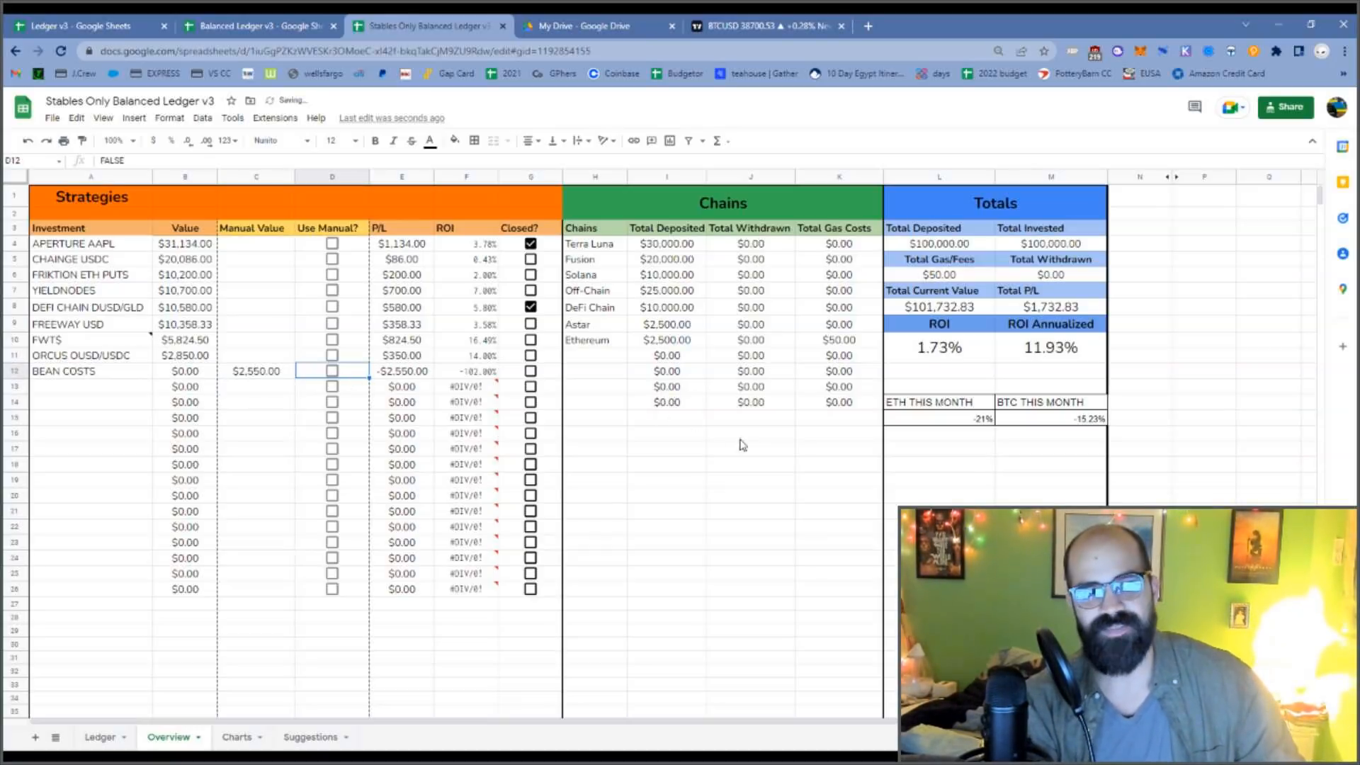
{"action": "mouse_move", "coordinate": [1048, 363]}
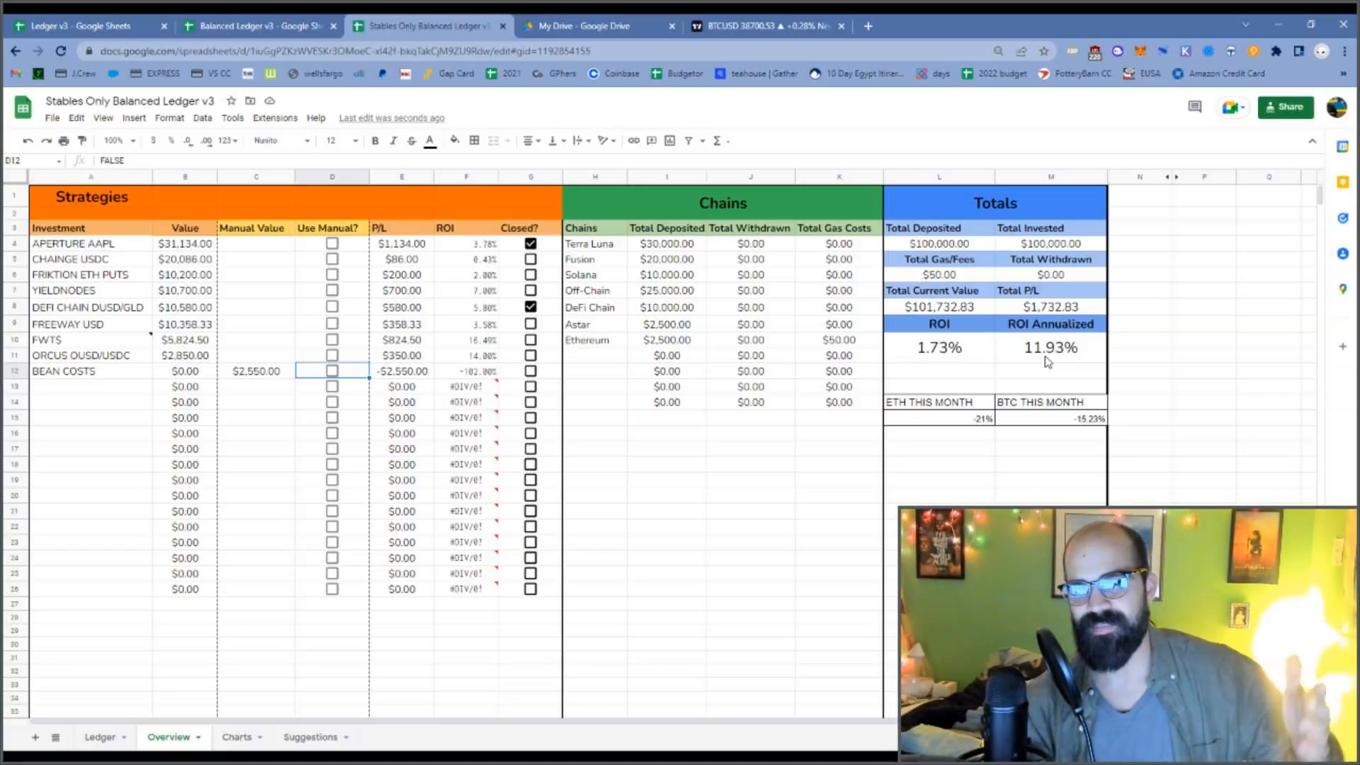
{"action": "left_click", "coordinate": [1050, 348]}
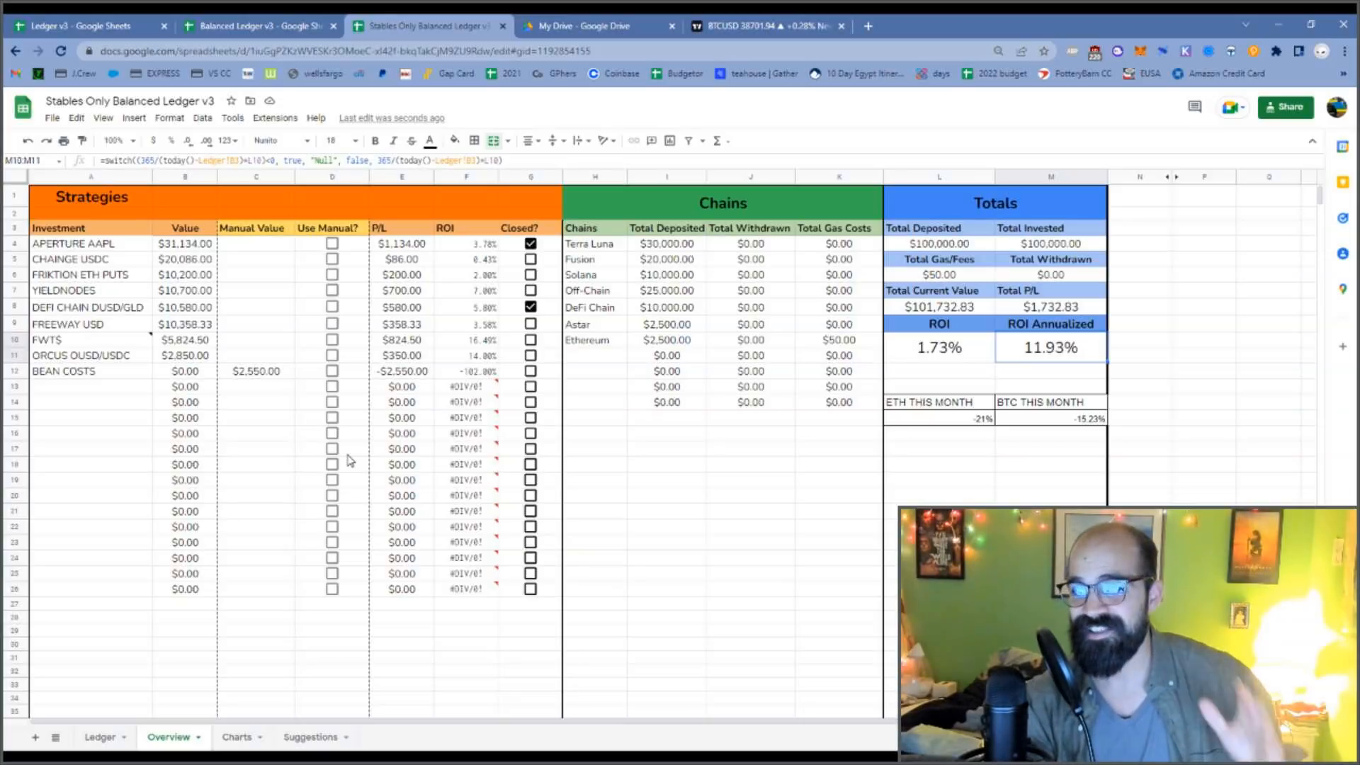
{"action": "mouse_move", "coordinate": [337, 455]}
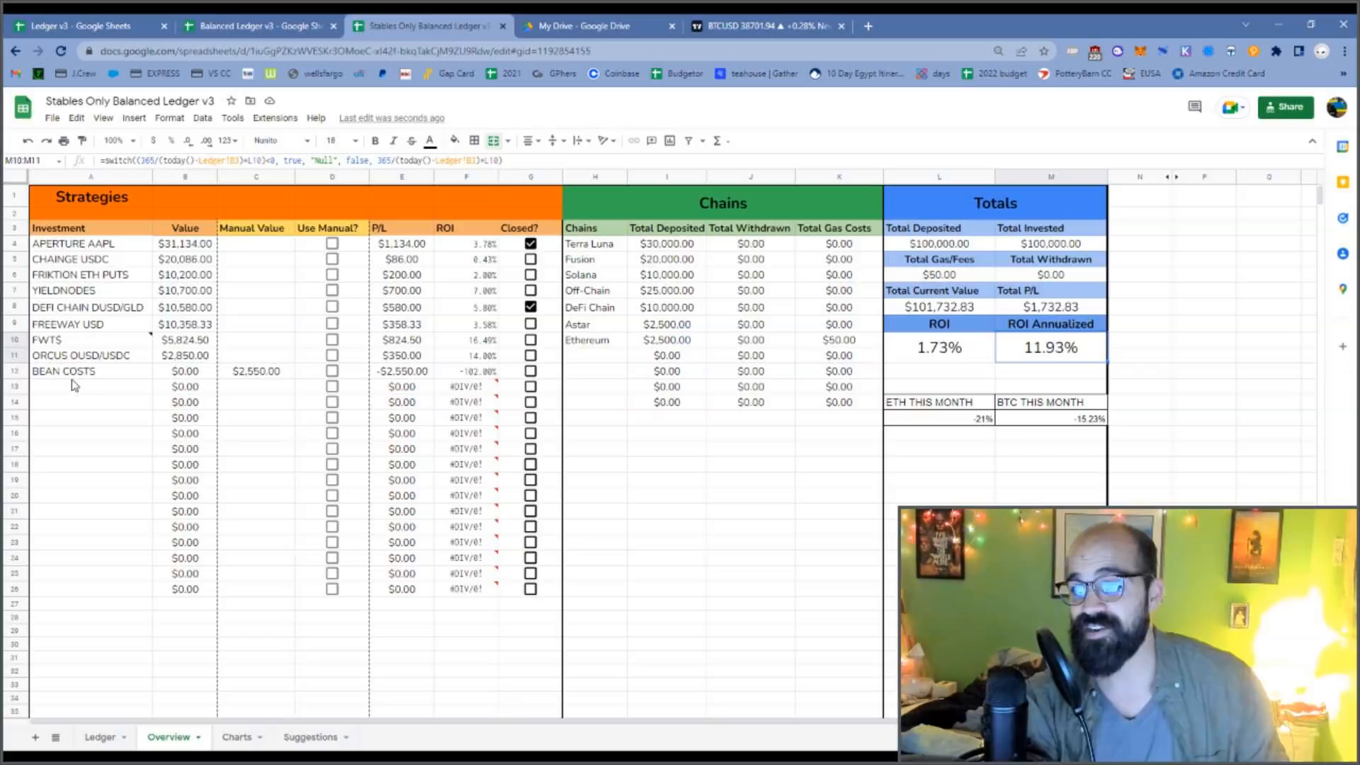
{"action": "mouse_move", "coordinate": [108, 375]}
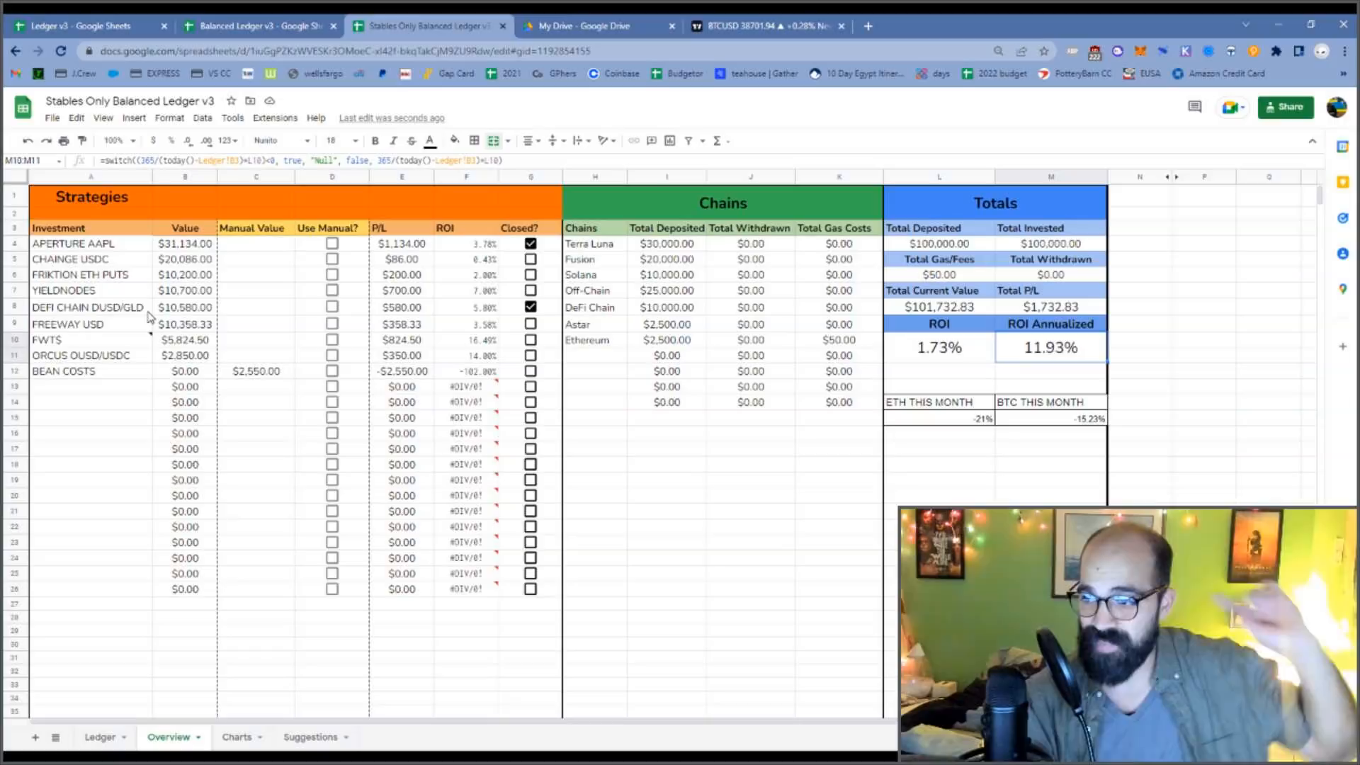
{"action": "mouse_move", "coordinate": [279, 328]}
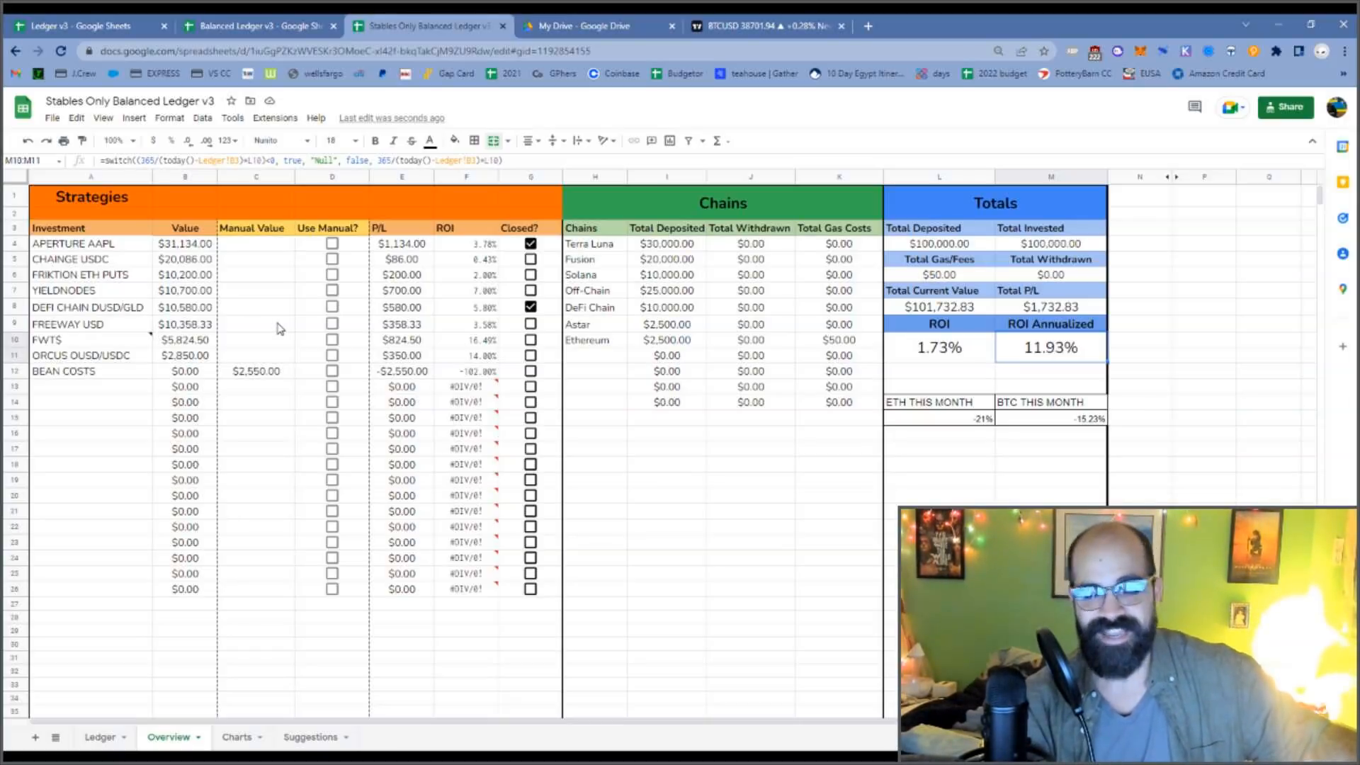
{"action": "mouse_move", "coordinate": [254, 611]}
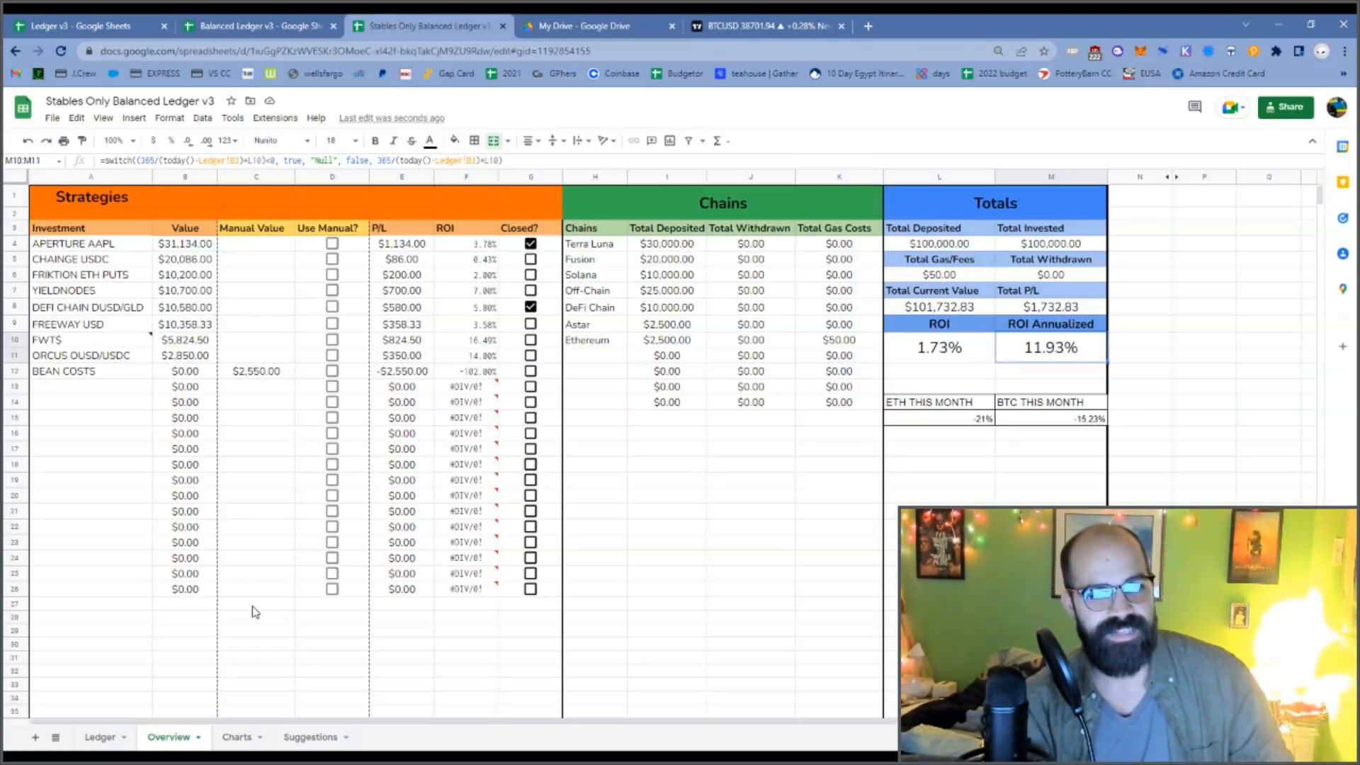
{"action": "mouse_move", "coordinate": [232, 581]}
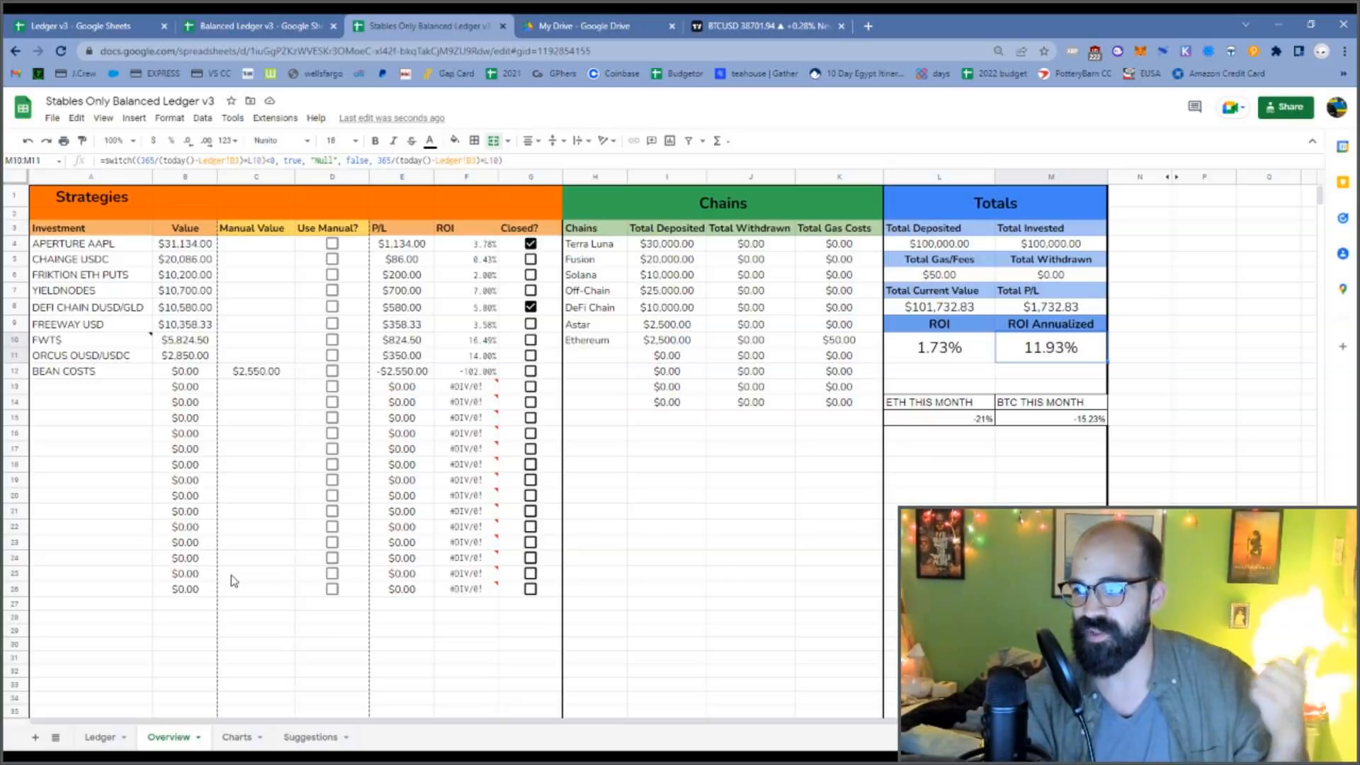
{"action": "mouse_move", "coordinate": [169, 564]}
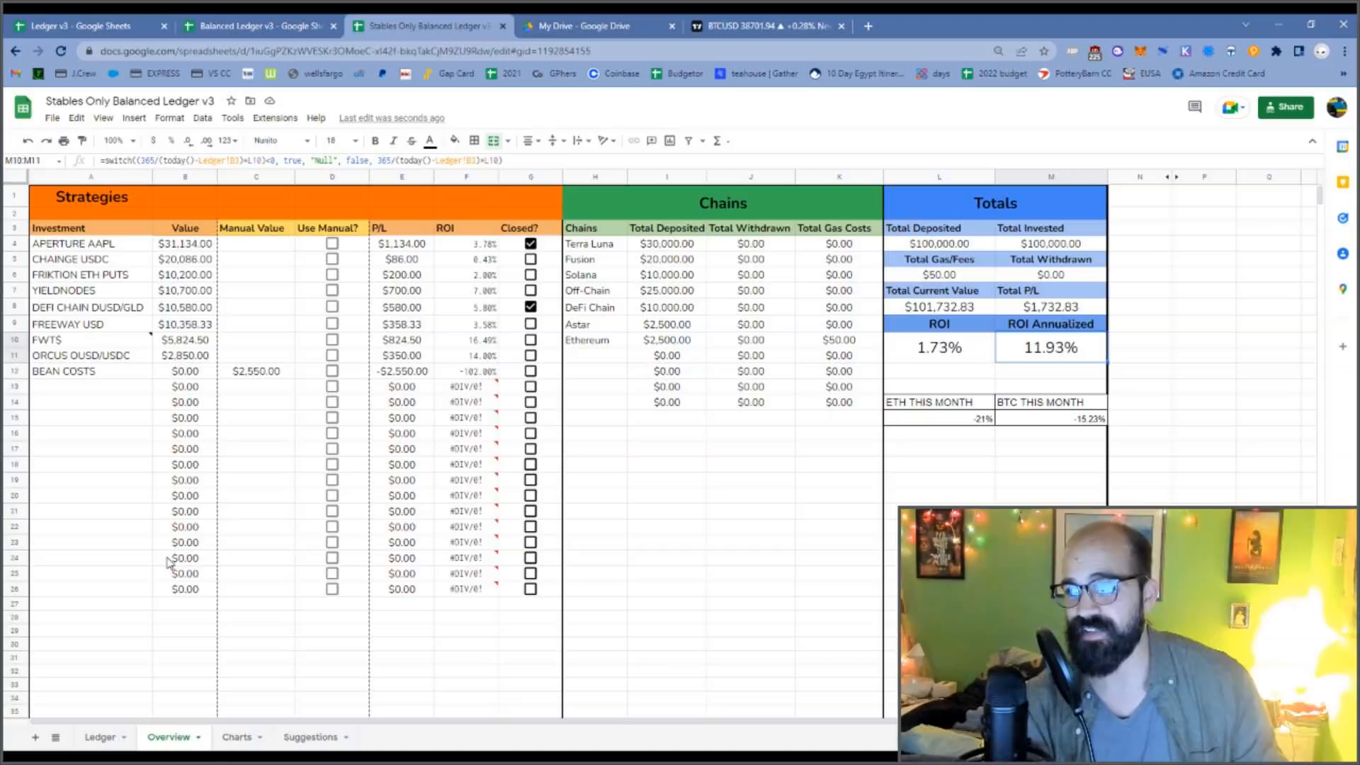
{"action": "mouse_move", "coordinate": [144, 521]}
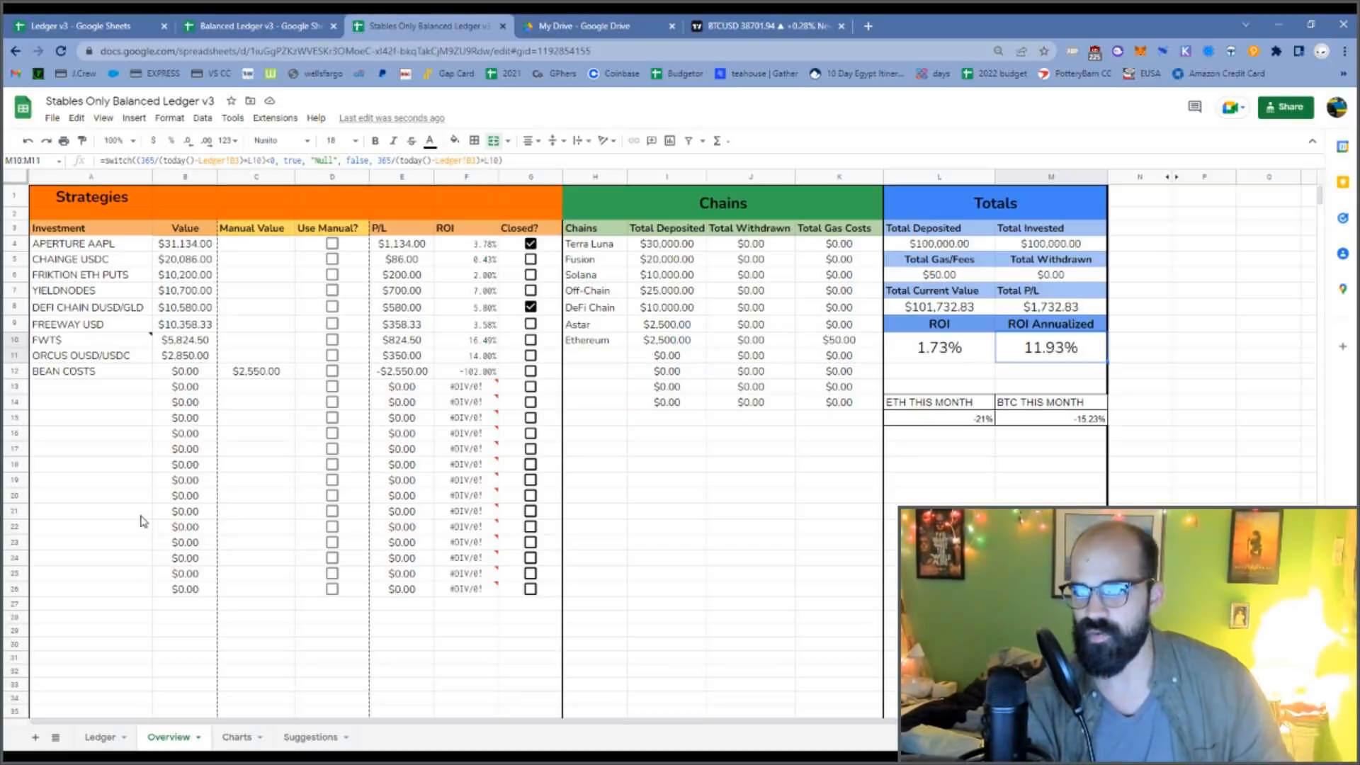
{"action": "mouse_move", "coordinate": [91, 468]}
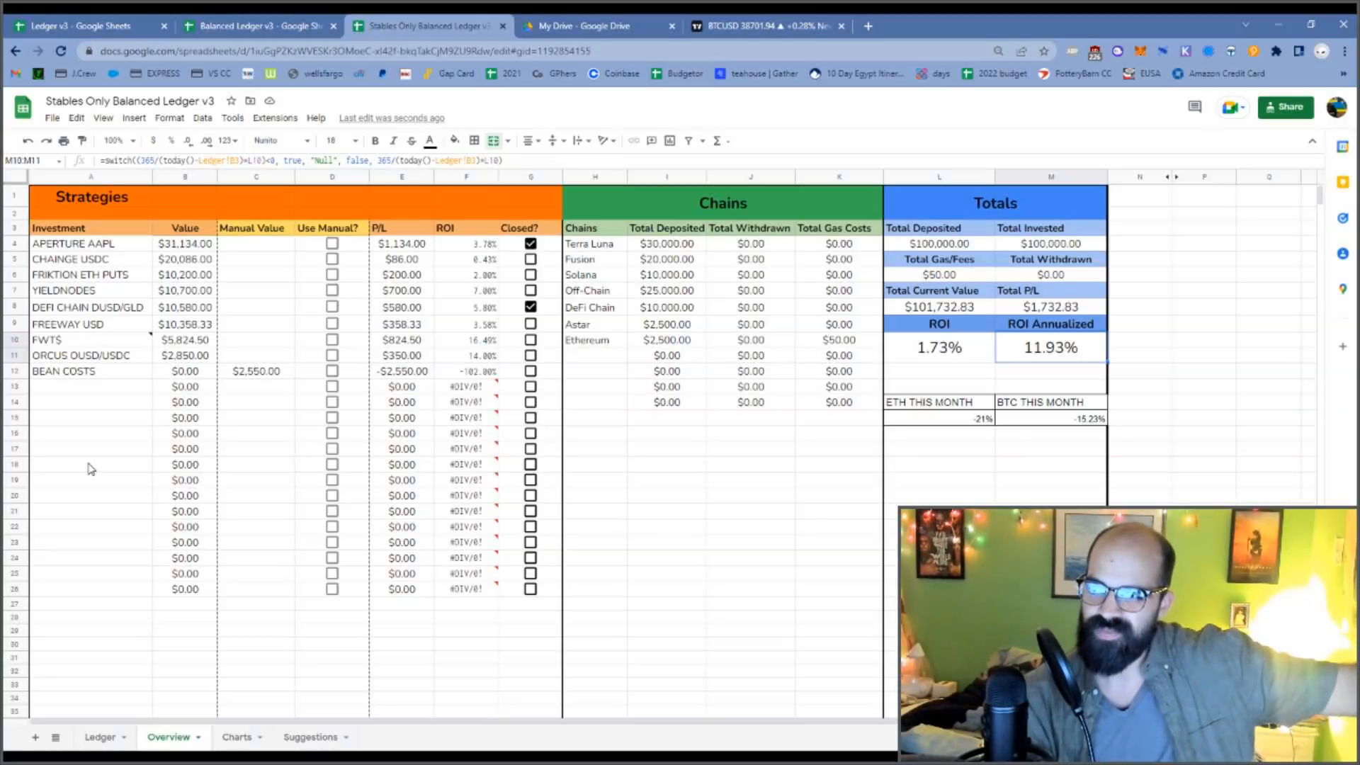
{"action": "mouse_move", "coordinate": [96, 468]}
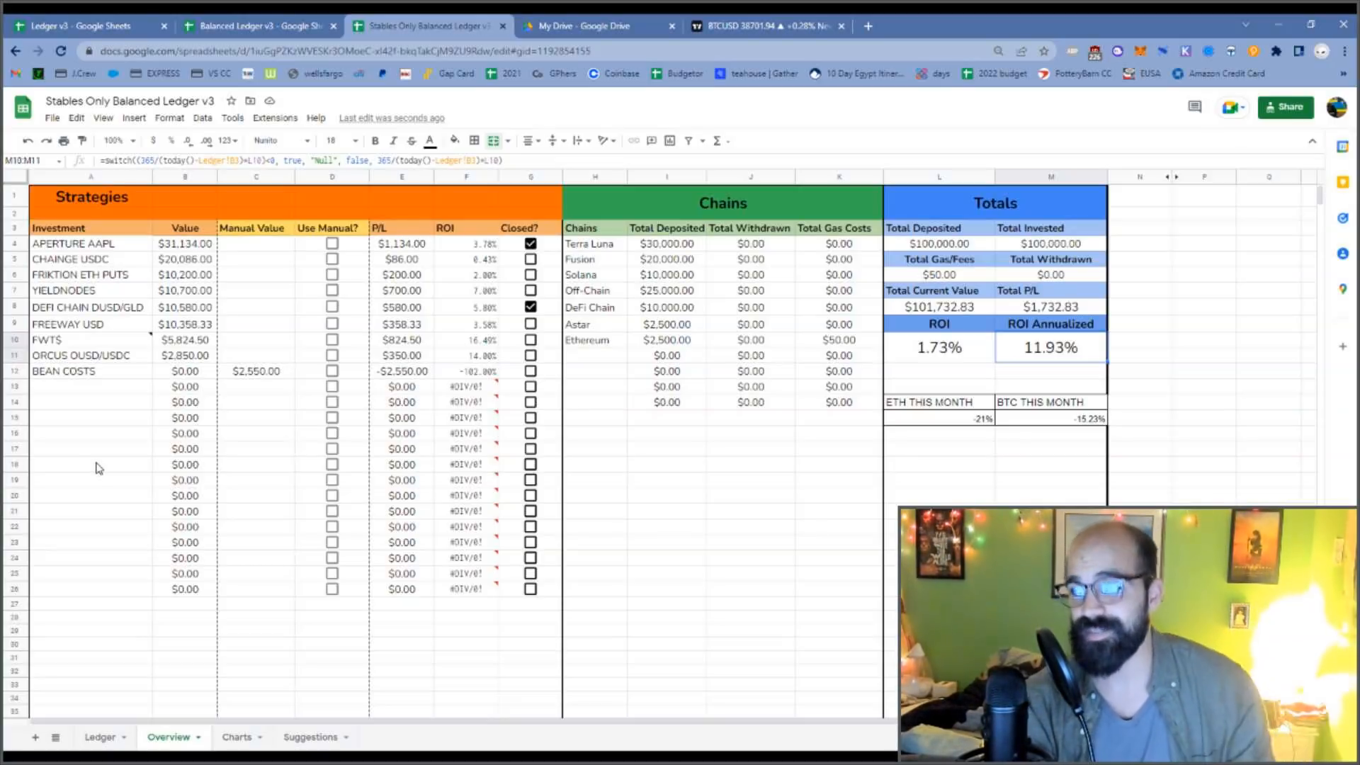
{"action": "mouse_move", "coordinate": [121, 422]}
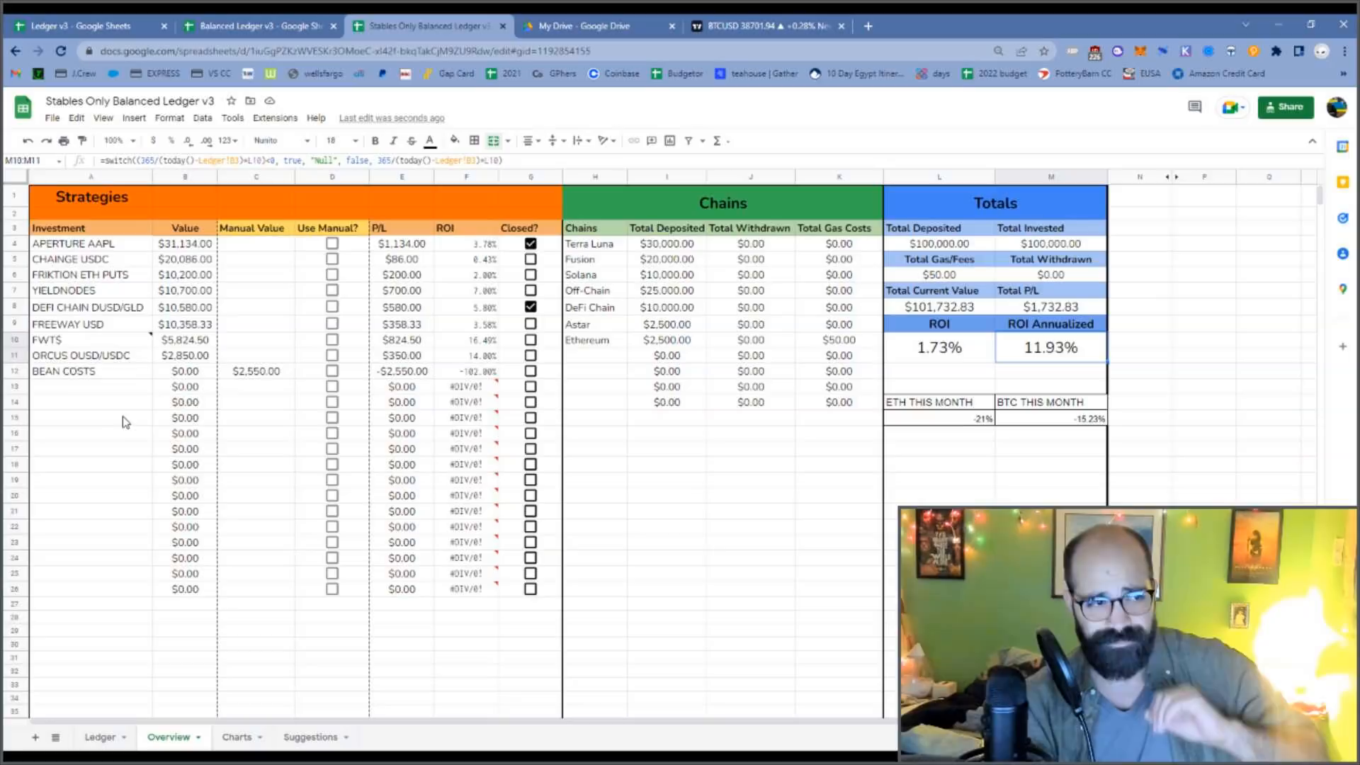
{"action": "mouse_move", "coordinate": [143, 424]}
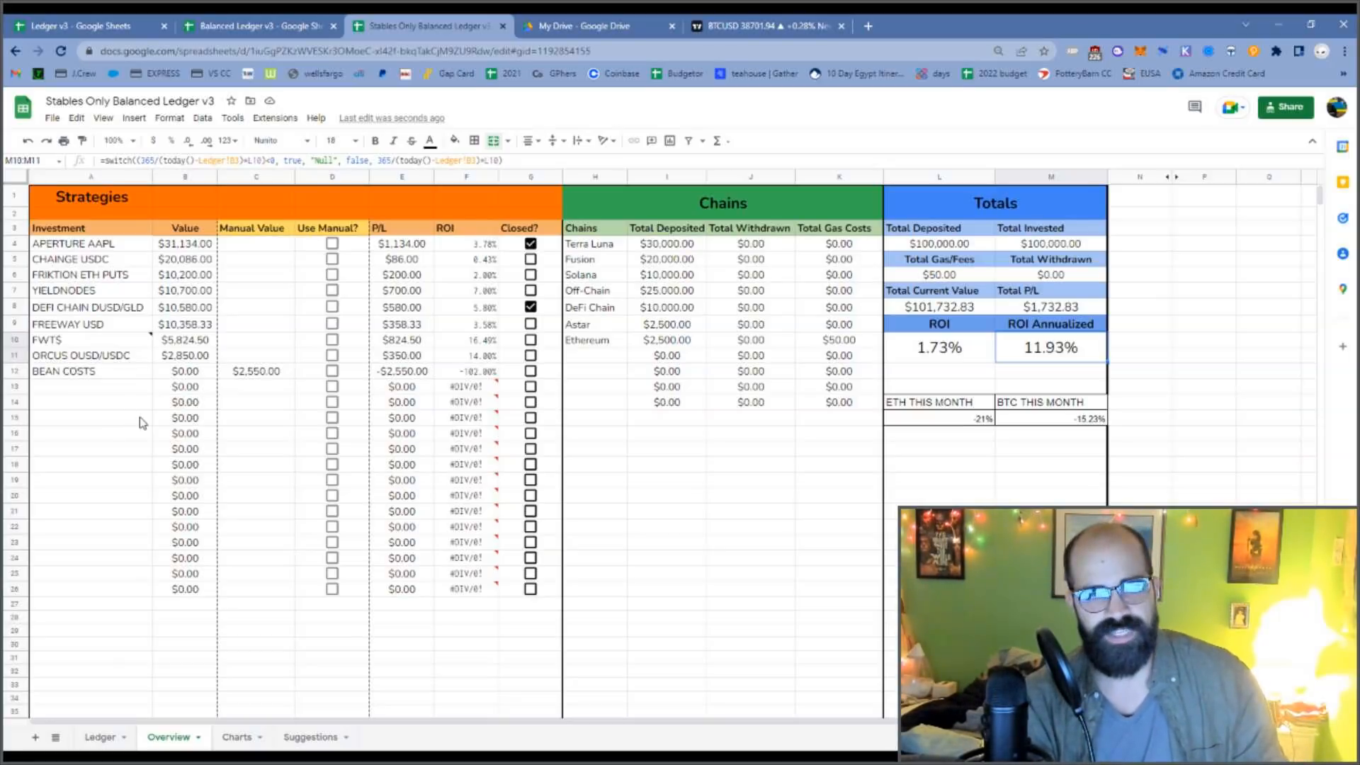
{"action": "mouse_move", "coordinate": [121, 336]}
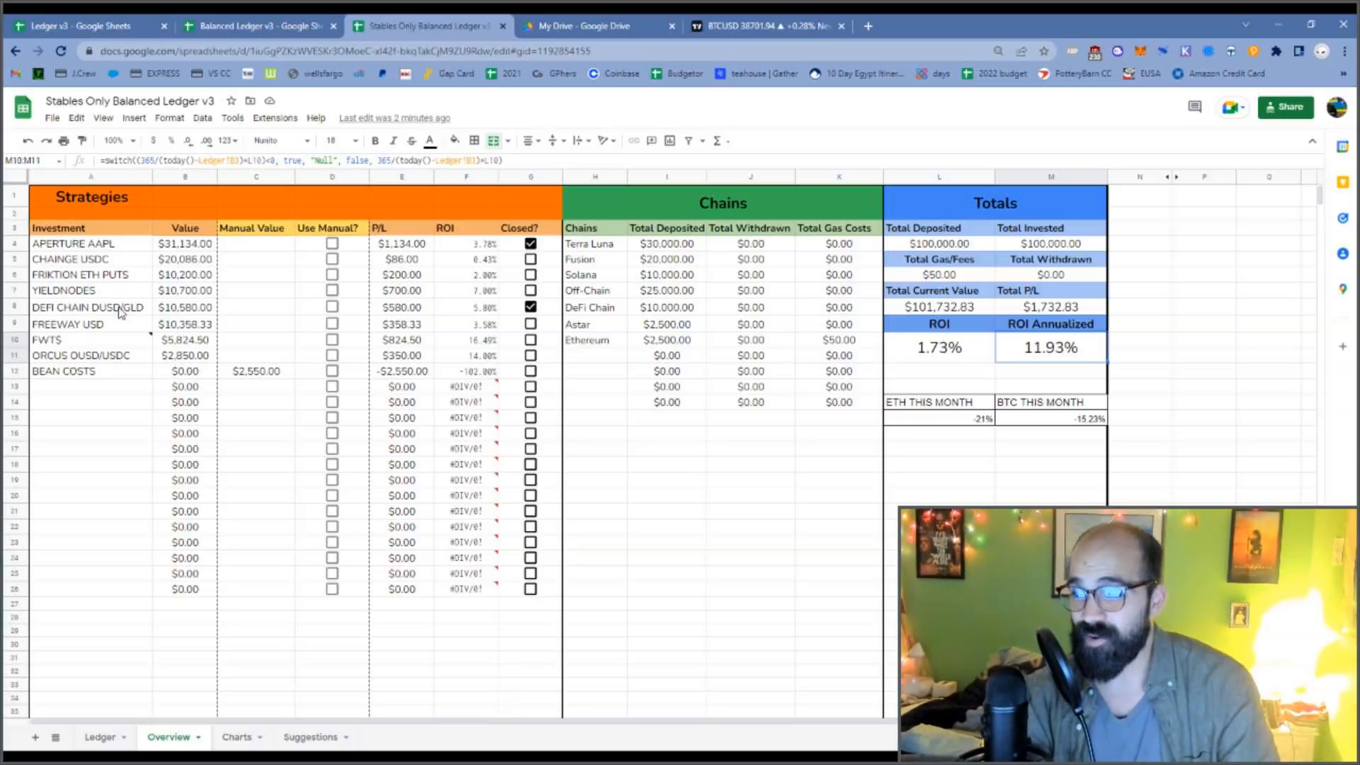
{"action": "mouse_move", "coordinate": [153, 422]}
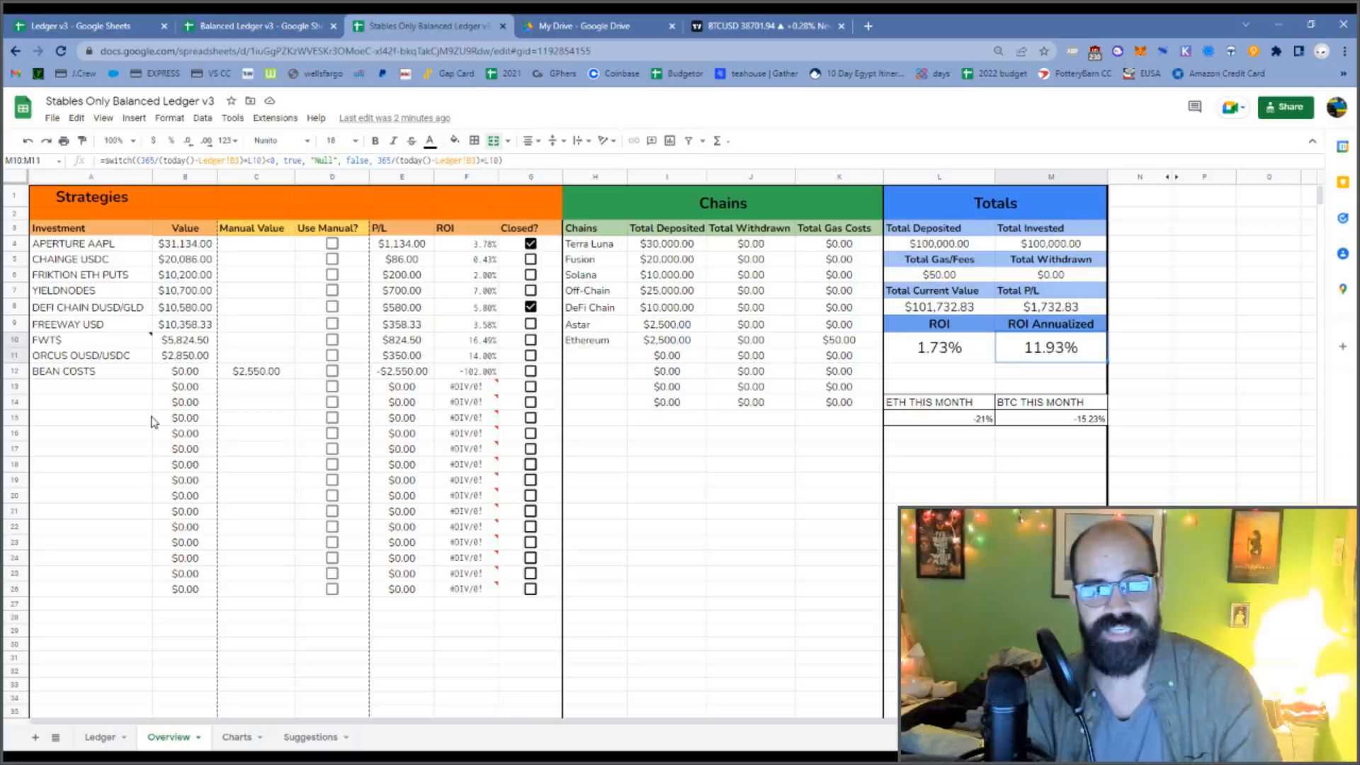
{"action": "mouse_move", "coordinate": [155, 408]}
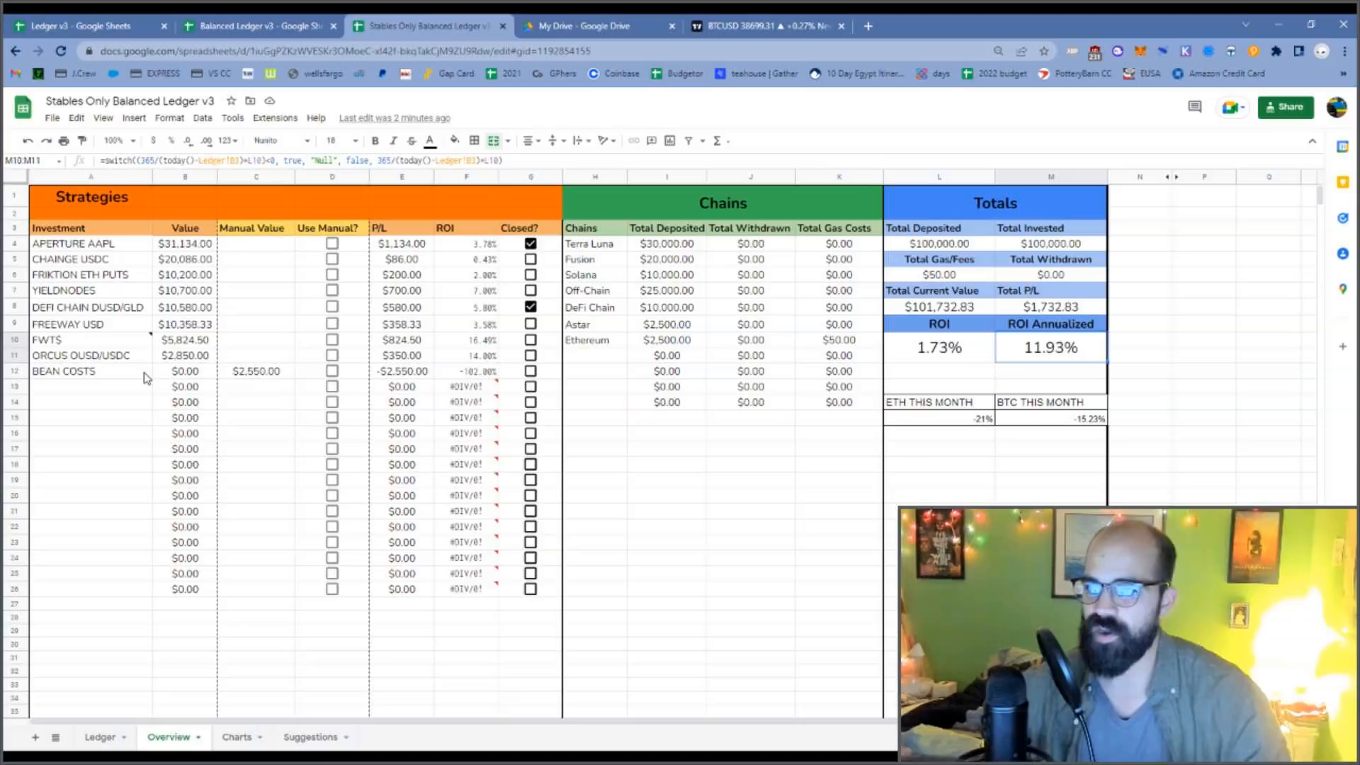
{"action": "mouse_move", "coordinate": [165, 324]}
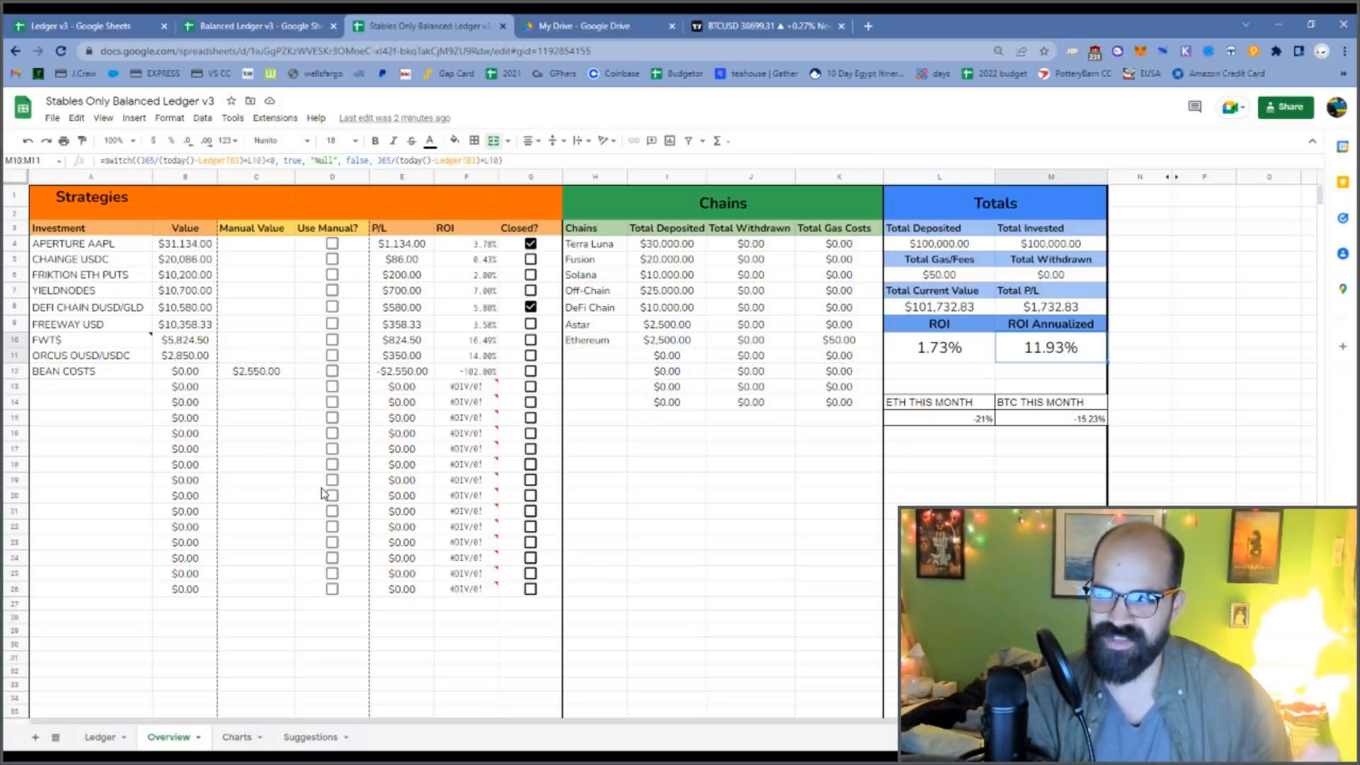
{"action": "left_click", "coordinate": [666, 572]}
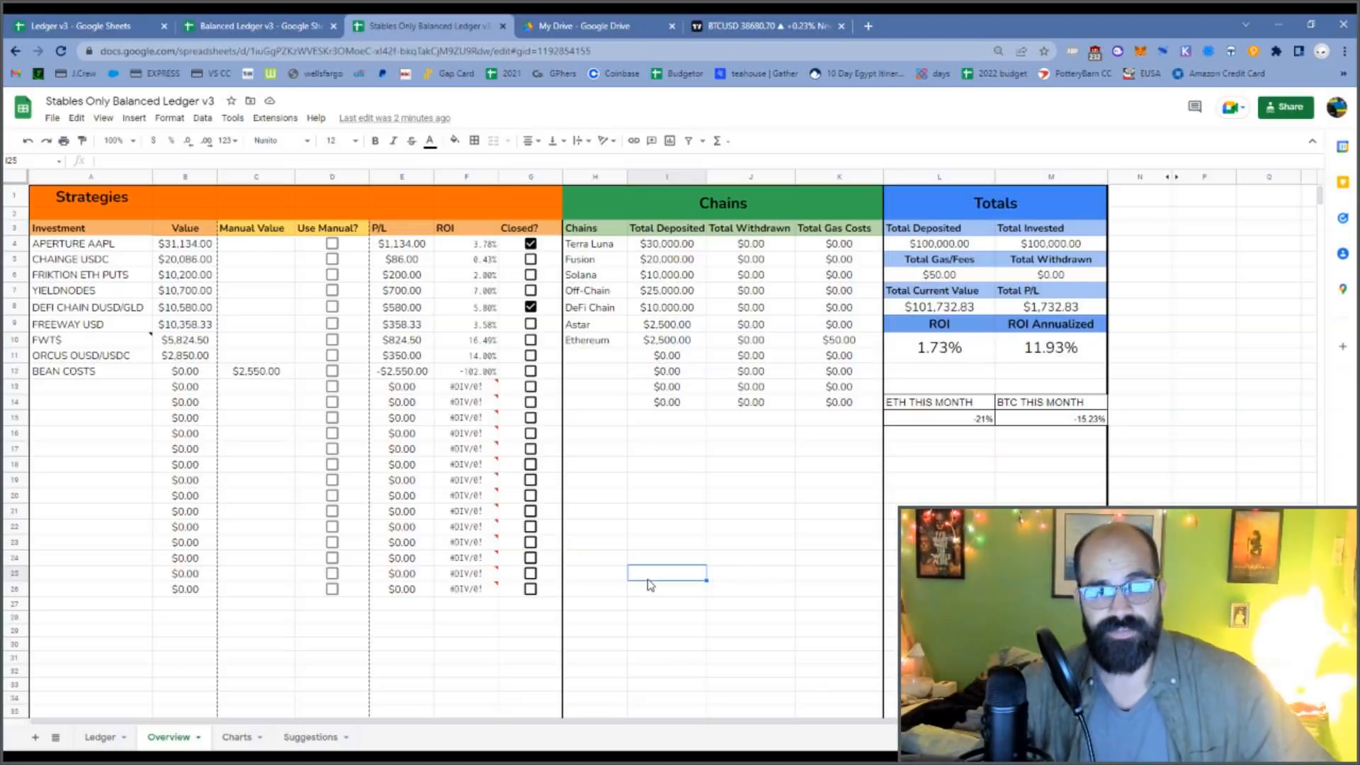
{"action": "mouse_move", "coordinate": [527, 651]}
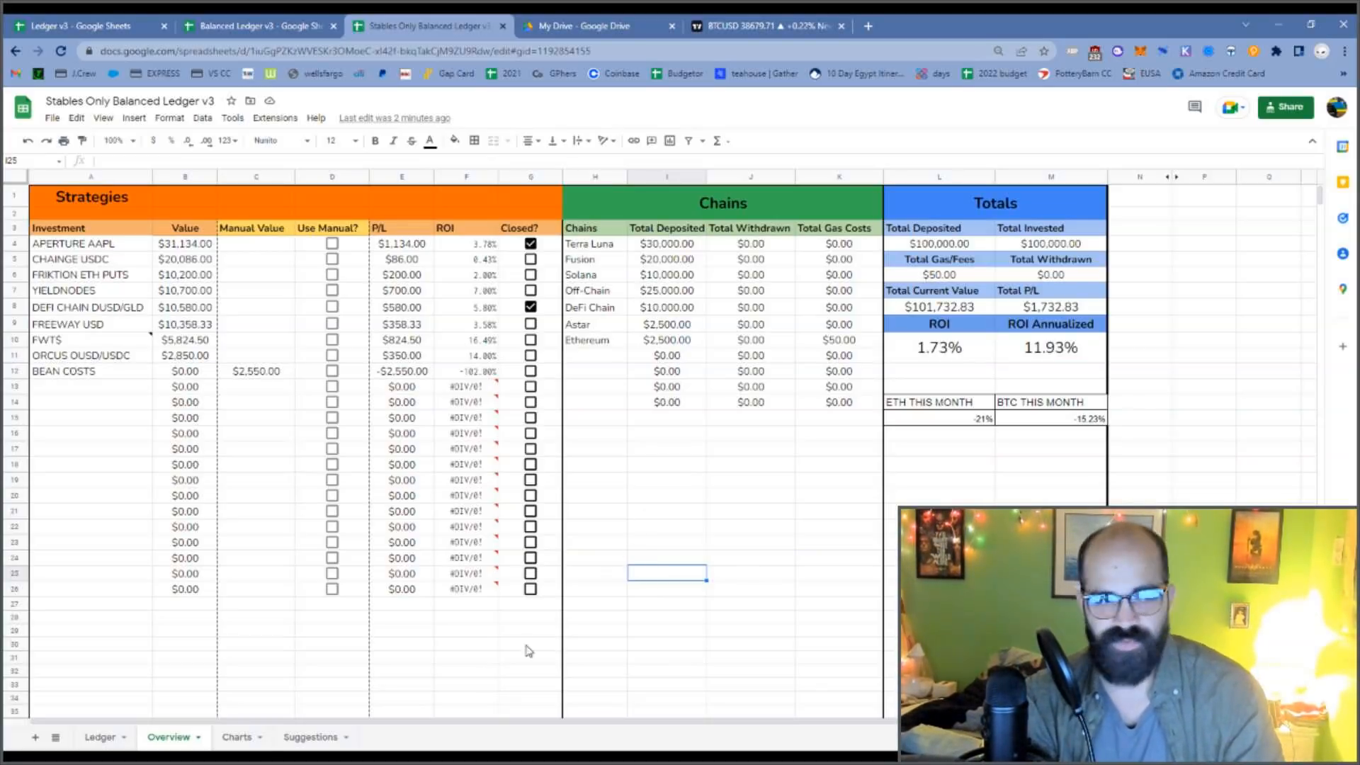
- Point out the Level 1 auditors, OAK under Terra, and the Investment Safety Checklist on Suggestions
{"action": "left_click", "coordinate": [309, 737]}
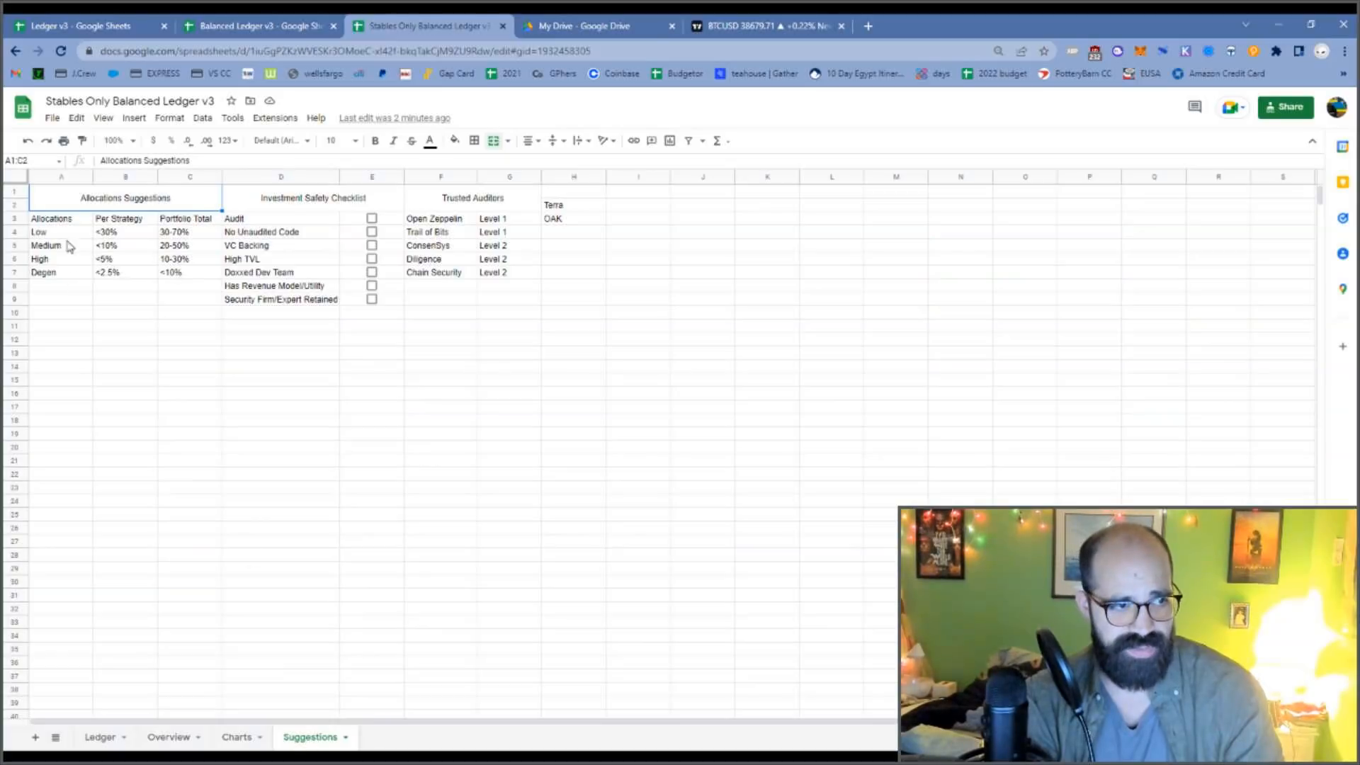
{"action": "mouse_move", "coordinate": [270, 360]}
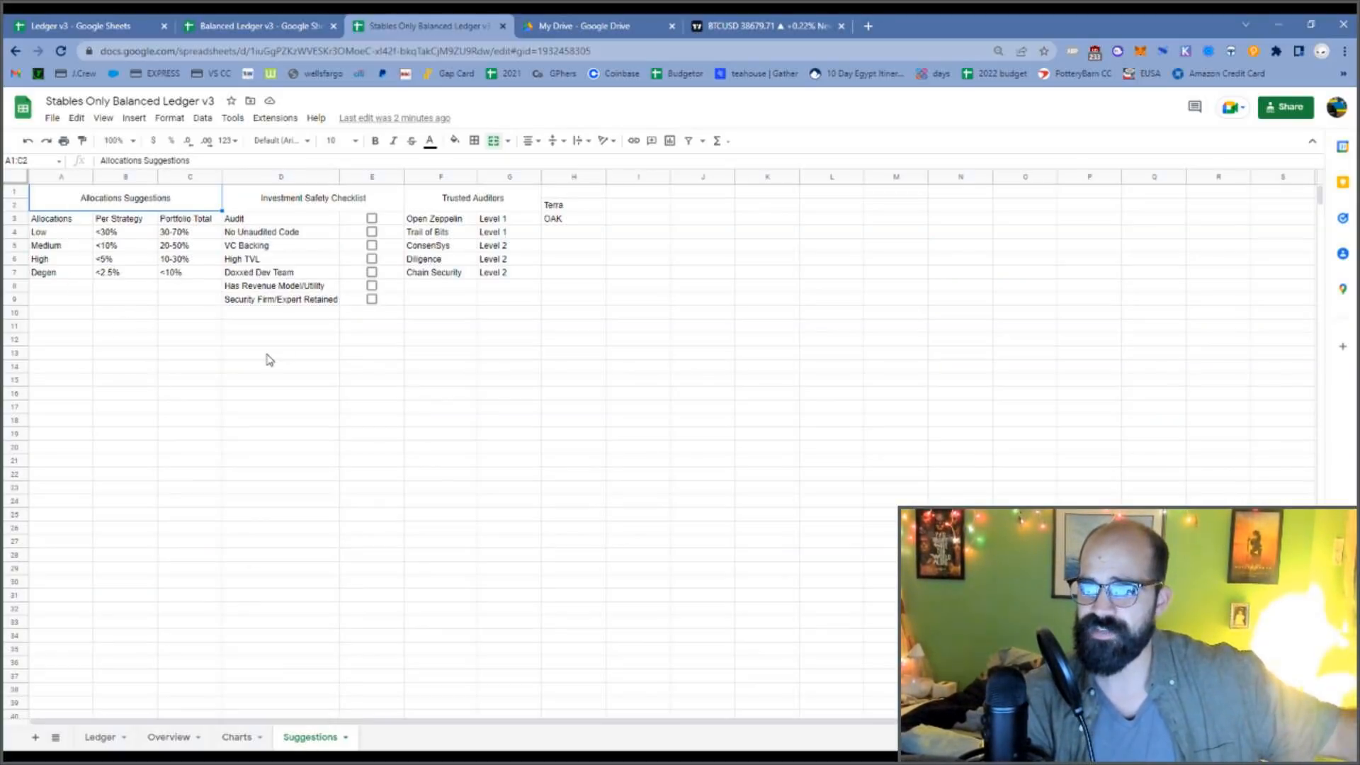
{"action": "mouse_move", "coordinate": [297, 365]}
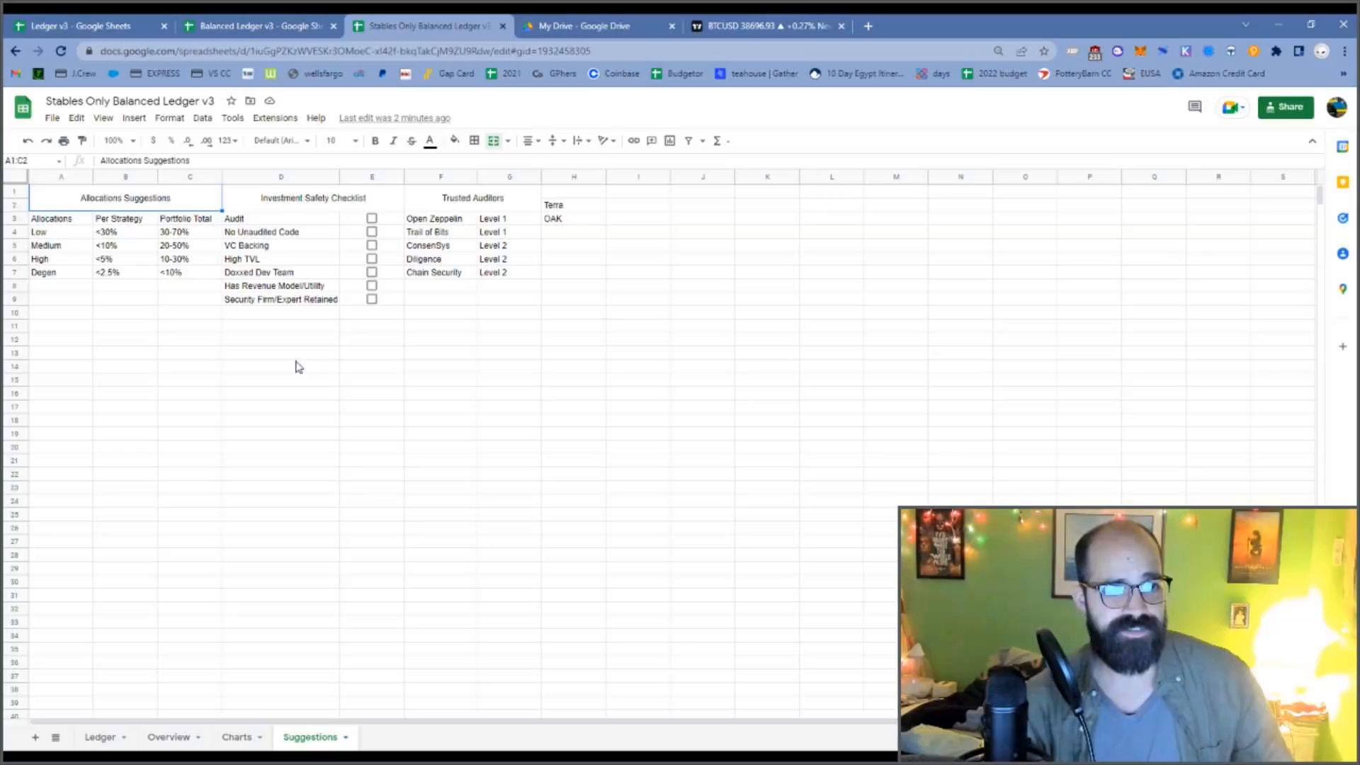
{"action": "mouse_move", "coordinate": [434, 246]}
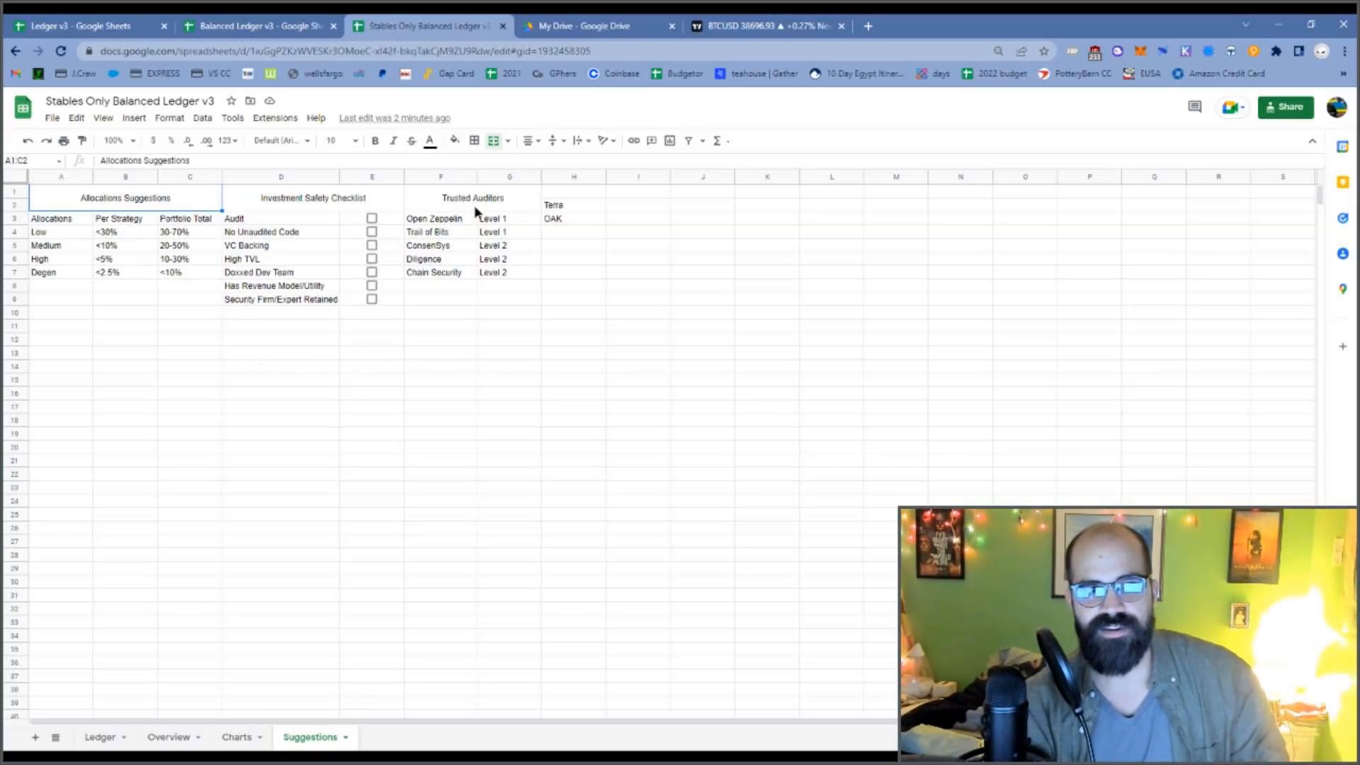
{"action": "left_click", "coordinate": [440, 474]}
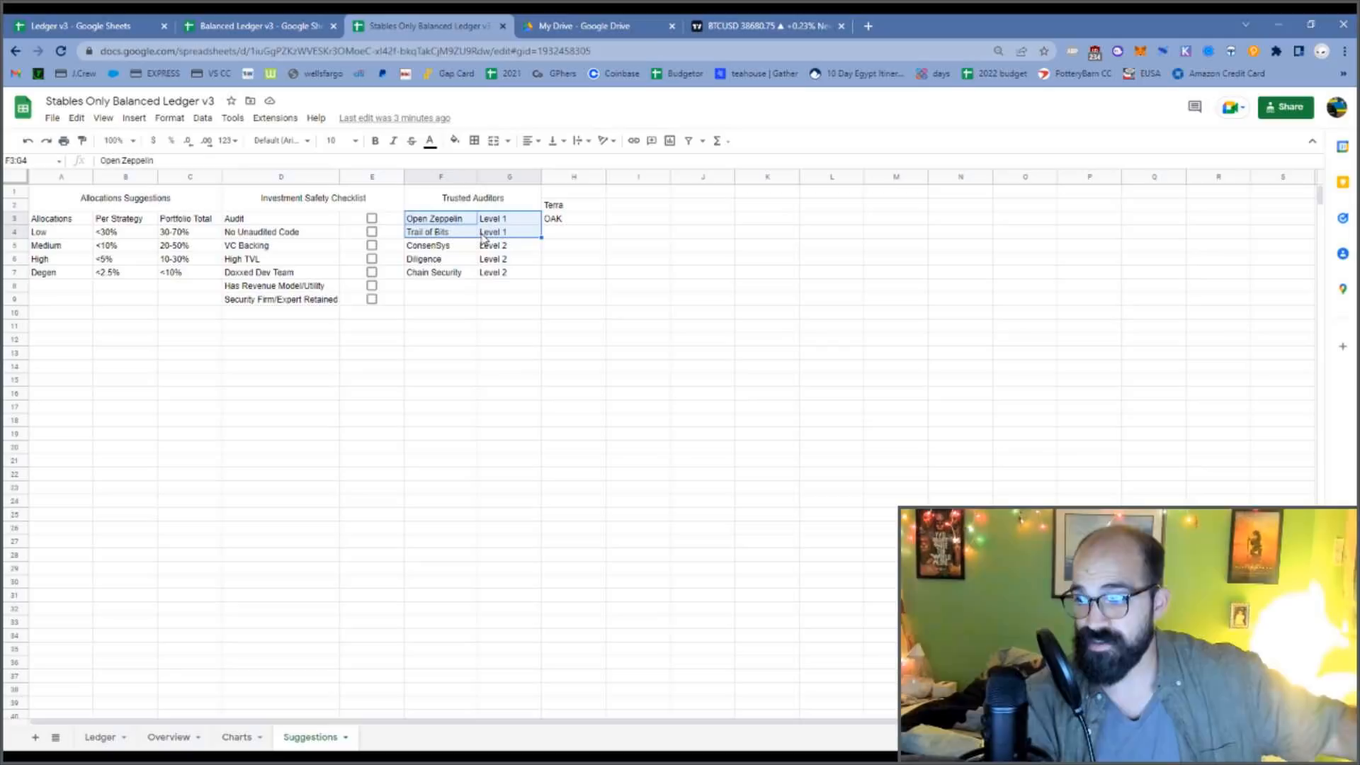
{"action": "mouse_move", "coordinate": [599, 256]}
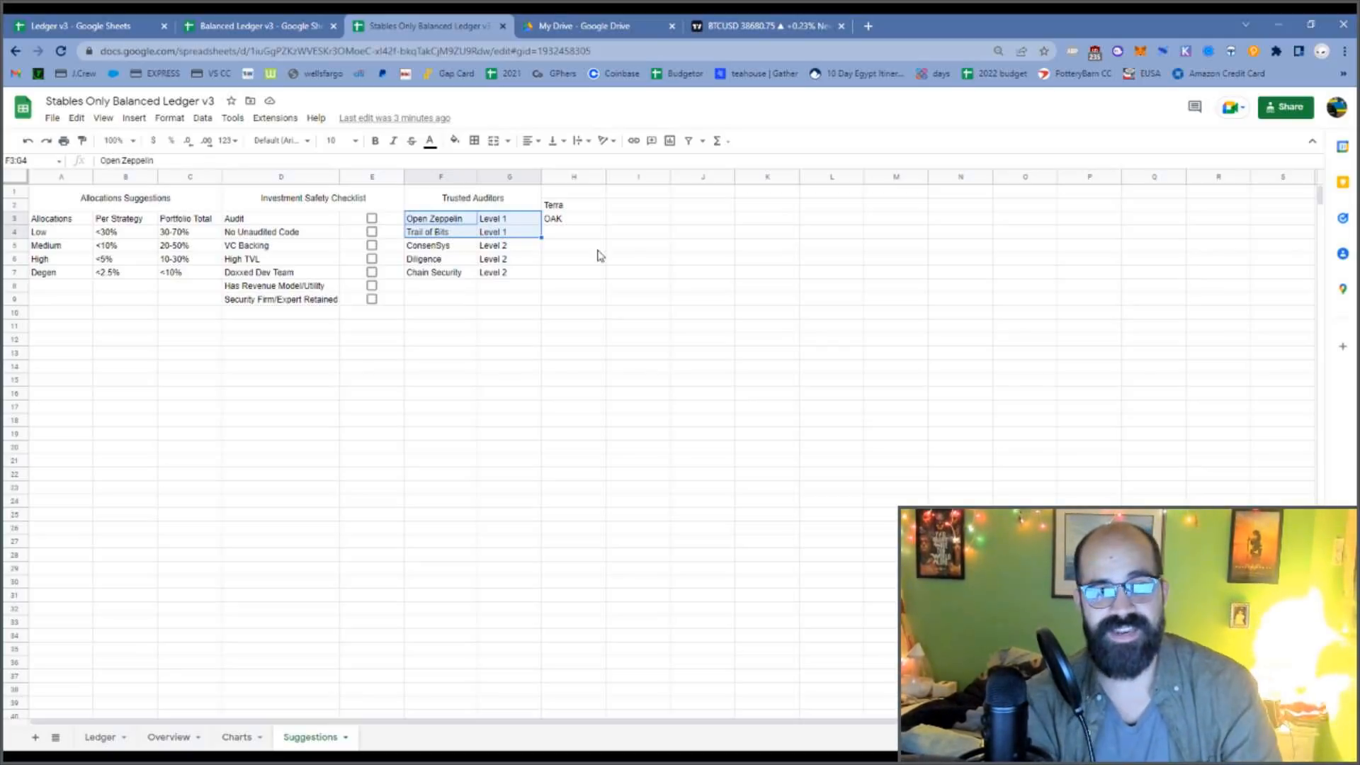
{"action": "left_click", "coordinate": [573, 217]}
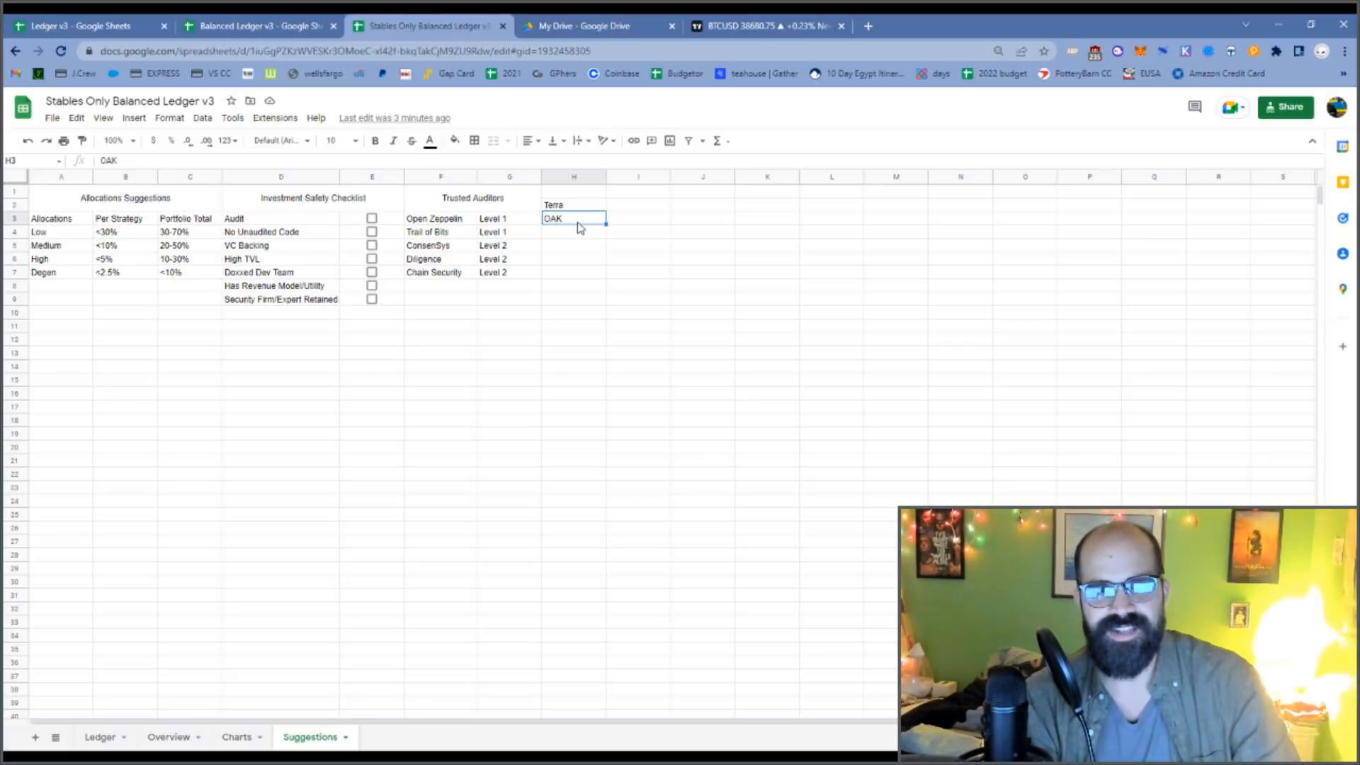
{"action": "mouse_move", "coordinate": [535, 220]}
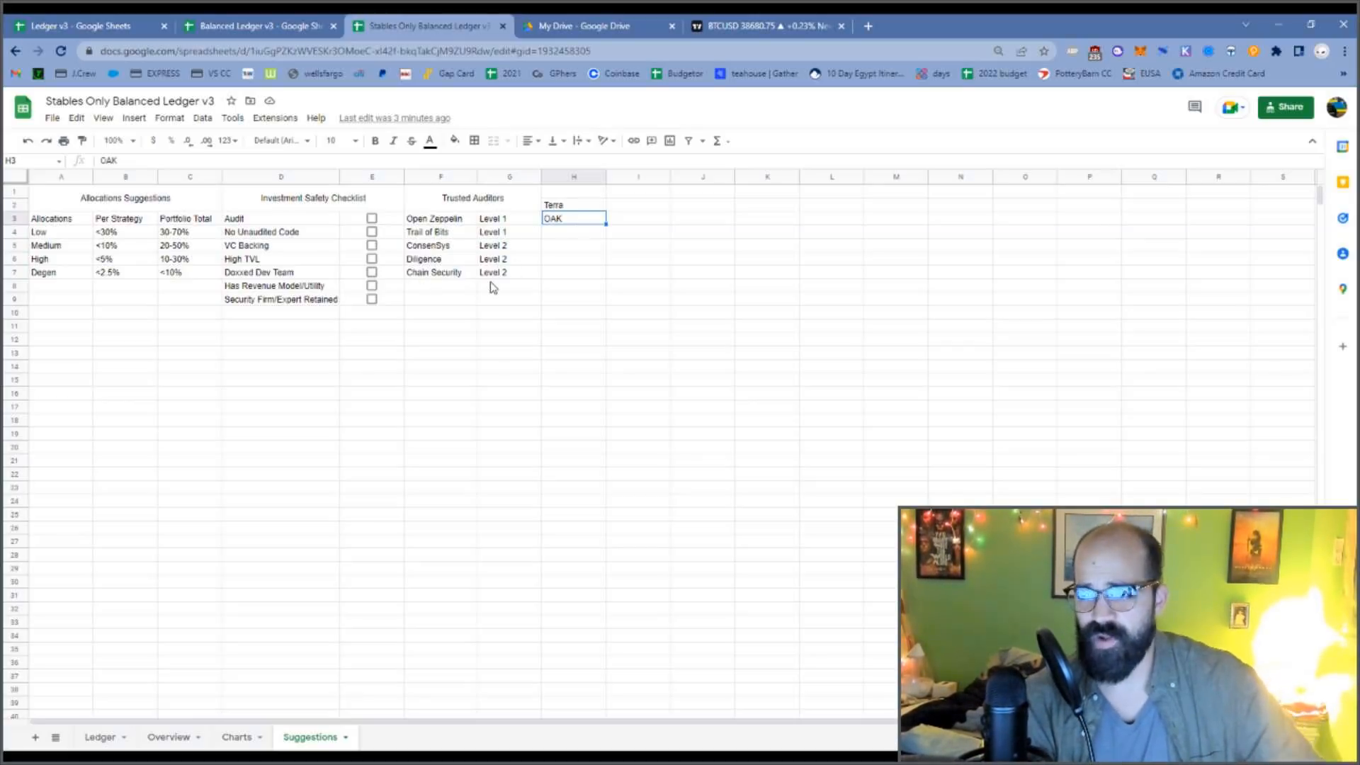
{"action": "left_click", "coordinate": [281, 352]}
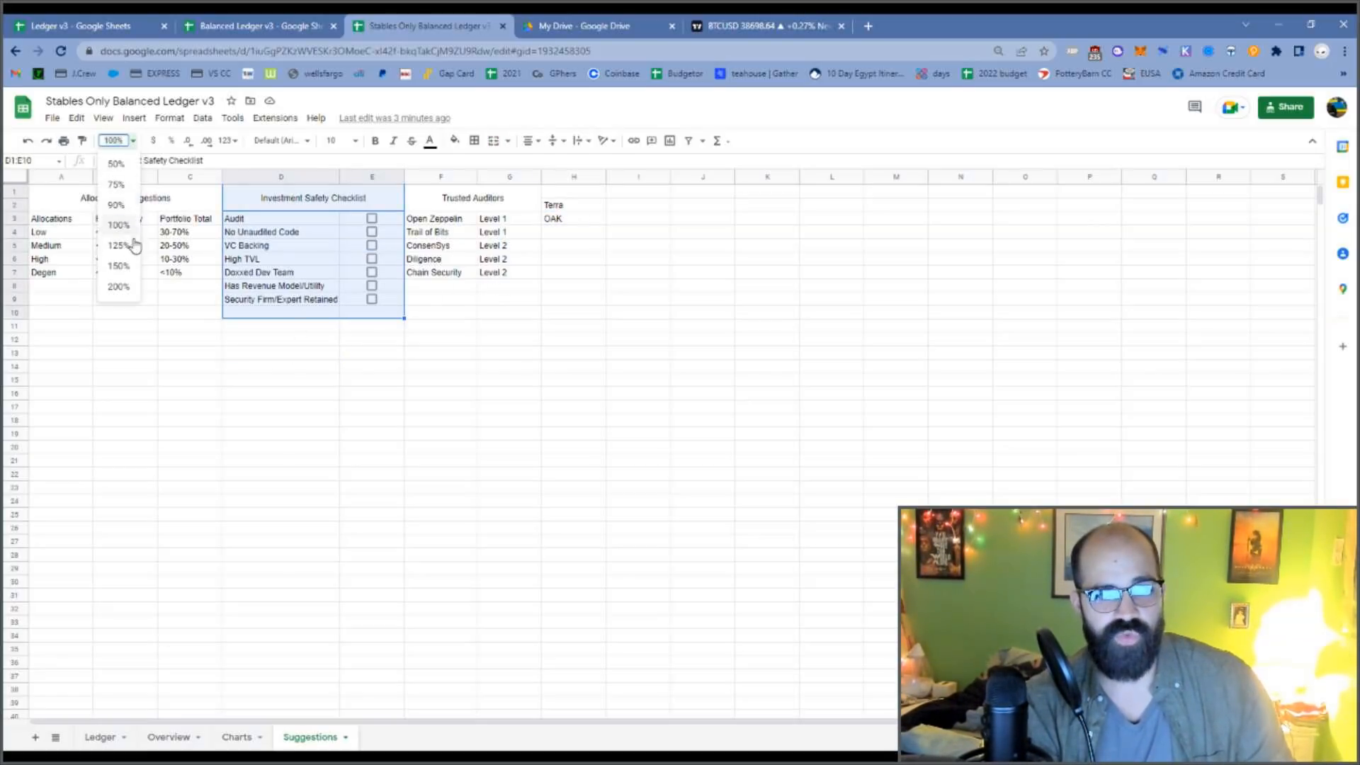
- Zoom to 150% and tick the Audit (E3) and No Unaudited Code (E4) checkboxes
{"action": "left_click", "coordinate": [117, 266]}
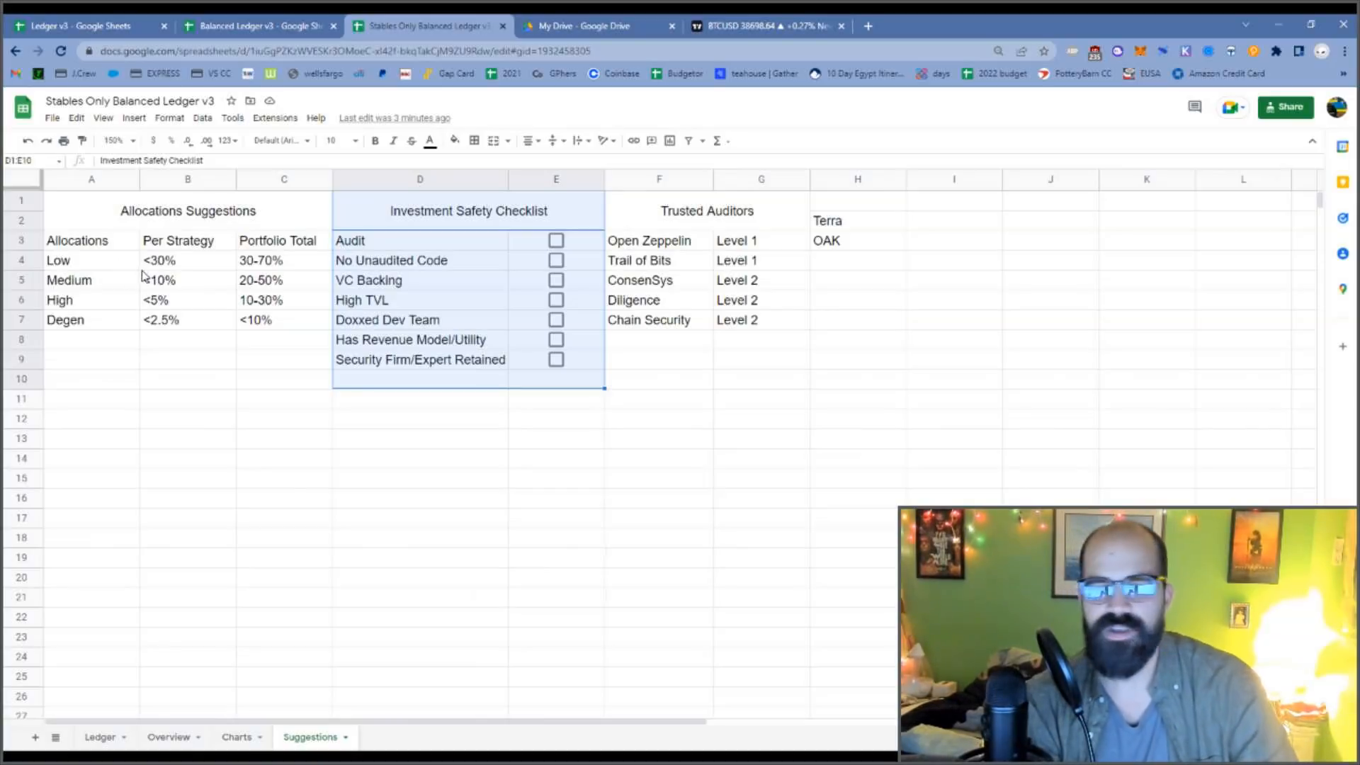
{"action": "mouse_move", "coordinate": [475, 248]}
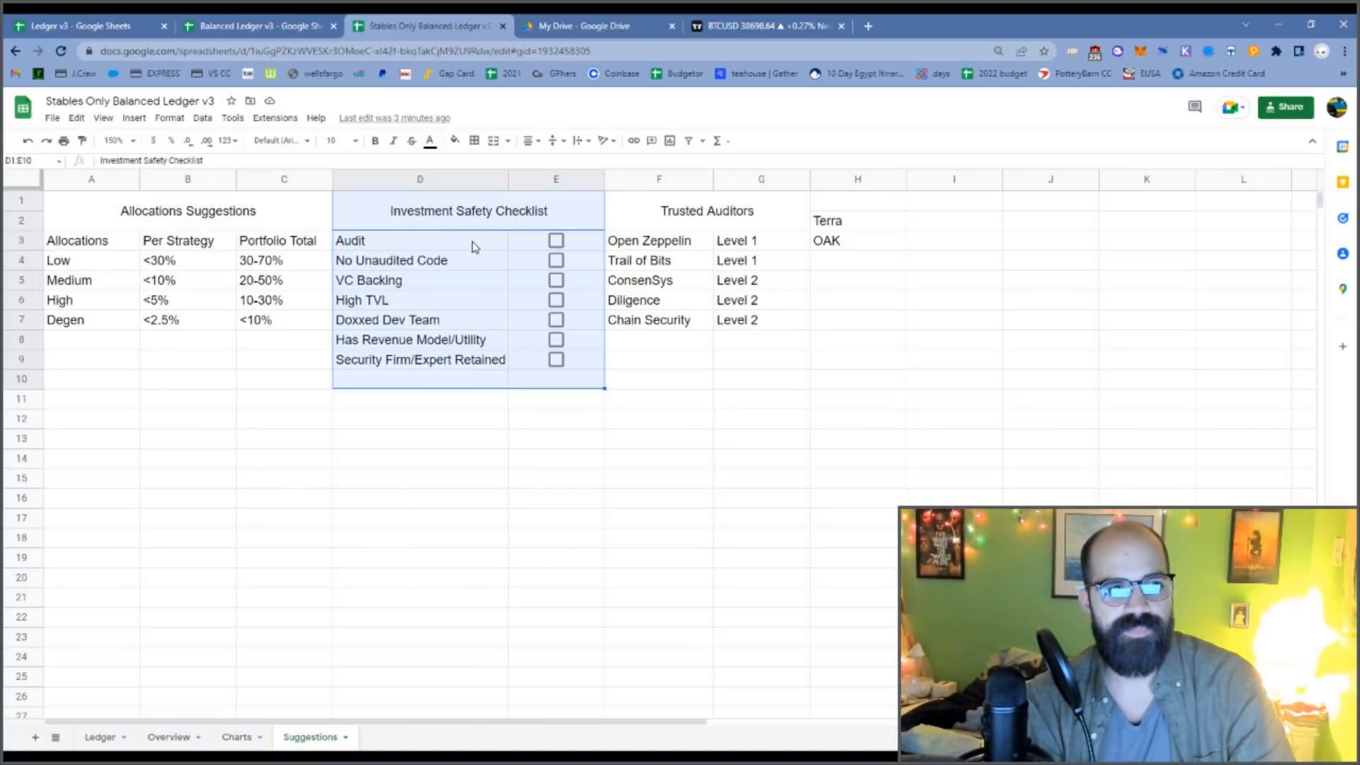
{"action": "left_click", "coordinate": [399, 240]}
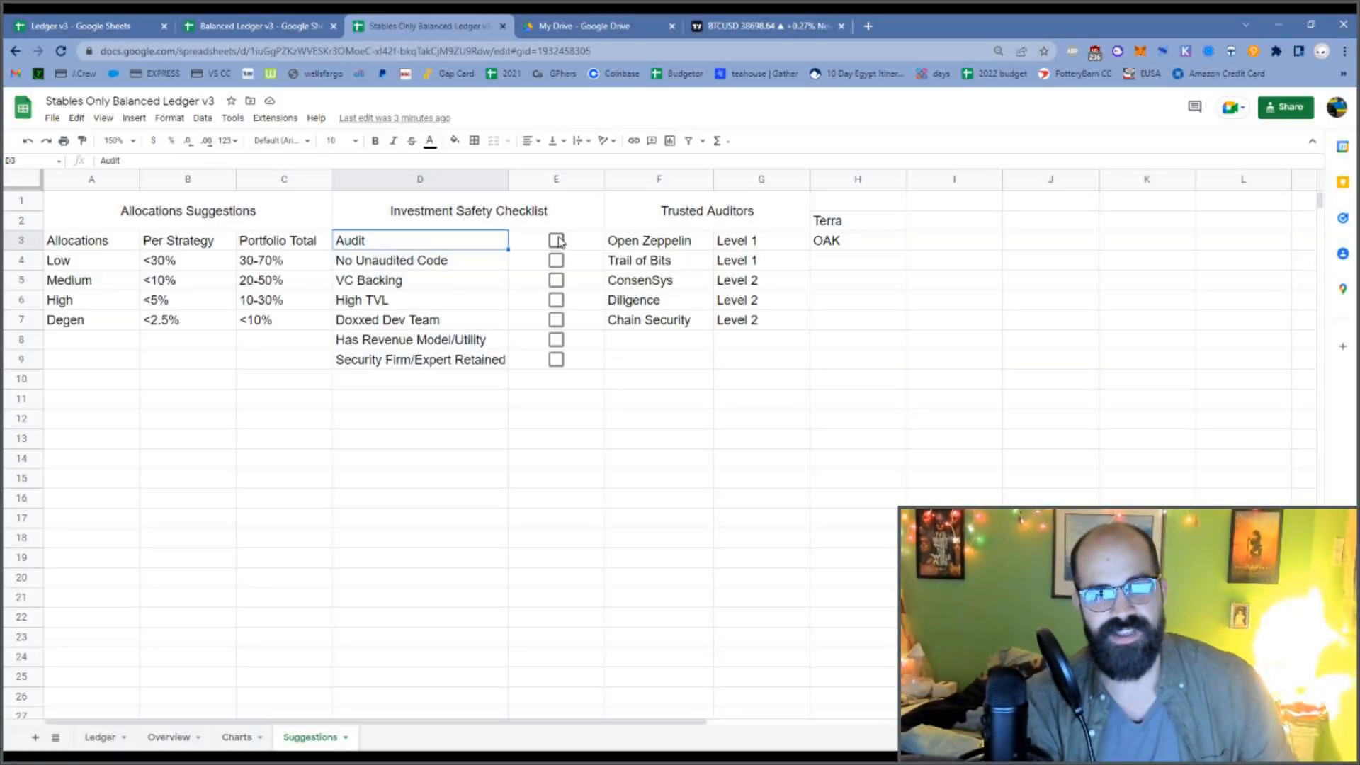
{"action": "left_click", "coordinate": [557, 240]}
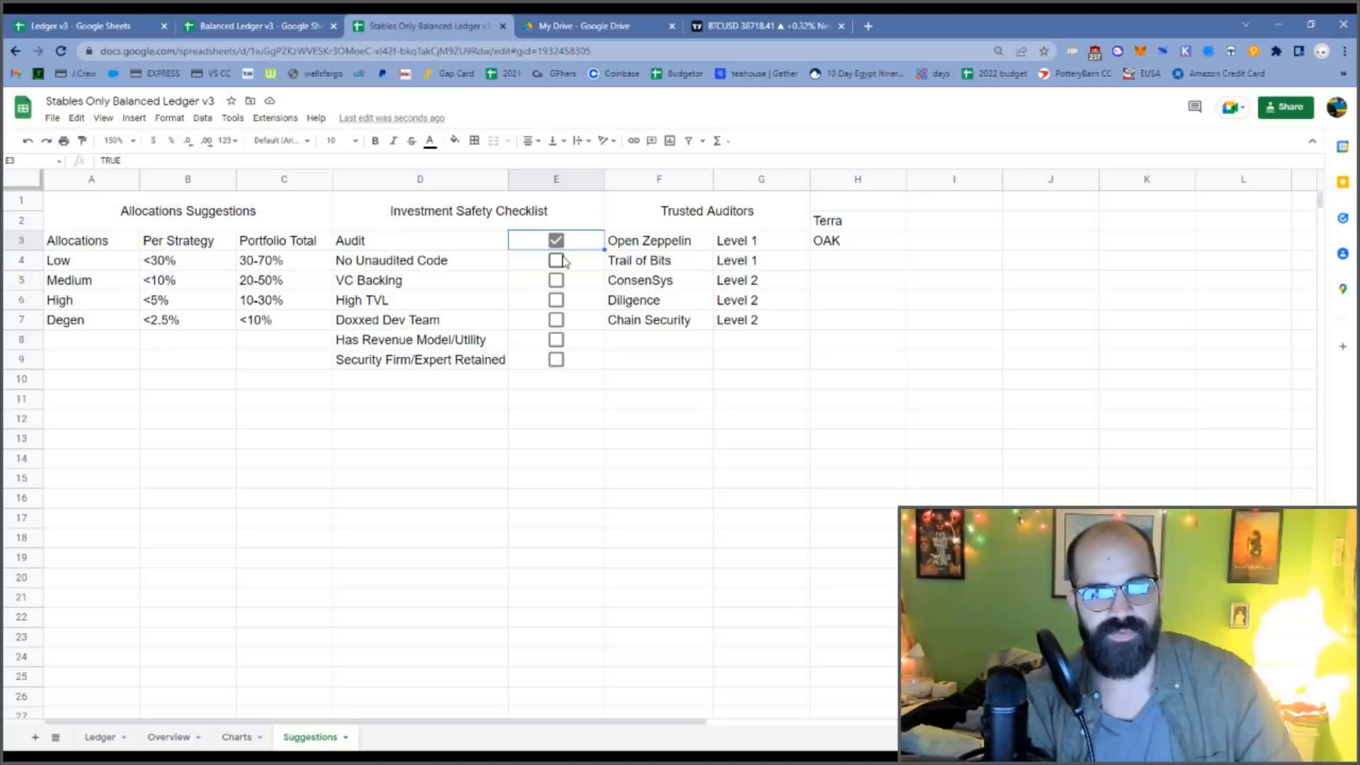
{"action": "left_click", "coordinate": [556, 260]}
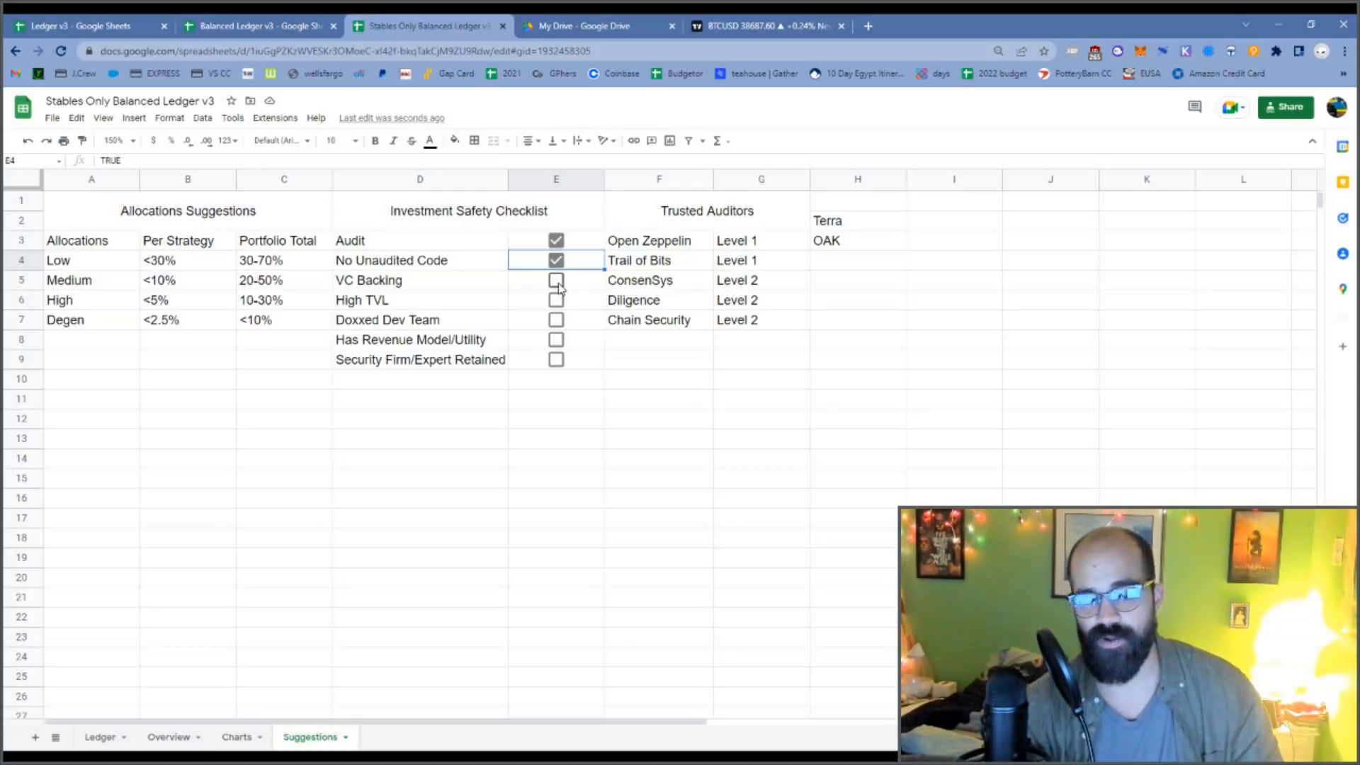
- Tick the VC Backing (E5) and High TVL (E6) checklist boxes
{"action": "left_click", "coordinate": [556, 279]}
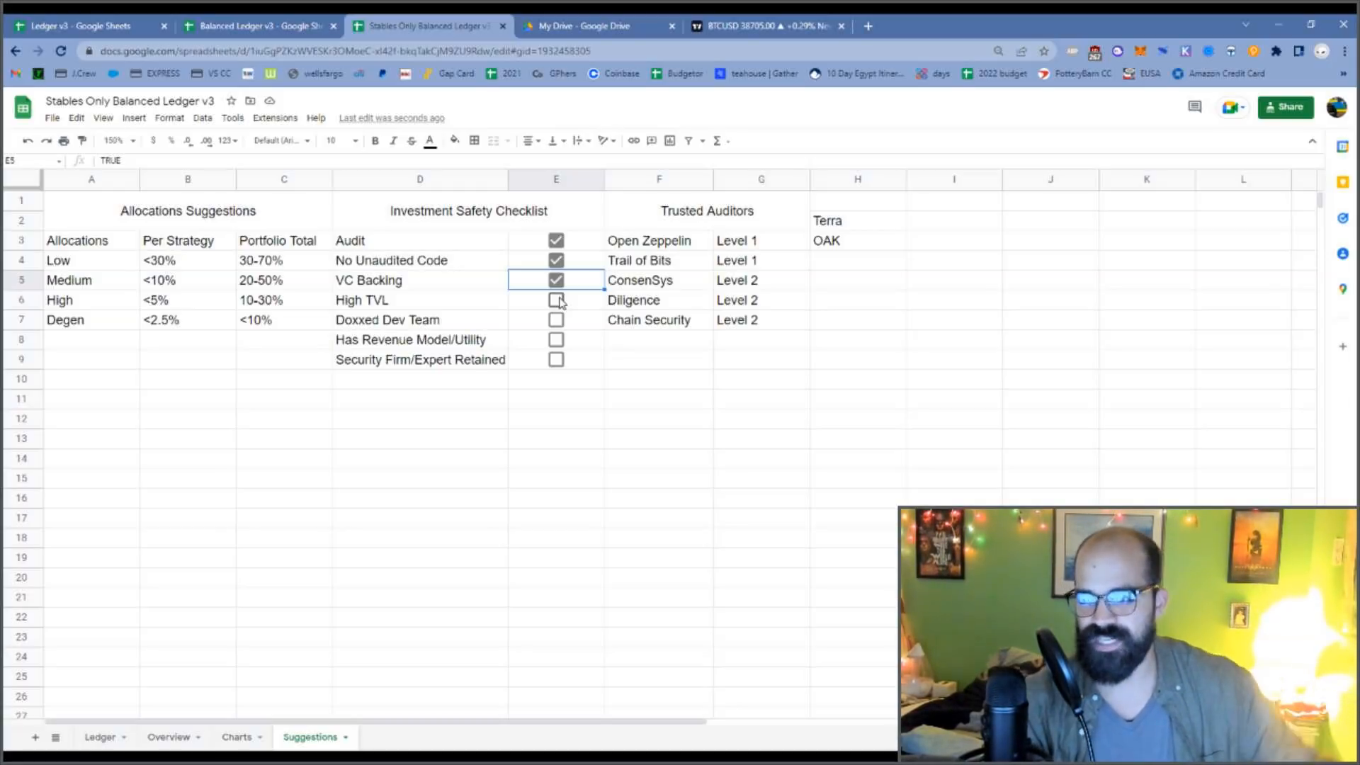
{"action": "left_click", "coordinate": [556, 300]}
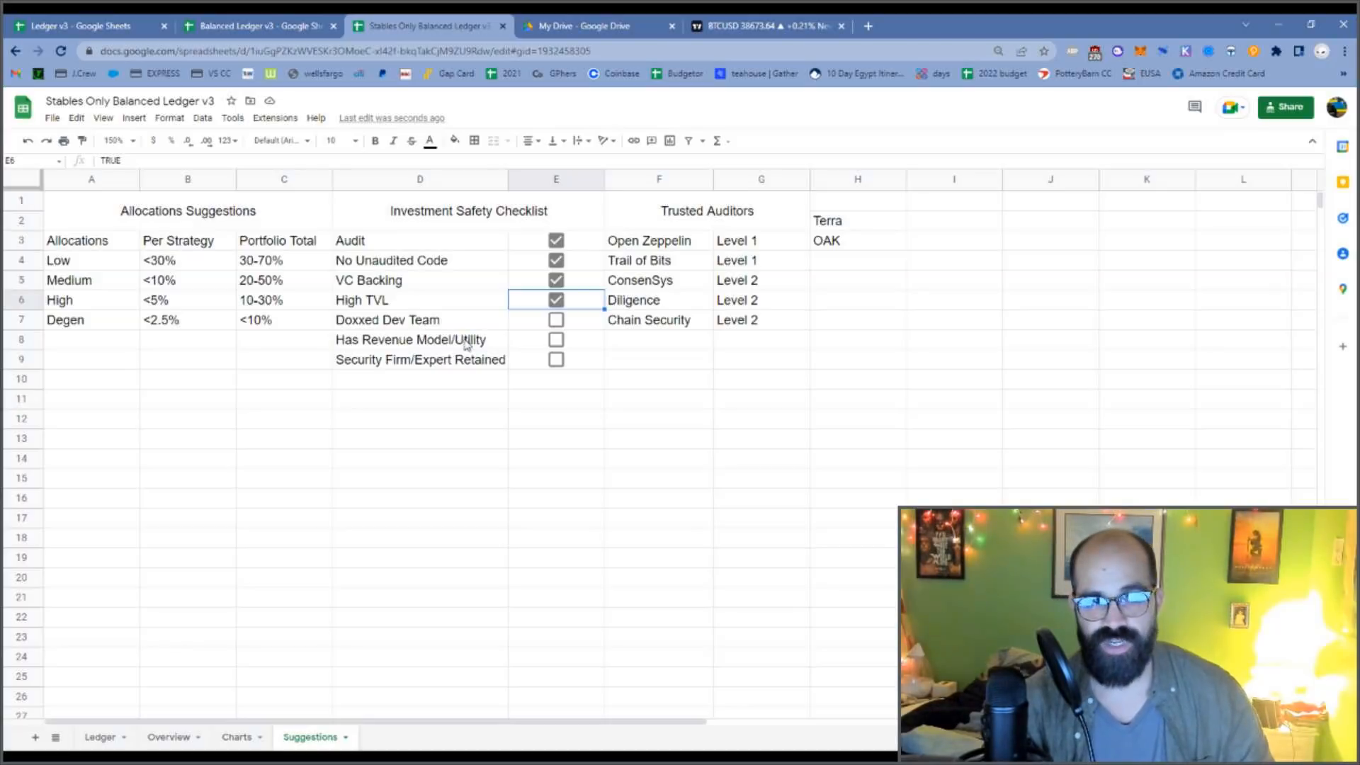
{"action": "mouse_move", "coordinate": [520, 417]}
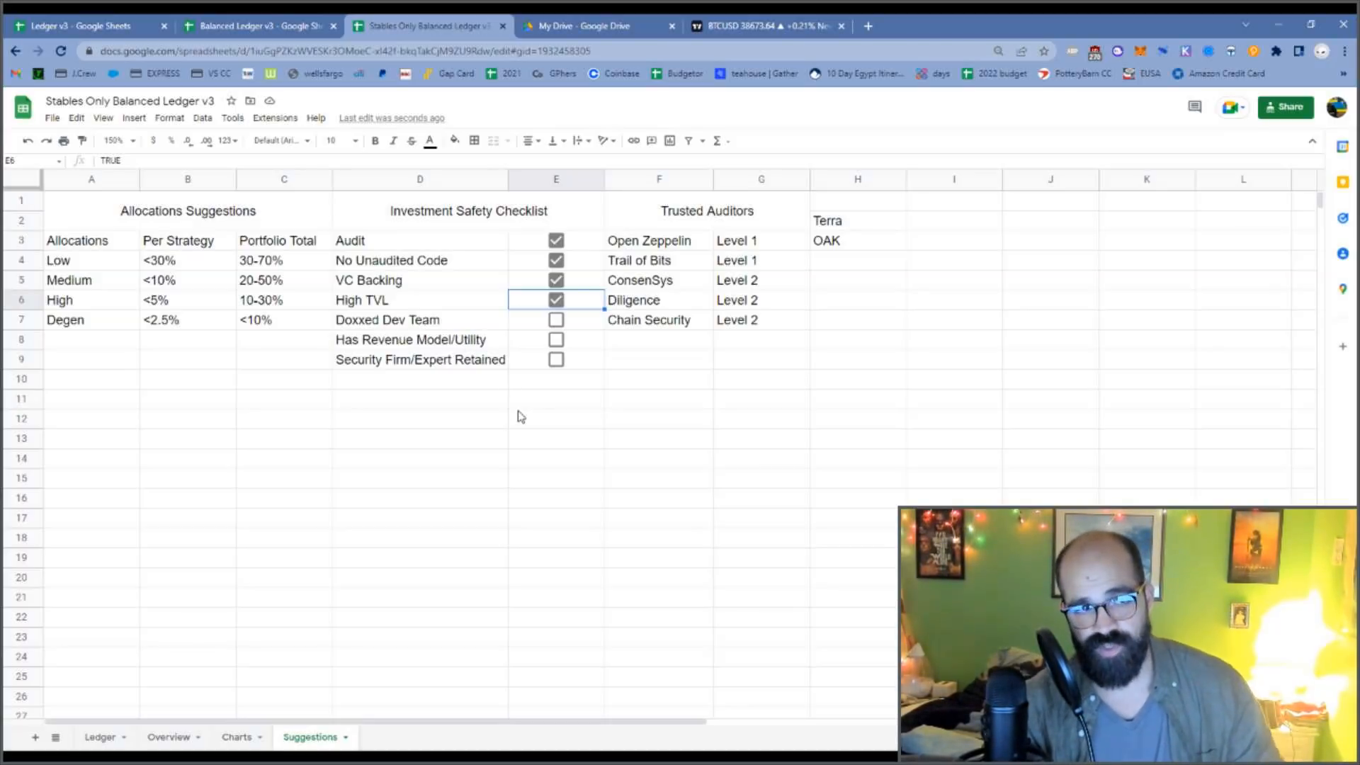
- Tick the Doxxed Dev Team (E7) and Security Firm/Expert Retained (E9) boxes
{"action": "left_click", "coordinate": [420, 359]}
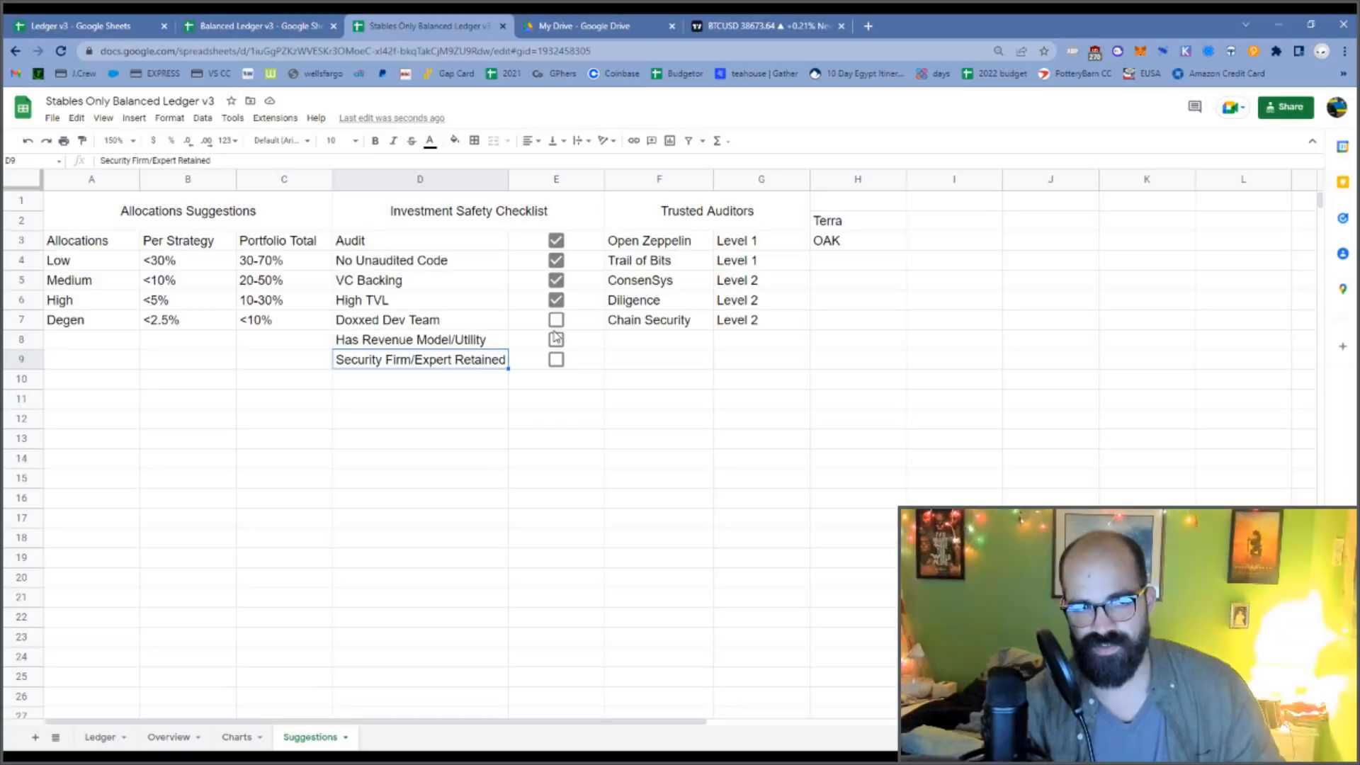
{"action": "left_click", "coordinate": [556, 320]}
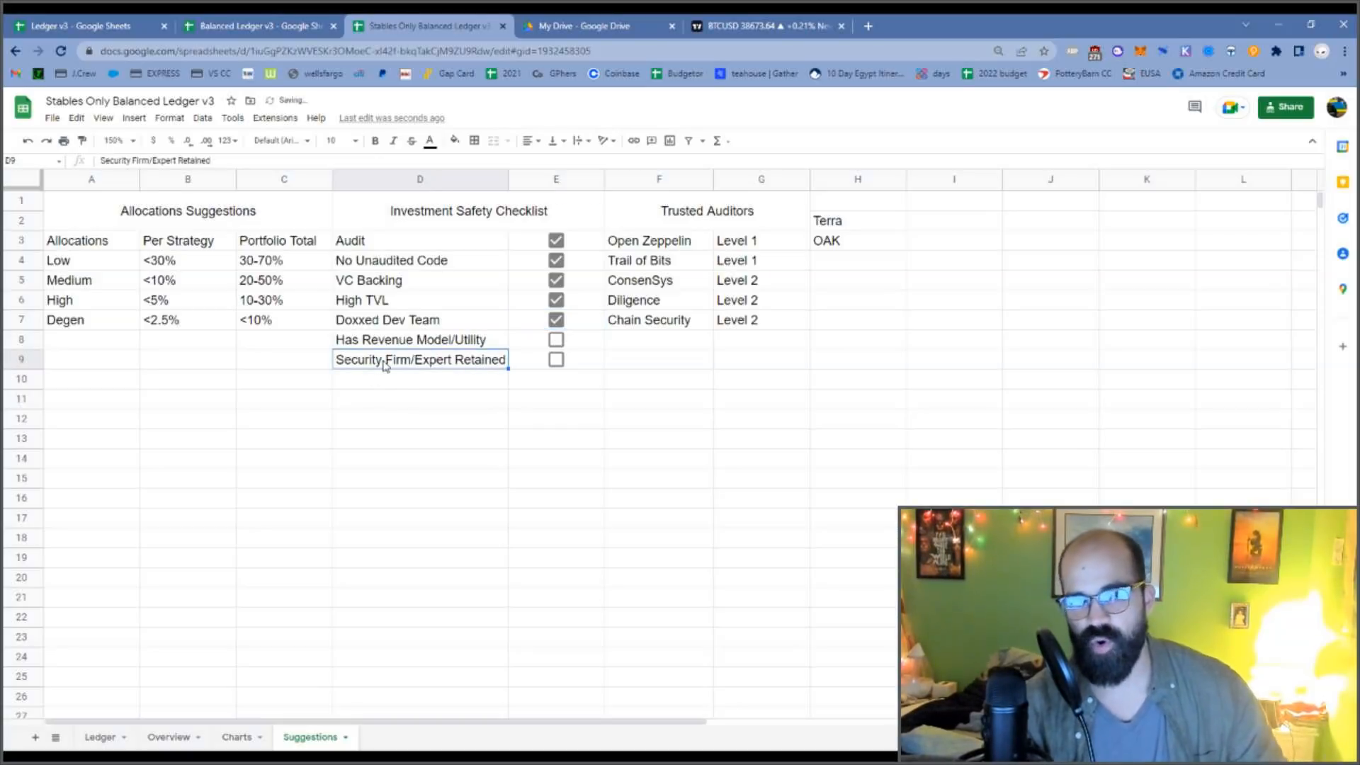
{"action": "mouse_move", "coordinate": [398, 372]}
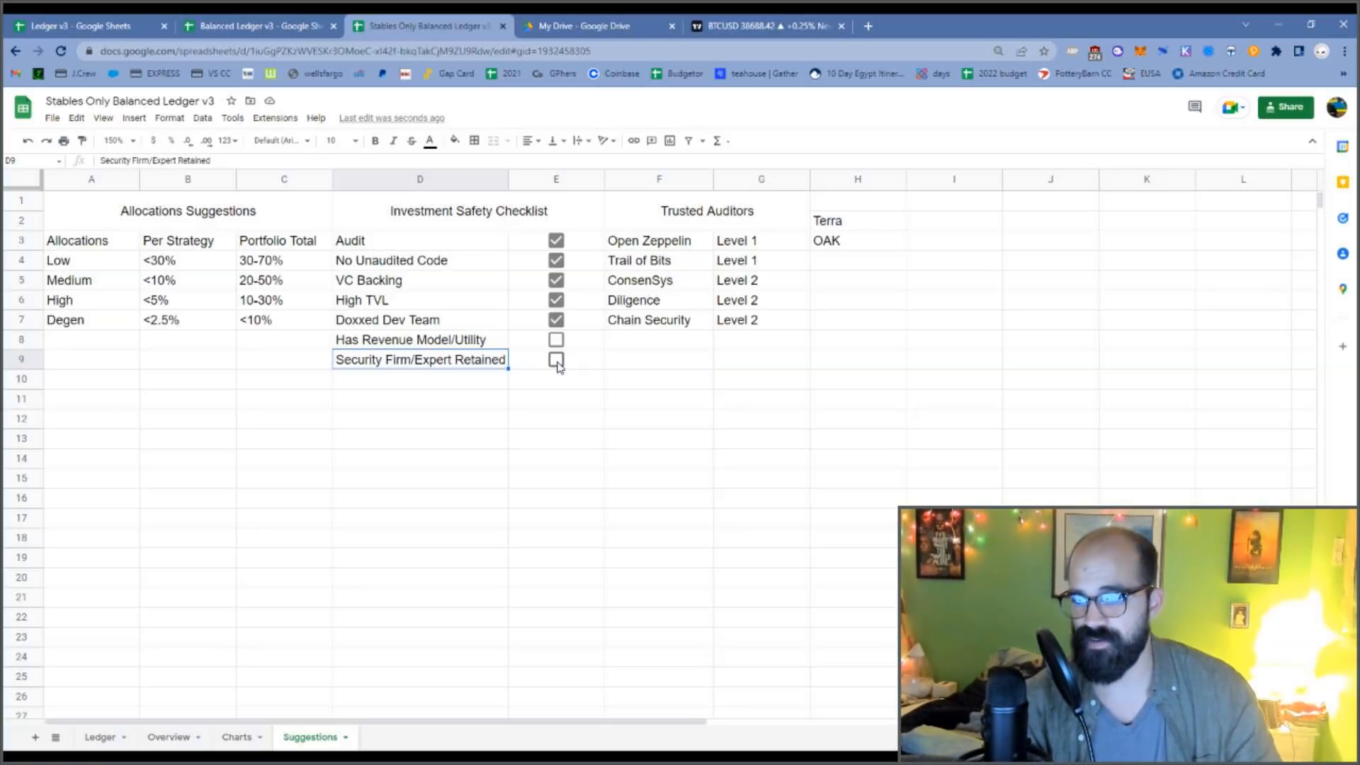
{"action": "left_click", "coordinate": [556, 359]}
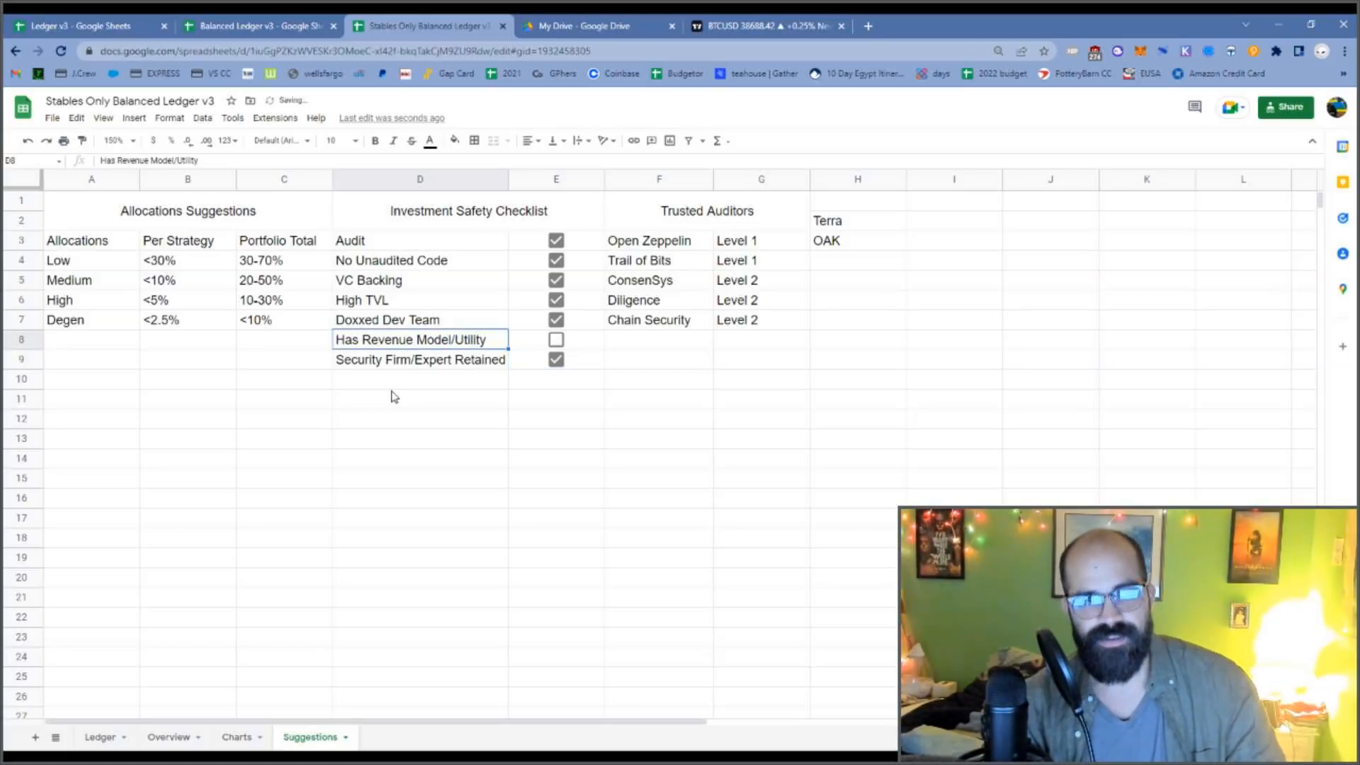
{"action": "left_click", "coordinate": [420, 378]}
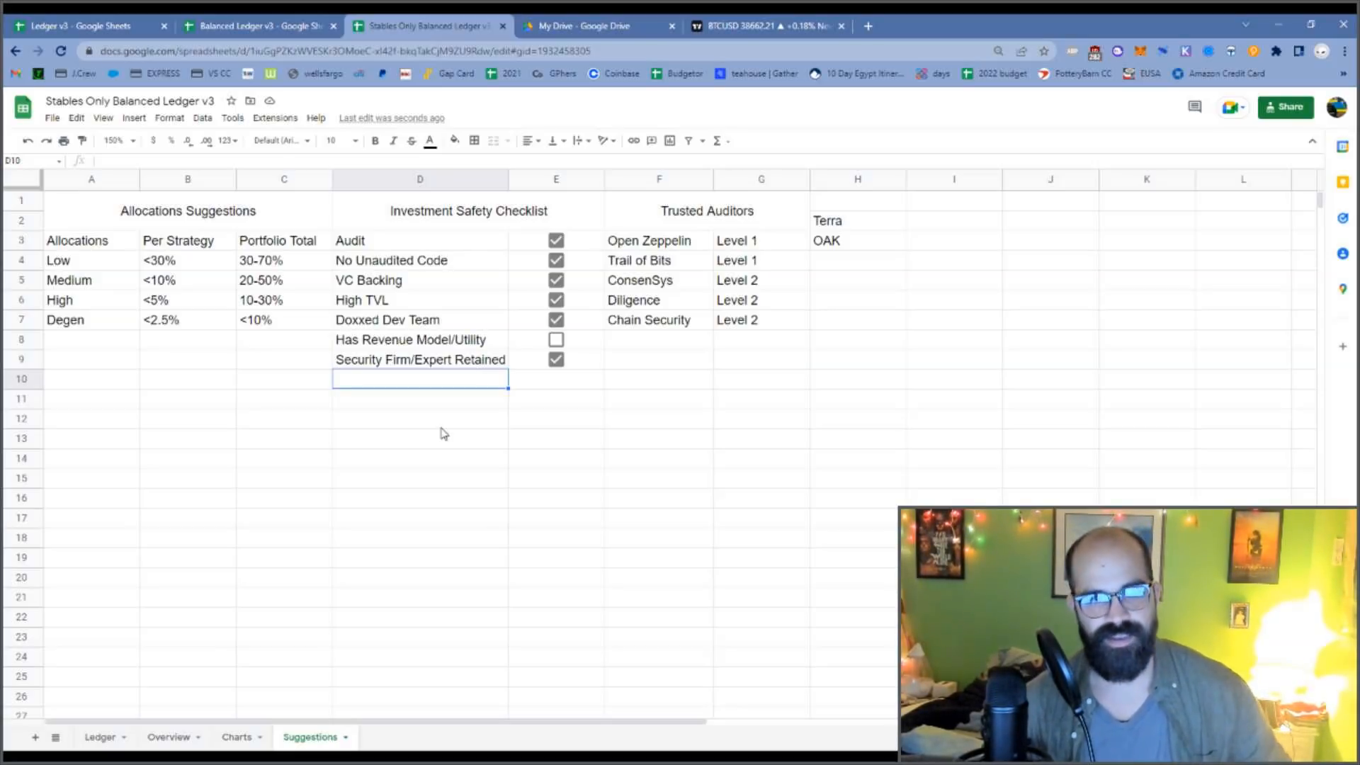
{"action": "mouse_move", "coordinate": [464, 431]}
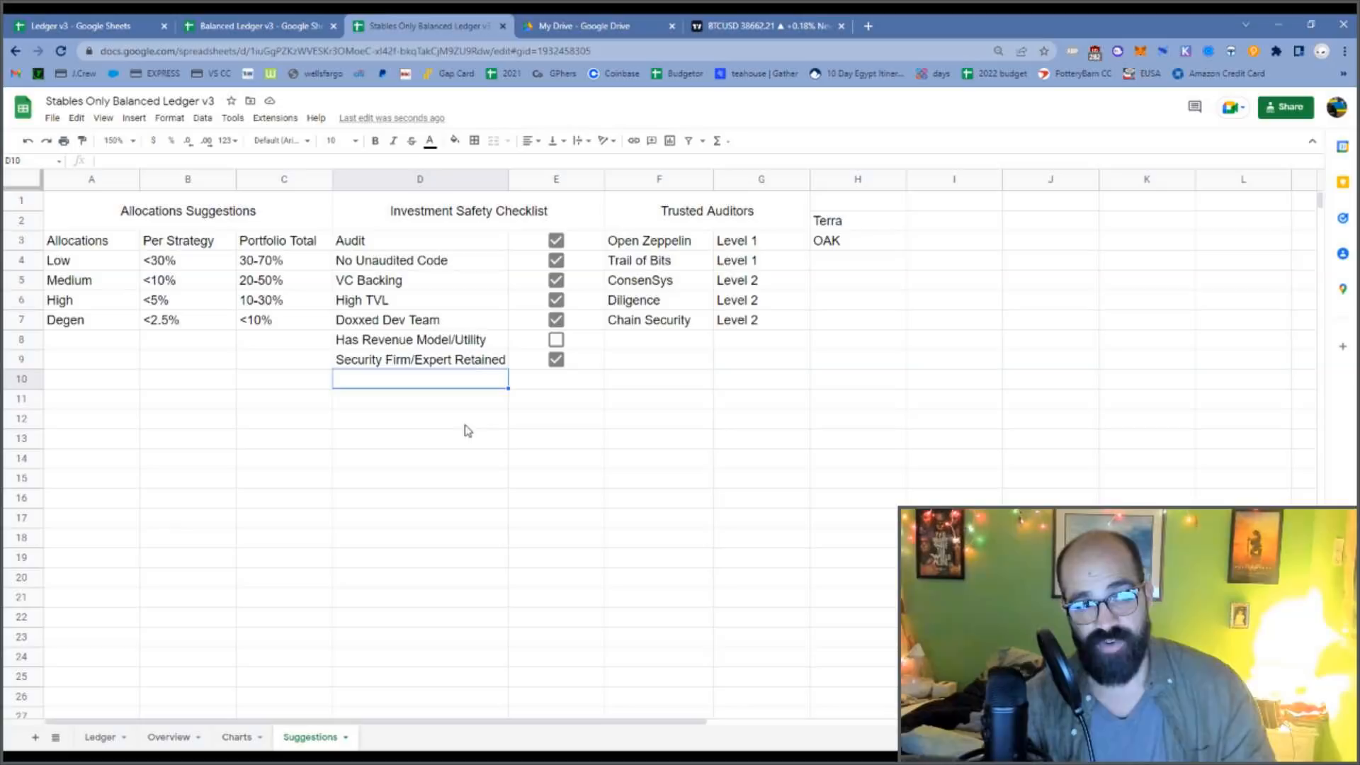
{"action": "mouse_move", "coordinate": [514, 455]}
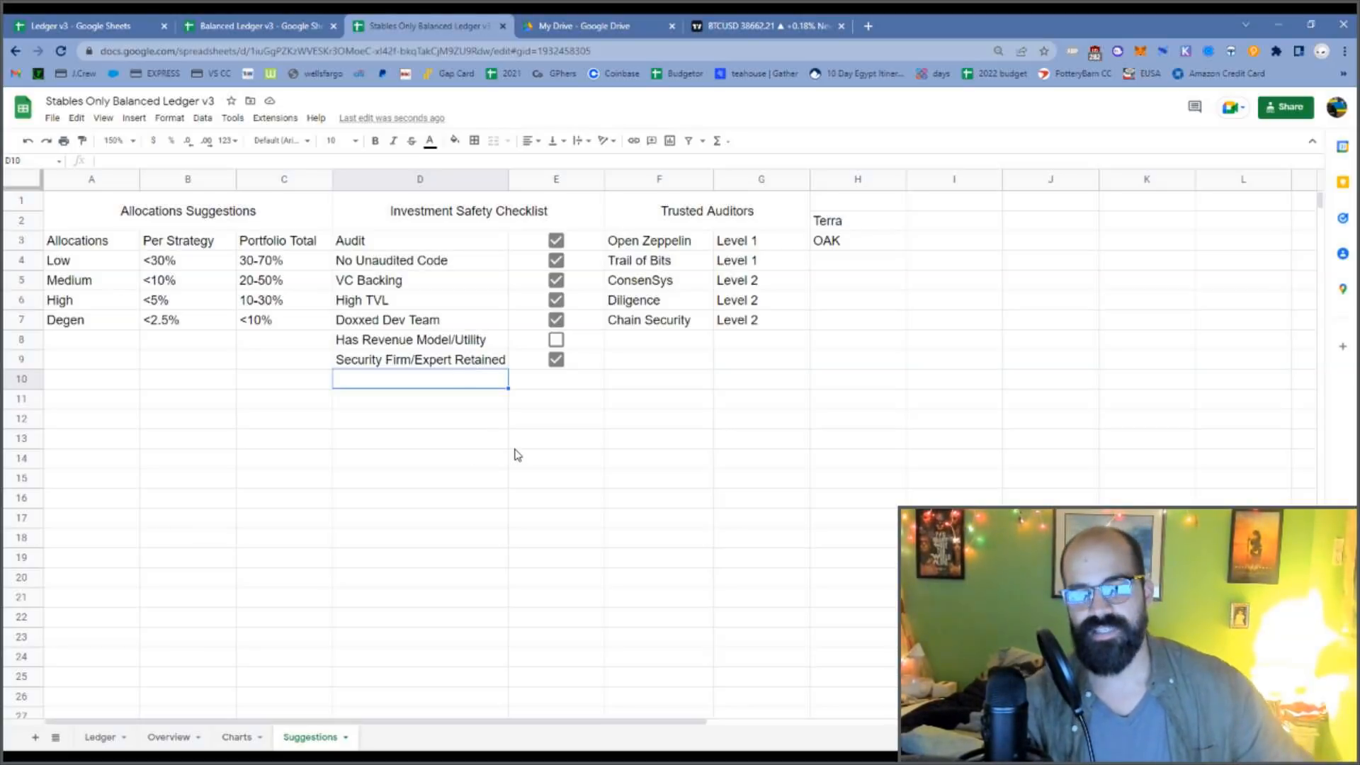
{"action": "mouse_move", "coordinate": [474, 443]}
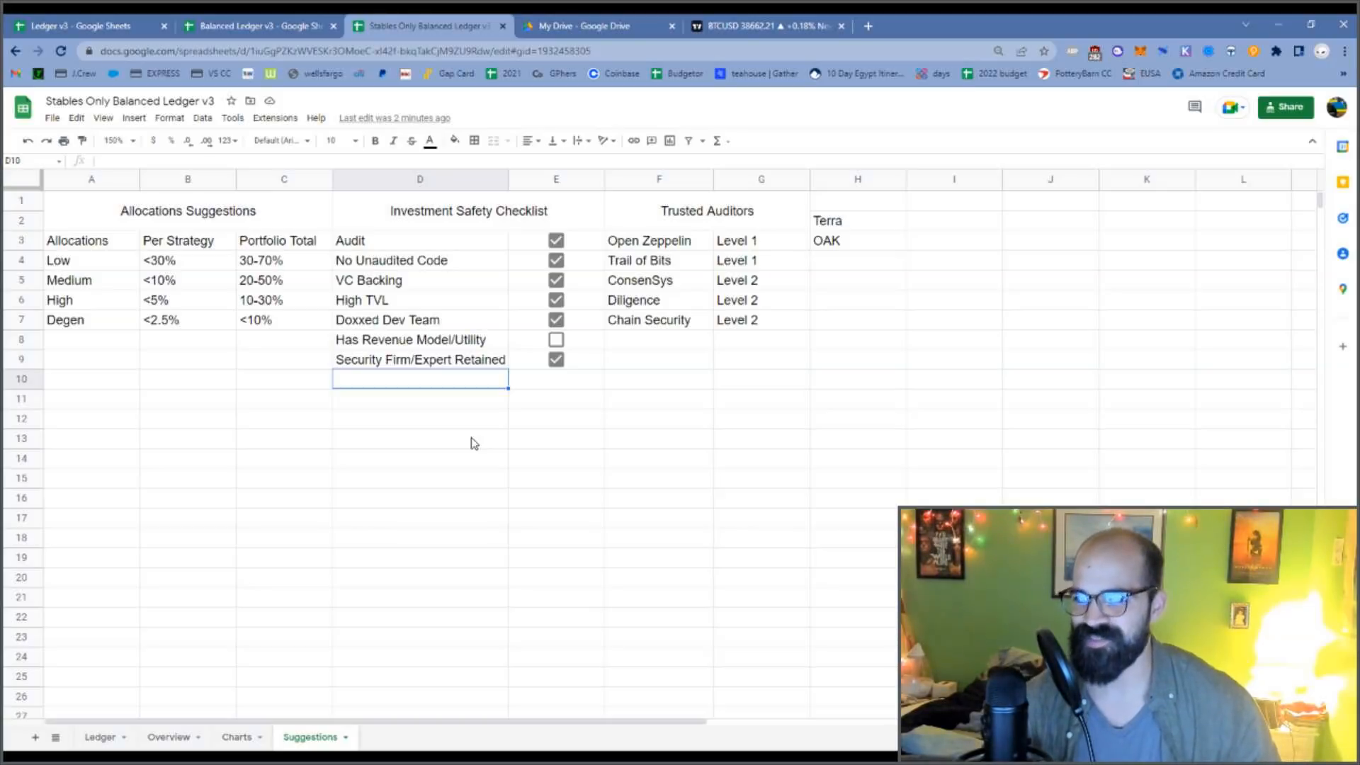
{"action": "mouse_move", "coordinate": [443, 347]}
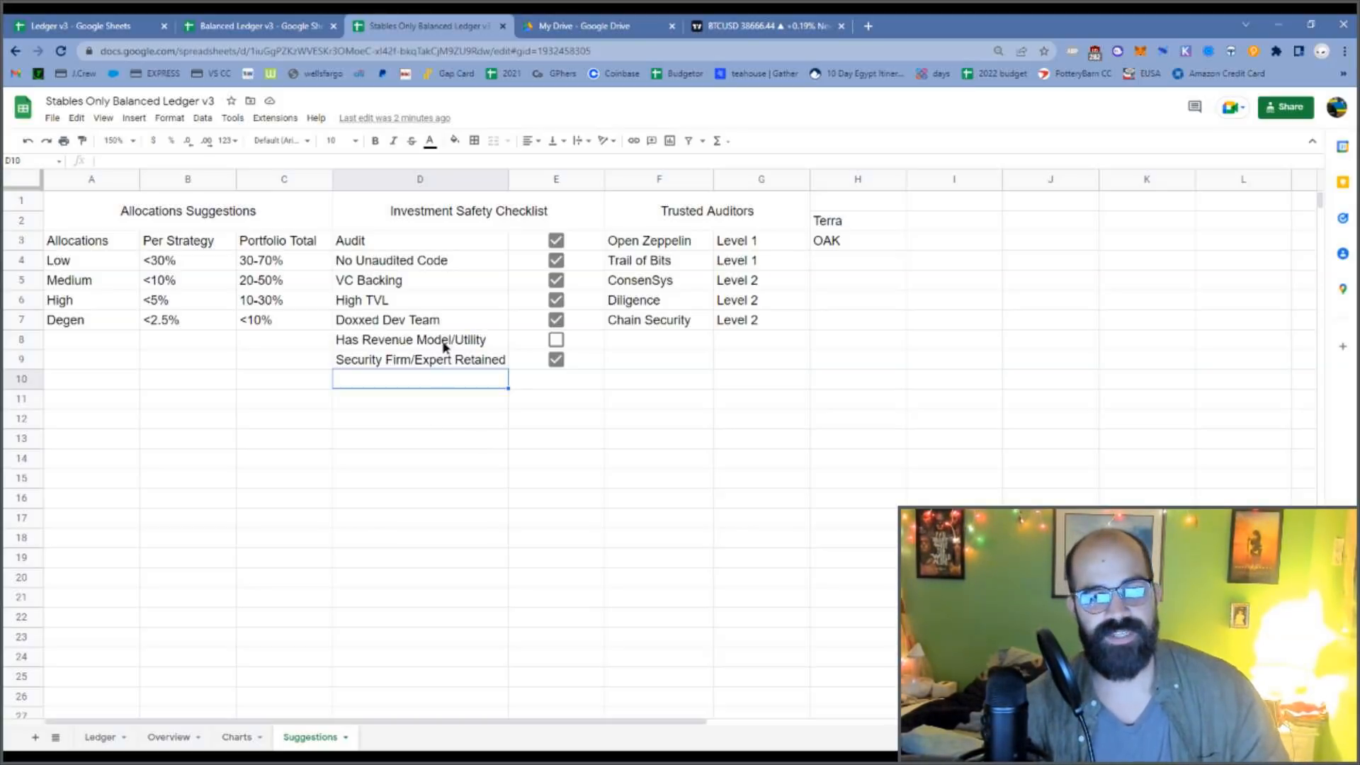
- Tick the Has Revenue Model/Utility box in E8
{"action": "left_click", "coordinate": [420, 339]}
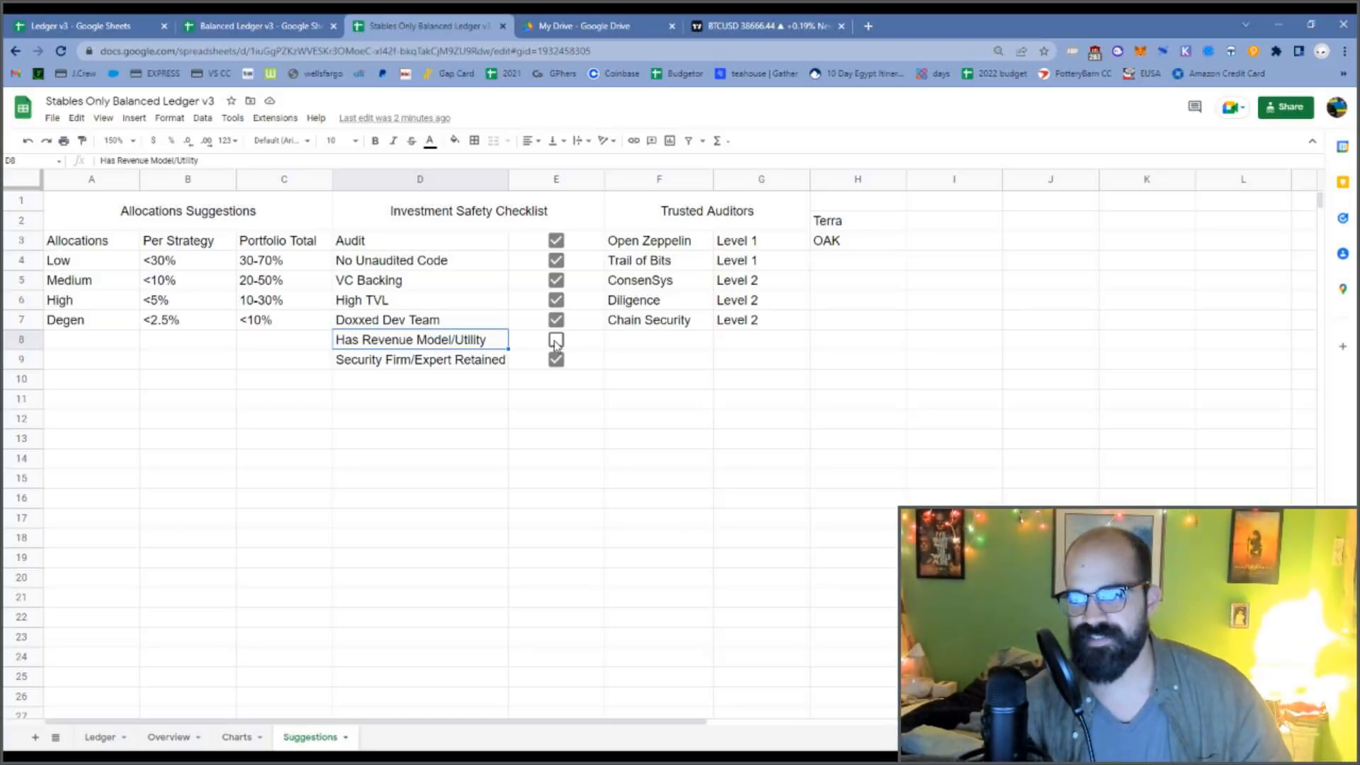
{"action": "left_click", "coordinate": [557, 339]}
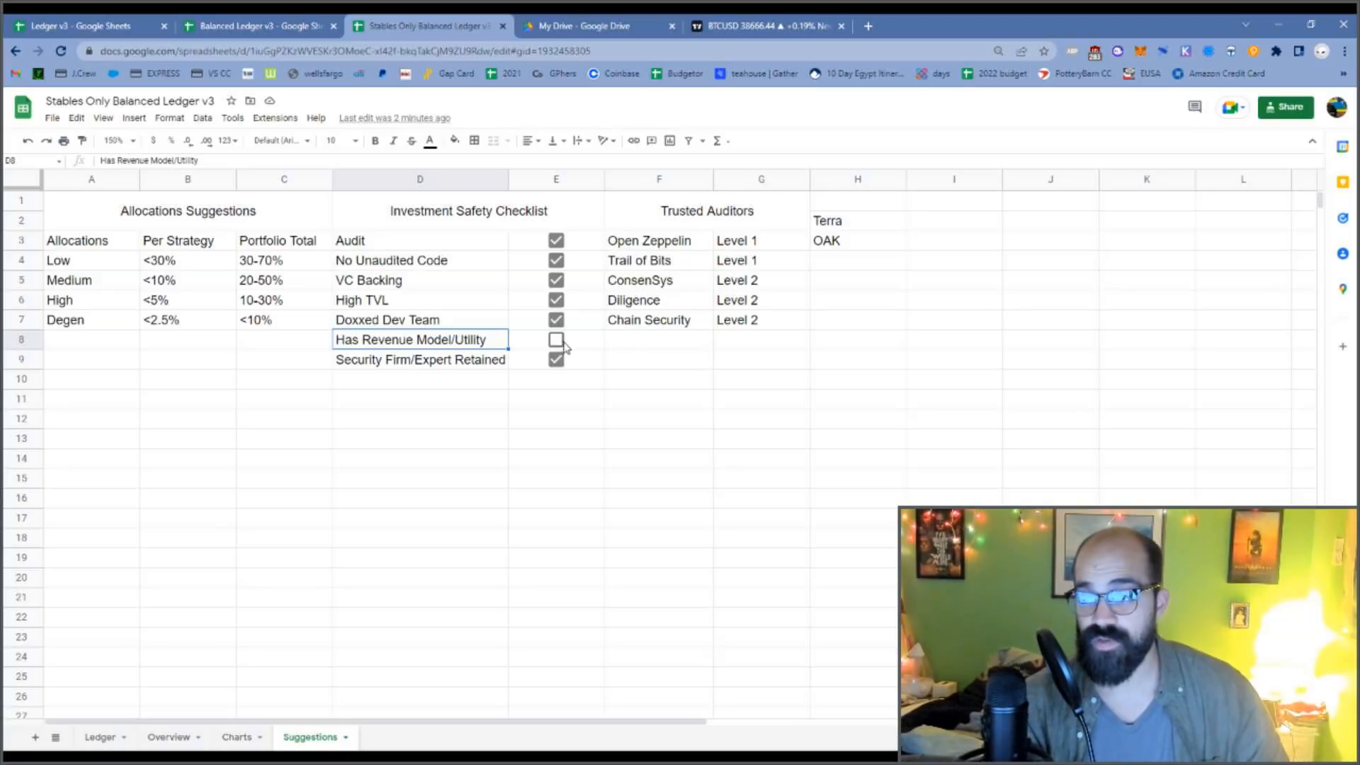
{"action": "left_click", "coordinate": [556, 339]}
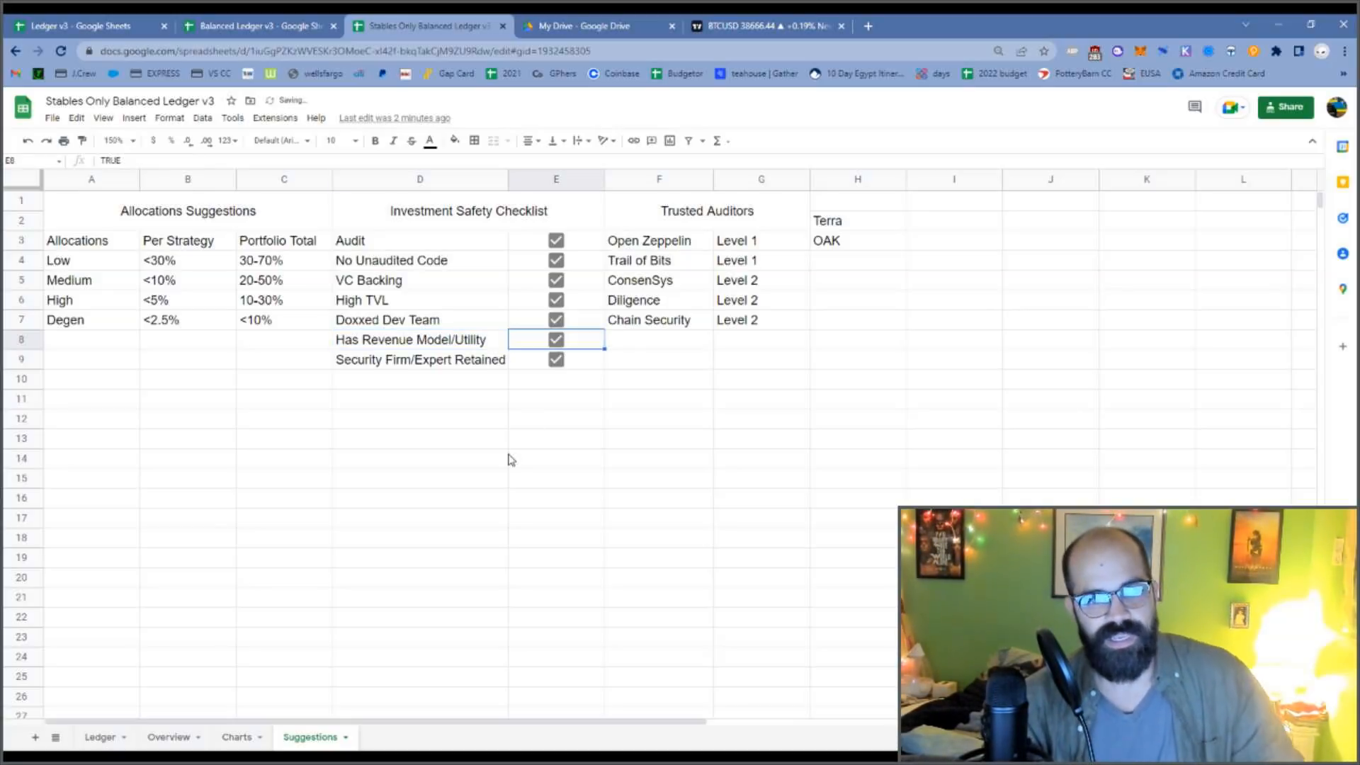
{"action": "left_click", "coordinate": [420, 518]}
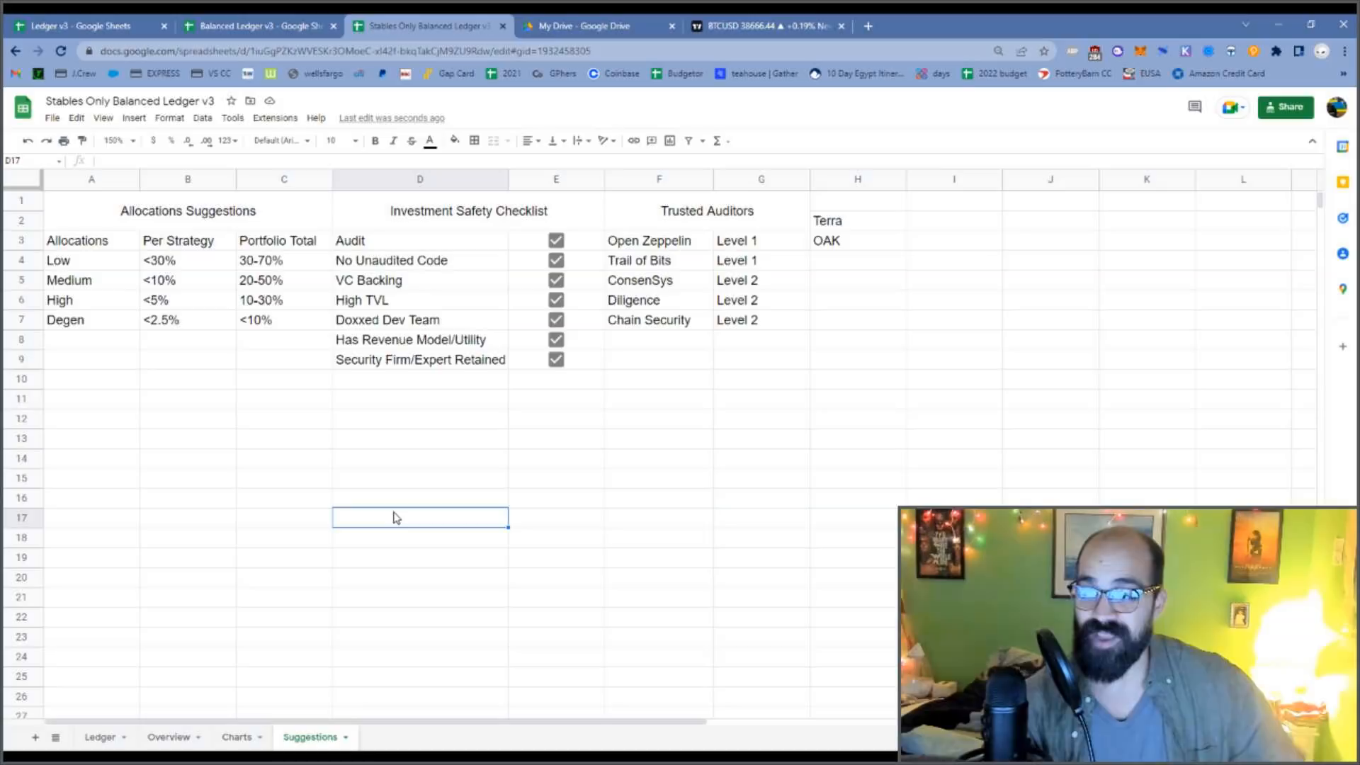
{"action": "mouse_move", "coordinate": [409, 538]}
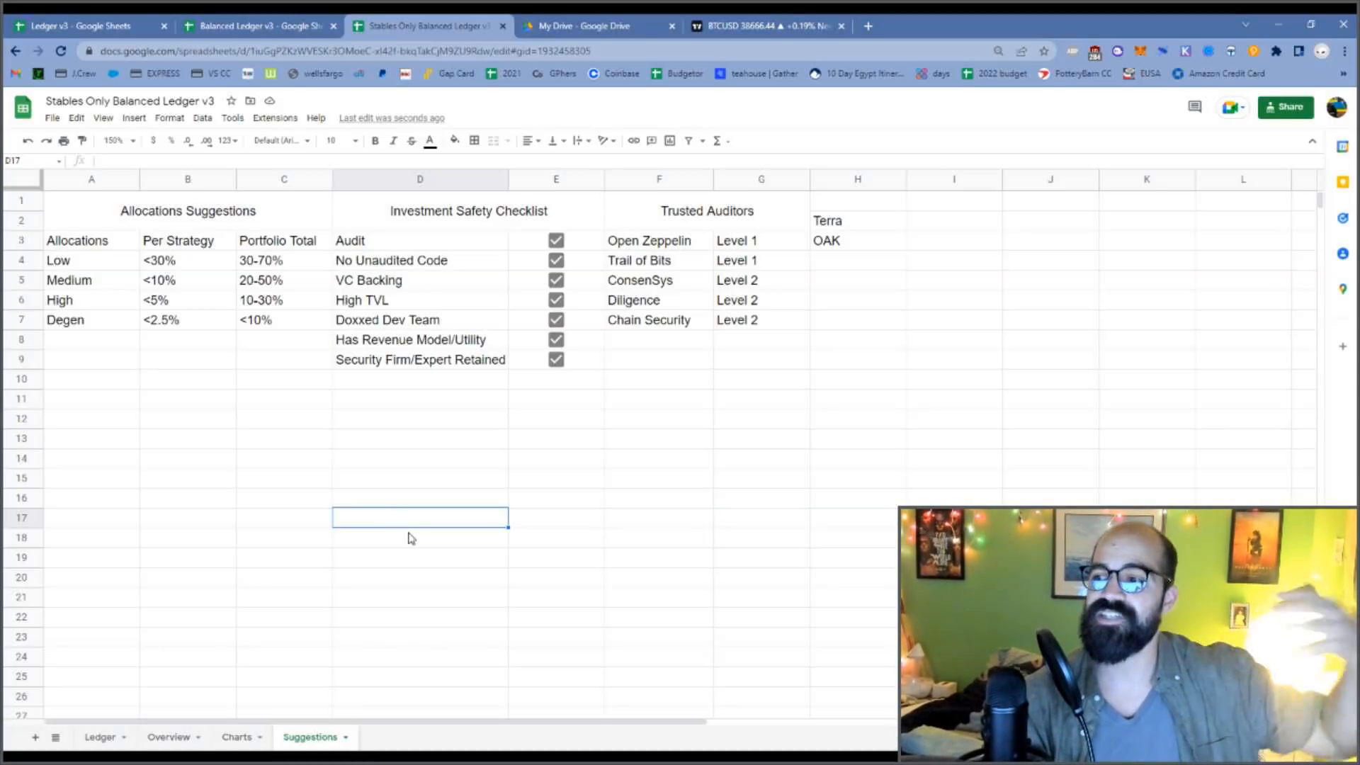
{"action": "mouse_move", "coordinate": [451, 489]}
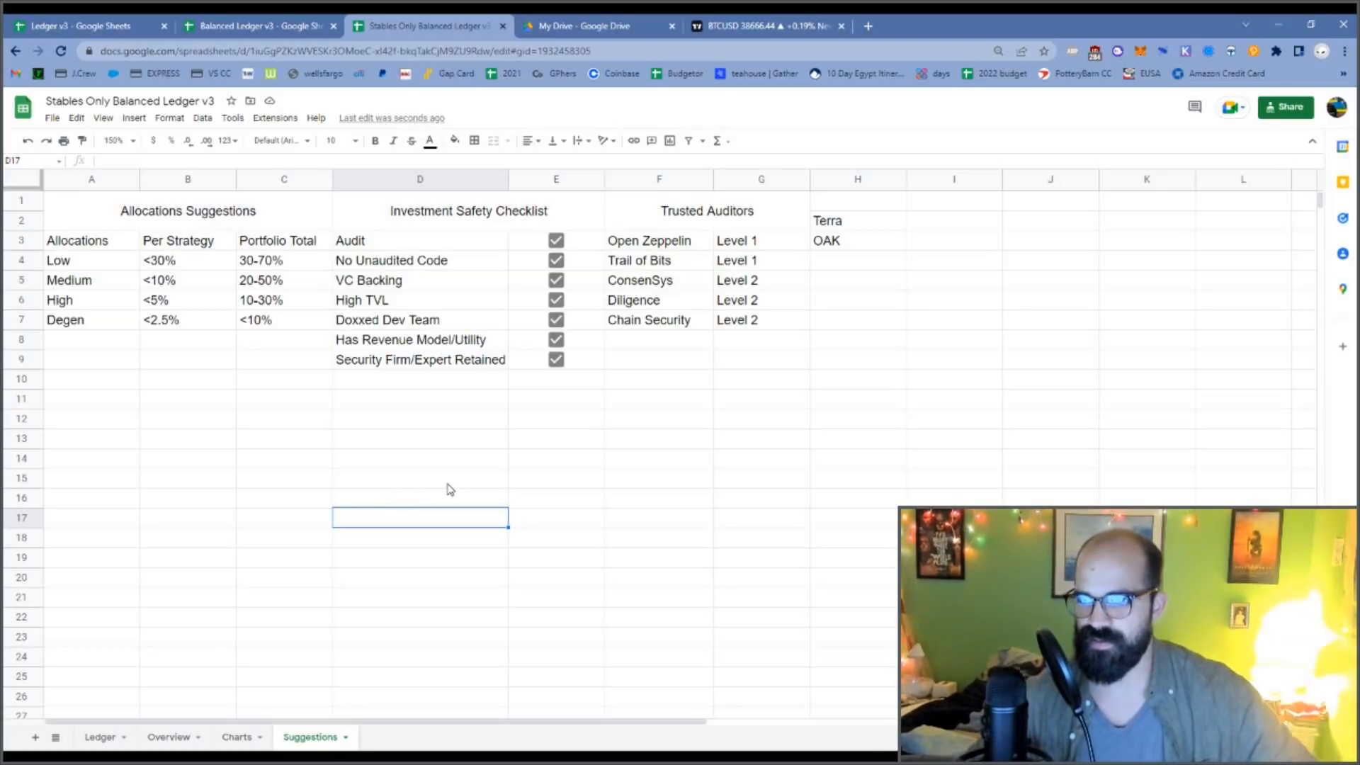
{"action": "mouse_move", "coordinate": [398, 509]}
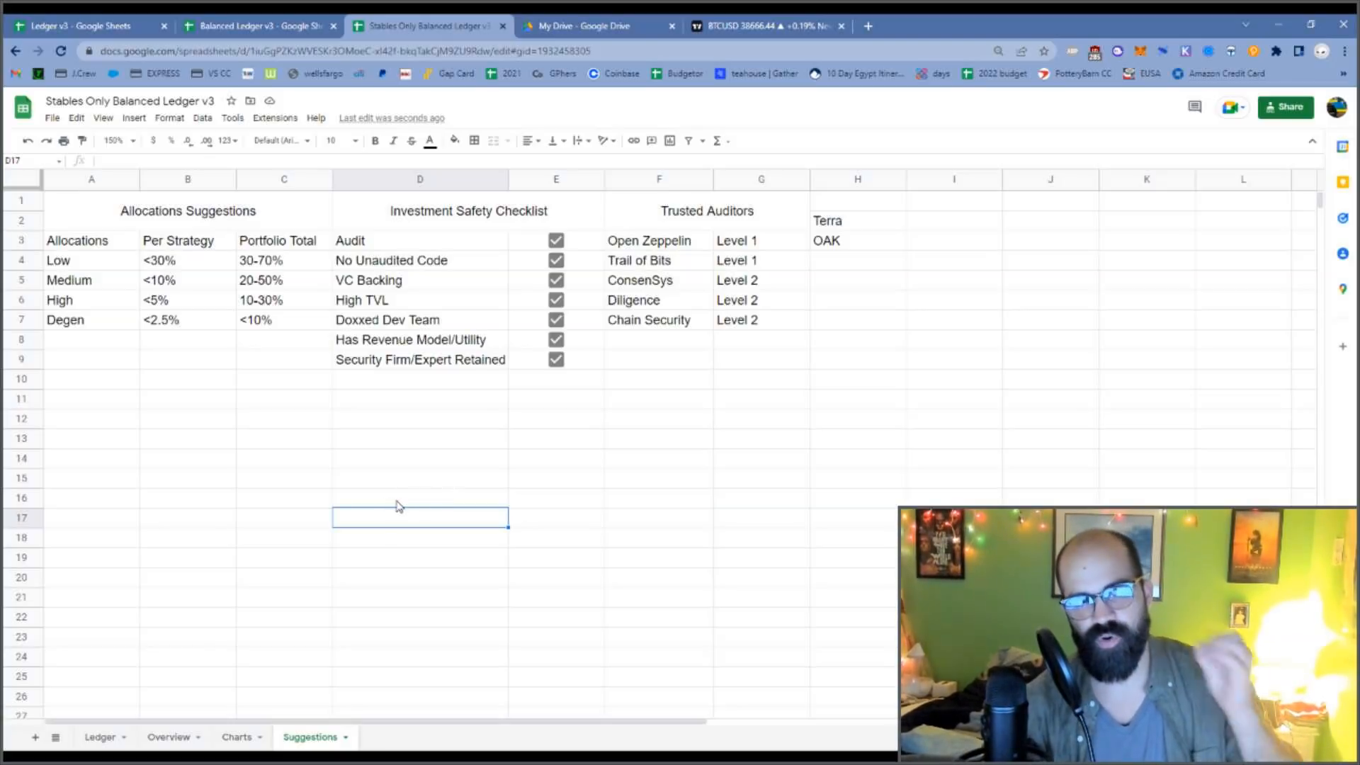
{"action": "mouse_move", "coordinate": [420, 493]}
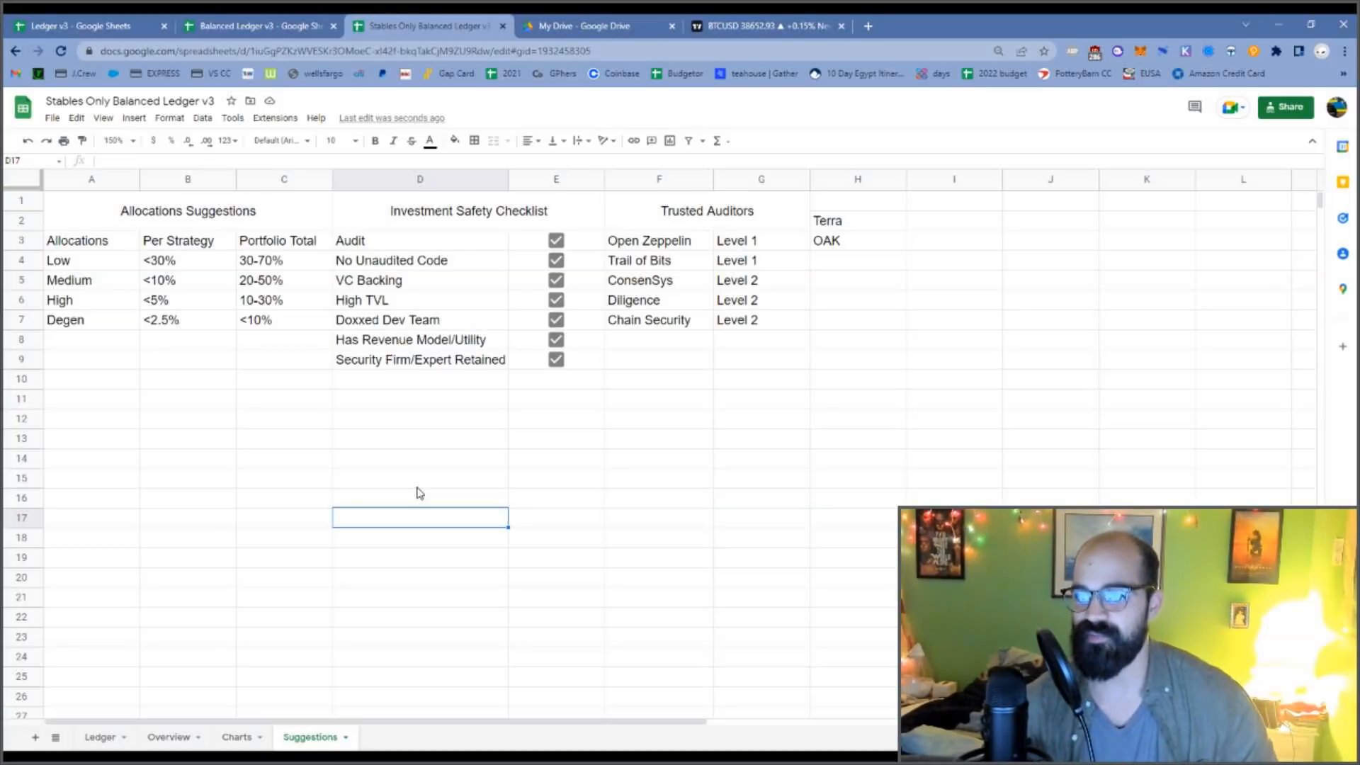
{"action": "mouse_move", "coordinate": [355, 493]}
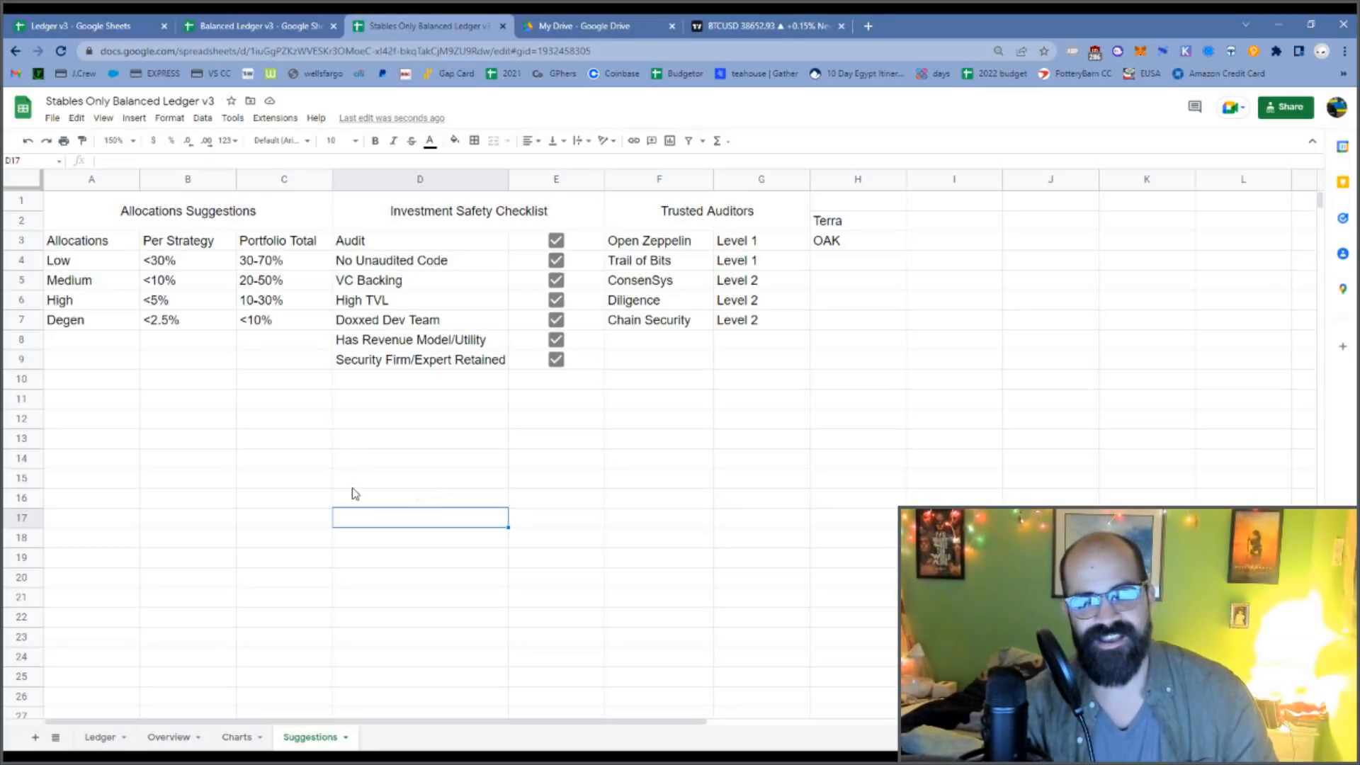
{"action": "mouse_move", "coordinate": [341, 488]}
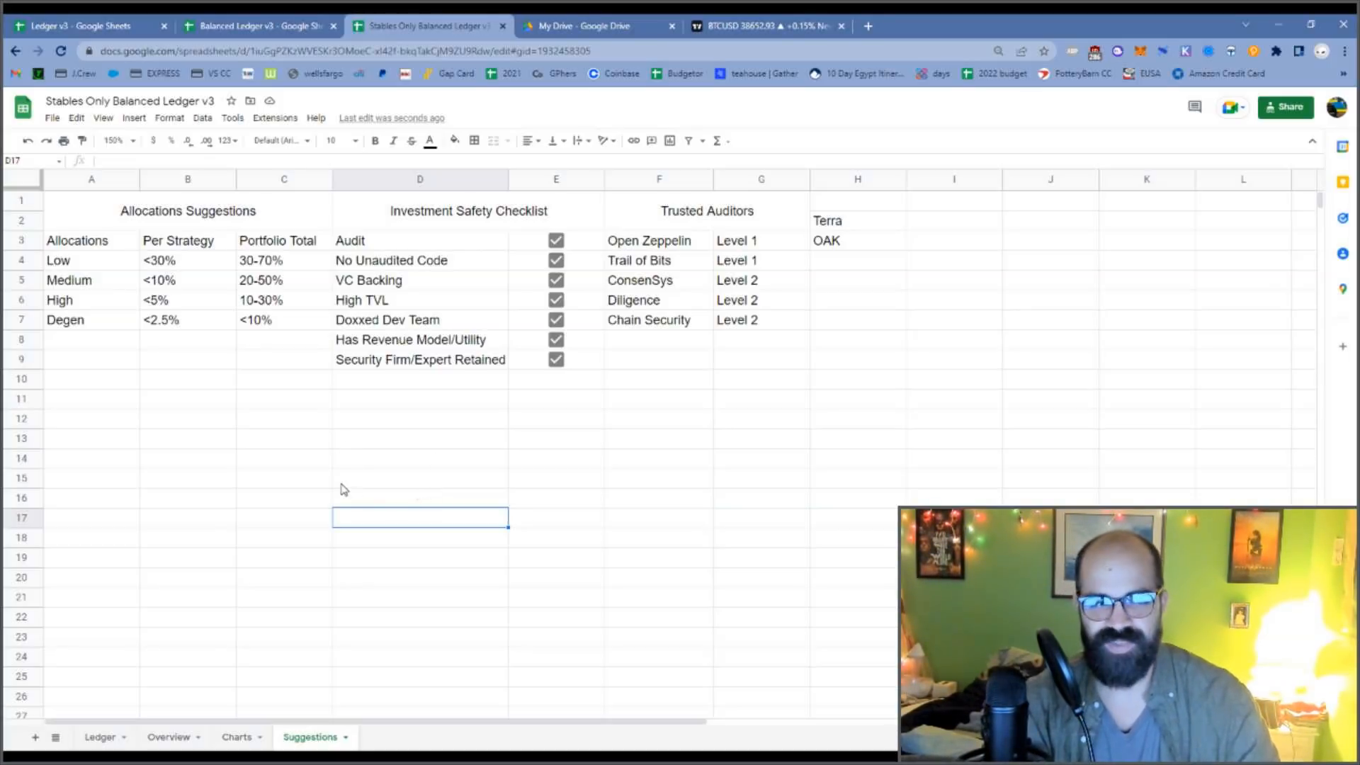
{"action": "mouse_move", "coordinate": [328, 476]}
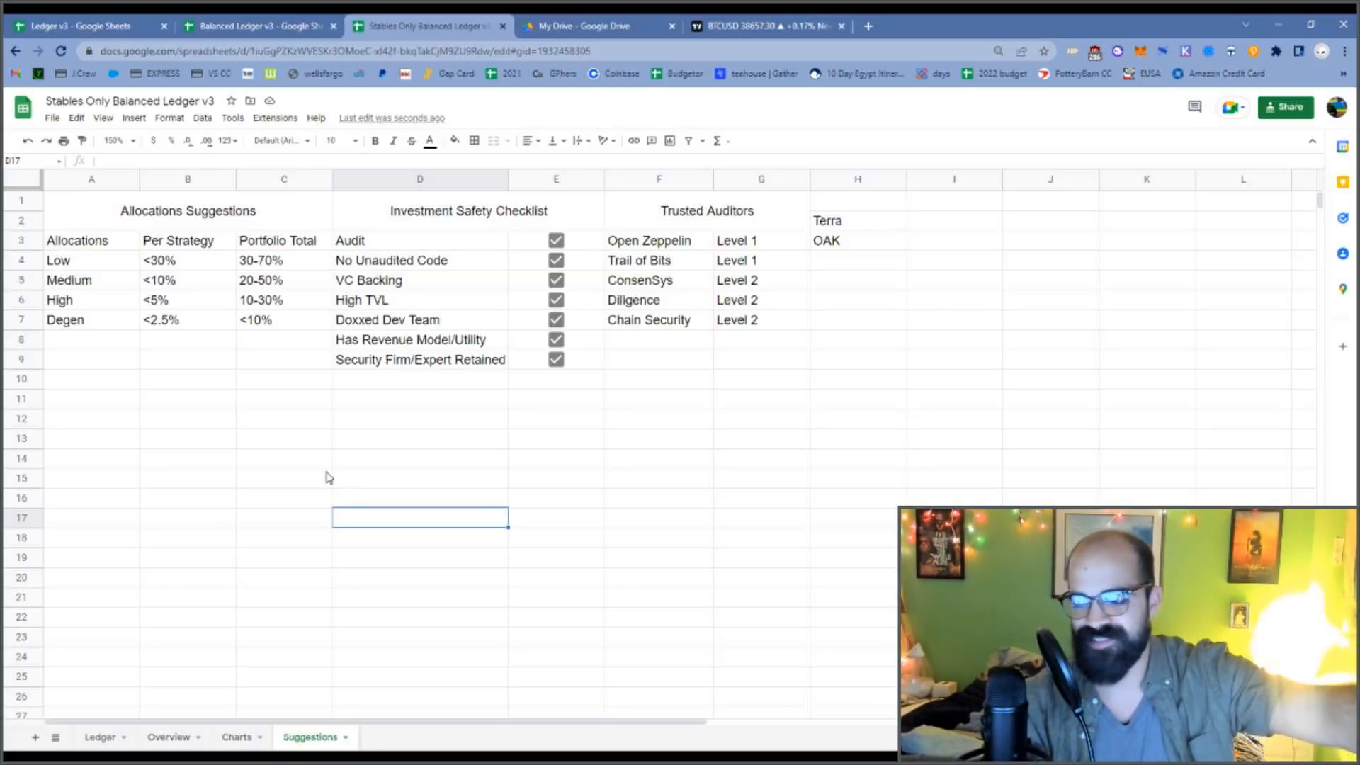